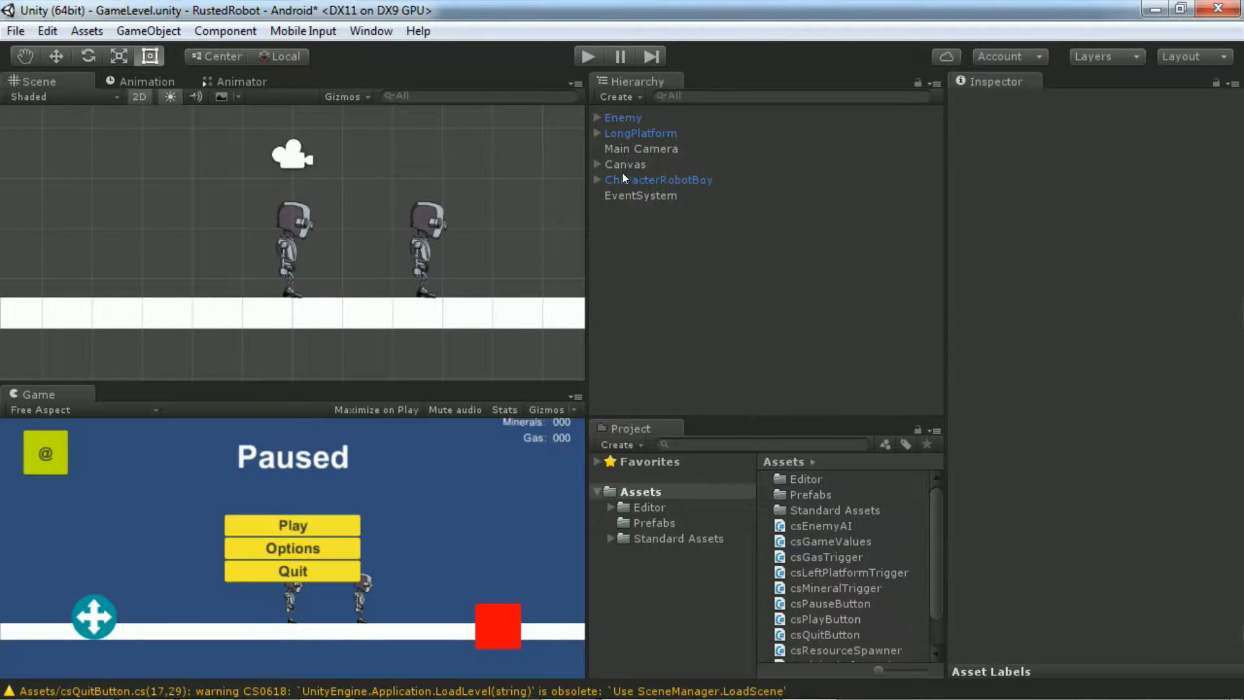
Step: Expand Canvas and GameUI in the Hierarchy and open GameUI's context menu to add a UI child
left_click(597, 164)
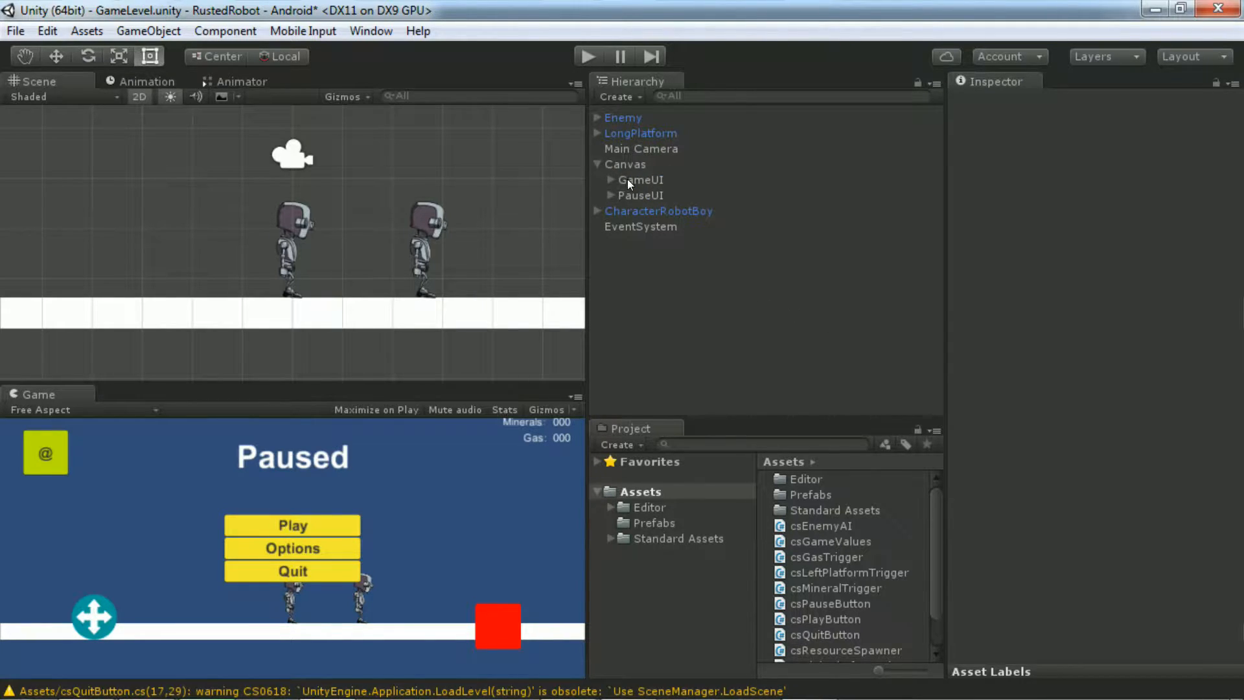
left_click(611, 180)
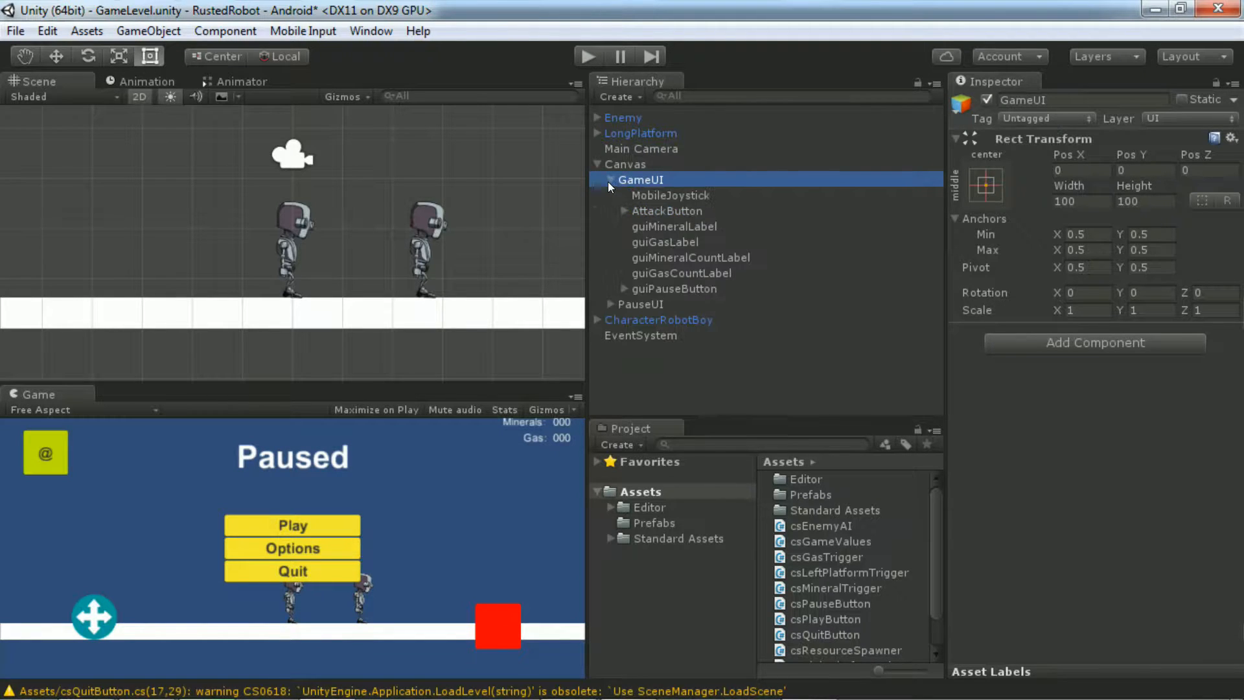
right_click(640, 179)
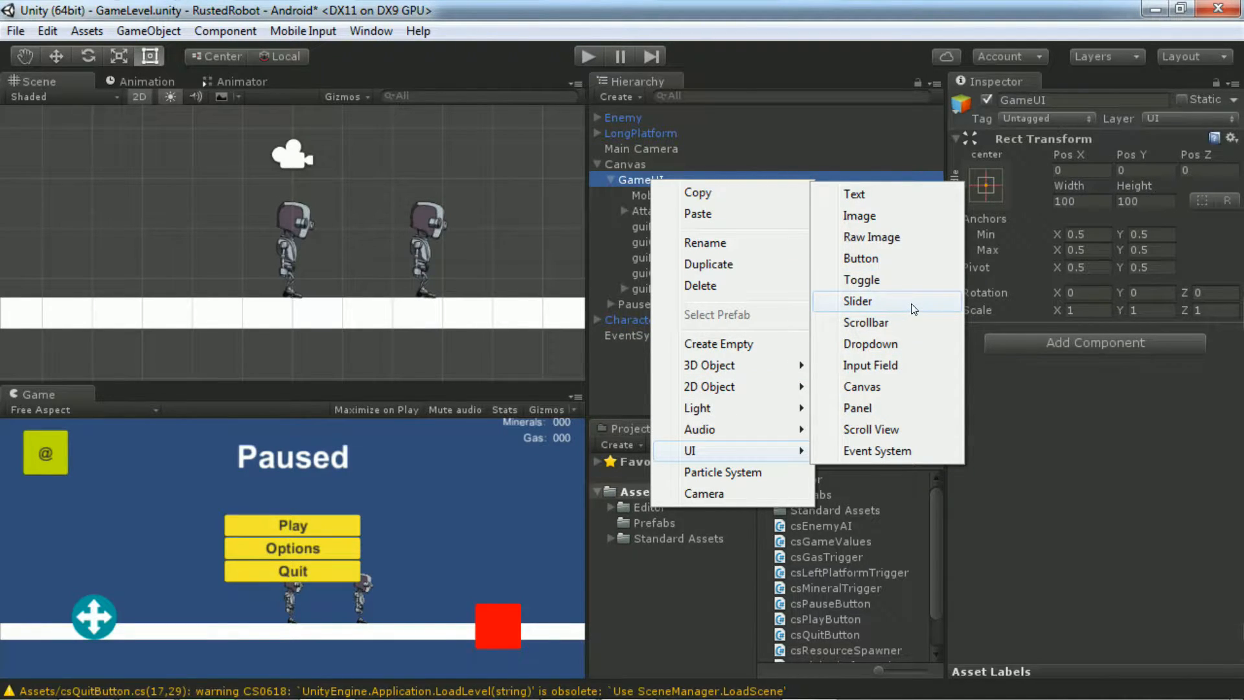
Step: Add a slider named guiLifeSlider under GameUI, anchored top-centre, Pos Y 195, size 300×40
left_click(857, 301)
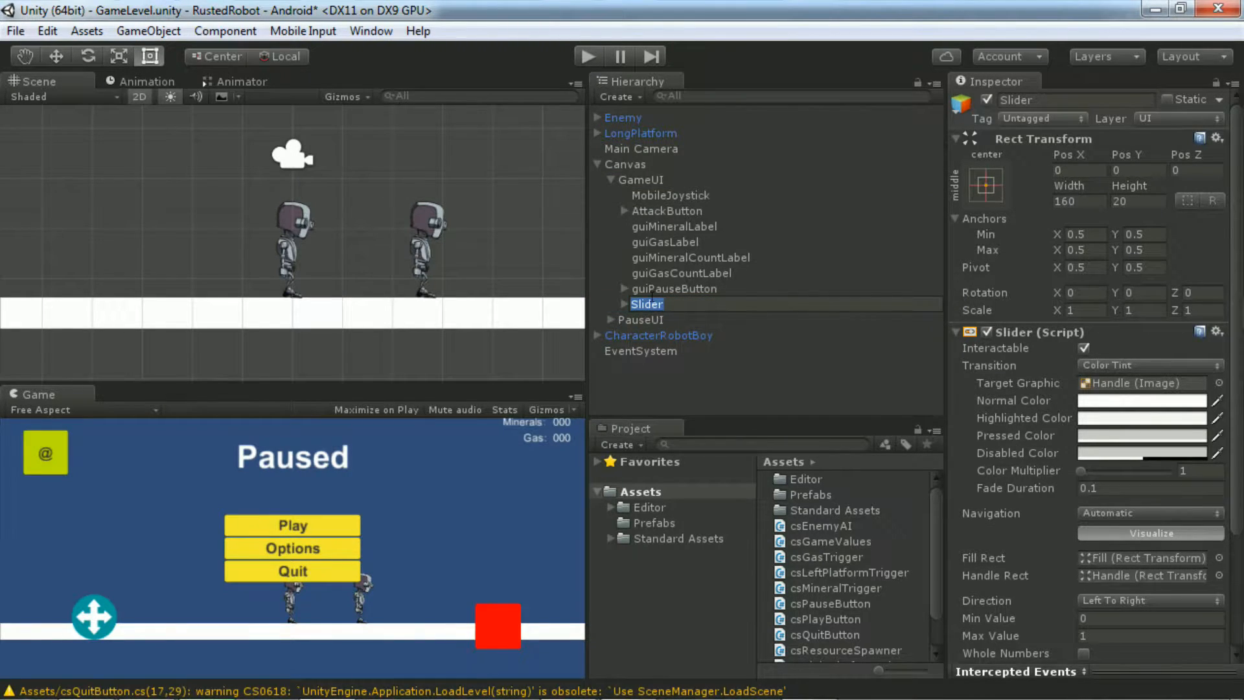
type("guiLife")
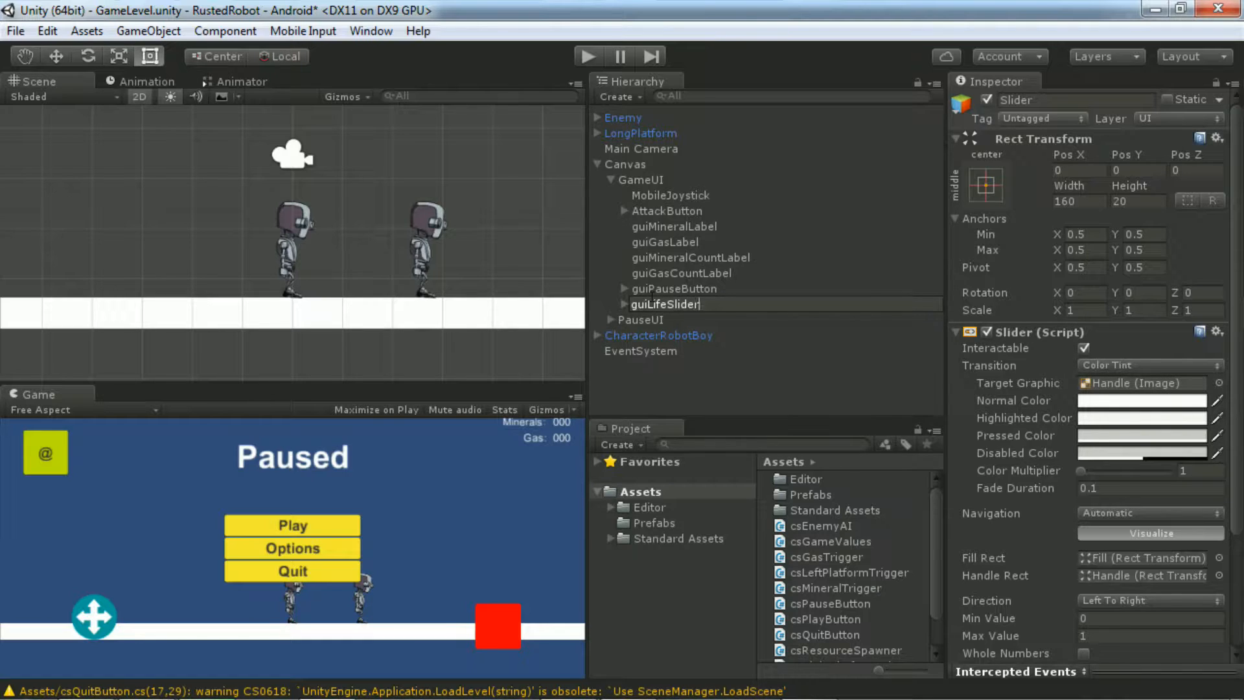
left_click(985, 184)
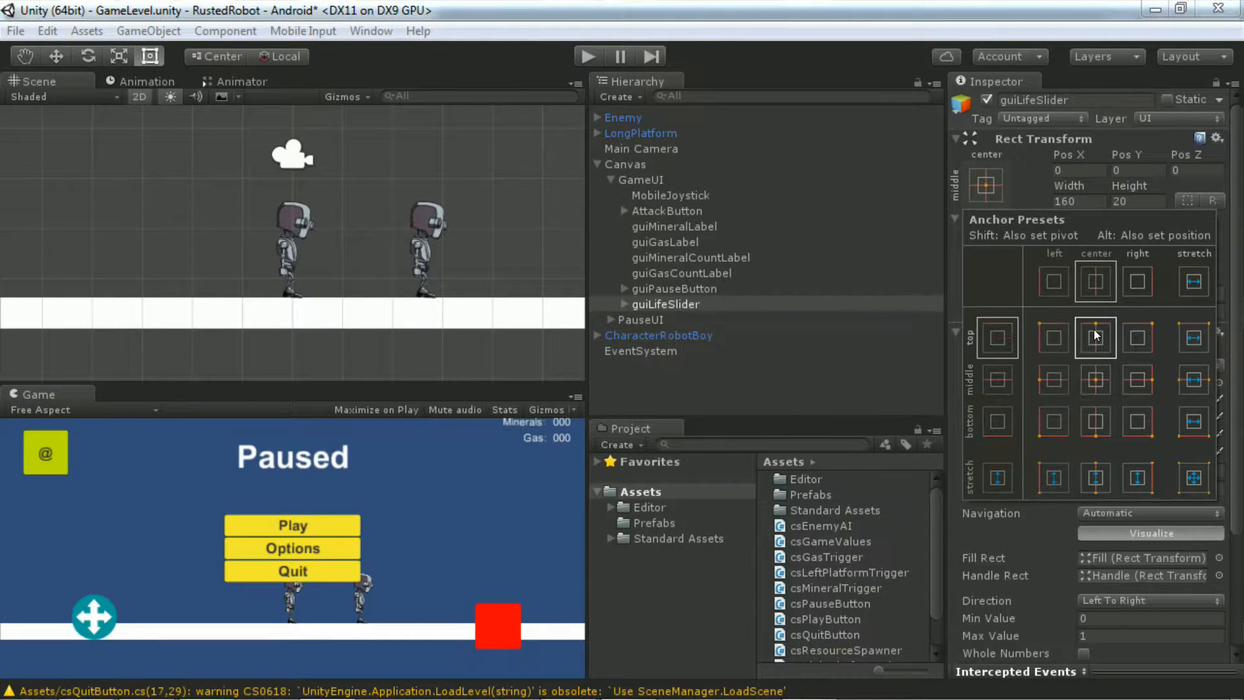
left_click(1094, 337)
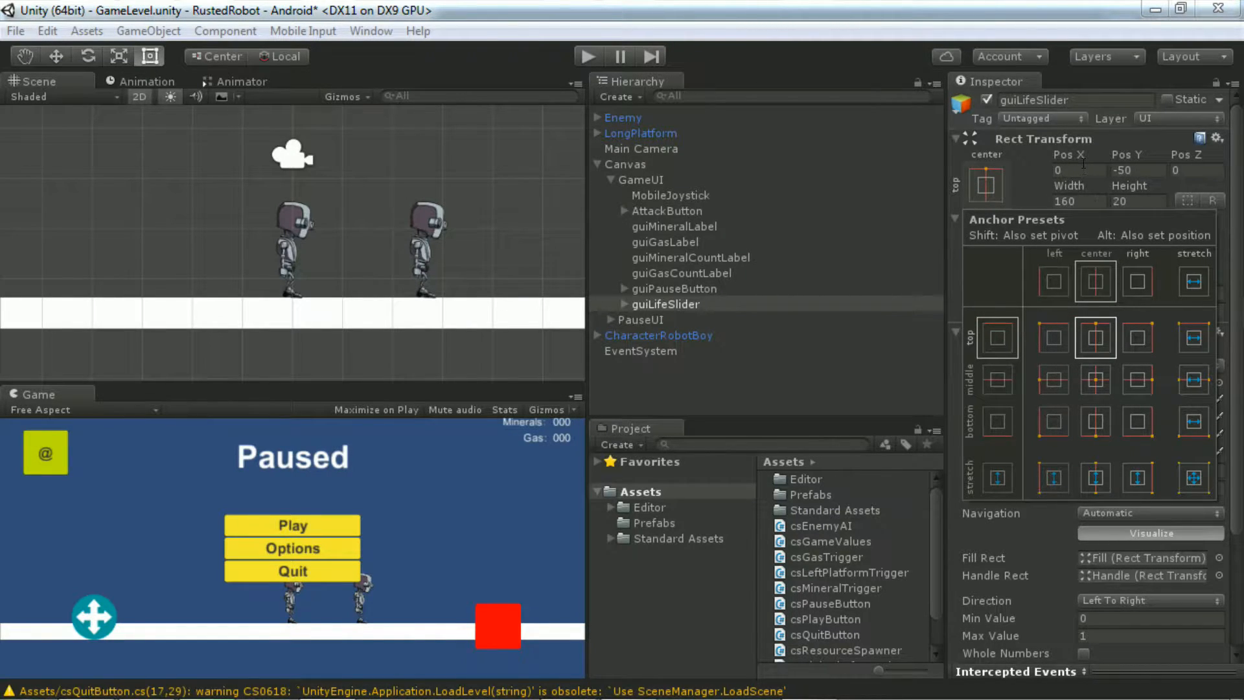
left_click(1077, 170)
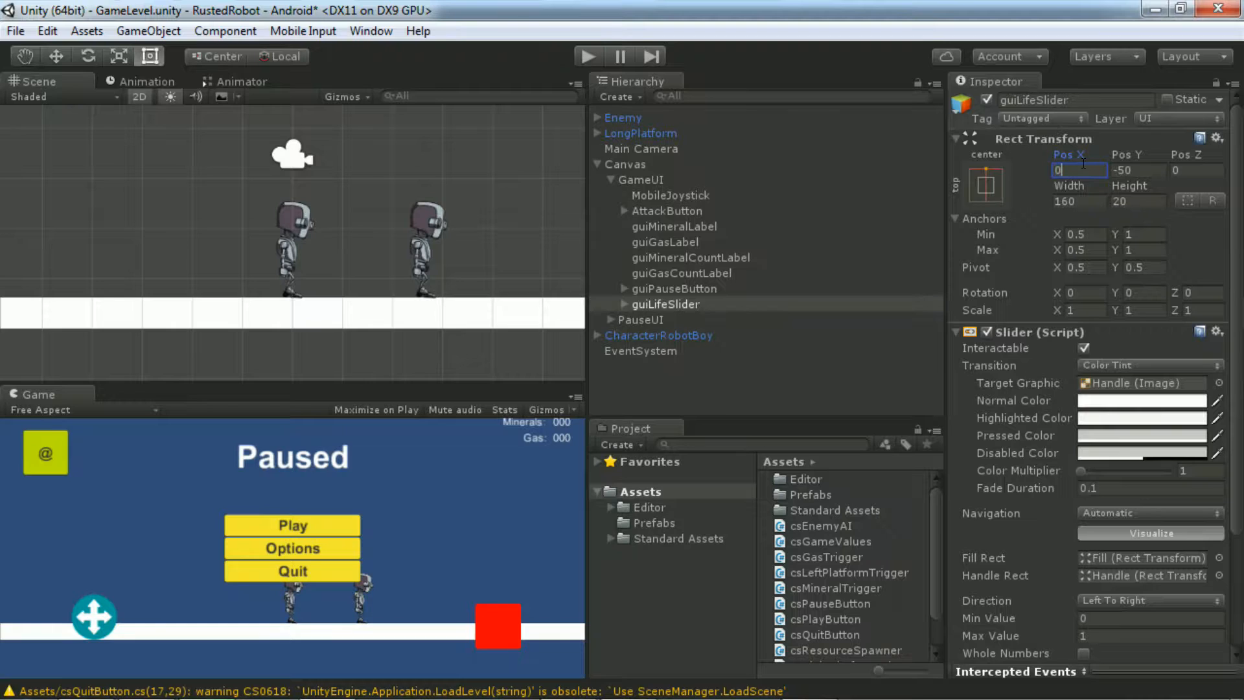
type("195")
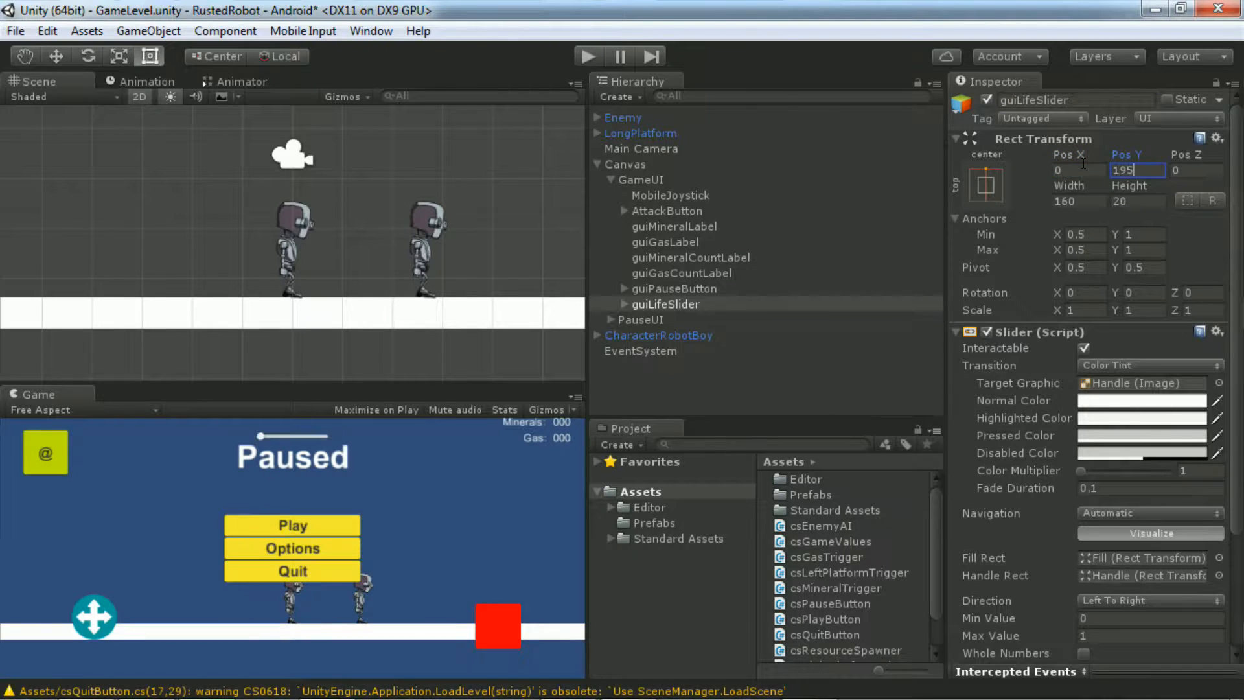
key("Tab")
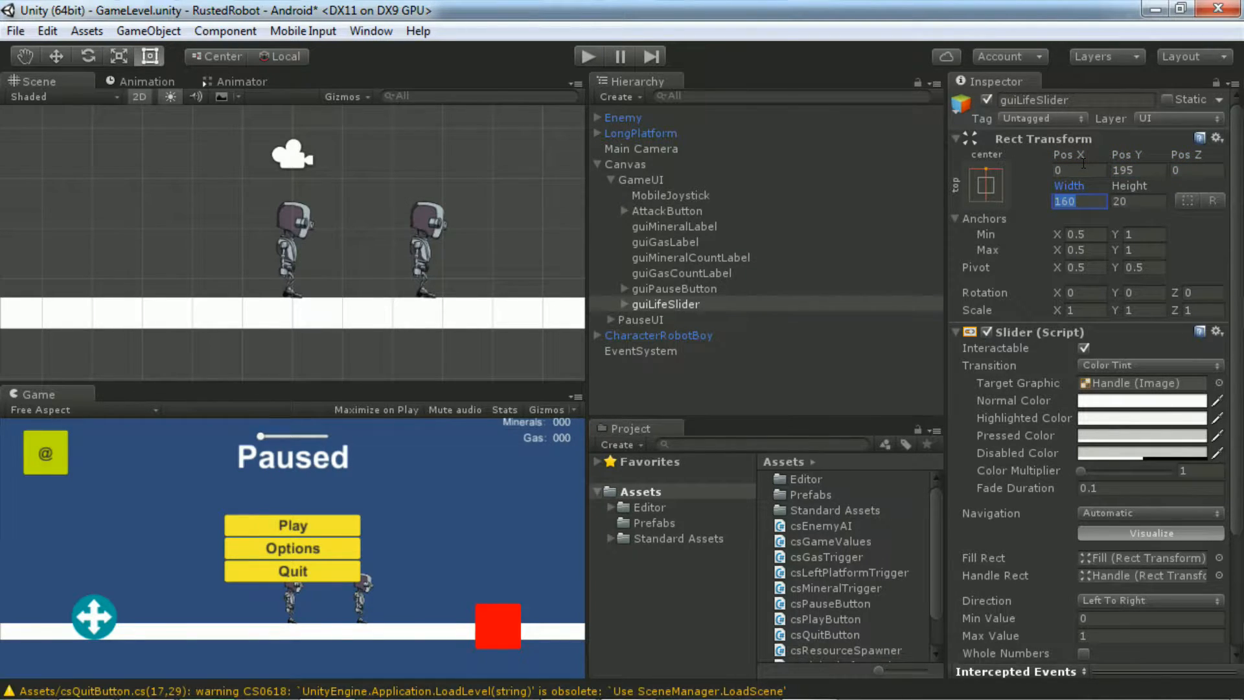
type("300")
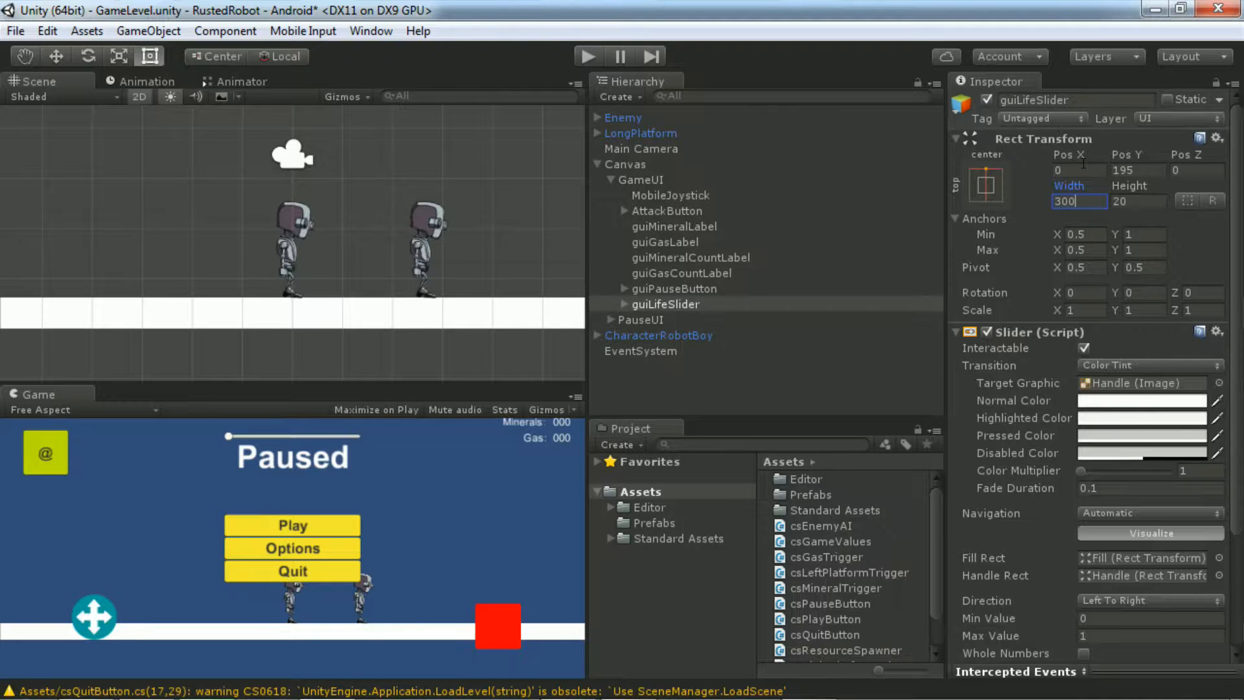
type("40")
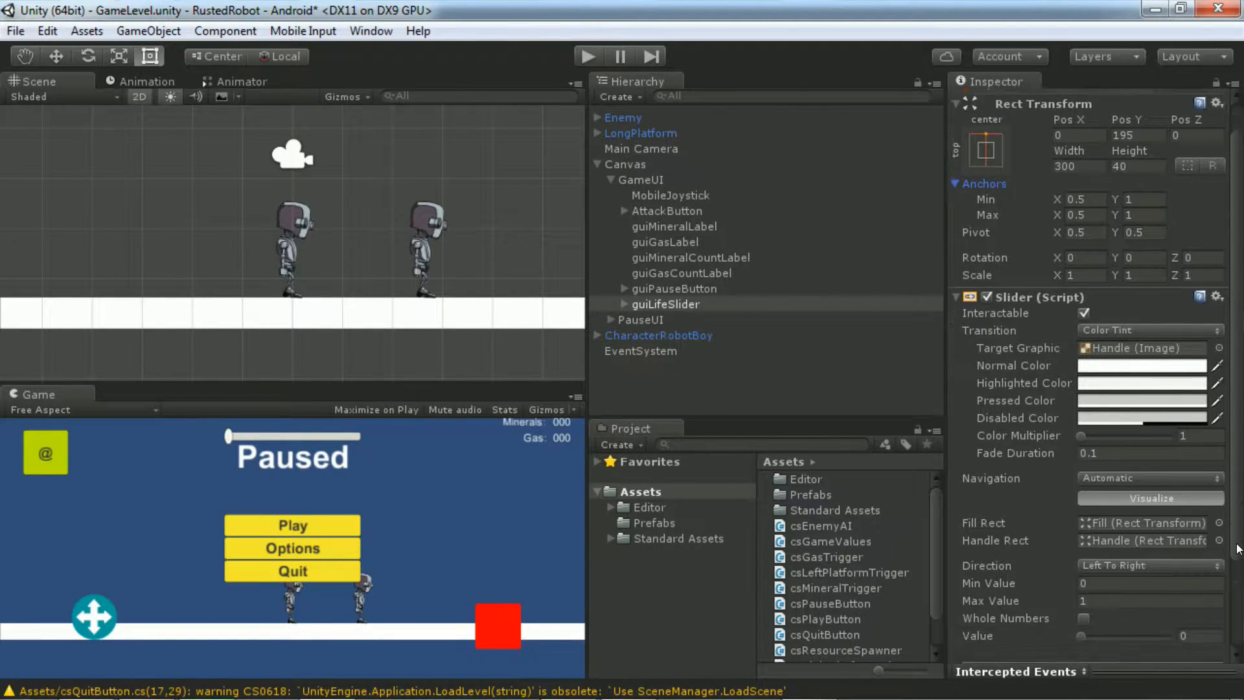
Step: Set the slider's Max Value and Value to 100, then expand guiLifeSlider's children
scroll("down", 3)
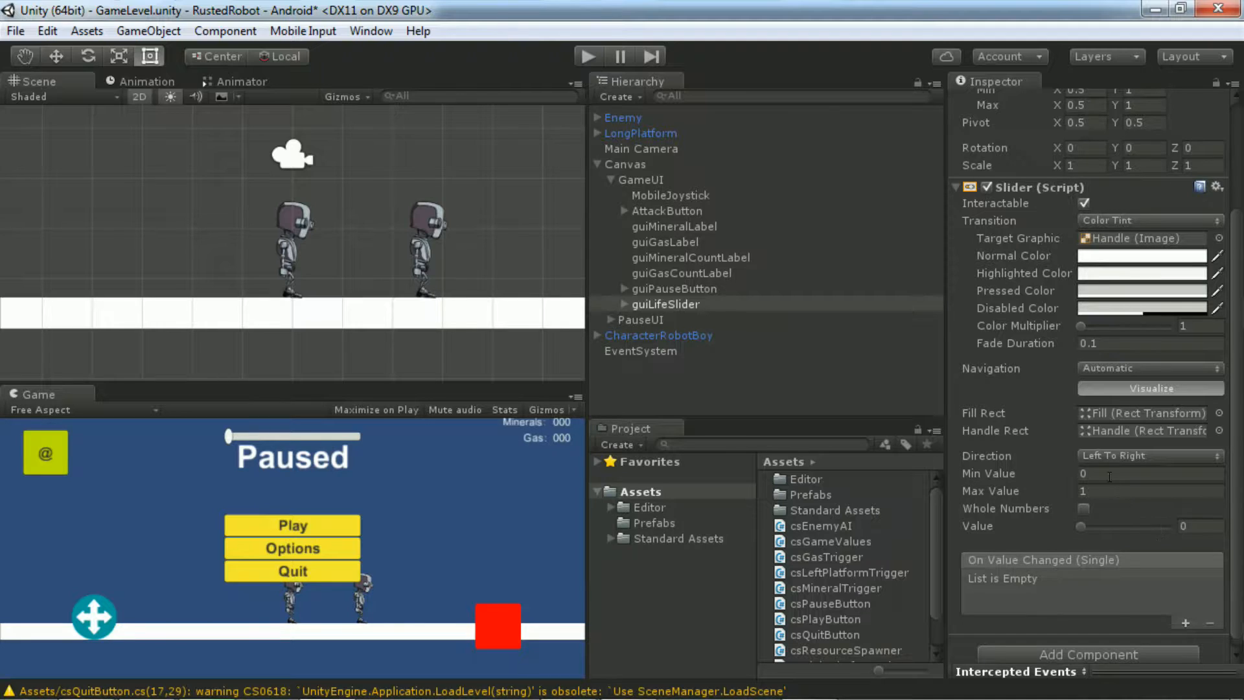
left_click(1151, 491)
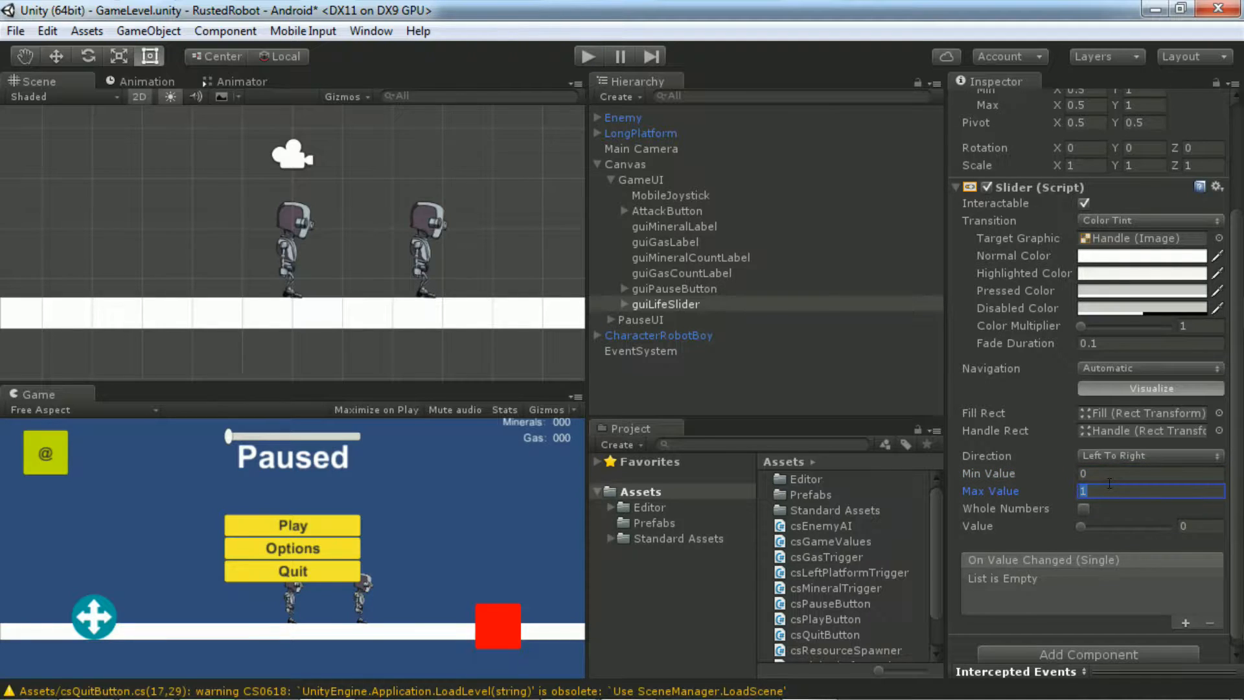
type("100")
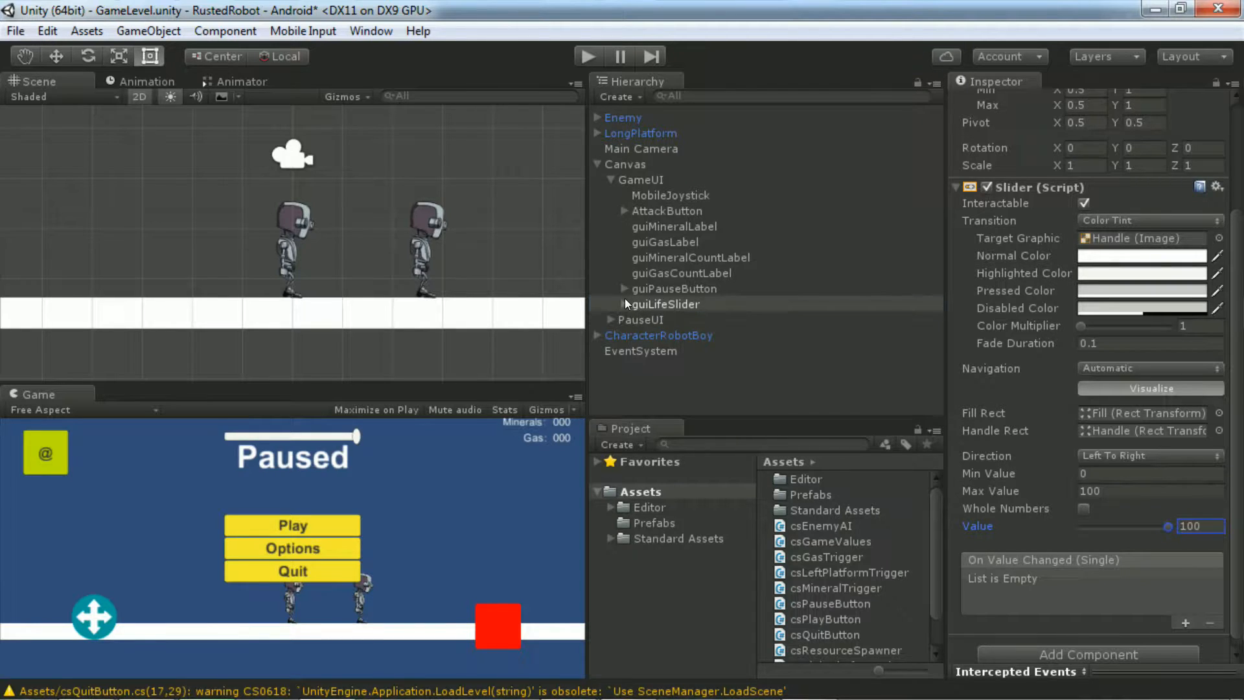
left_click(626, 304)
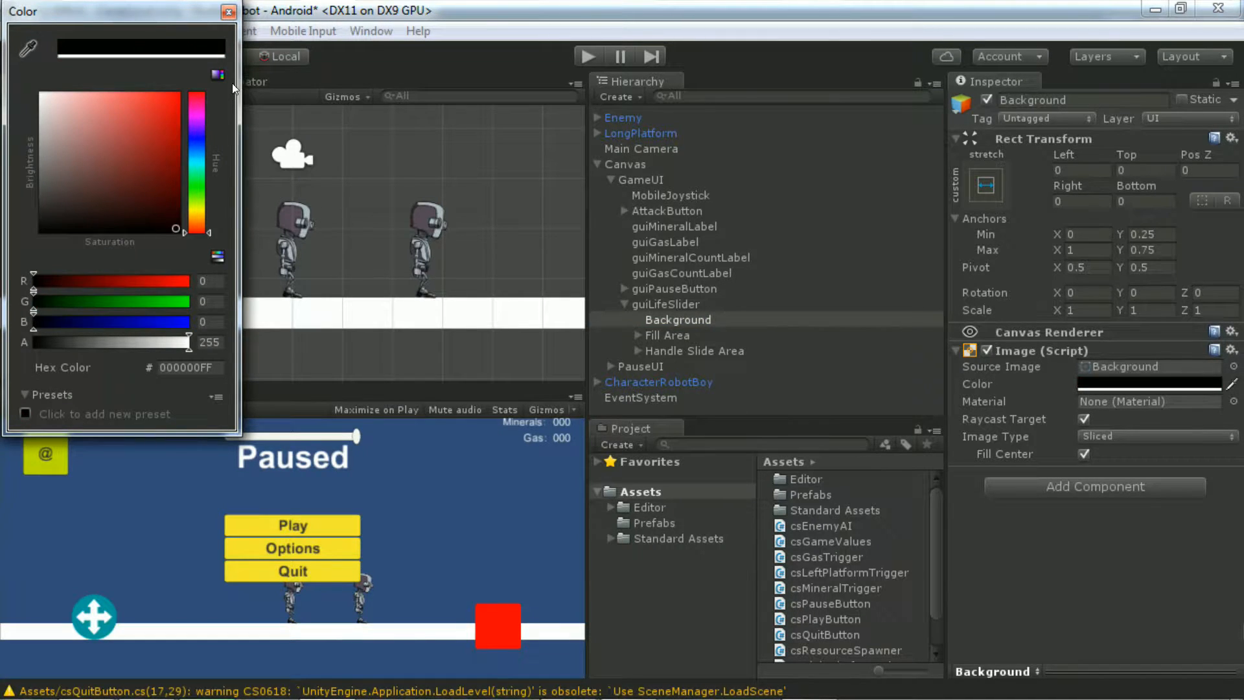
Step: Colour the slider Background black and its Fill green (00E631)
left_click(229, 11)
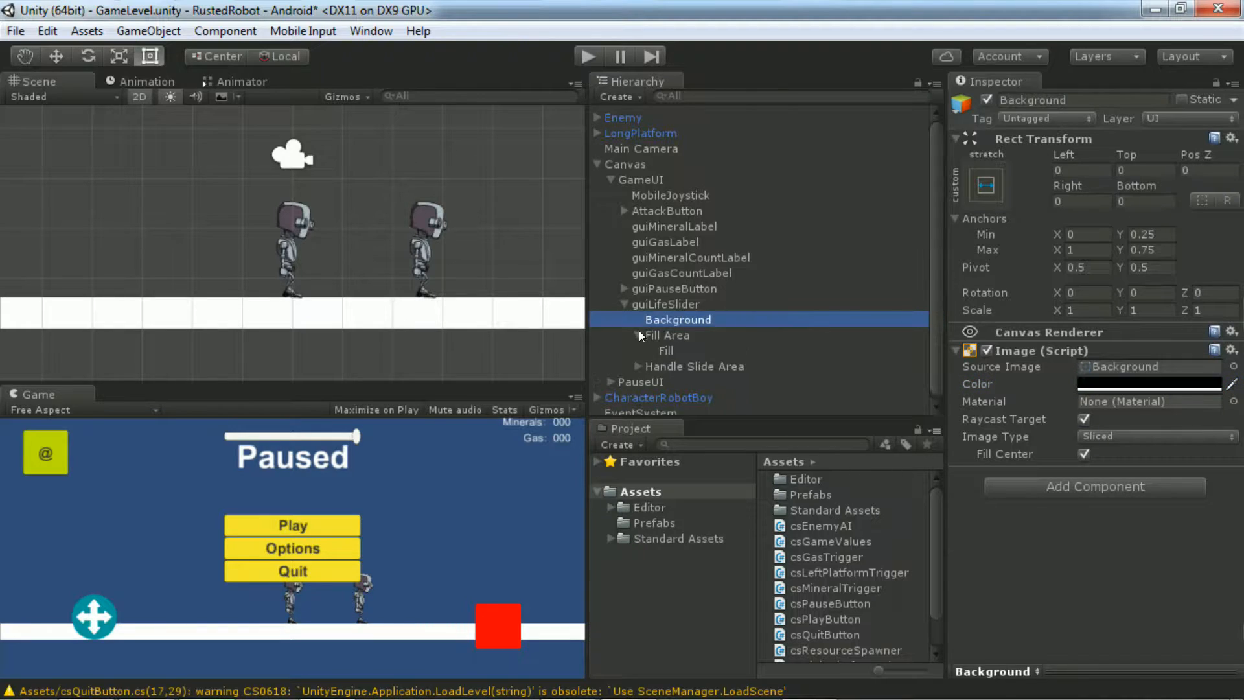
left_click(665, 350)
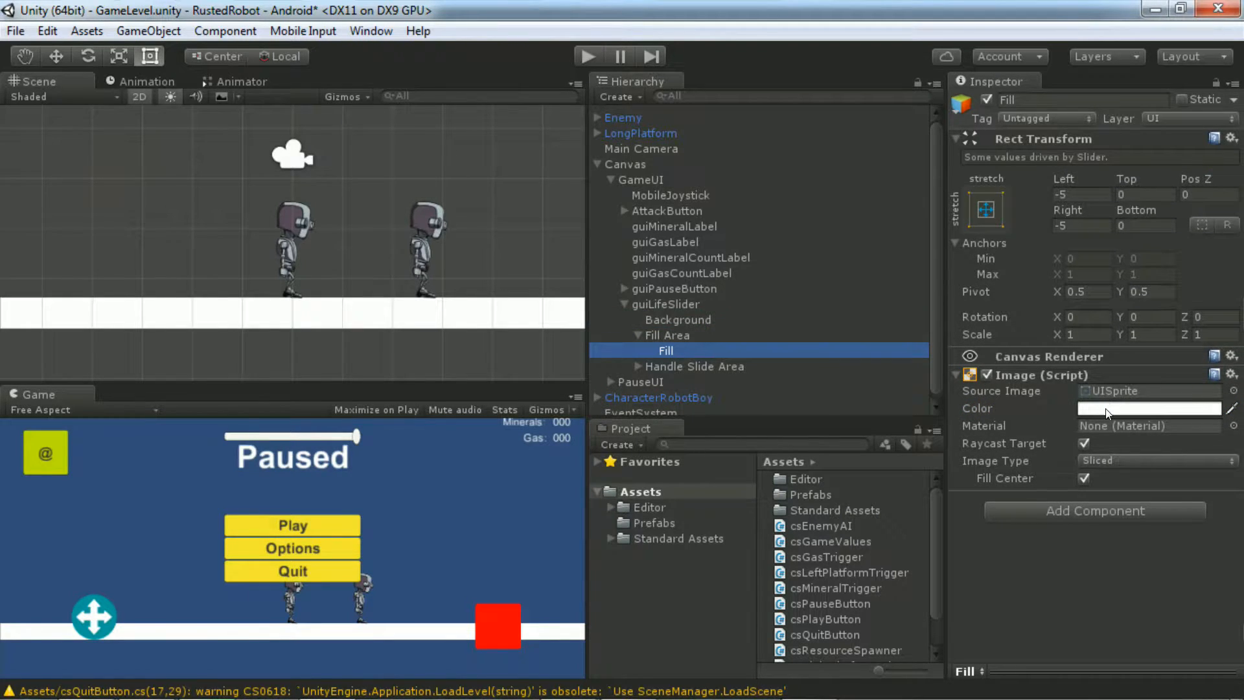
left_click(1147, 407)
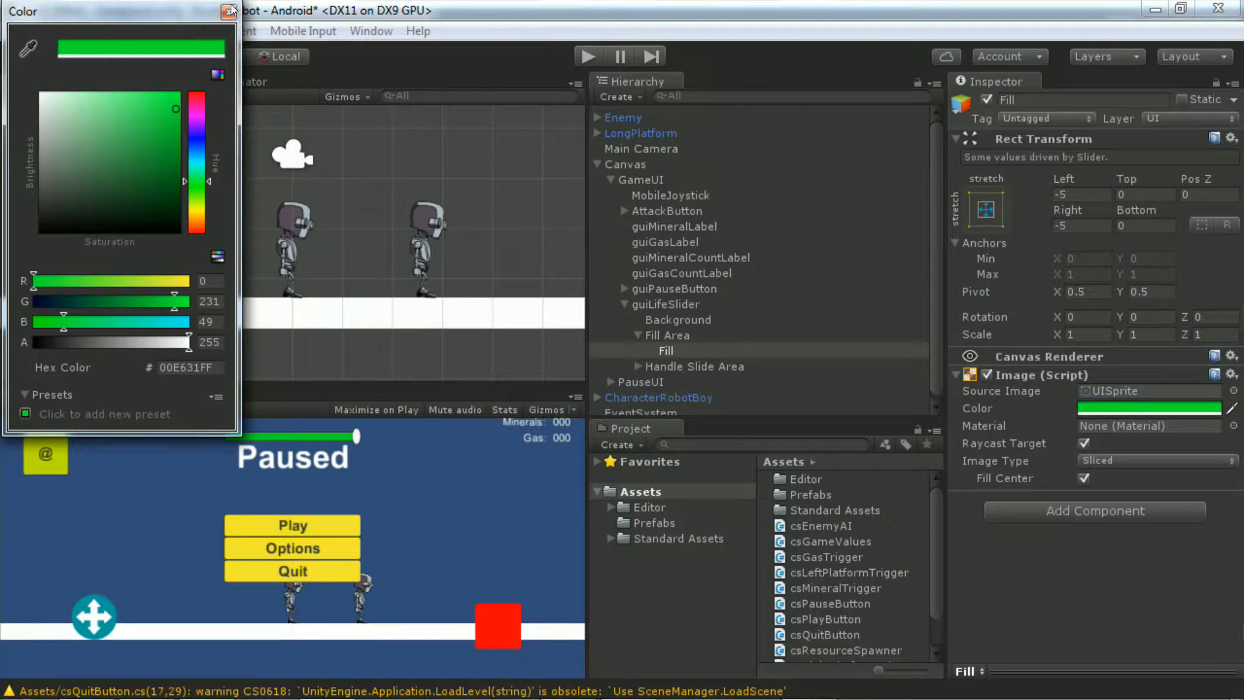
left_click(231, 11)
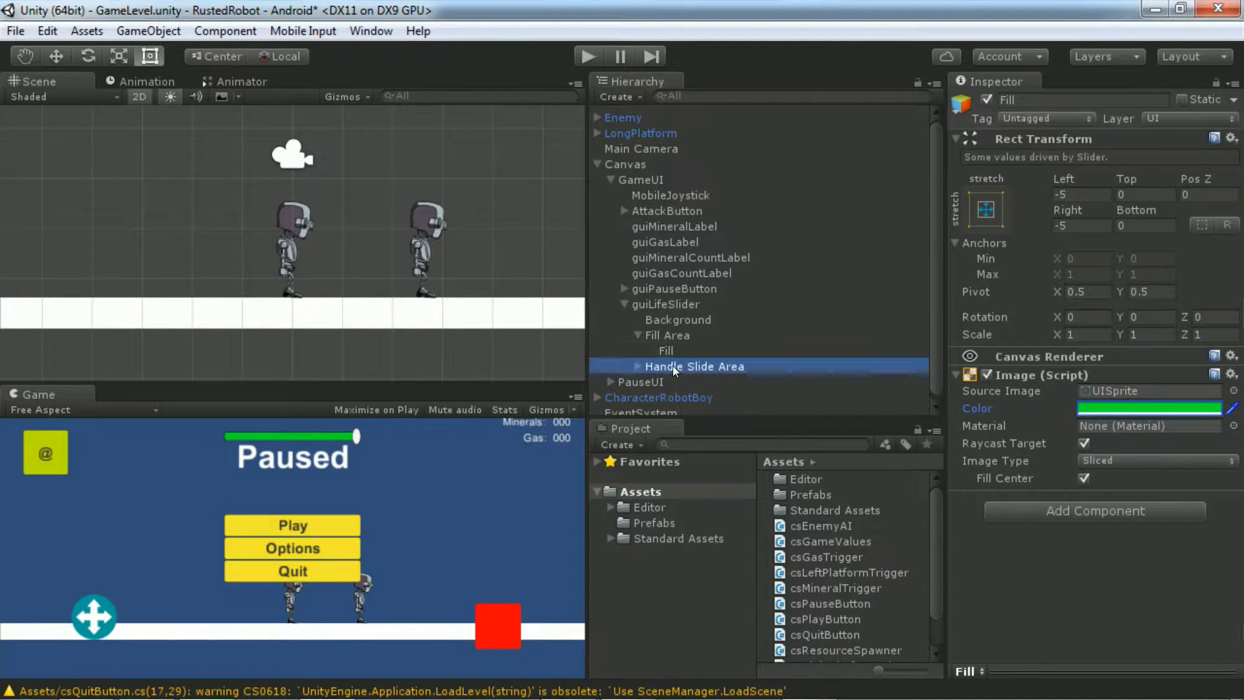
Step: Delete the slider's Handle Slide Area and collapse GameUI
right_click(694, 366)
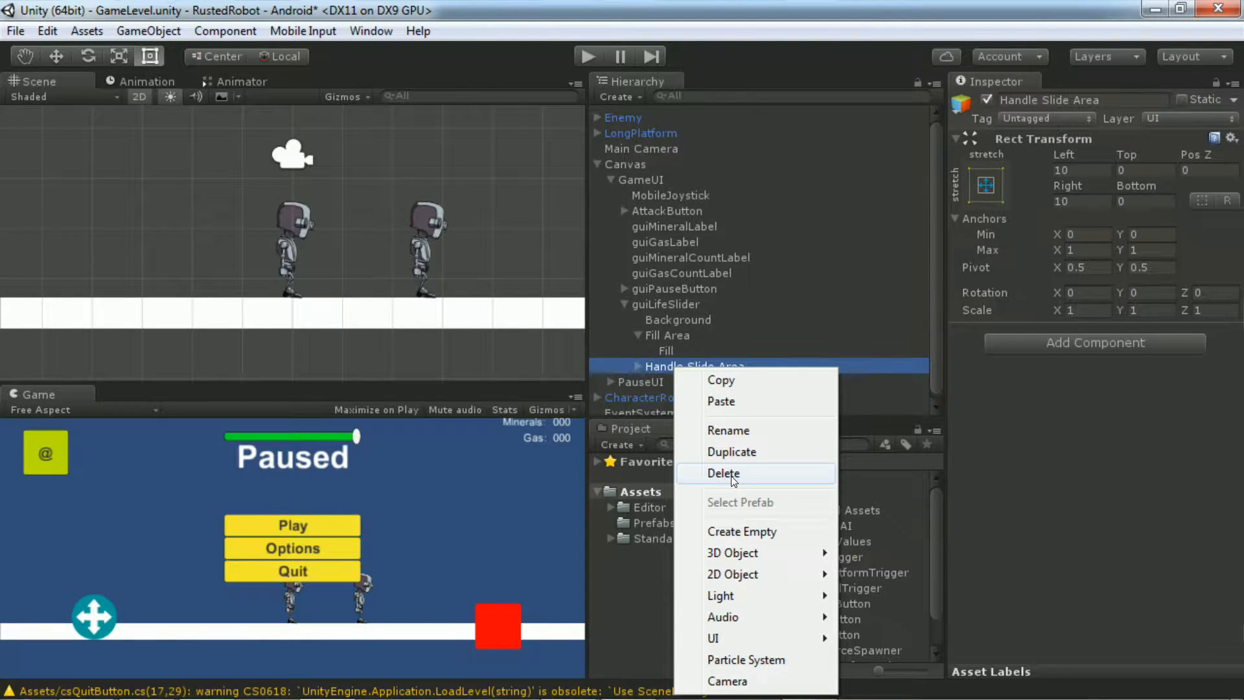
left_click(723, 473)
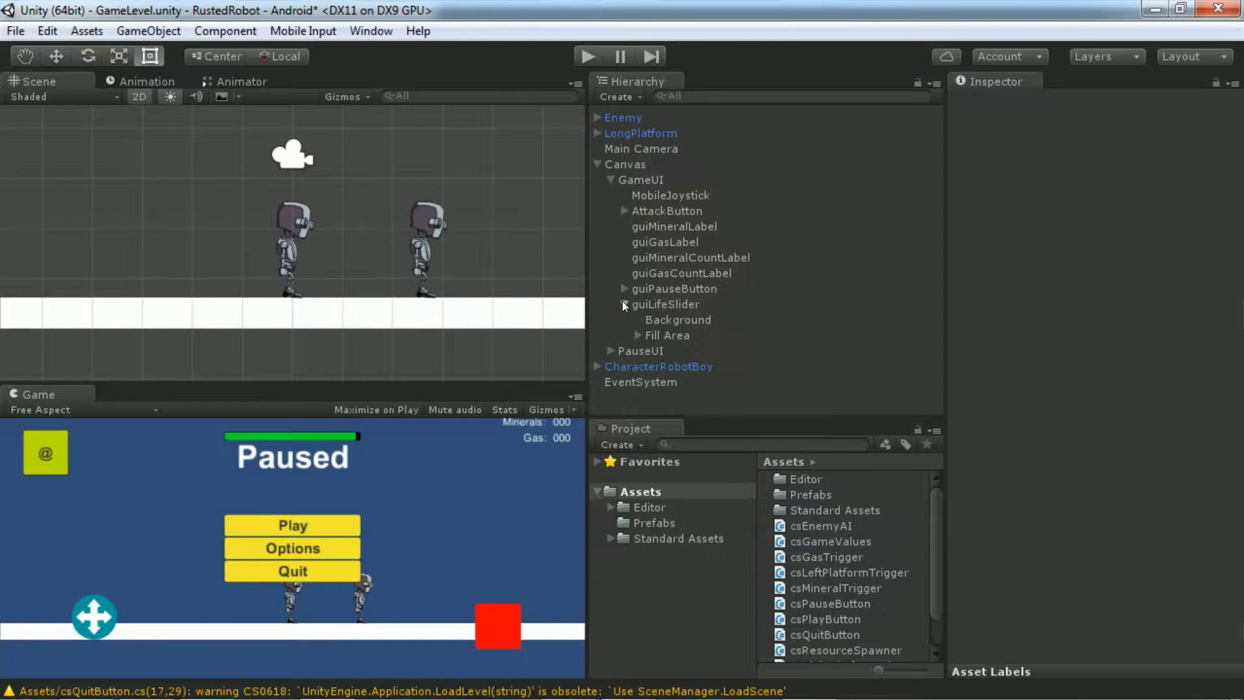
left_click(612, 180)
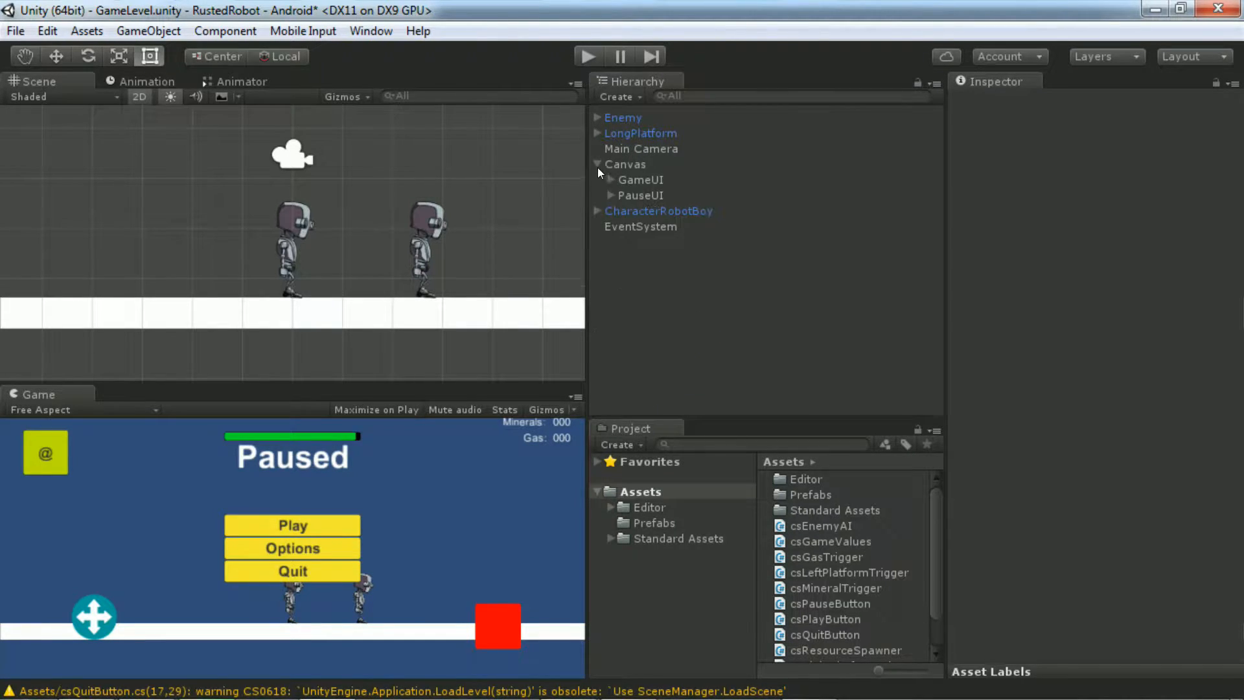
Step: Set the Enemy's Circle Collider 2D offset to 0, 0 and radius to 0.6
left_click(623, 117)
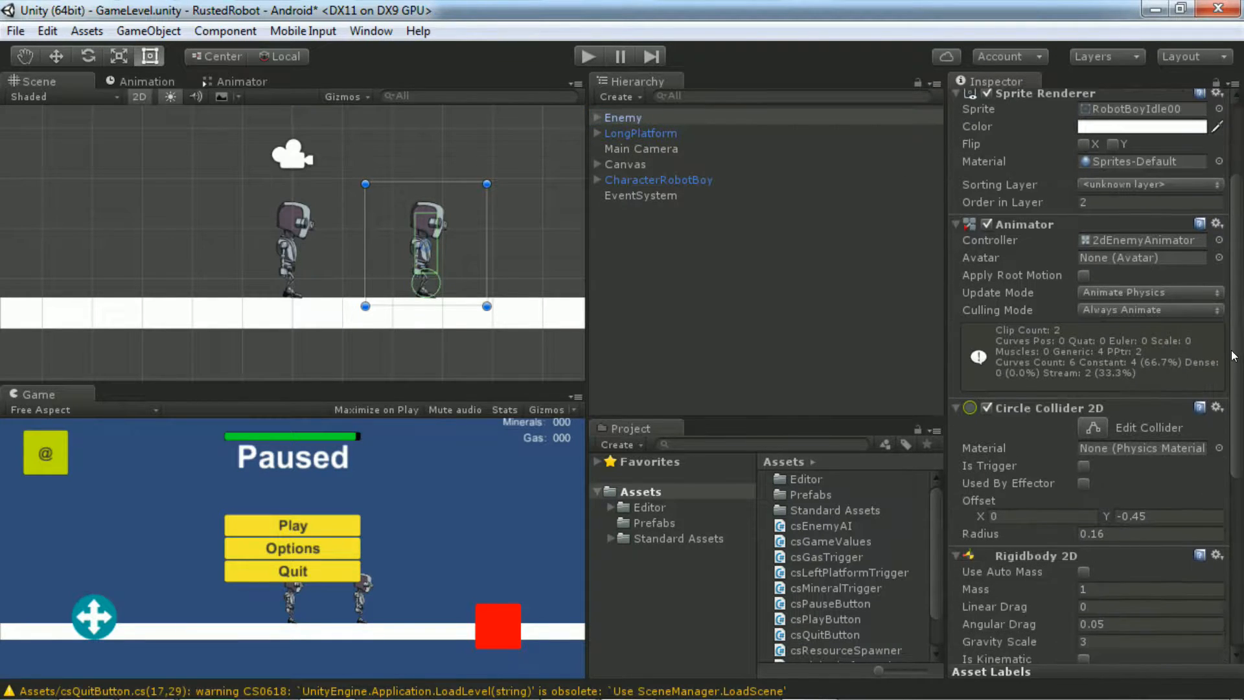
scroll("down", 3)
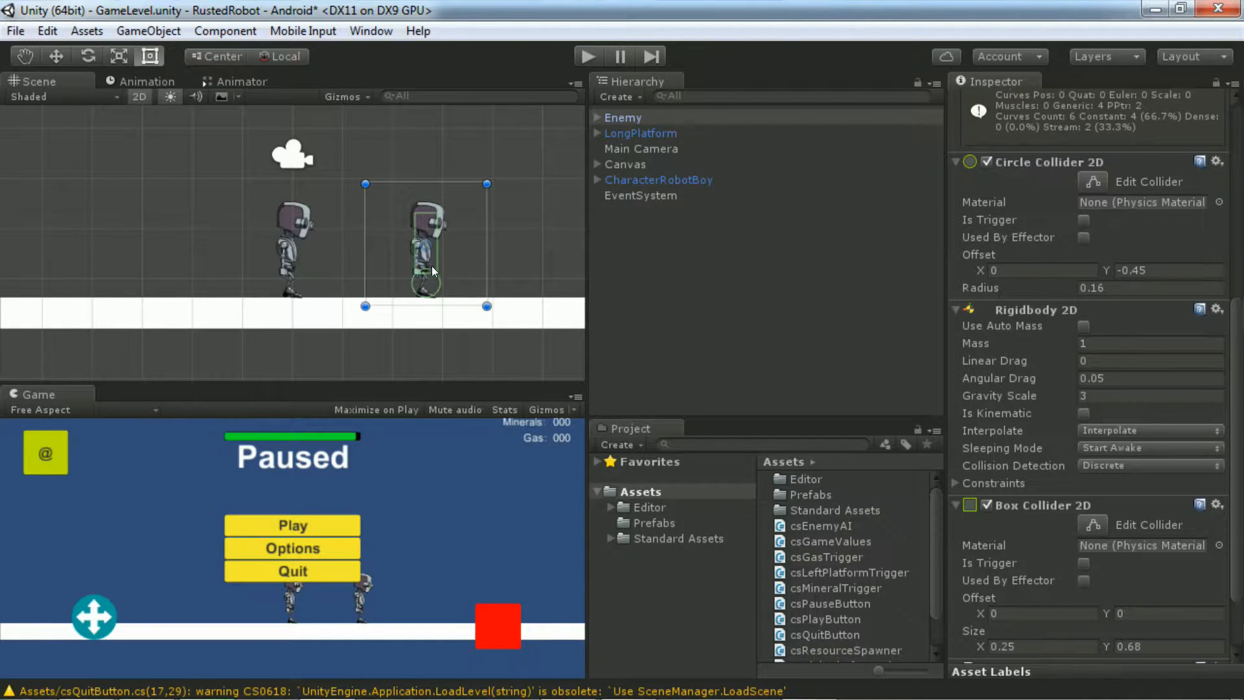
mouse_move(988, 392)
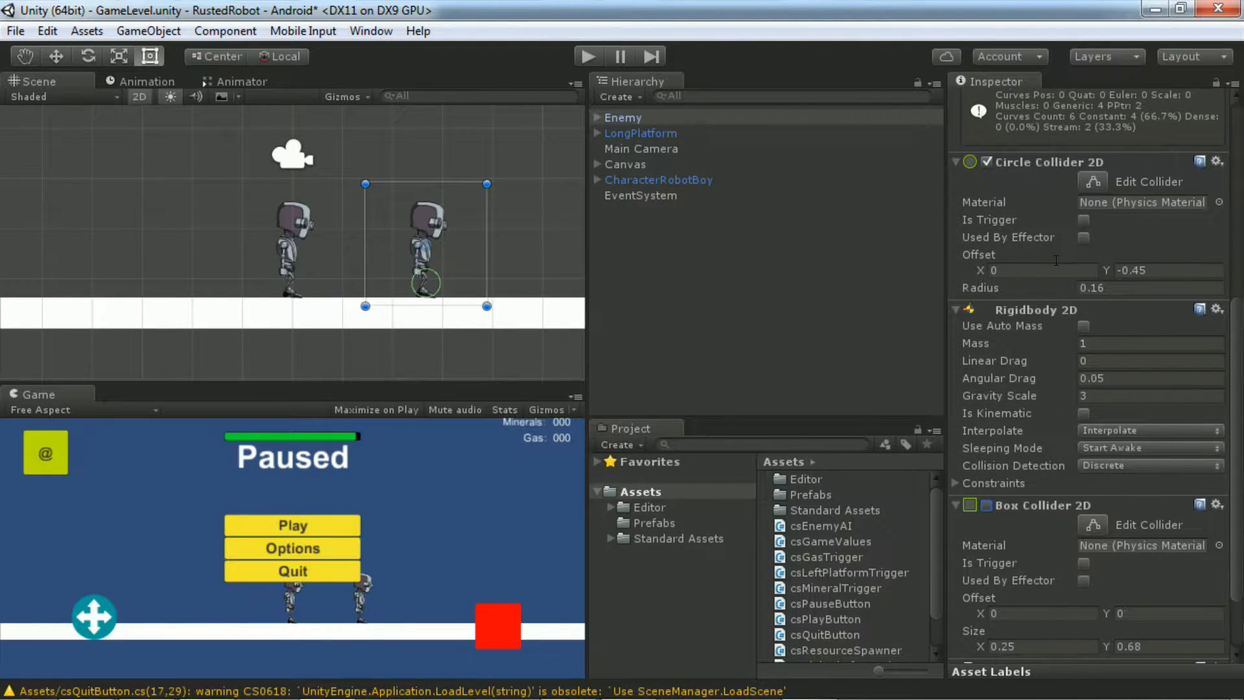
left_click(1031, 269)
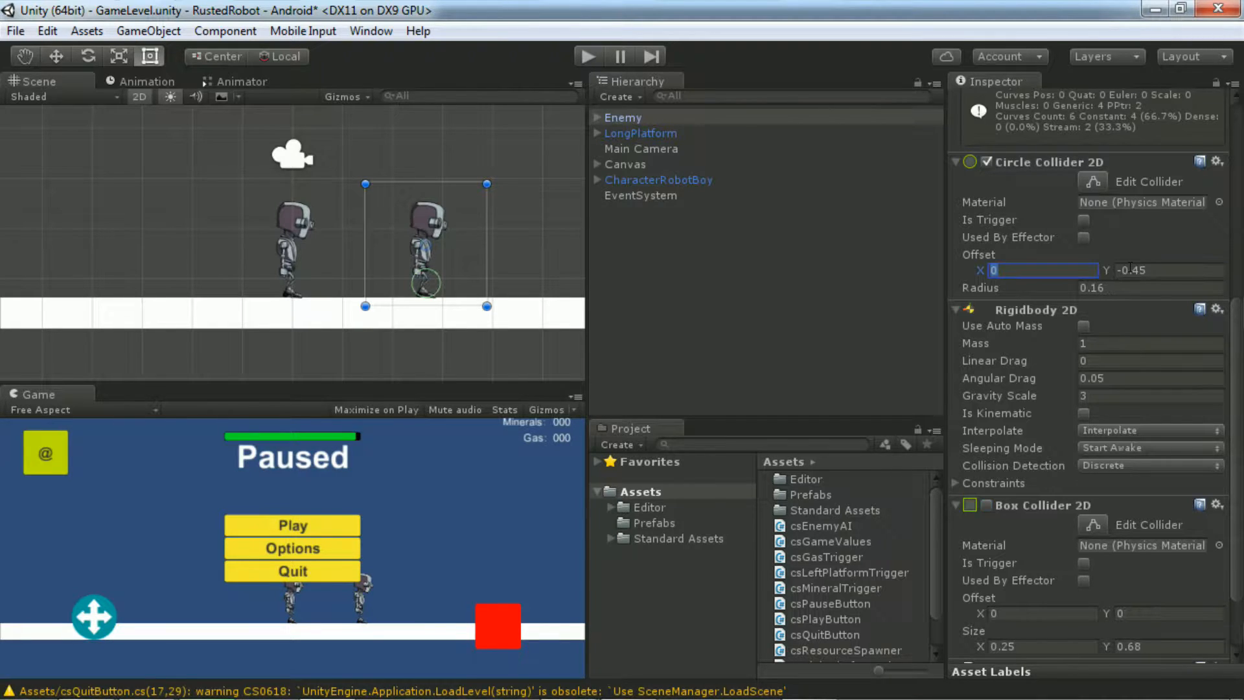
left_click(1166, 269)
type("0")
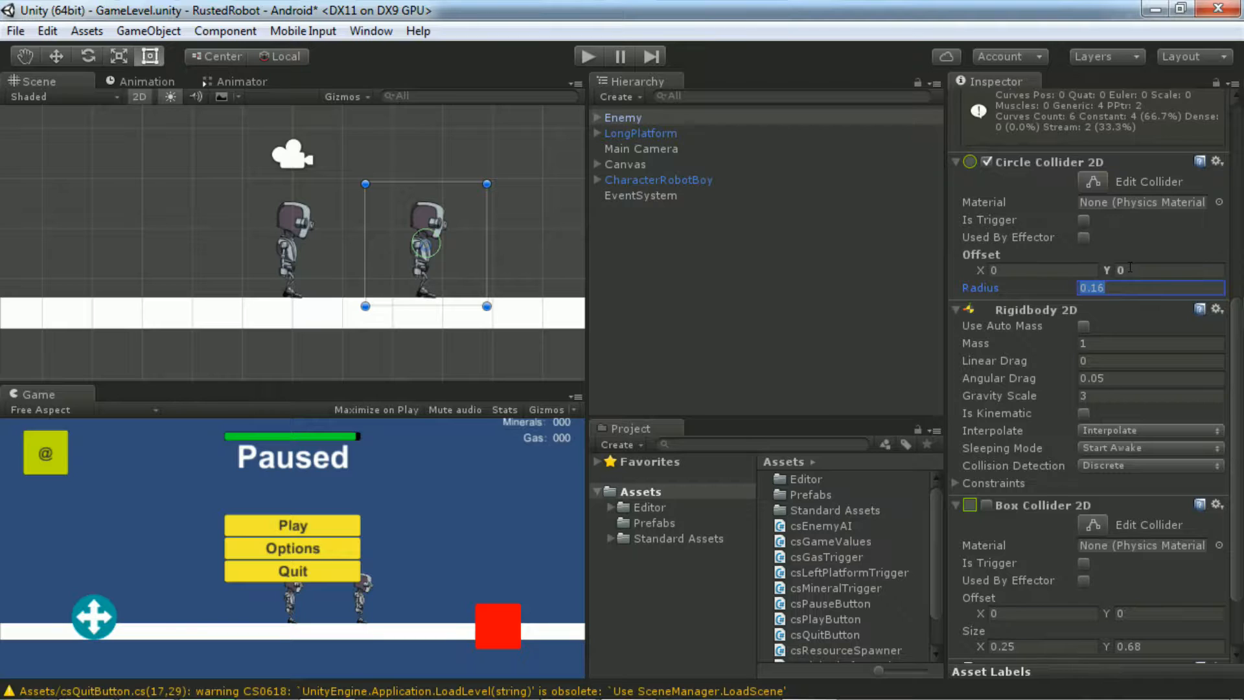
type(".6")
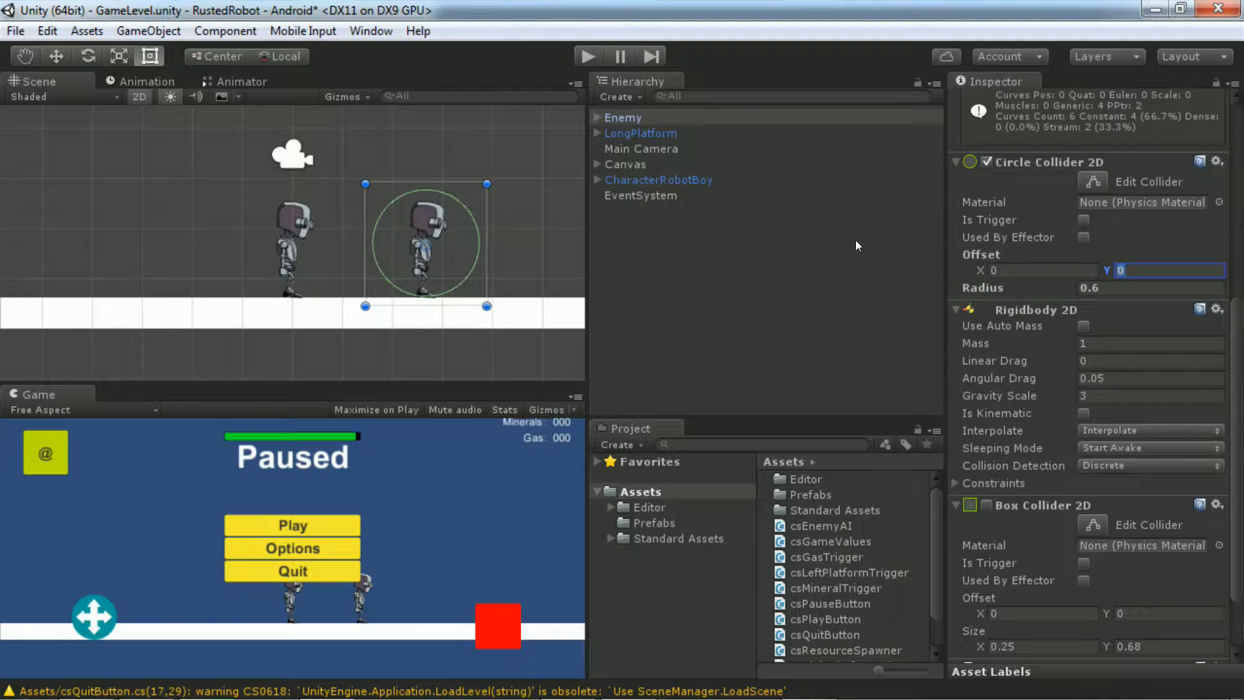
Step: Open the csGameValues script from Assets in Visual Studio
left_click(658, 179)
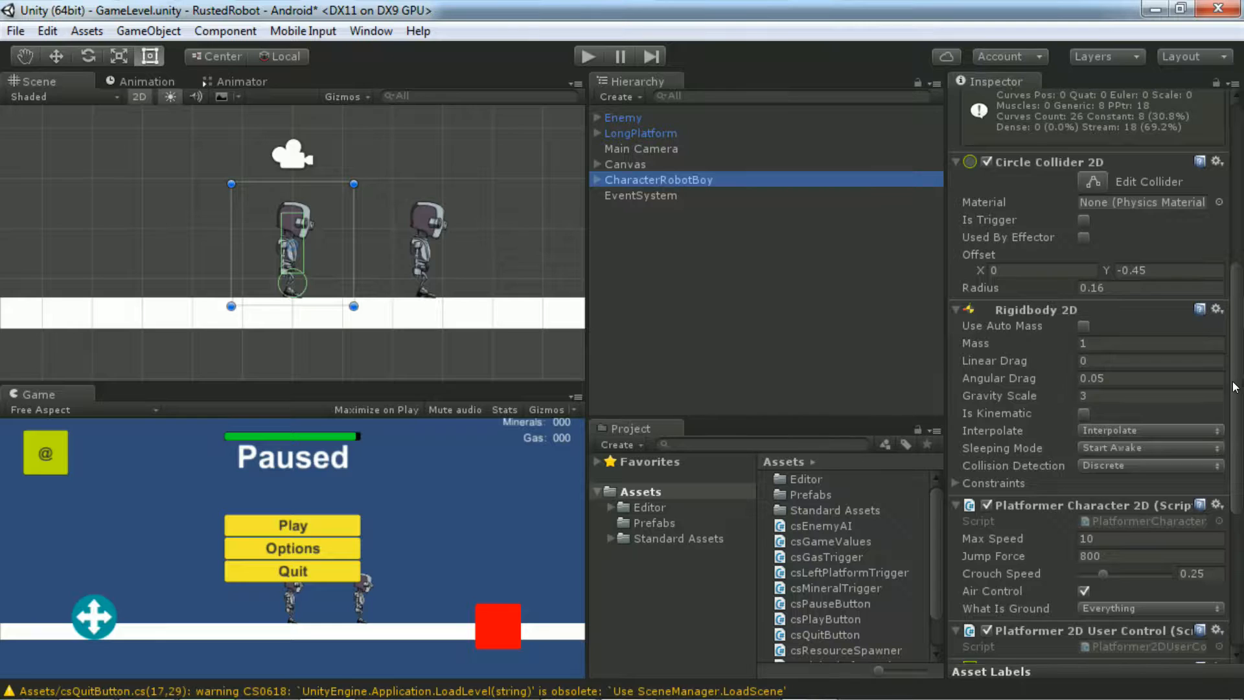
scroll("down", 3)
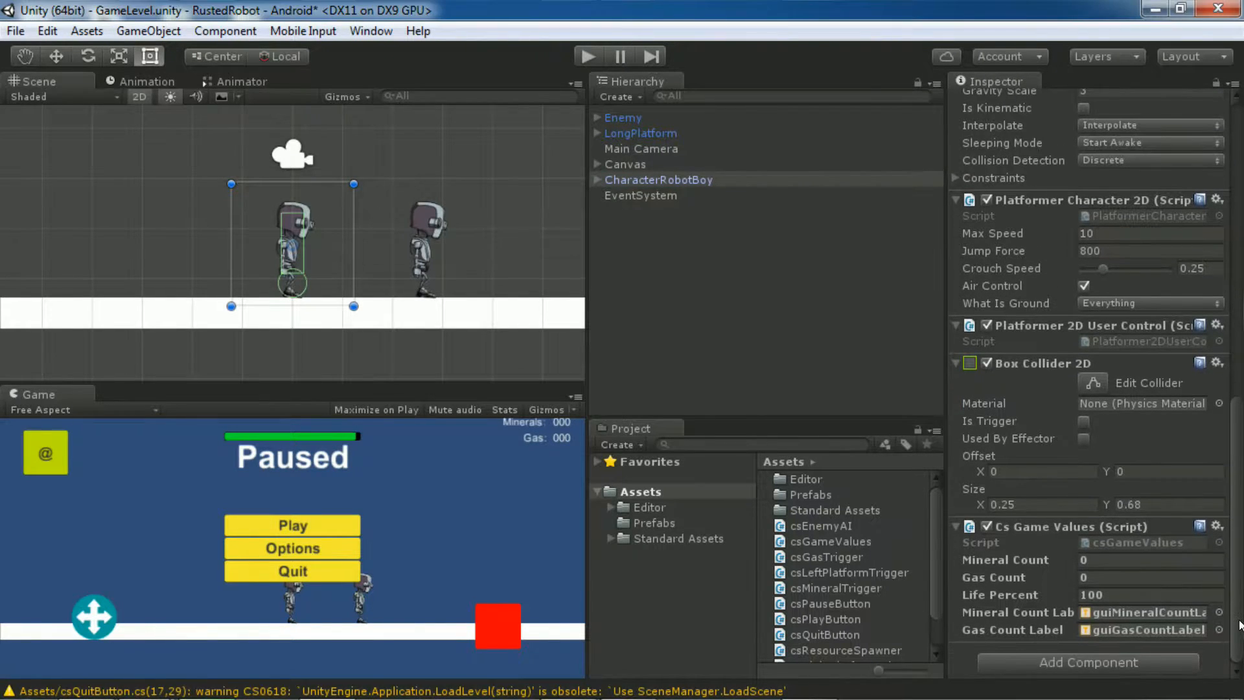
left_click(827, 540)
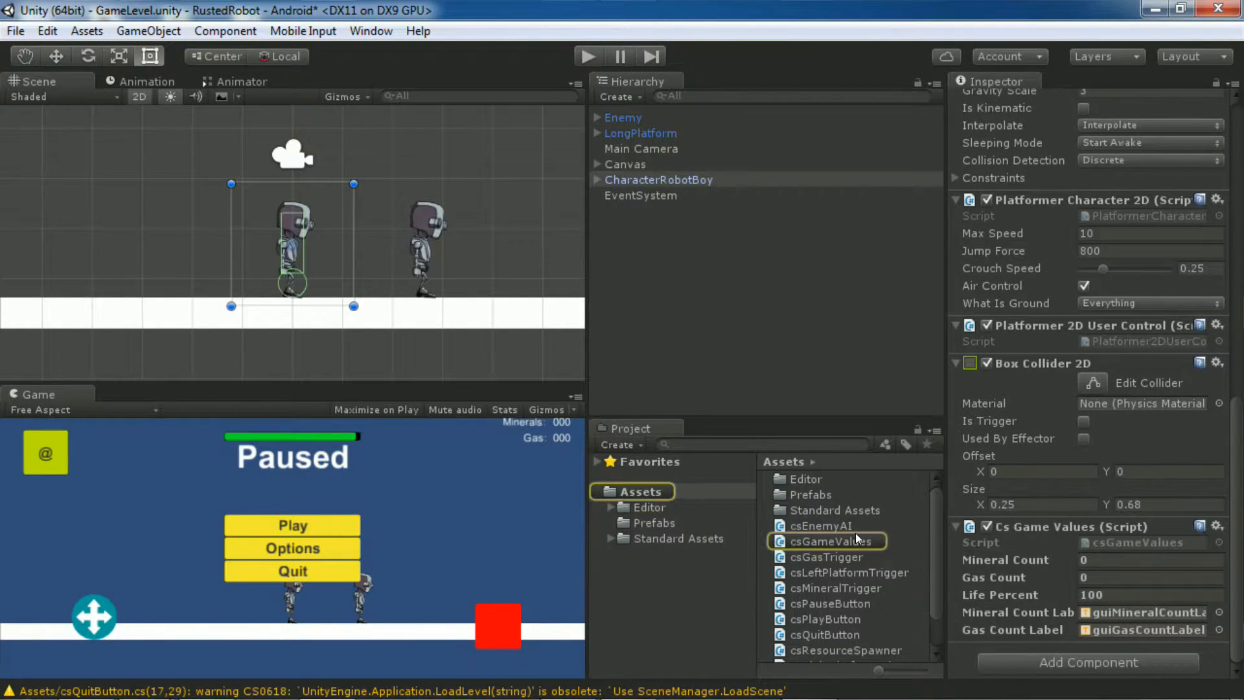
double_click(830, 541)
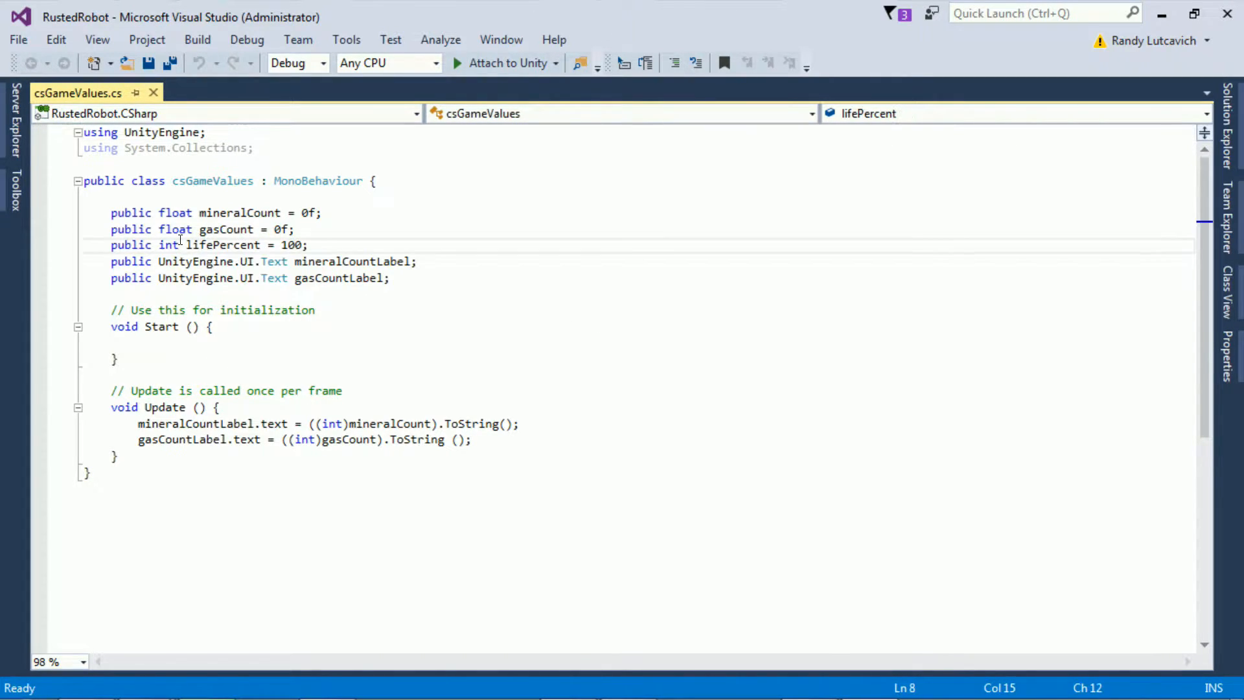
Step: Change lifePercent from int to float with the value 100f
key("BackSpace")
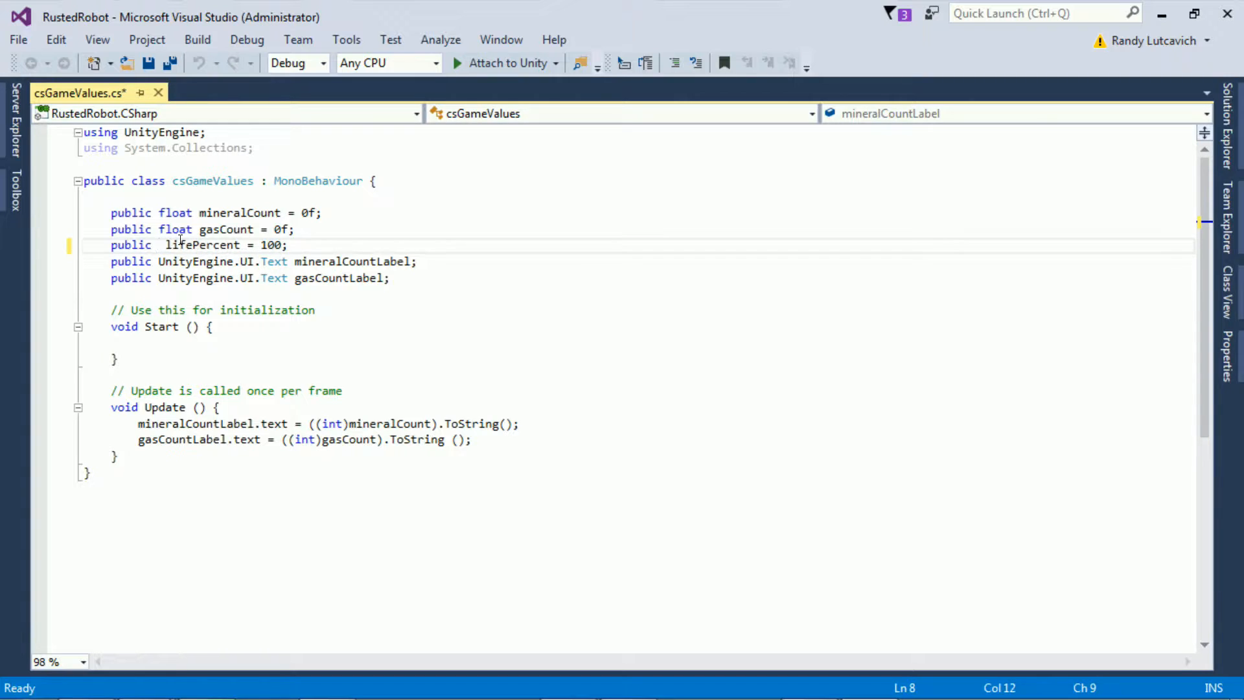
type("float")
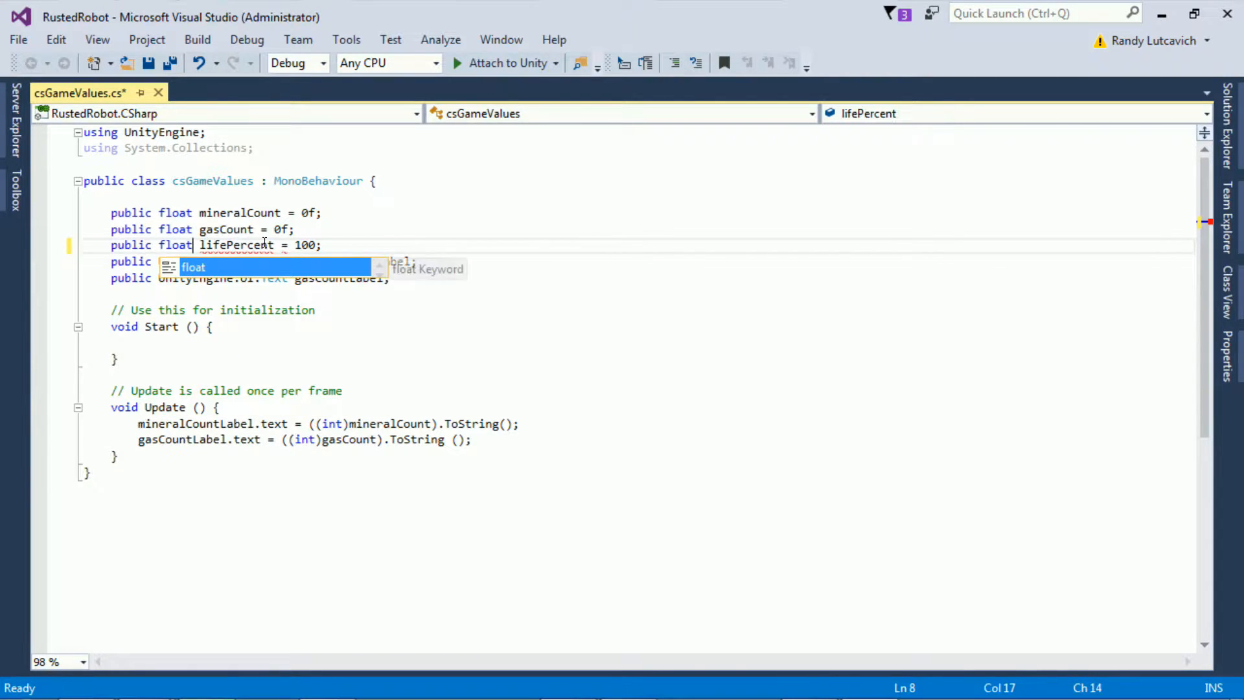
type("f")
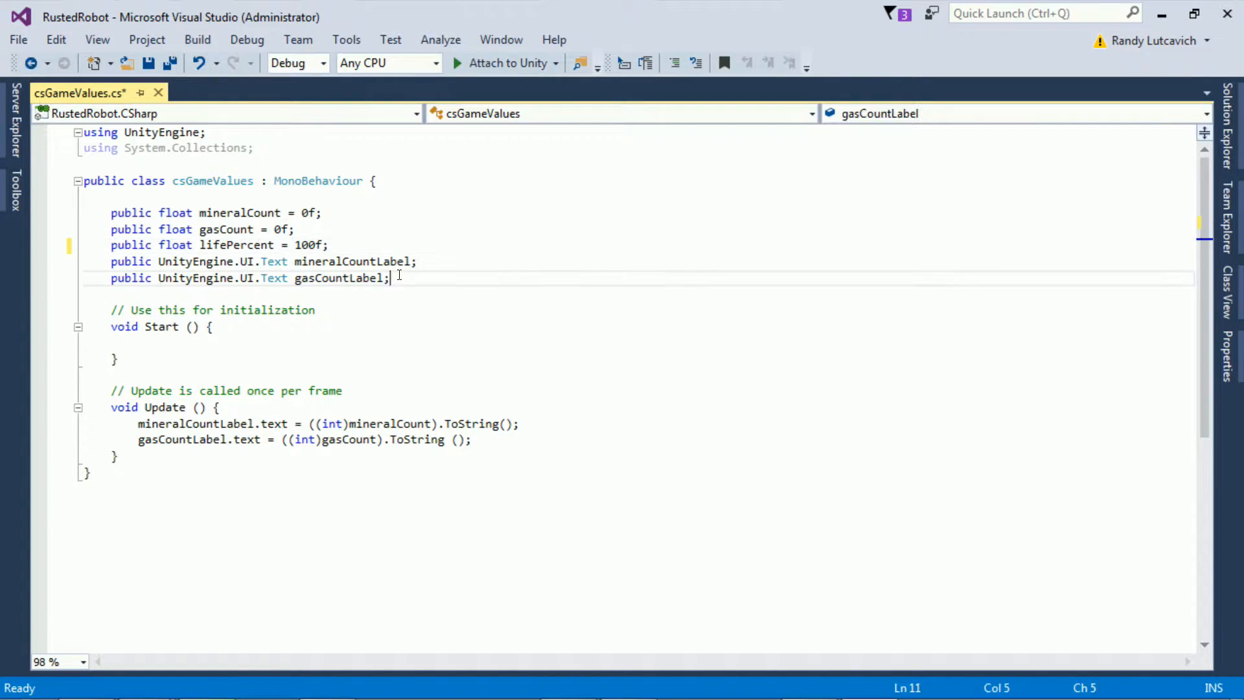
Step: Declare 'public UnityEngine.UI.Slider lifeSlider;' below the labels
type("p")
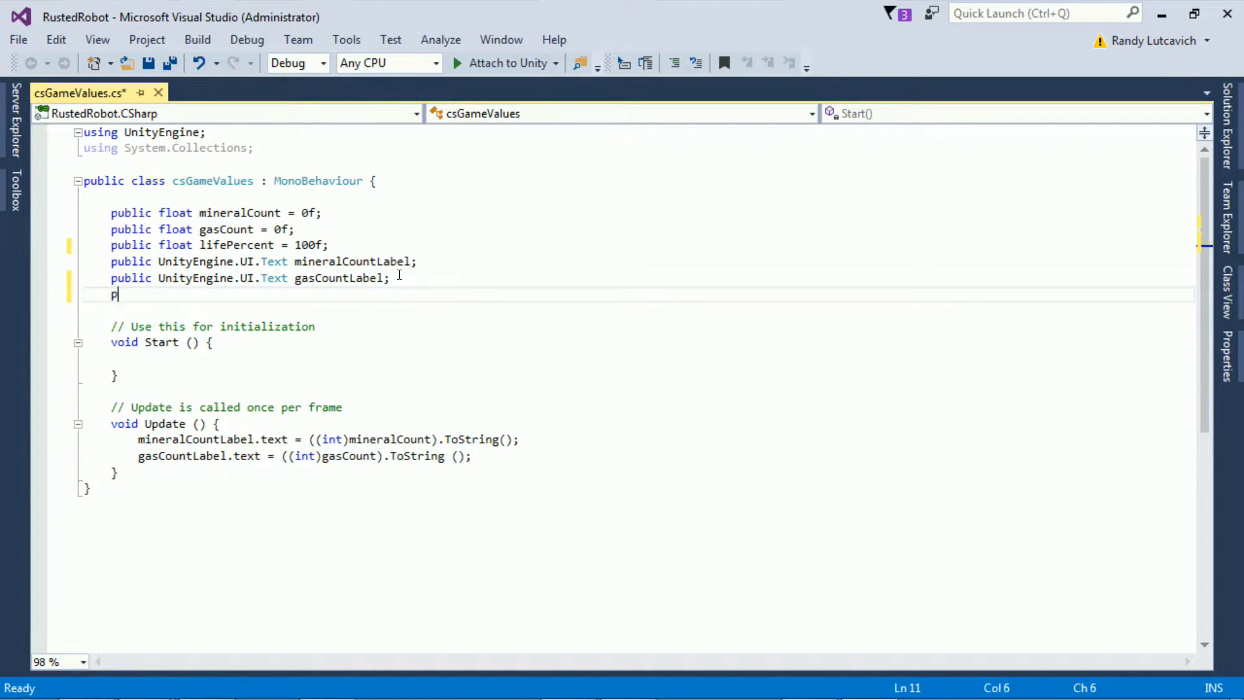
type("ublic")
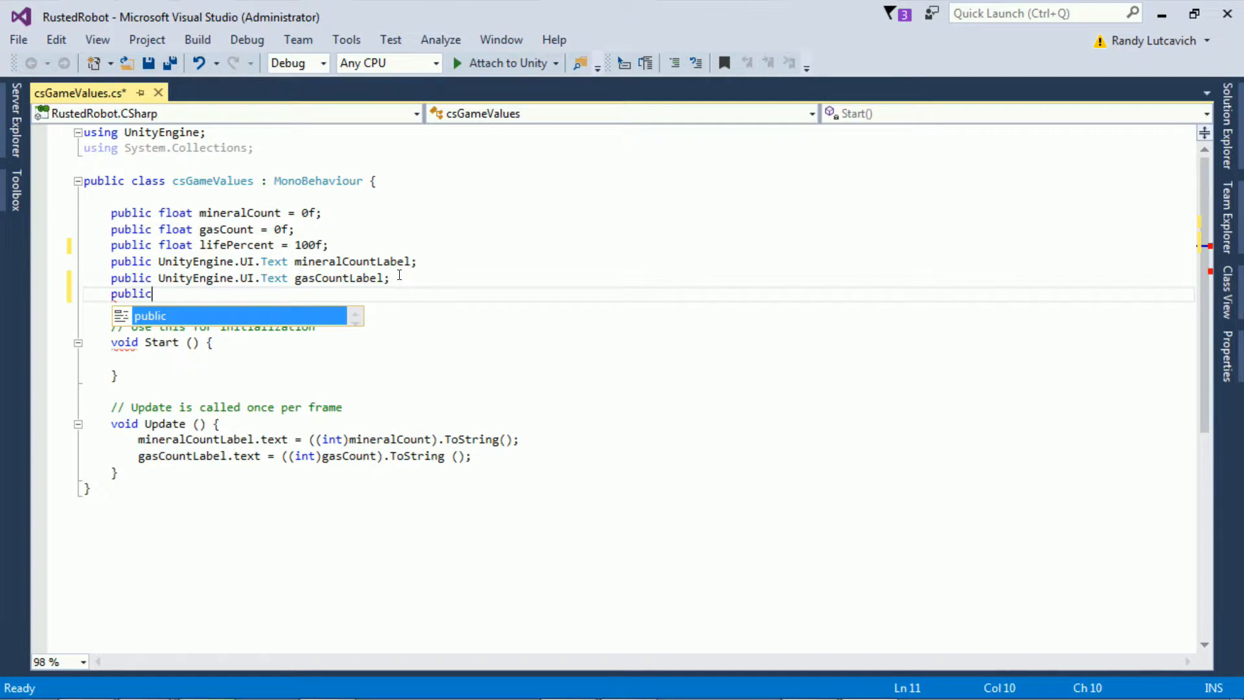
type("UnityEngine.UI.Slider li")
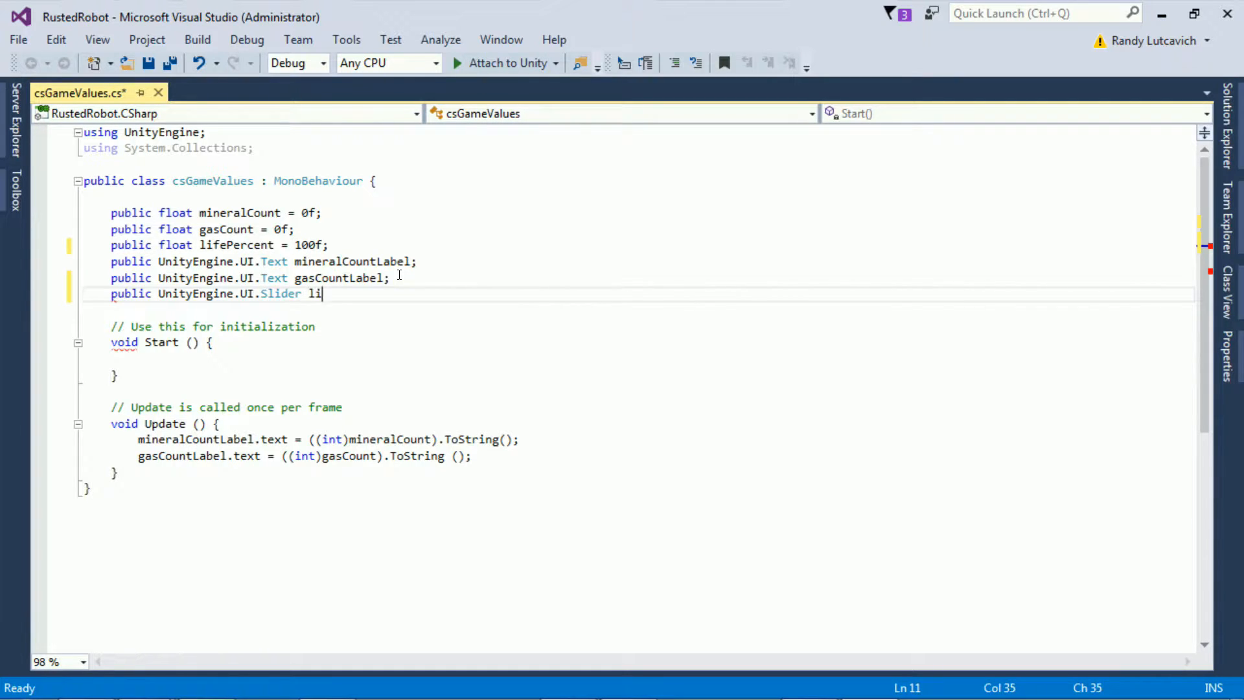
type("feSlider")
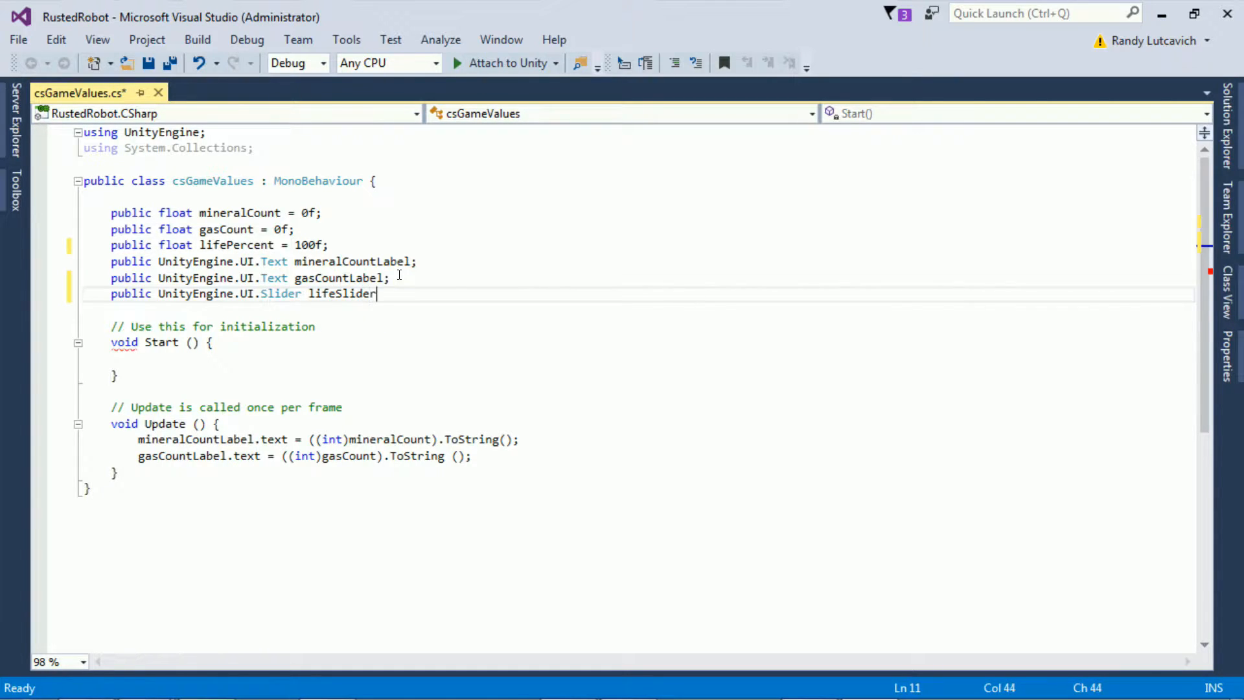
type(";")
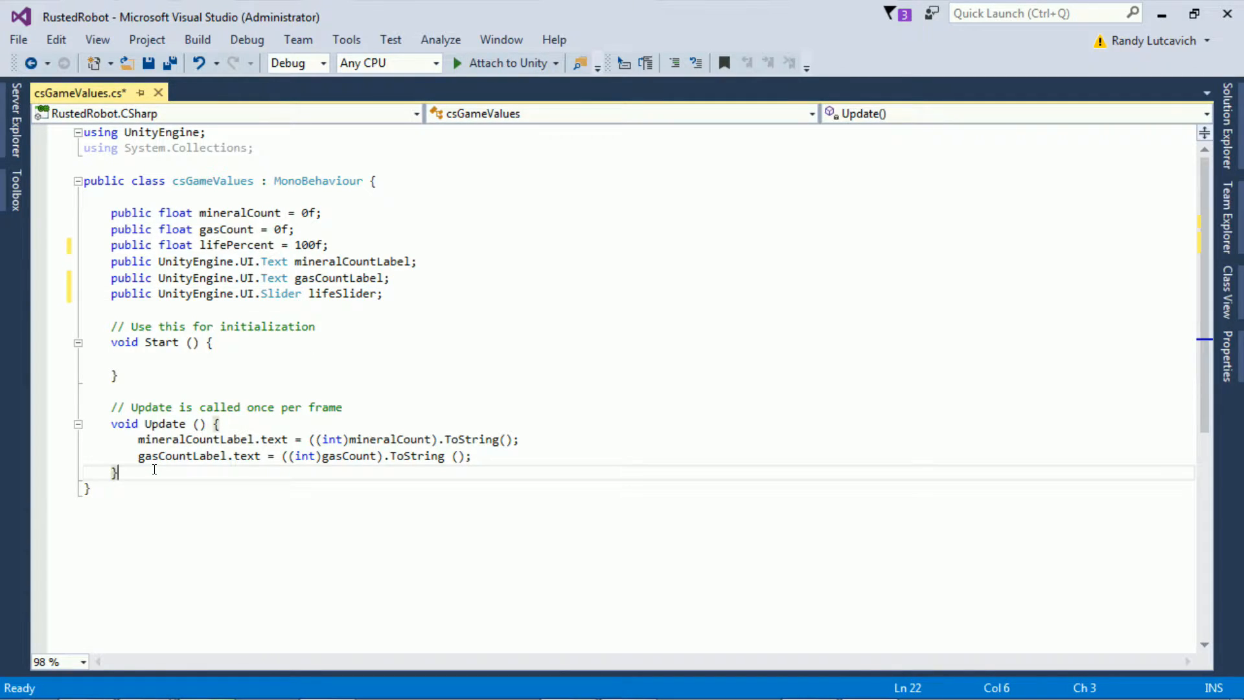
Step: Add the comment '// Take away health every time attacked' below Update
key("Enter")
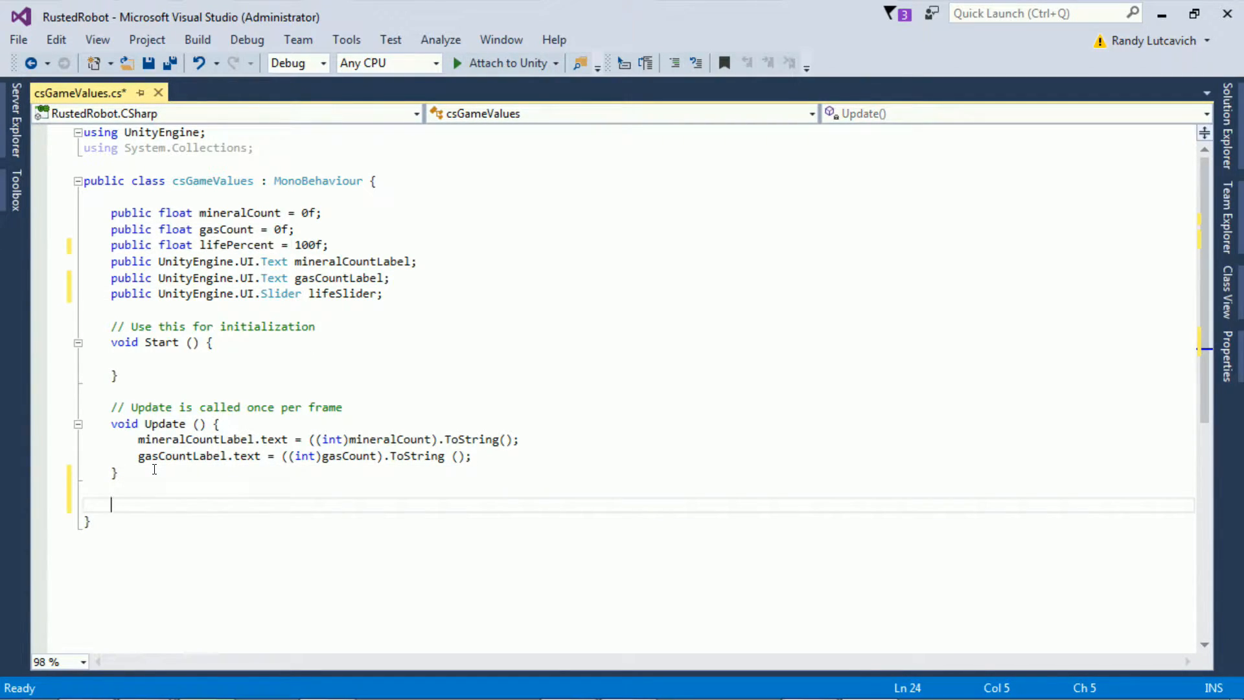
type("// Take")
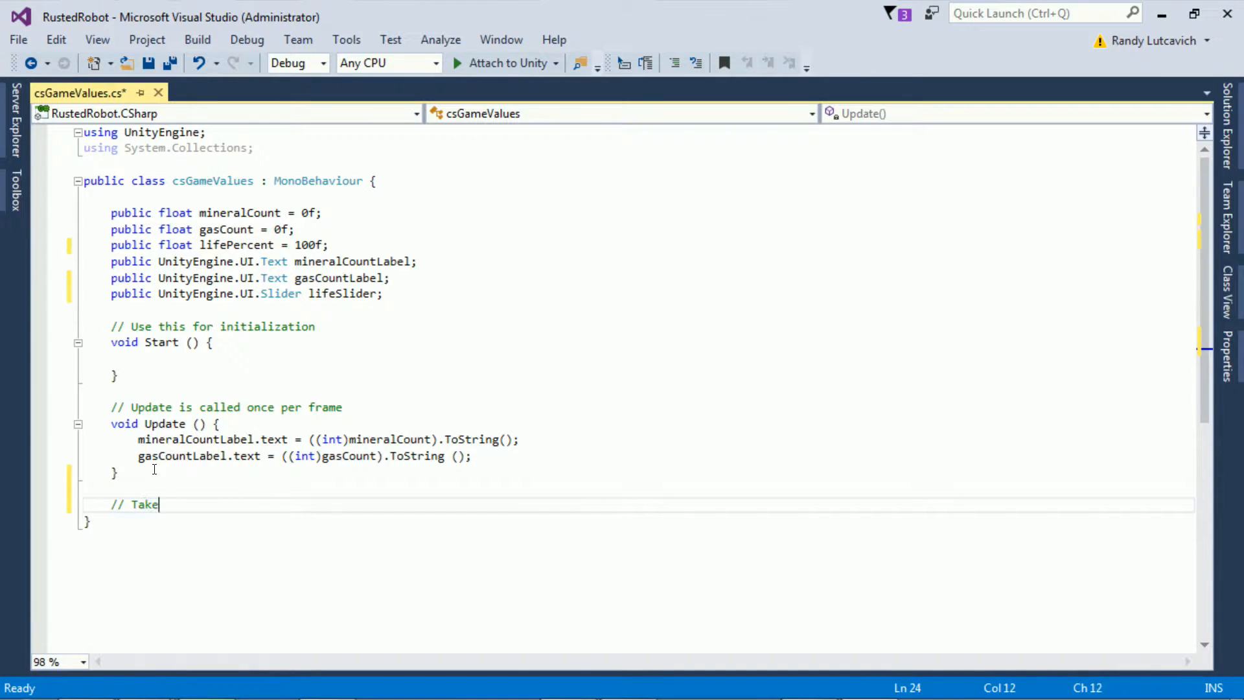
type("away heal")
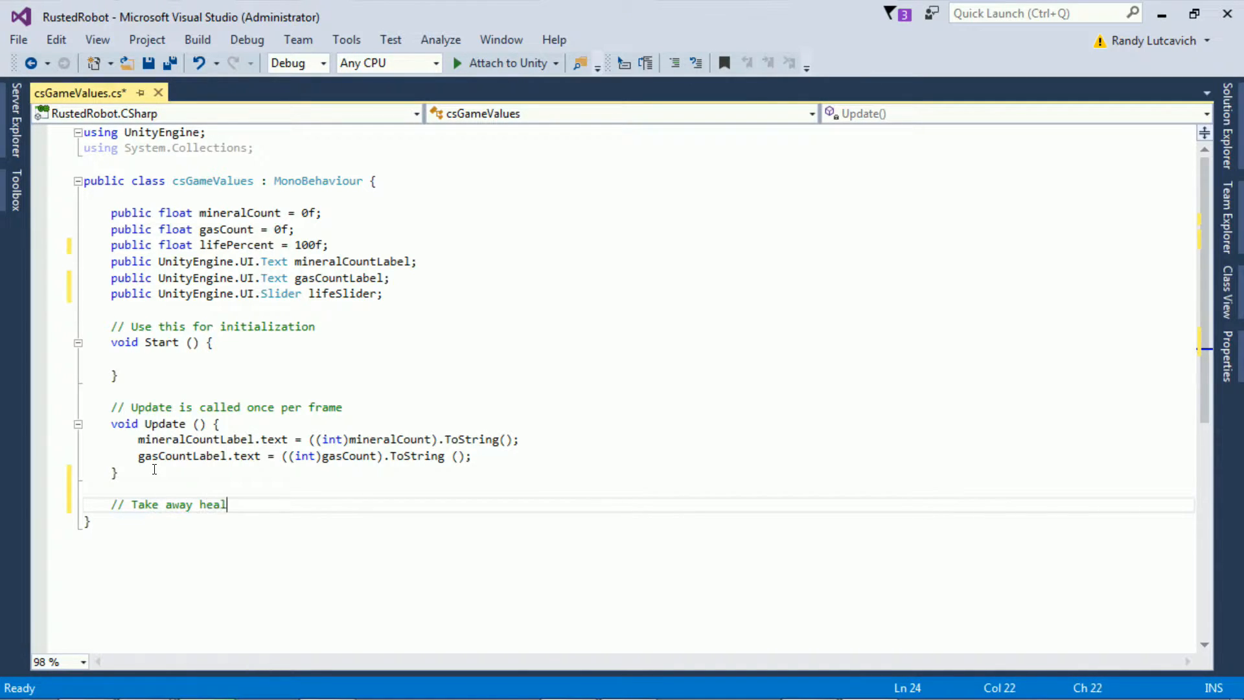
type("th every time")
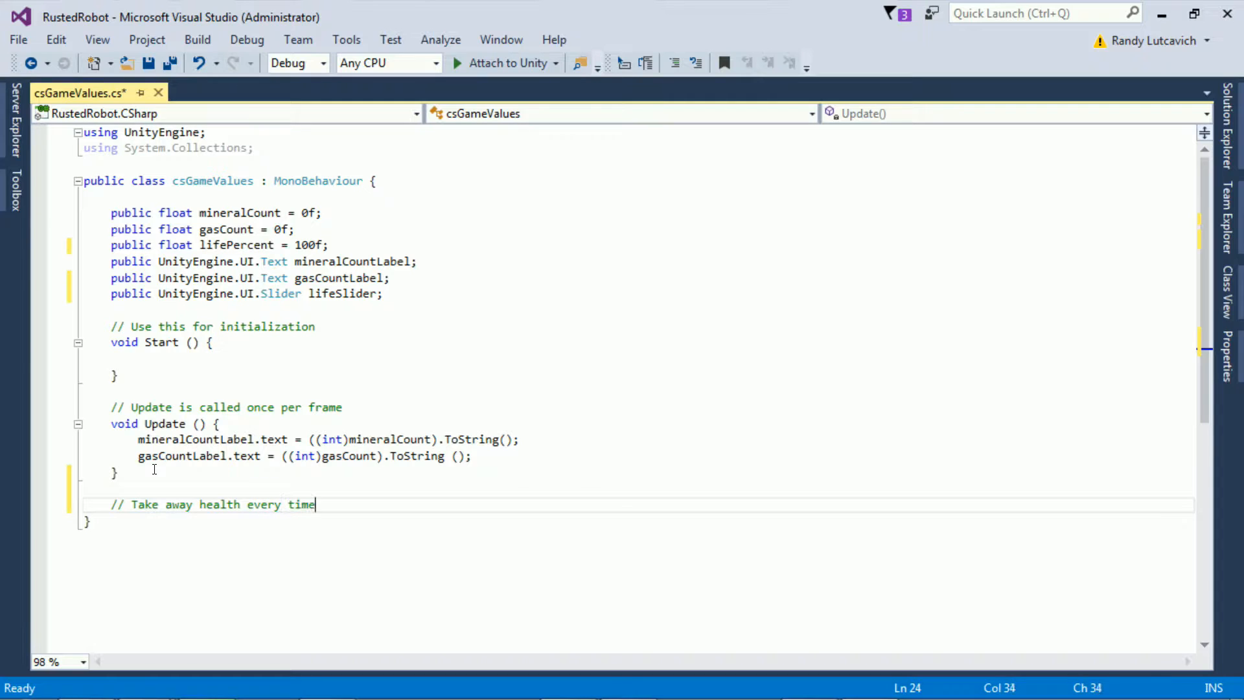
type("attacked")
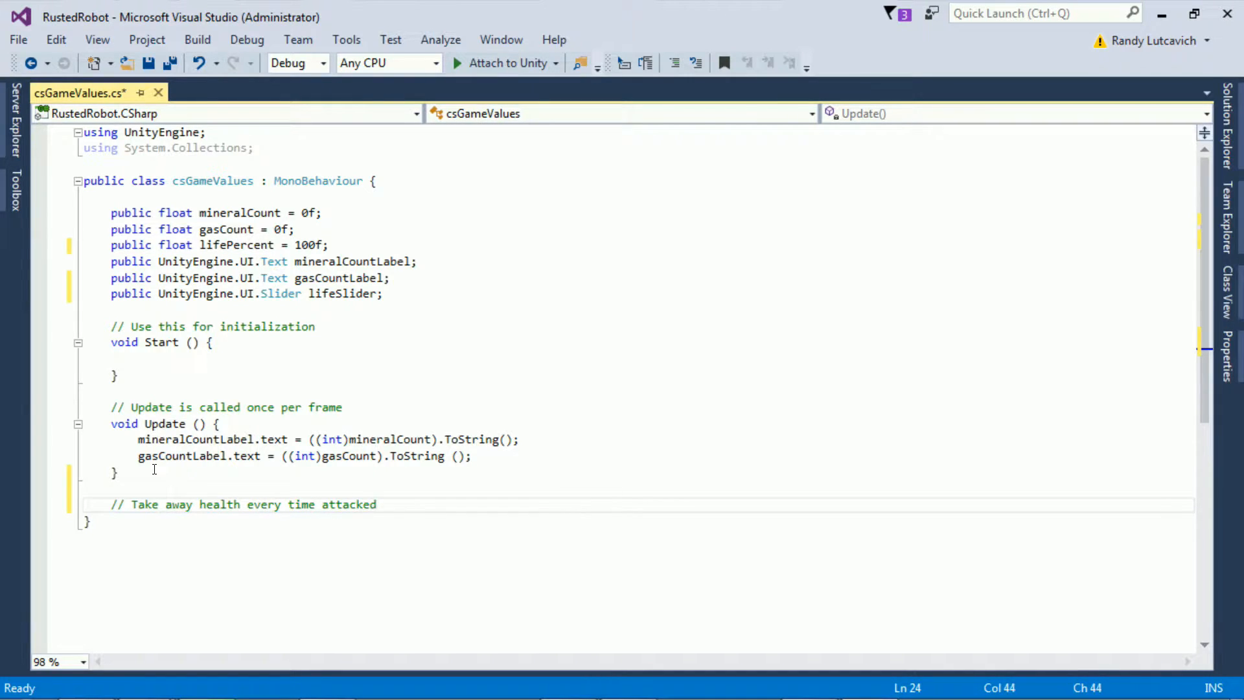
Step: Write 'public void takeDamage(float attackDamage) { lifePercent -= attackDamage; }'
type("public void tak")
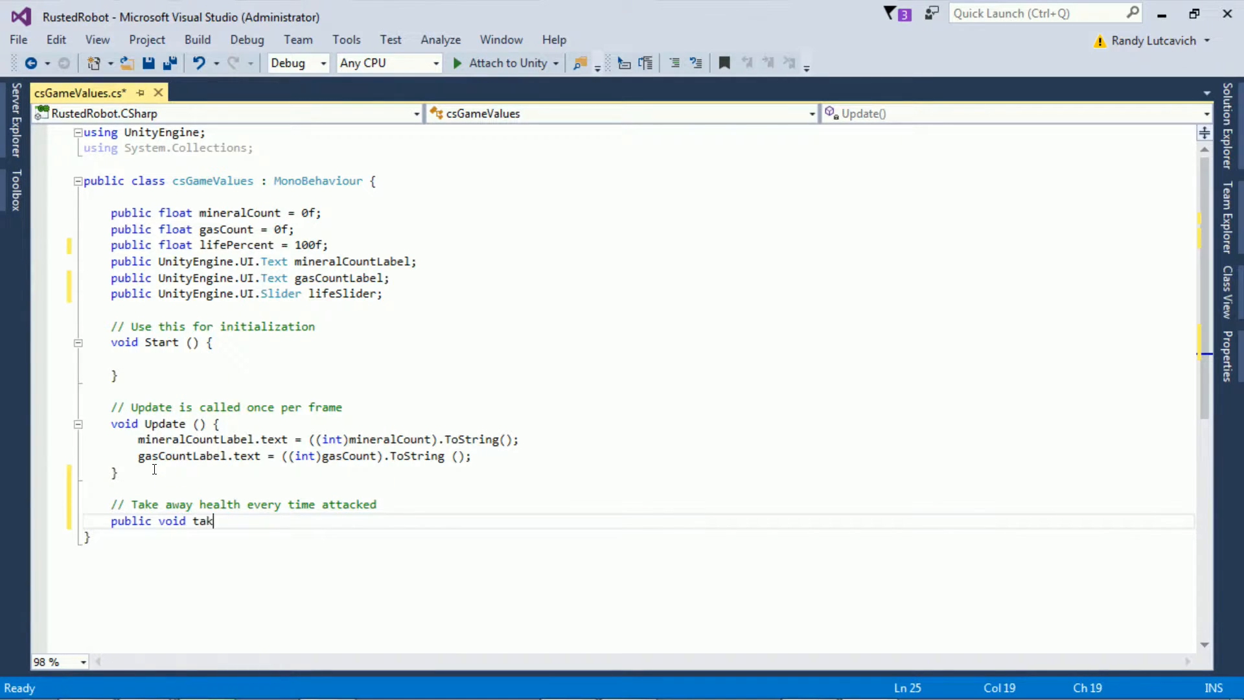
type("eDamage")
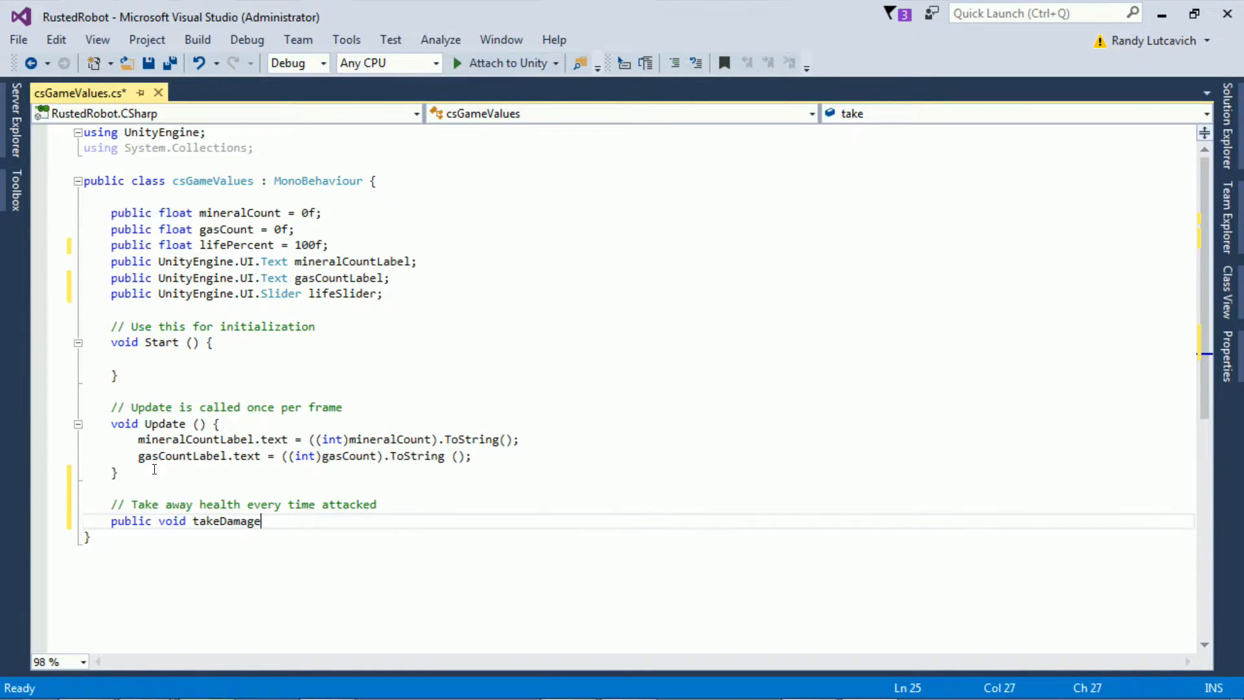
type("(float")
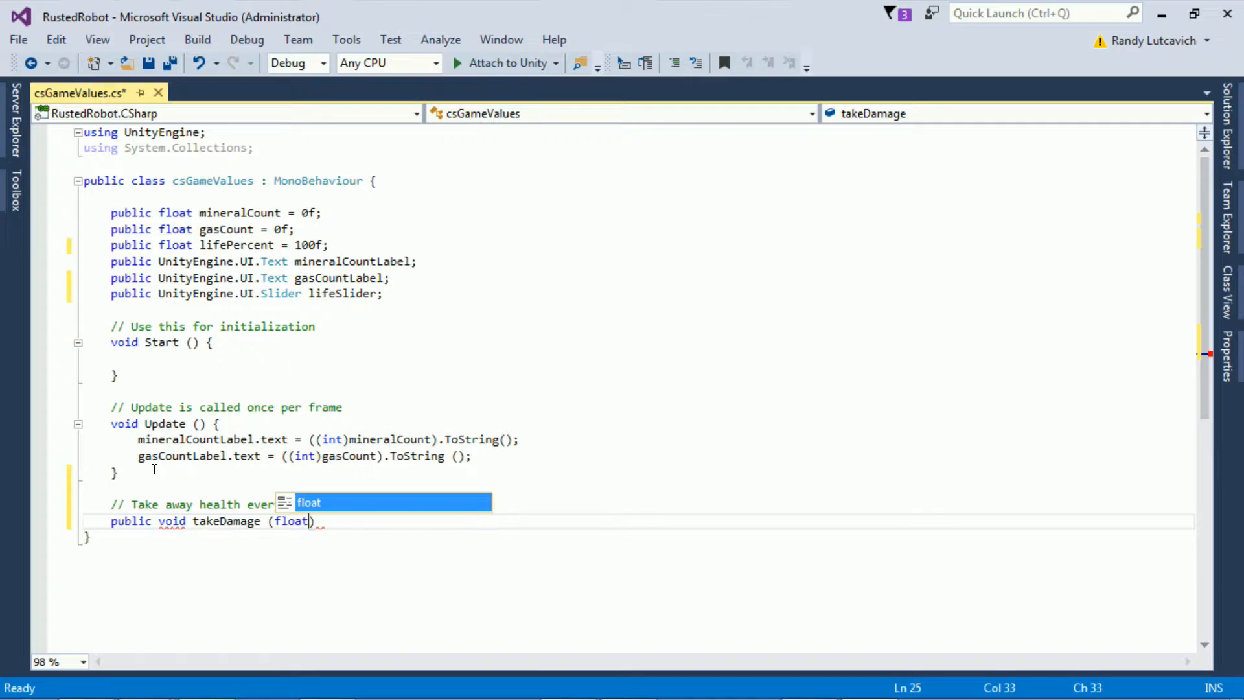
type("attackD")
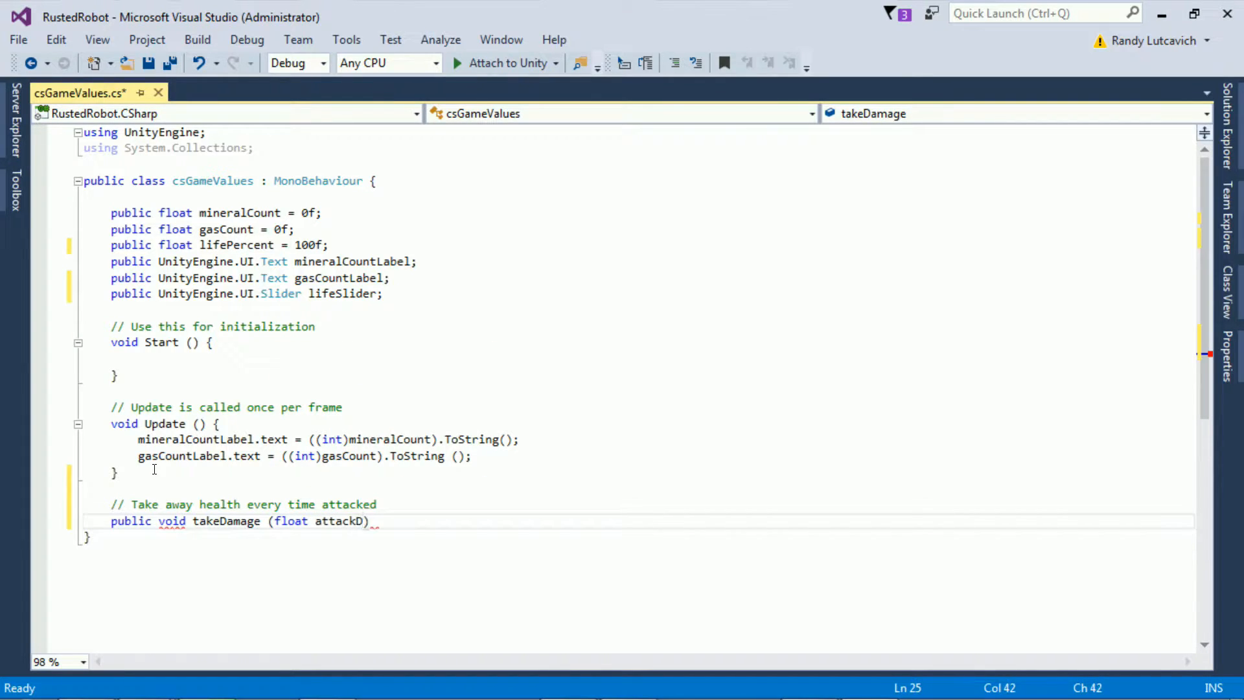
type("amage")
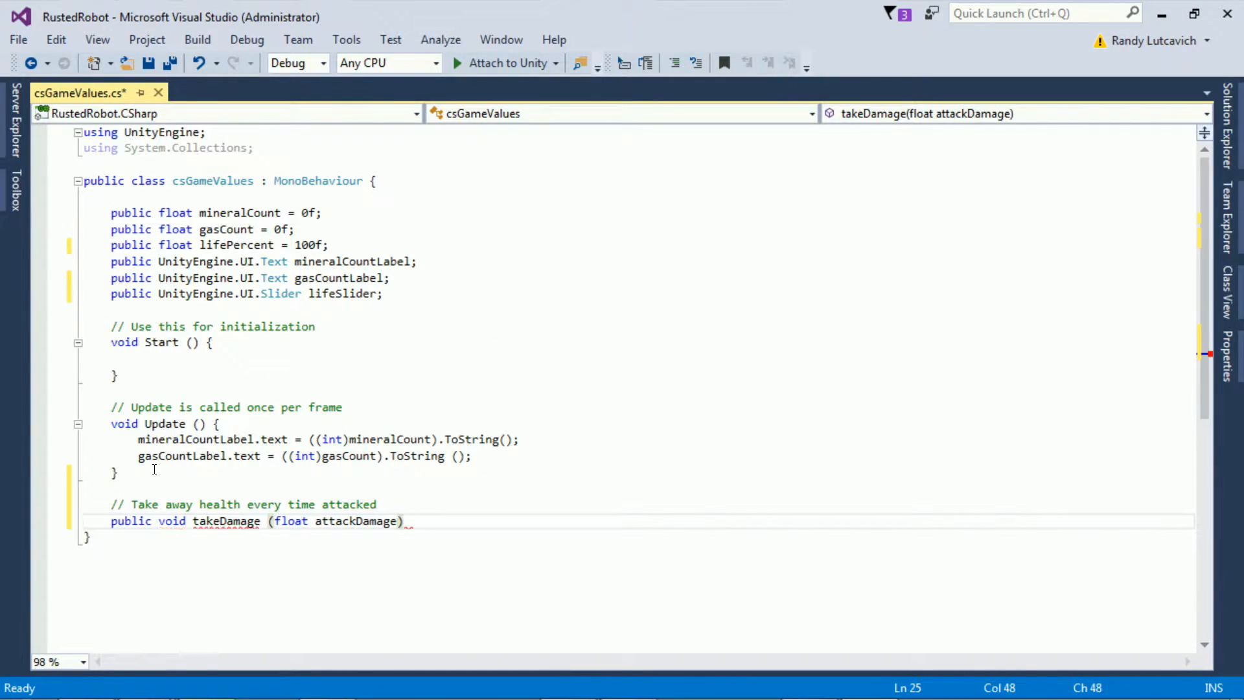
type("{ }")
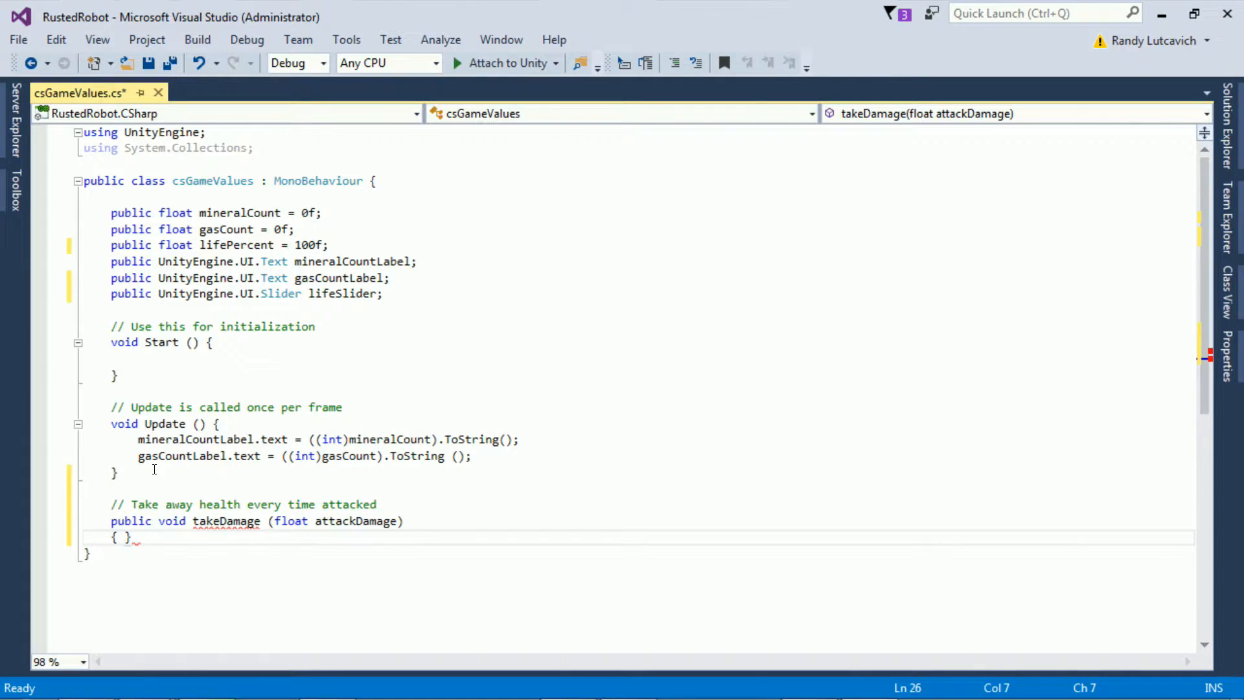
type("life")
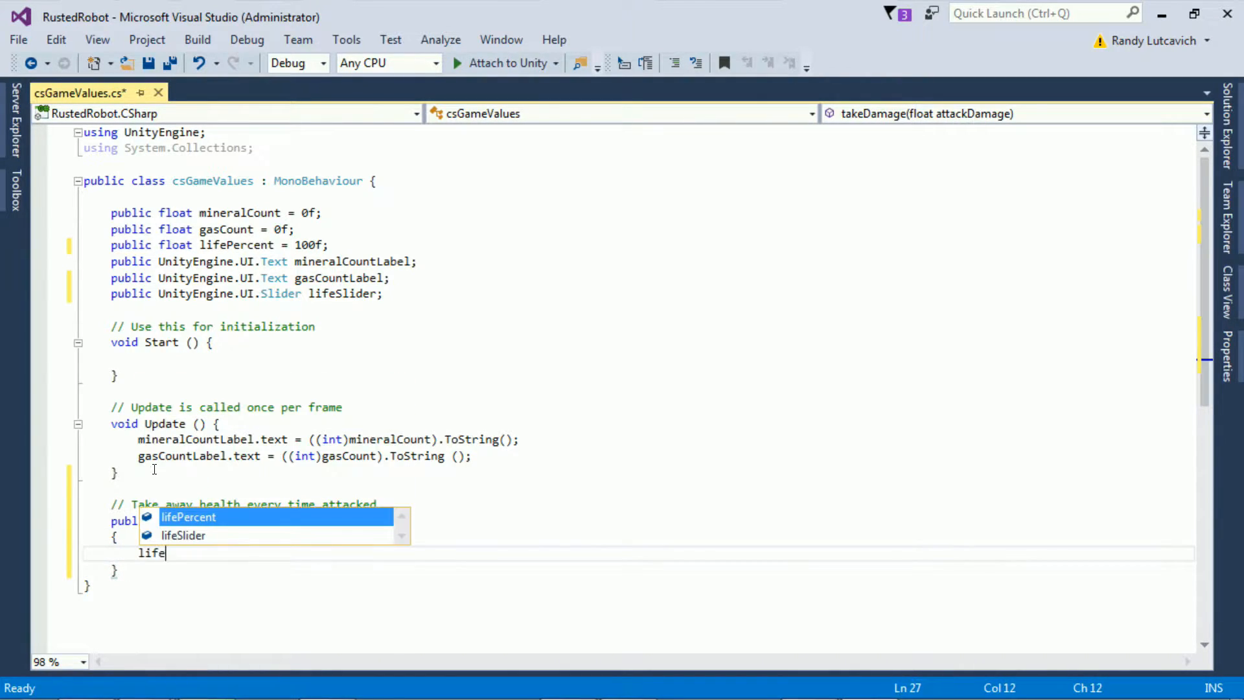
type("Percent")
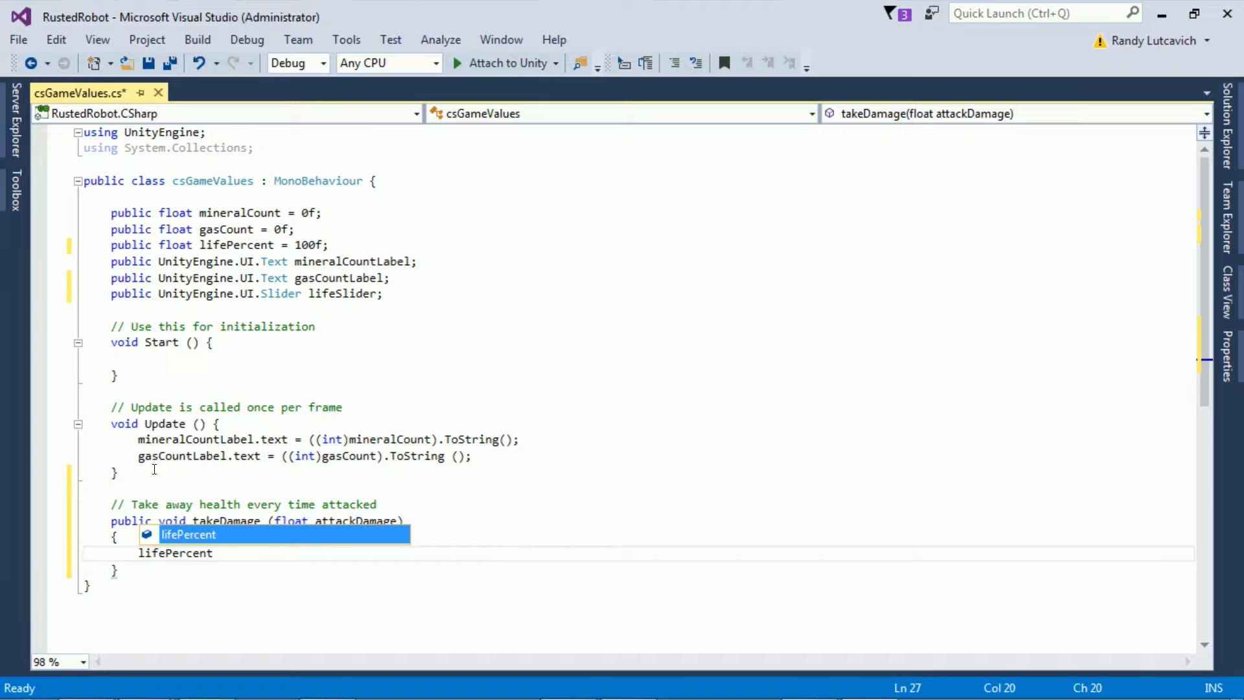
type("-= at")
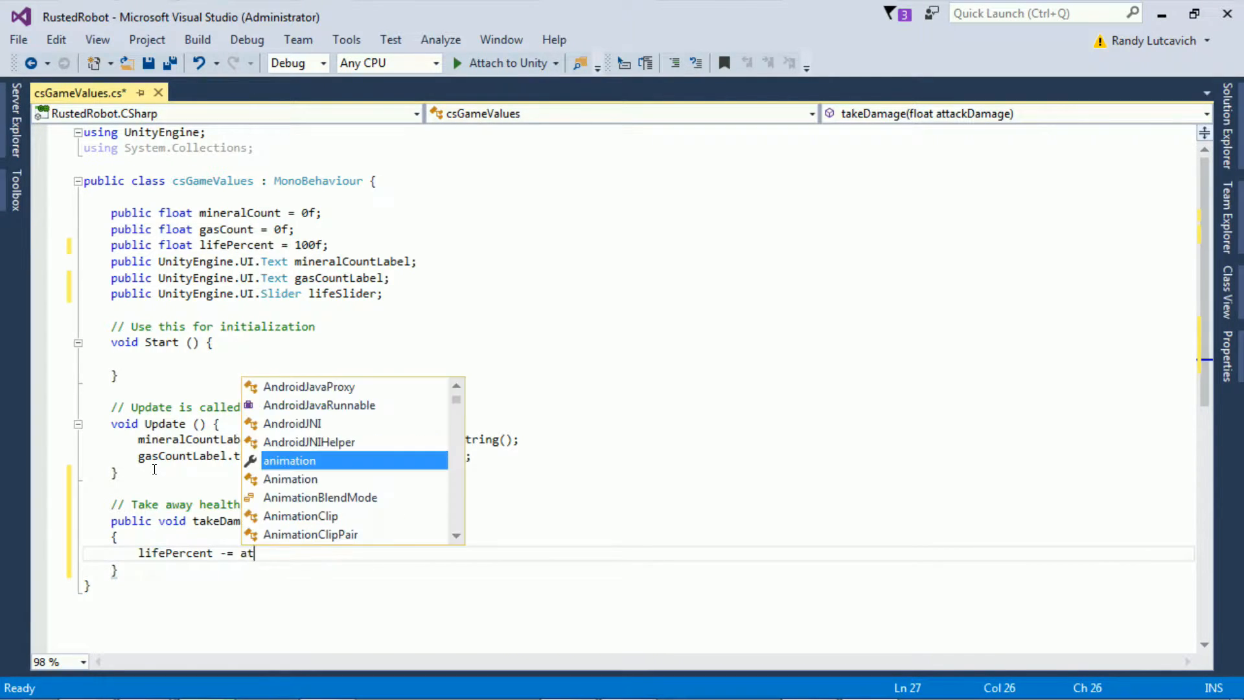
type("tackDamage")
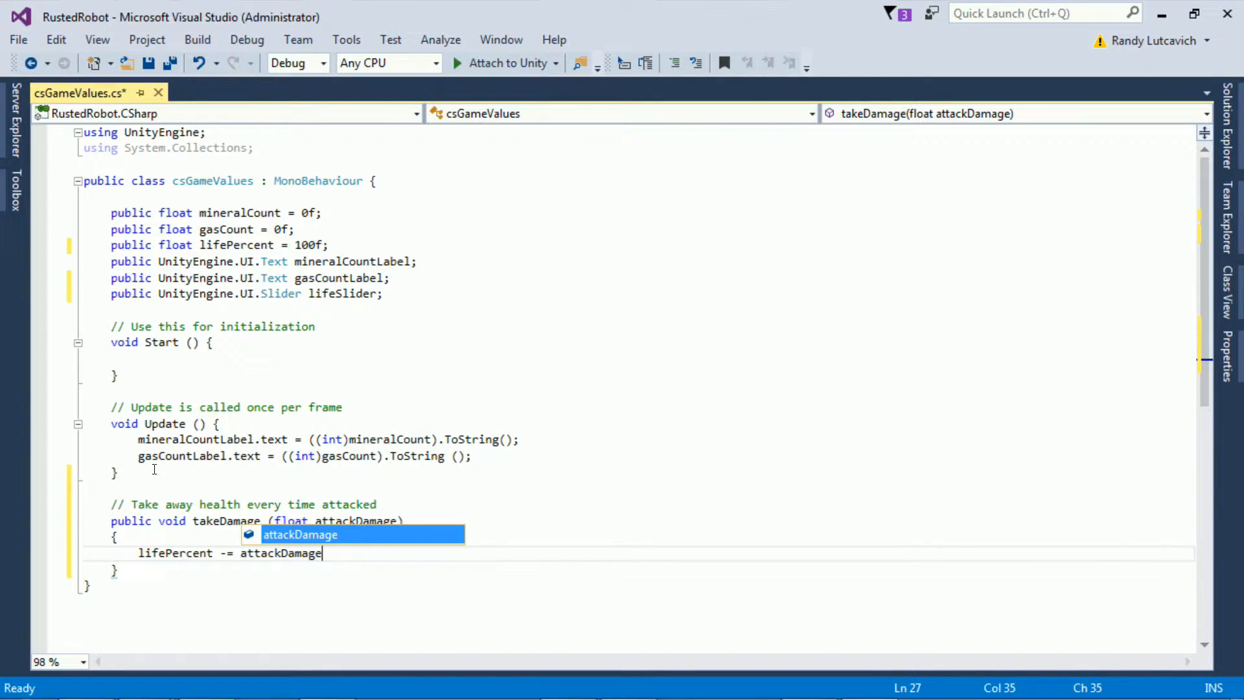
type(";")
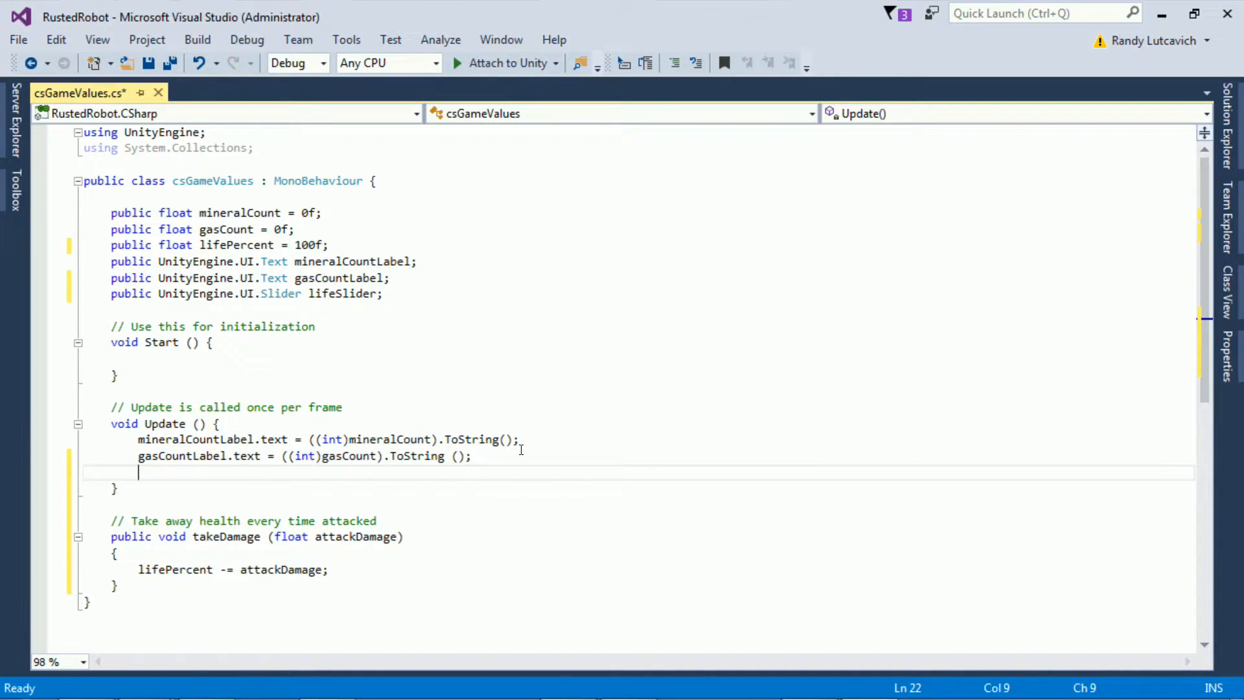
Step: Add 'lifeSlider.value = lifePercent;' to Update and Save All
type("lifeSlider.value = lifePercent")
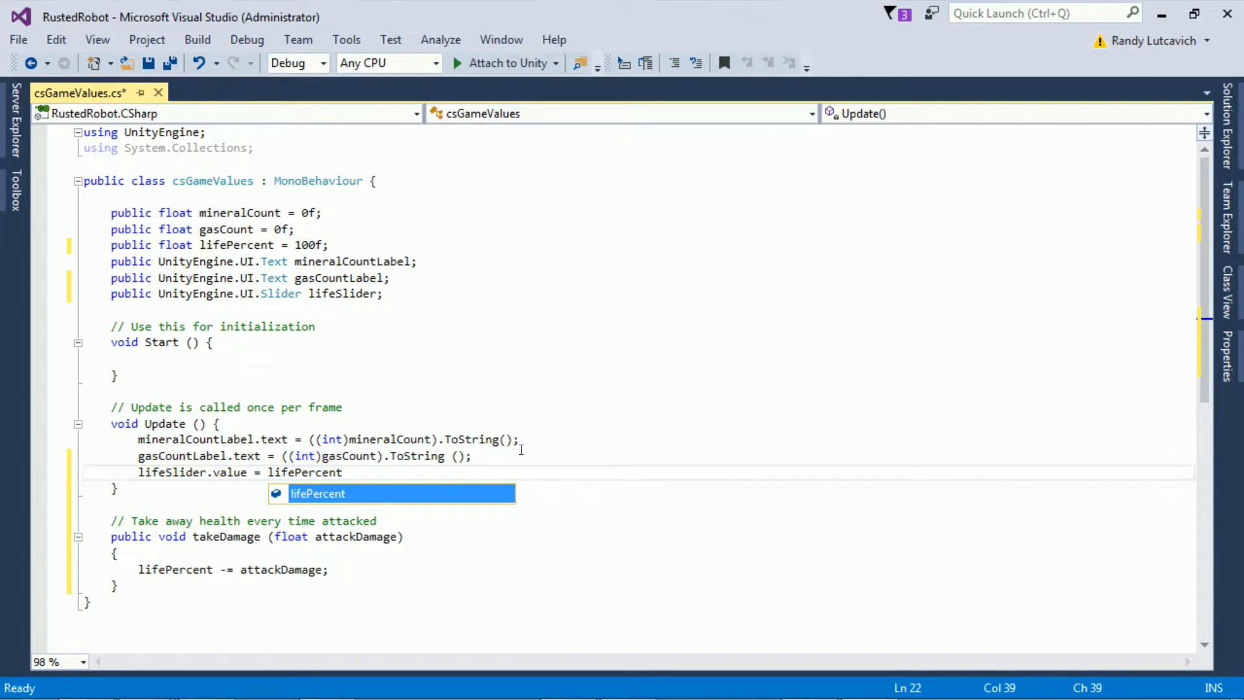
type(";")
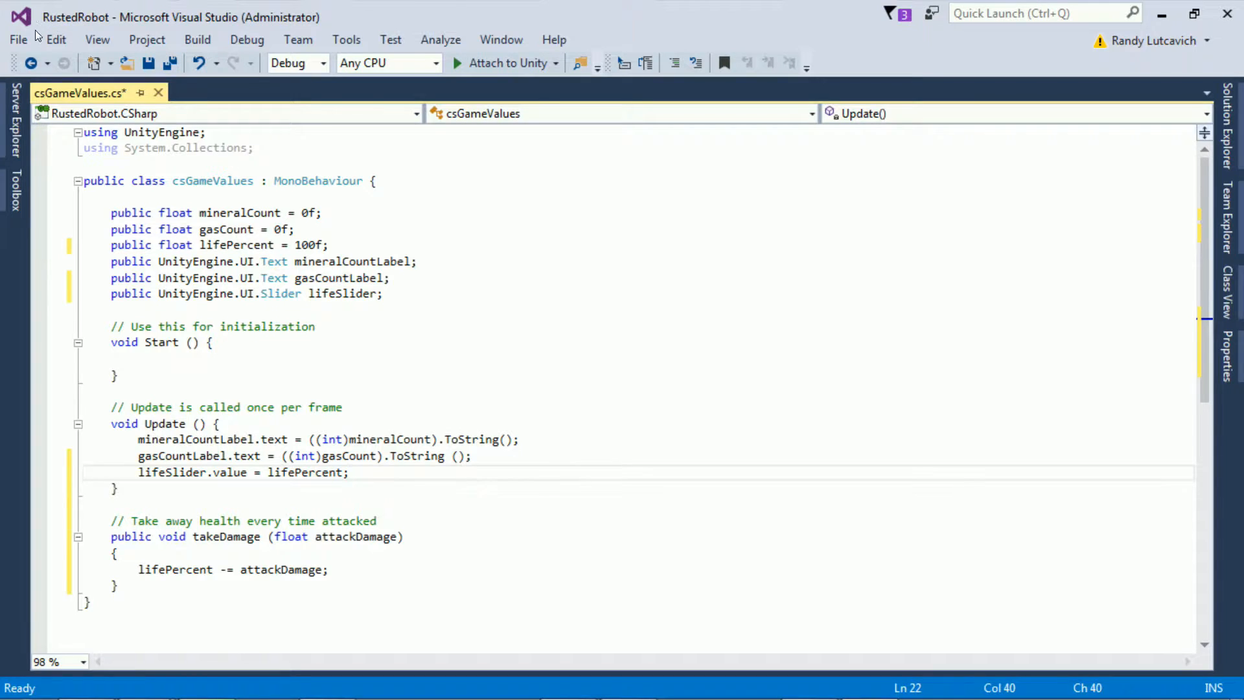
left_click(18, 40)
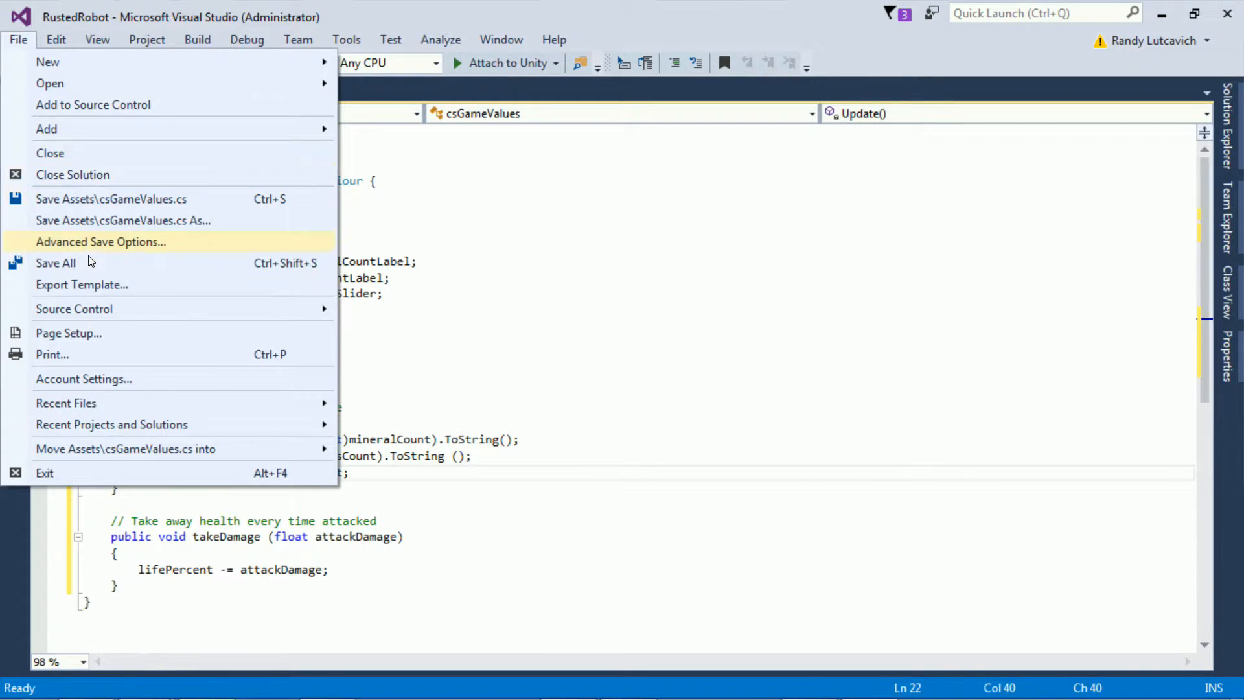
left_click(56, 262)
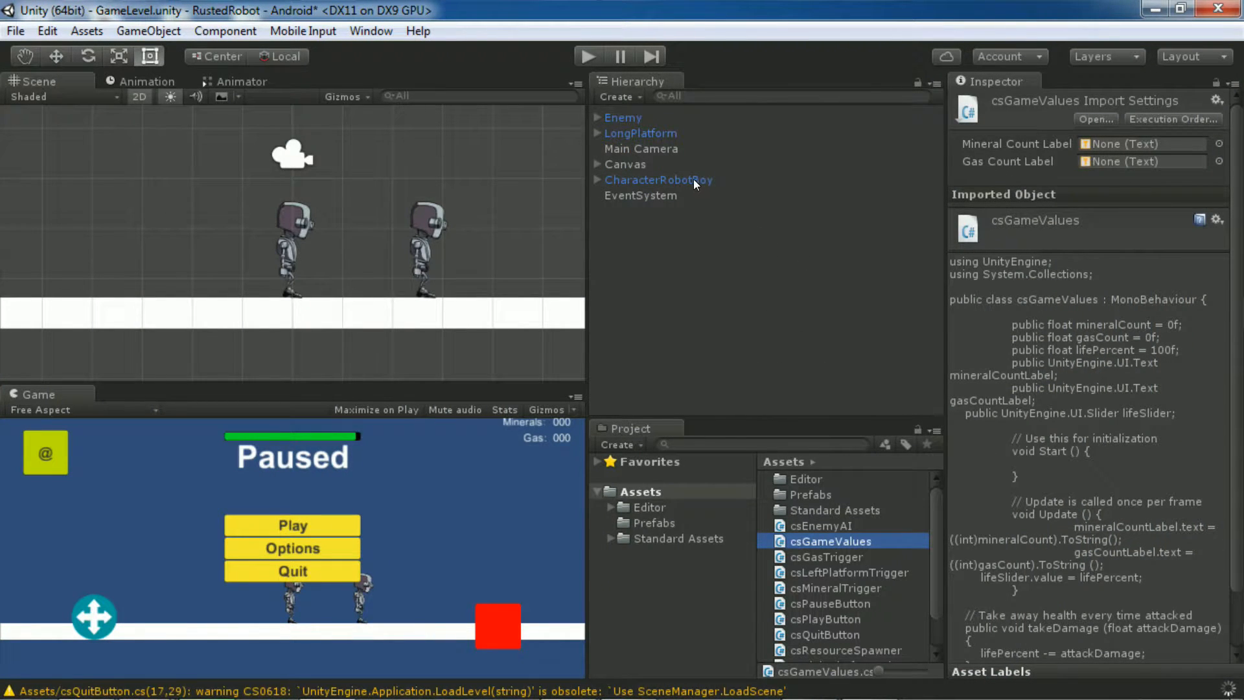
Step: Assign guiLifeSlider to the player's Life Slider, then open the Enemy's csEnemyAI script
left_click(658, 180)
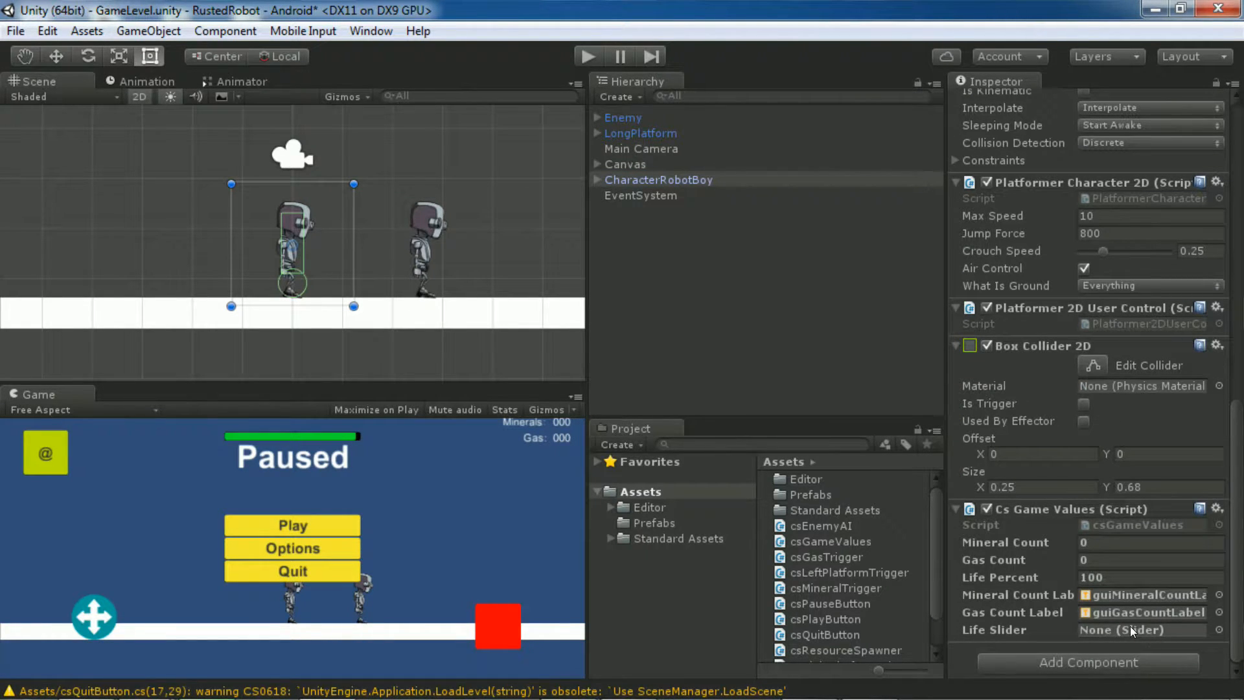
left_click(1120, 629)
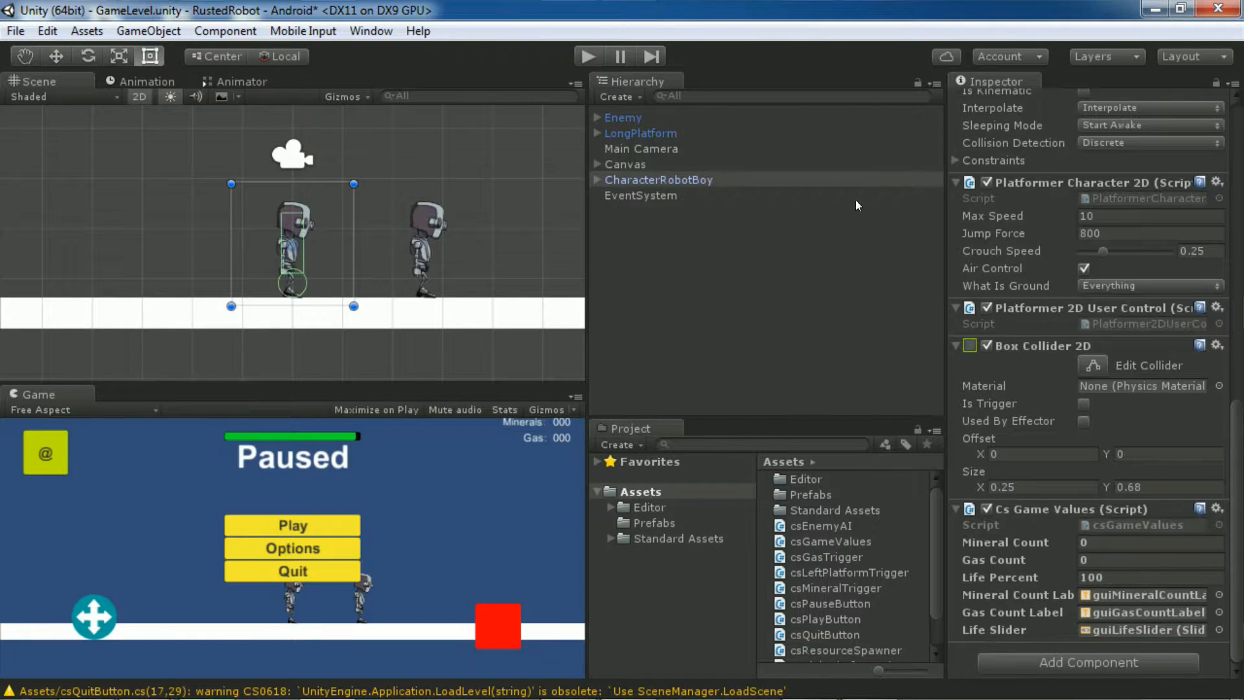
left_click(622, 117)
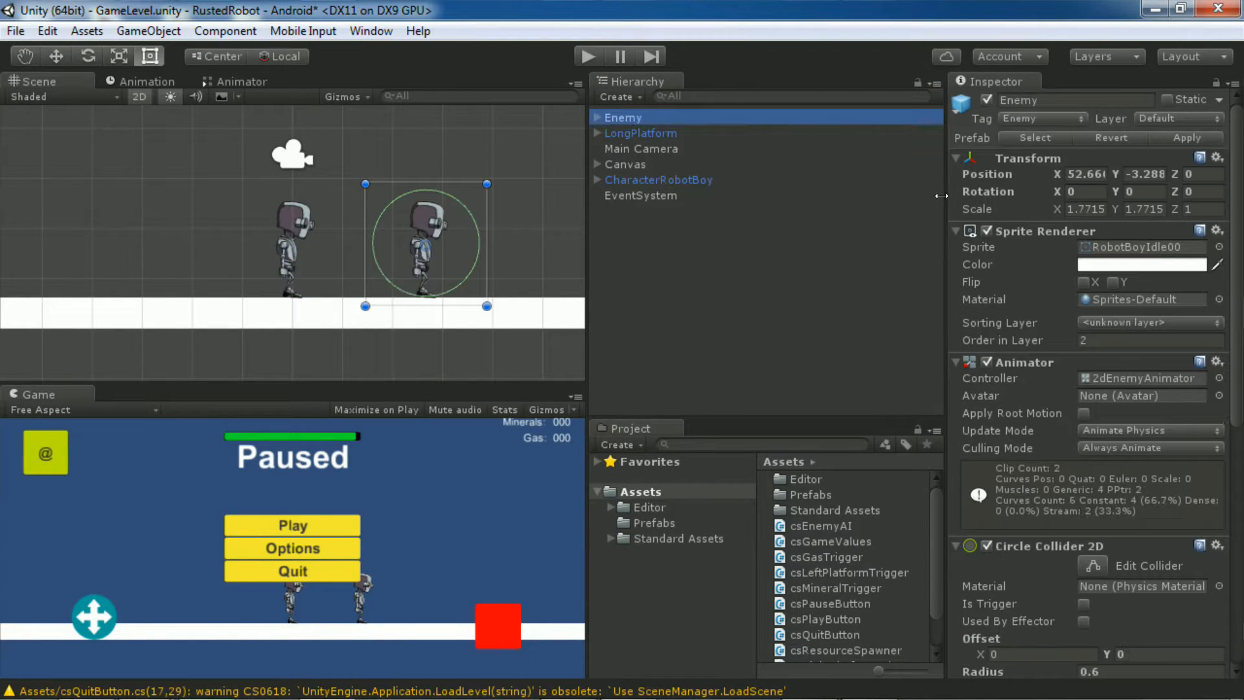
scroll("down", 3)
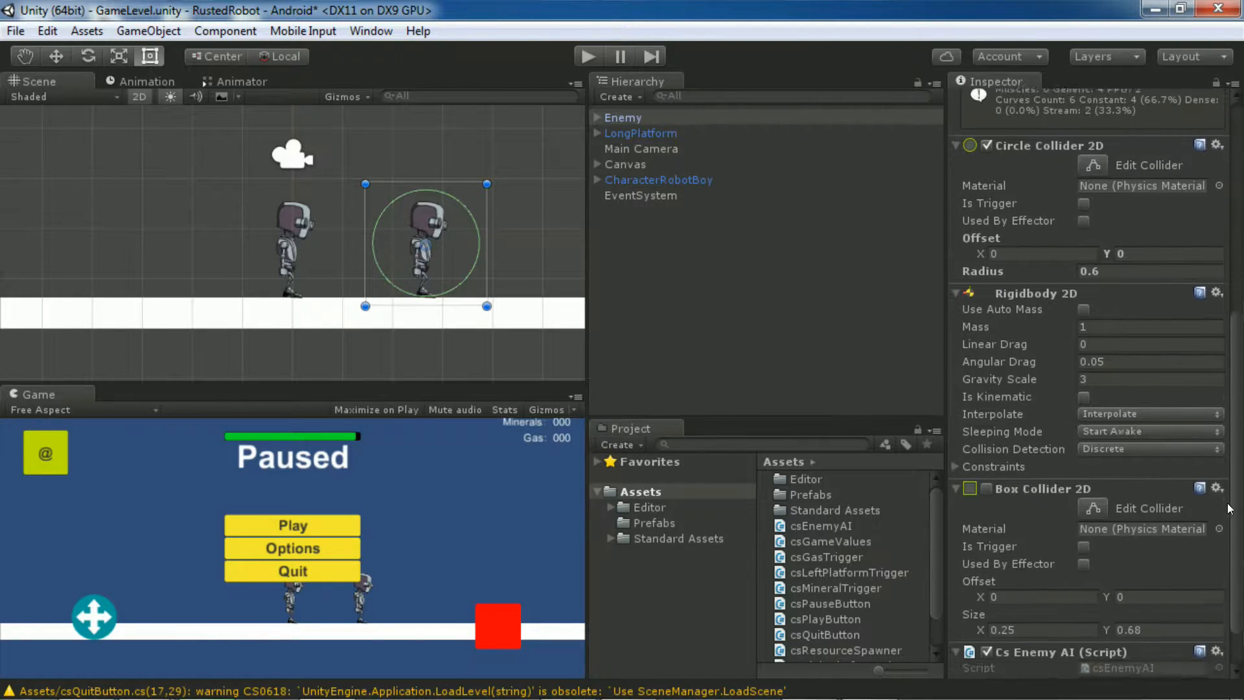
left_click(820, 526)
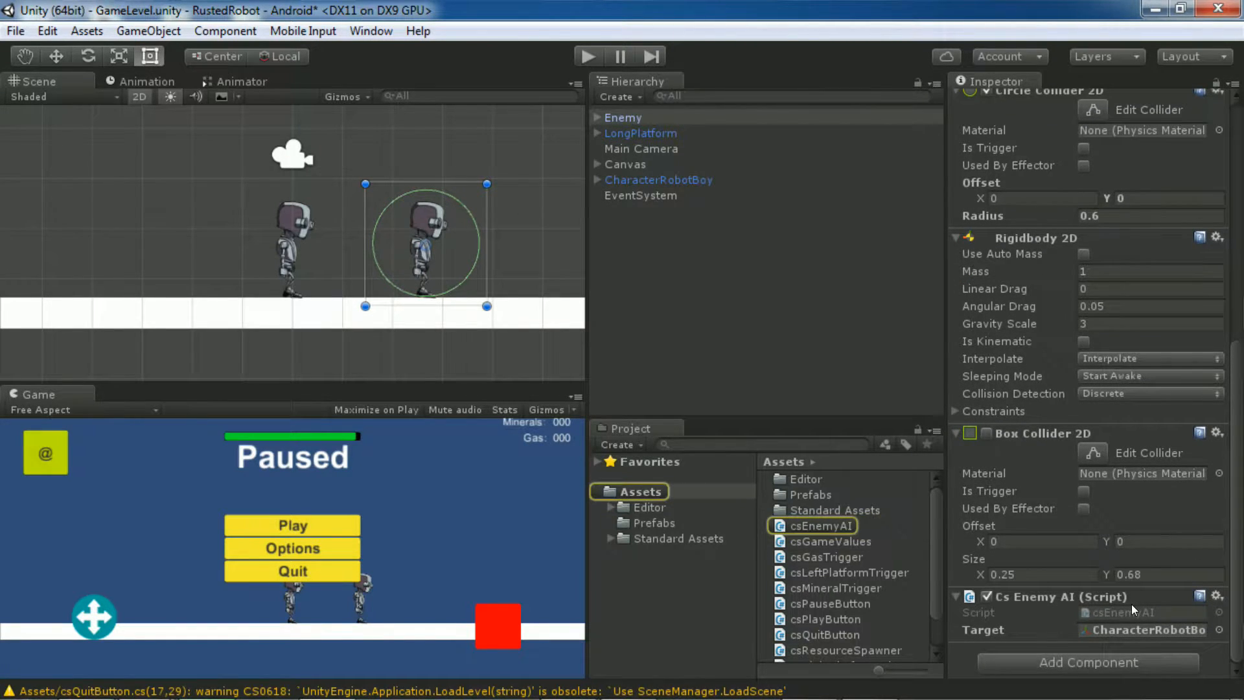
double_click(820, 525)
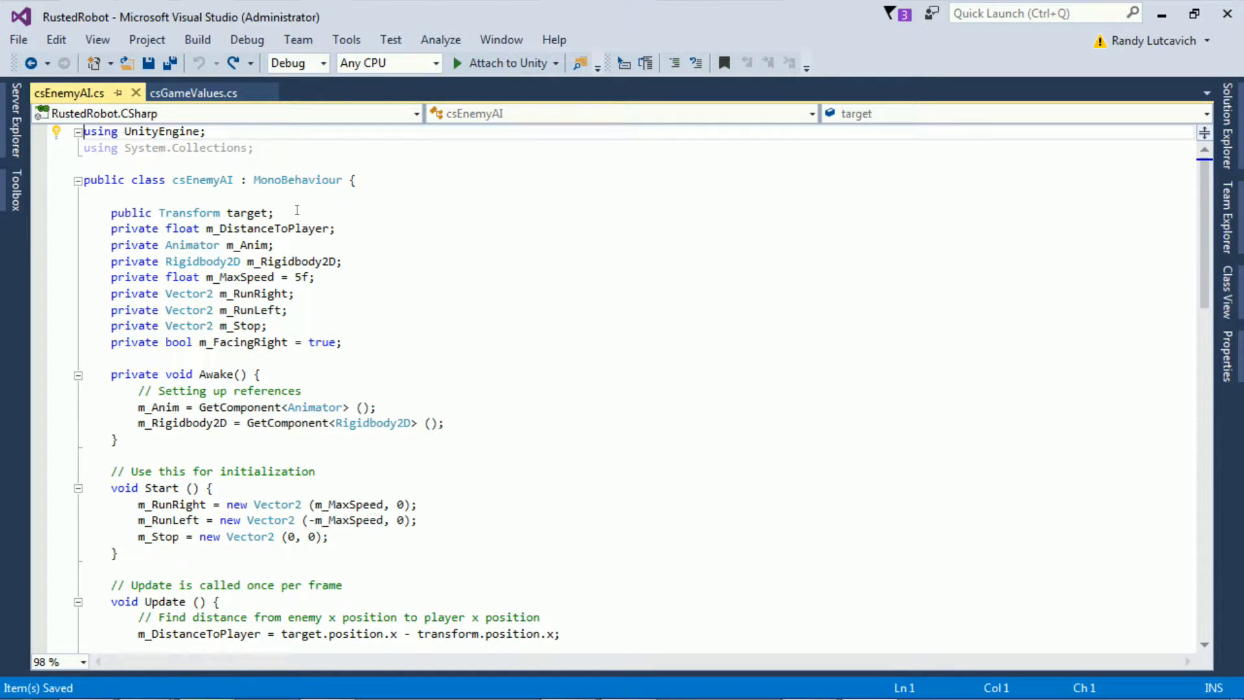
Step: Add 'public float attackDamage = 0.5f;' on a new line below the target field
key("enter")
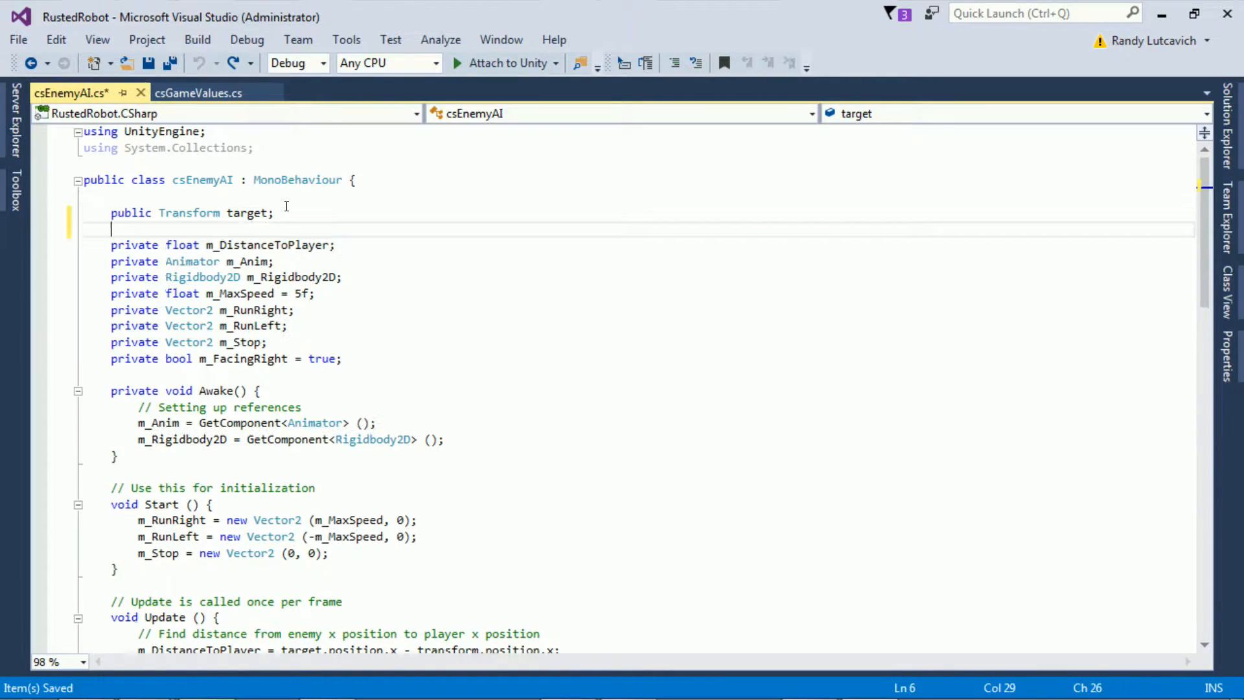
type("public")
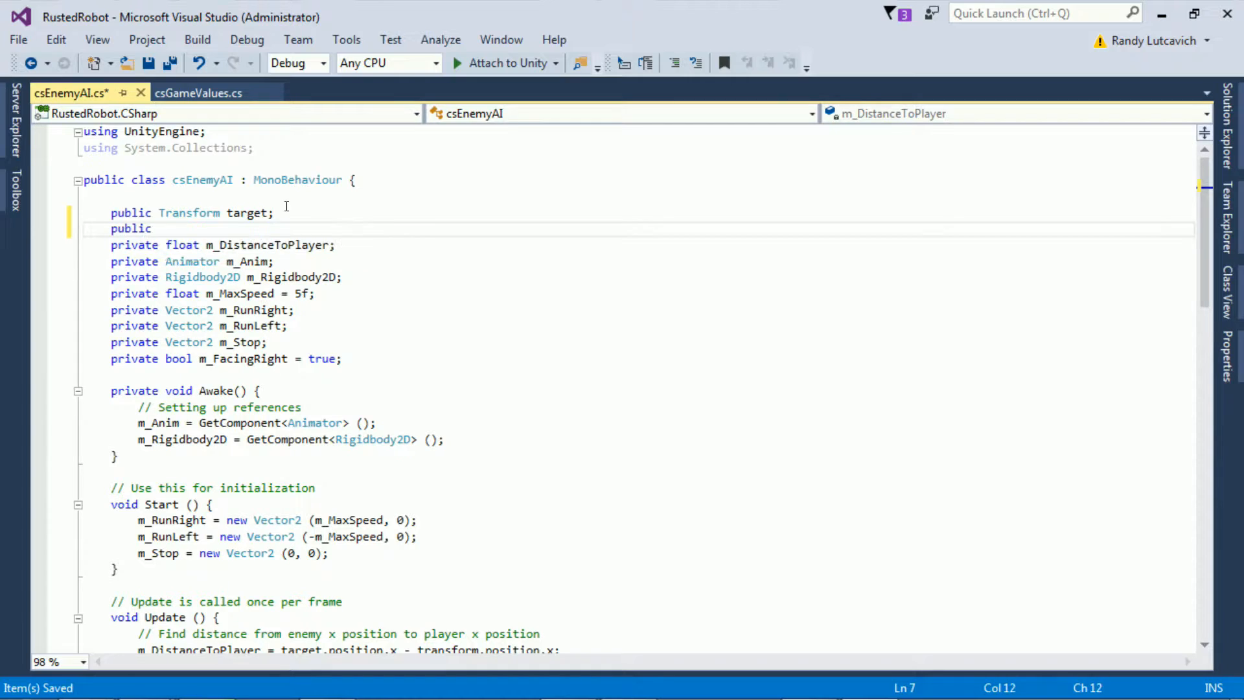
type("float attack")
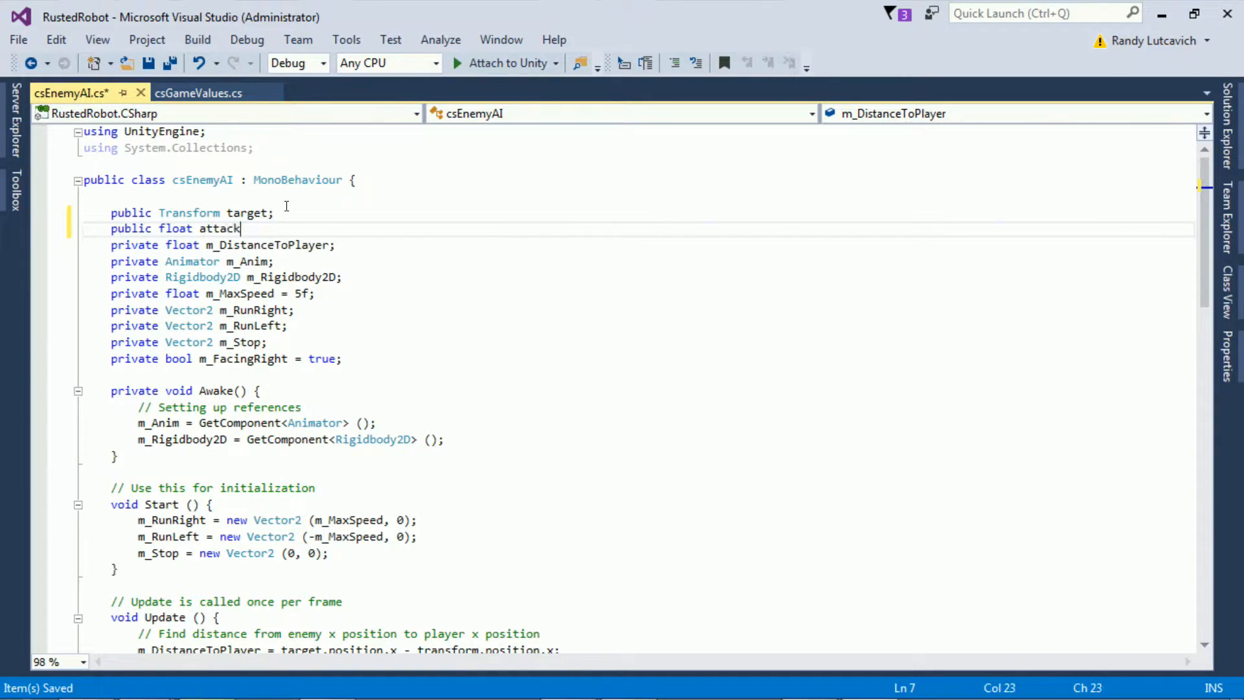
type("Damage =")
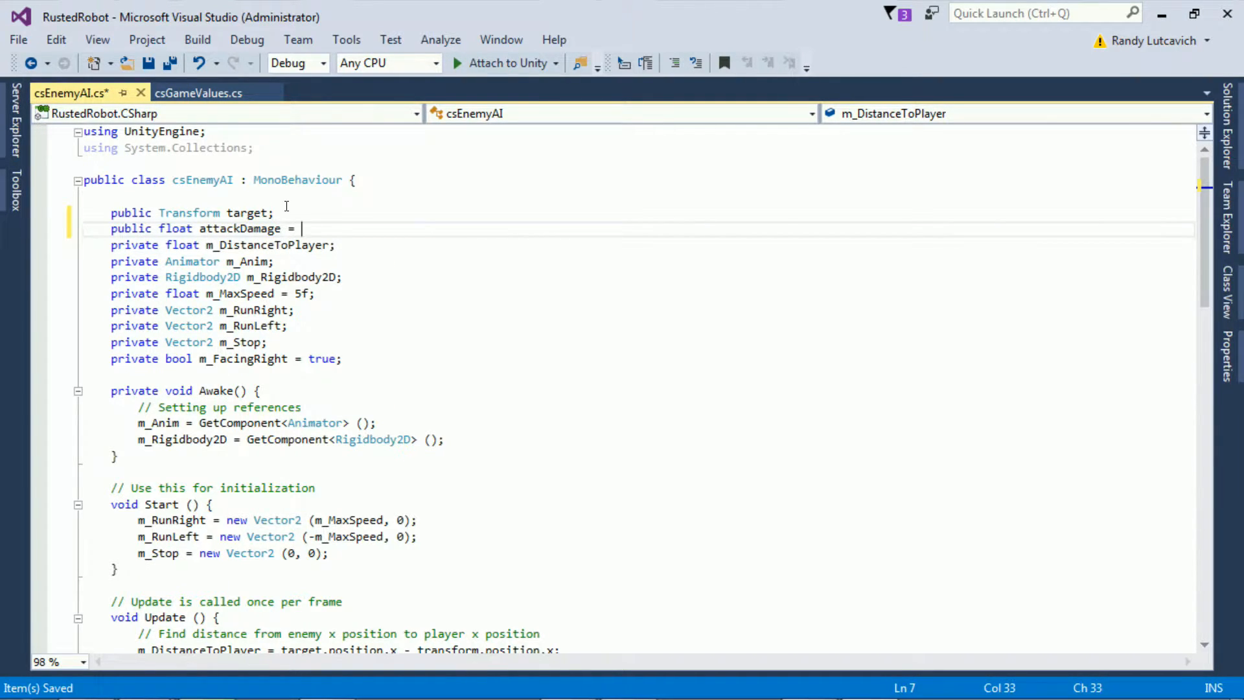
type("0.5f;")
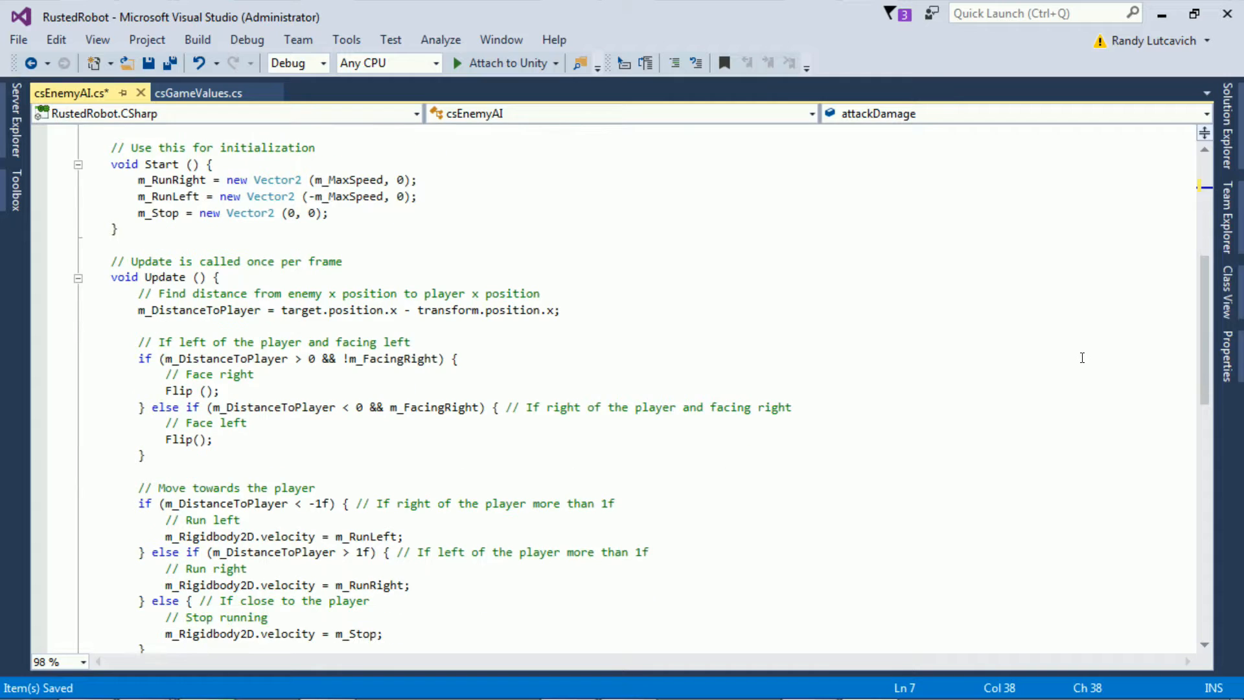
Step: Declare void OnCollisionStay2D(Collision2D other) with an if checking other.gameObject.tag == "Player"
scroll("down", 3)
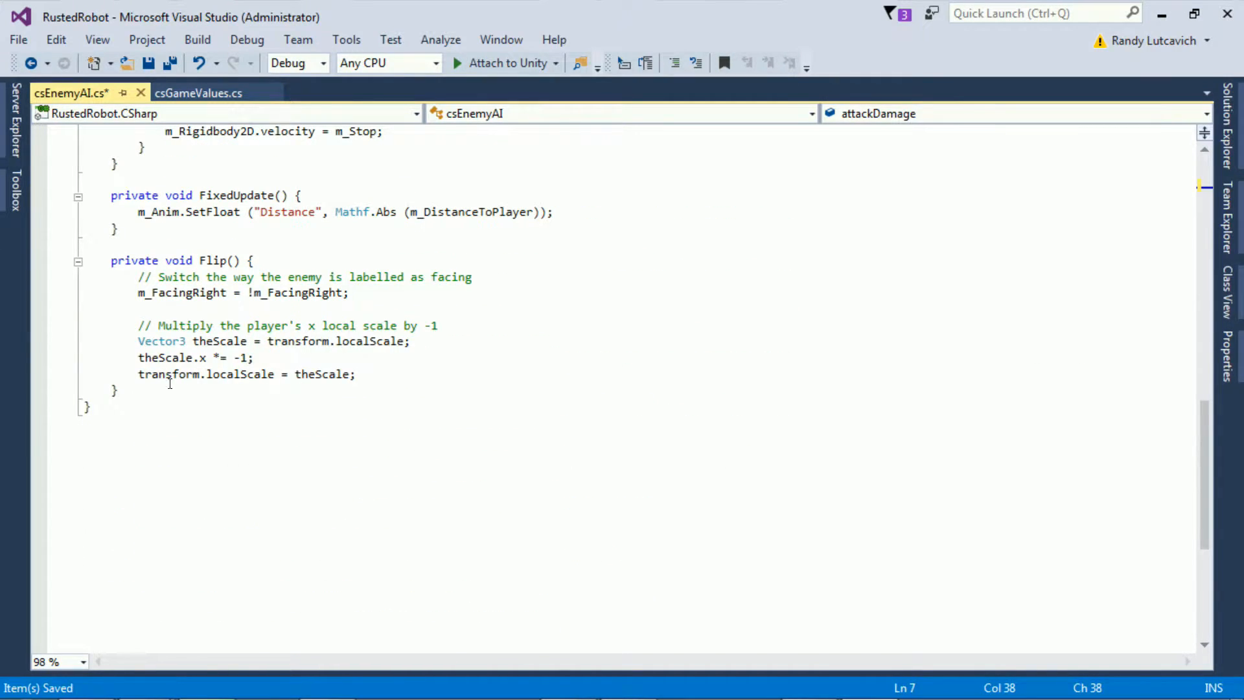
type("vo")
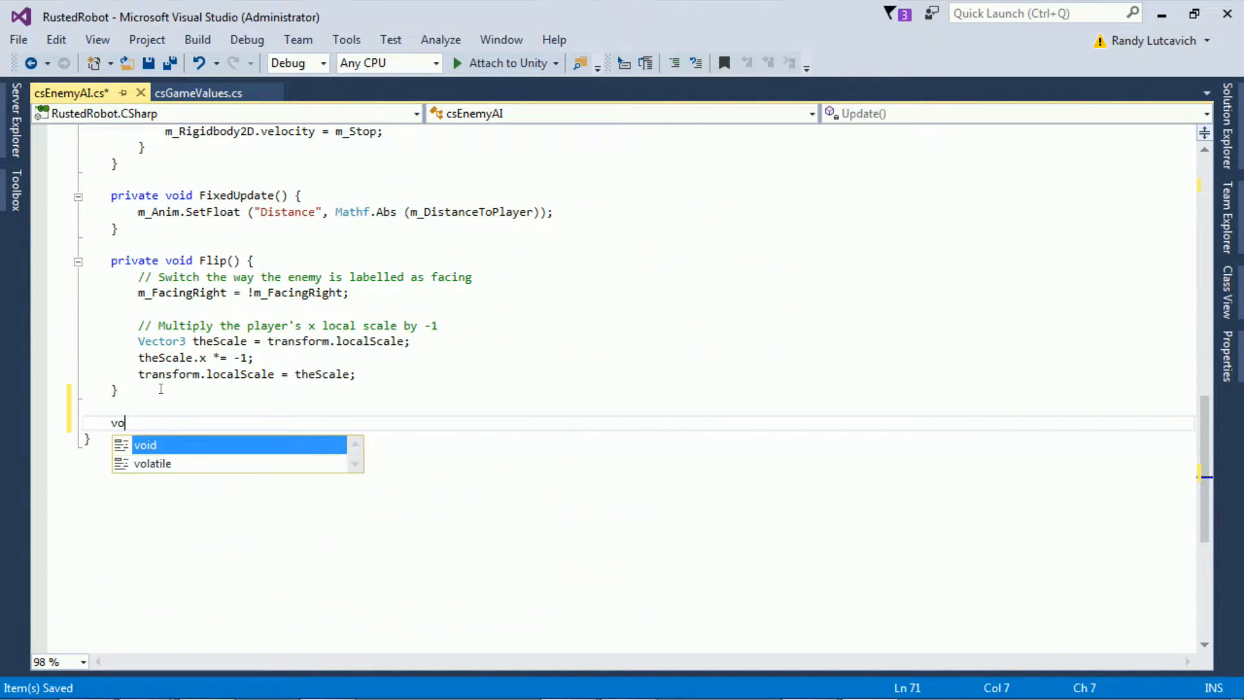
type("id OnCo")
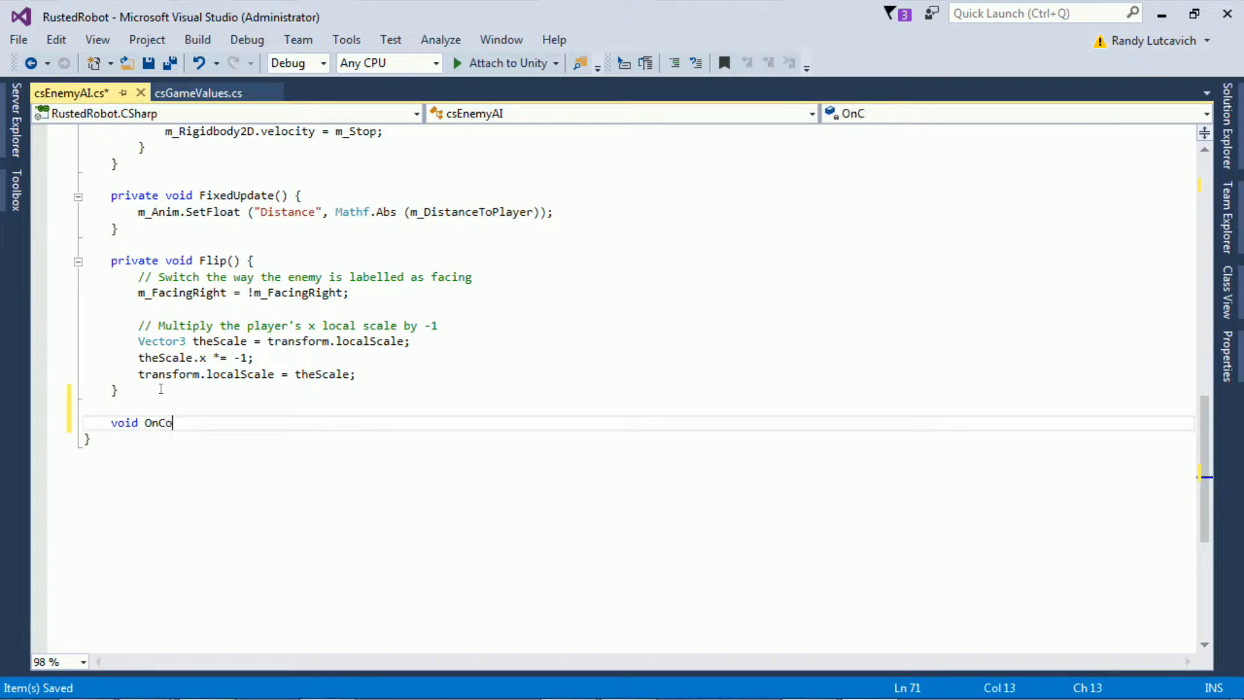
type("llision")
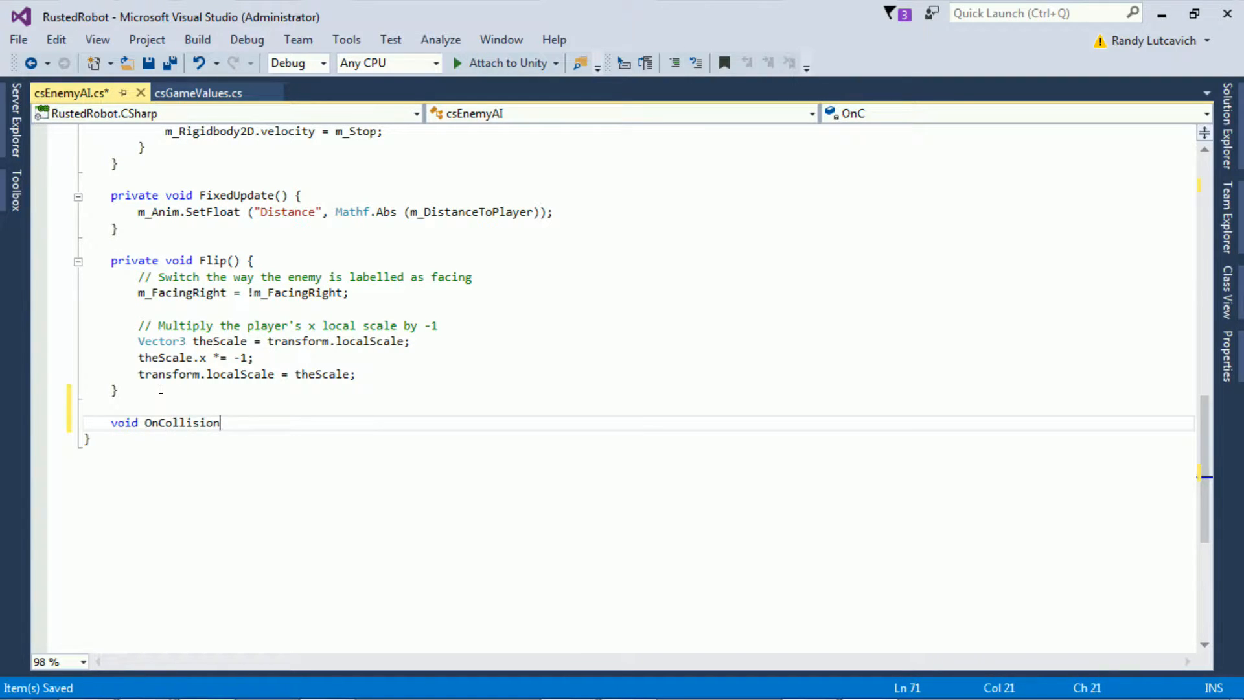
type("Stay")
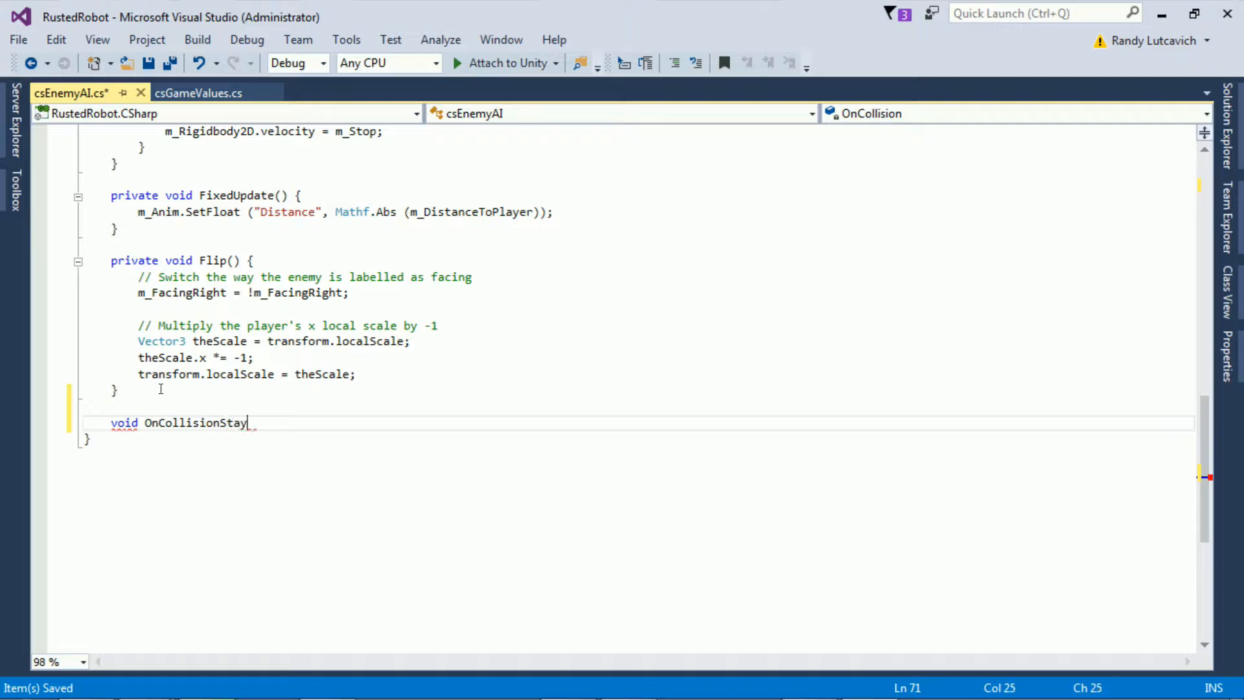
type("2D(Co")
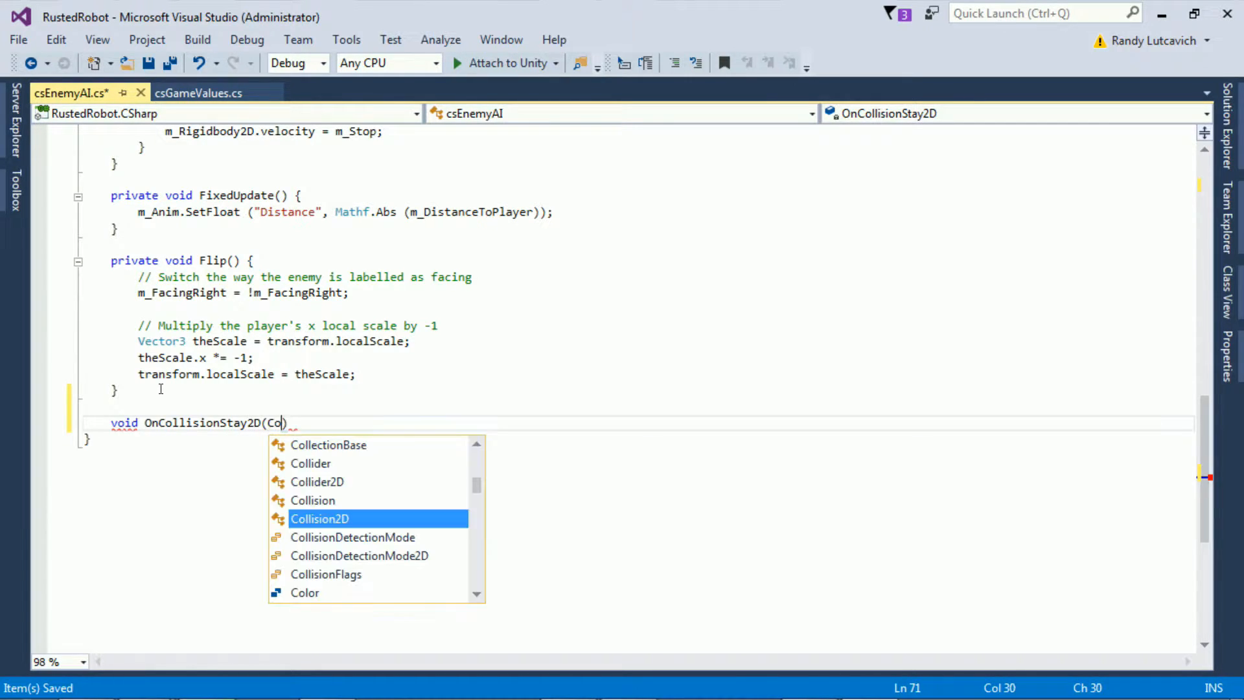
type("llision2D other)")
type("{ ")
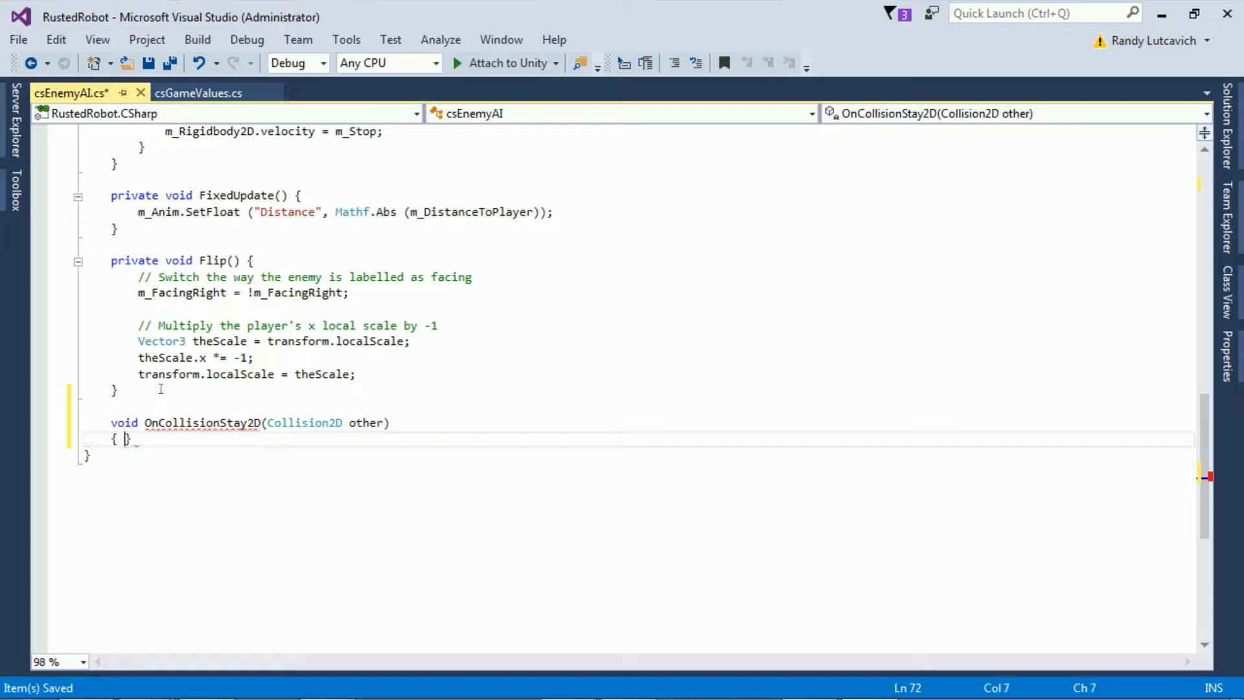
type("if")
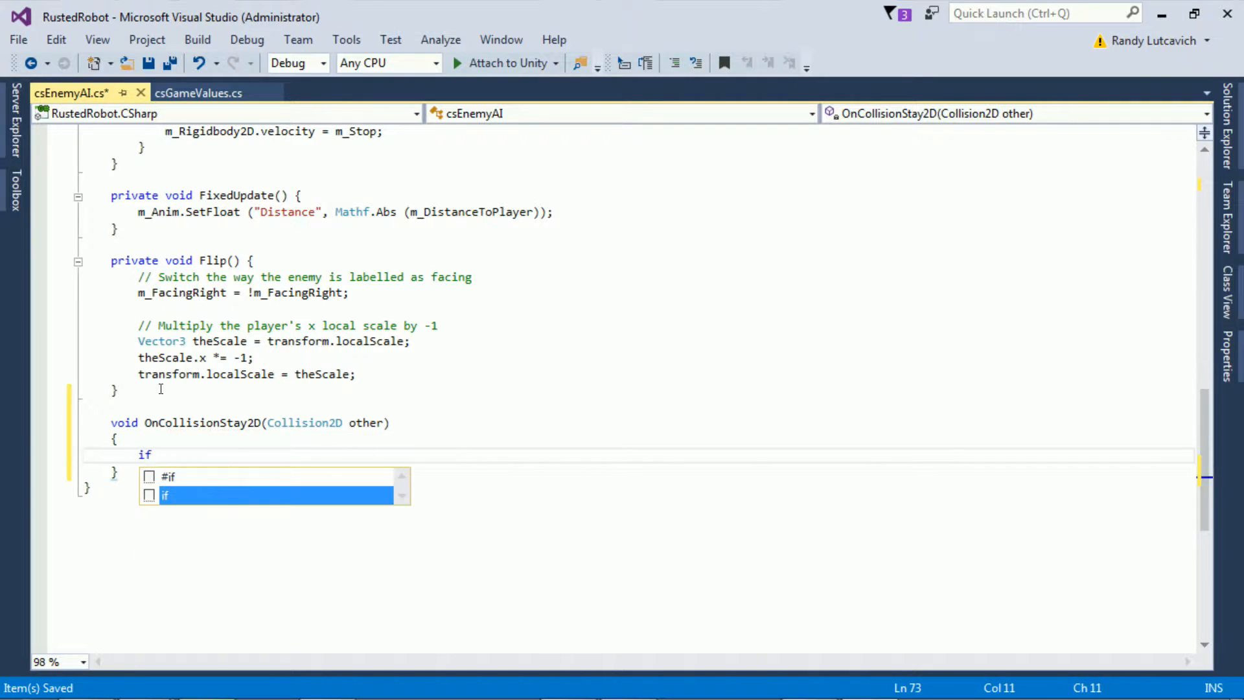
type("(other.")
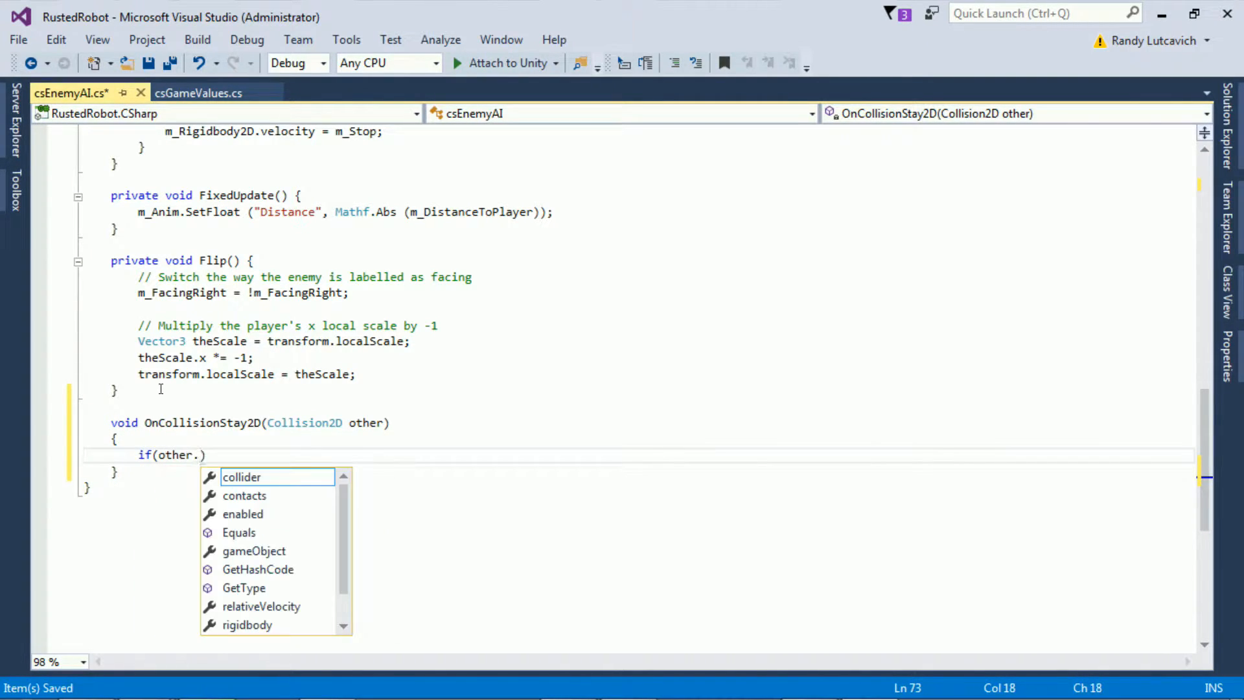
type("gameObject")
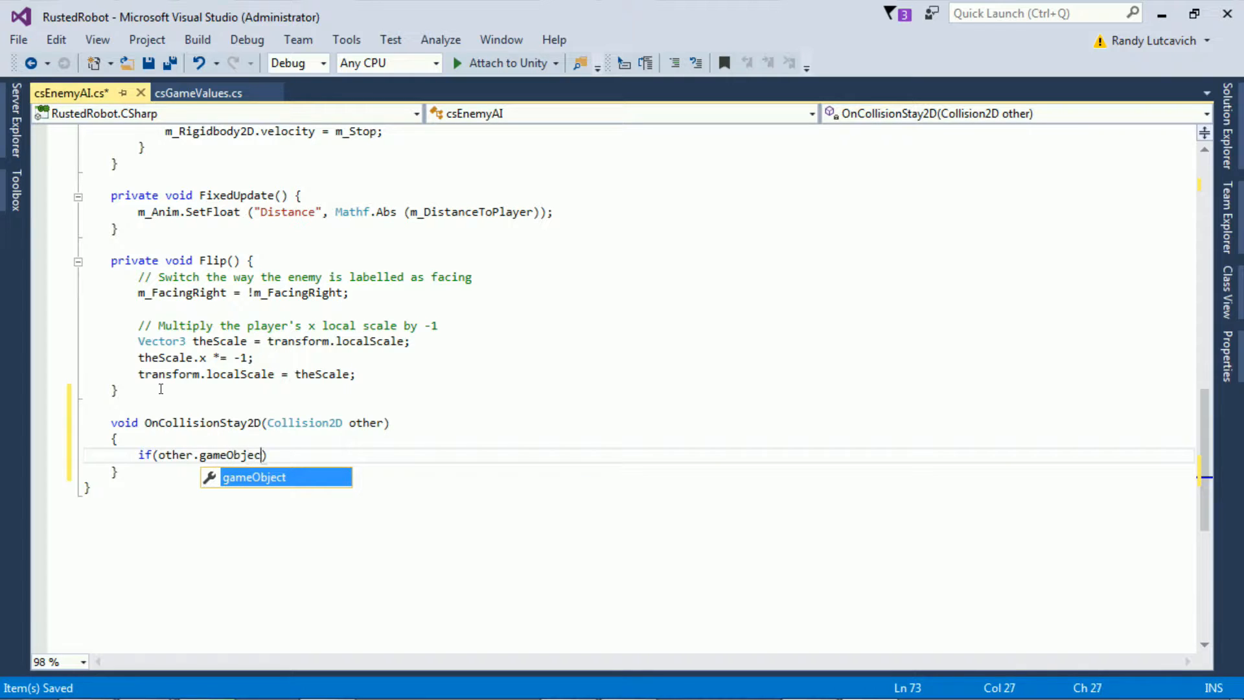
type("t.tag")
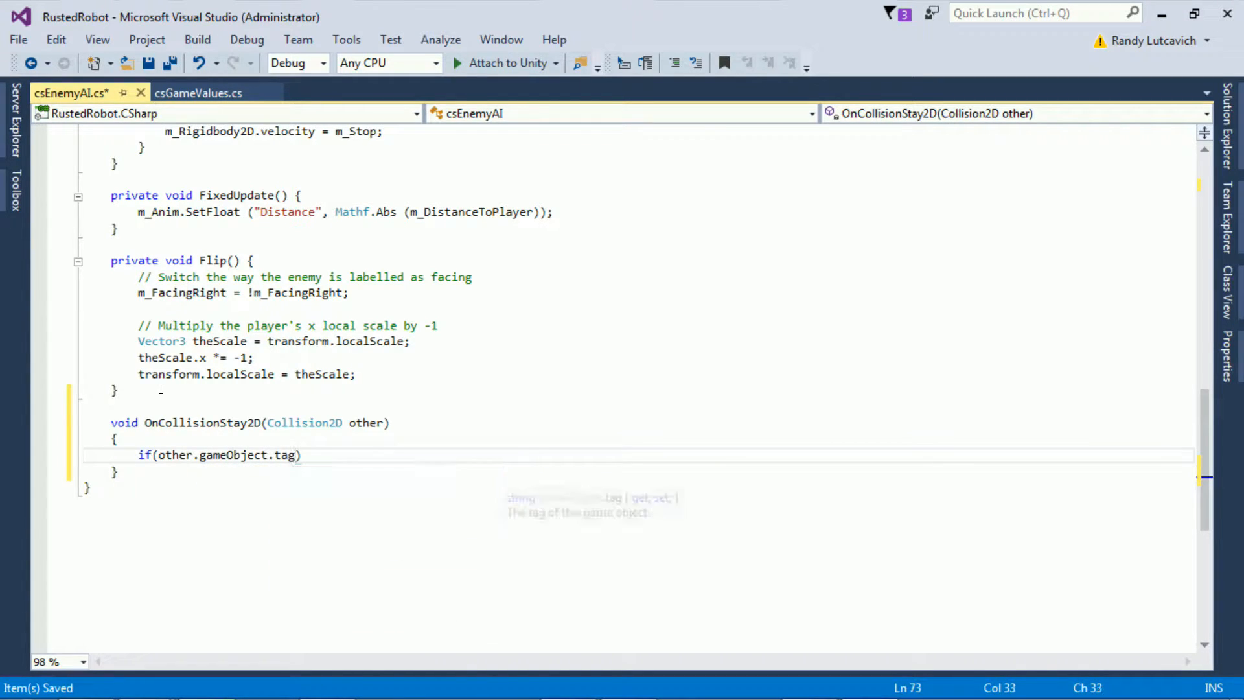
type("== \"Player\"")
type("{")
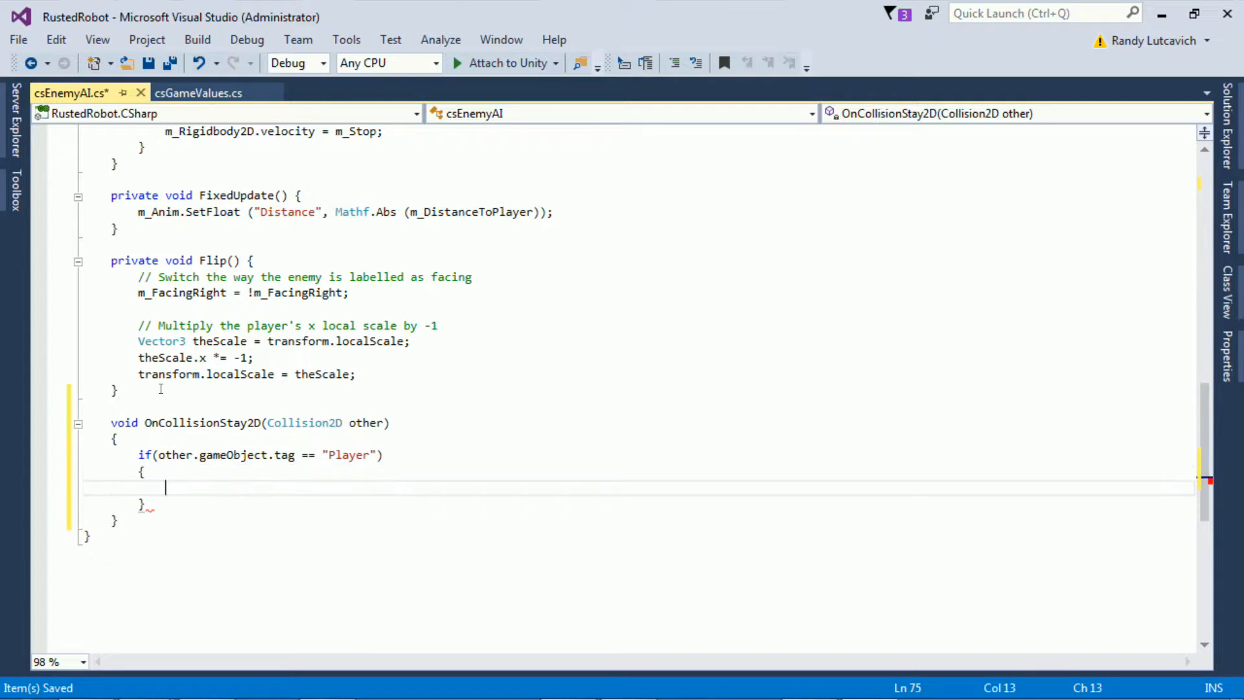
Step: Inside the if, call other.gameObject.GetComponent<csGameValues>().takeDamage(attackDamage)
type("other.gameObject.")
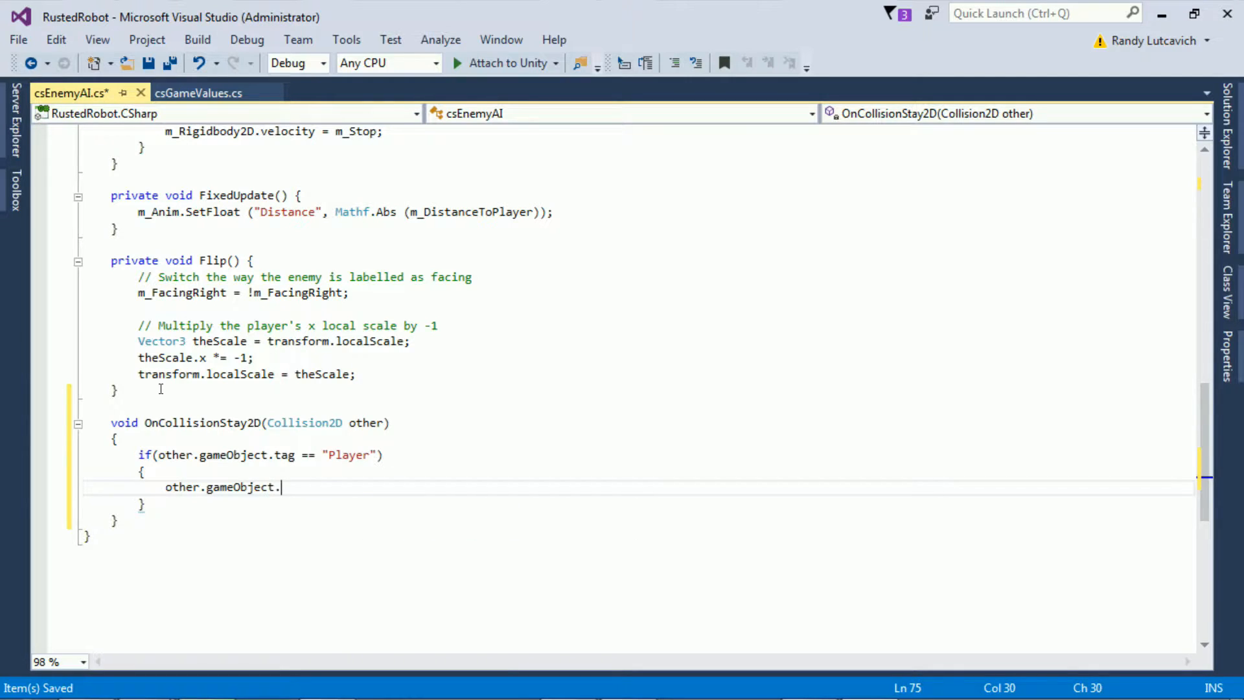
type("GetCompone")
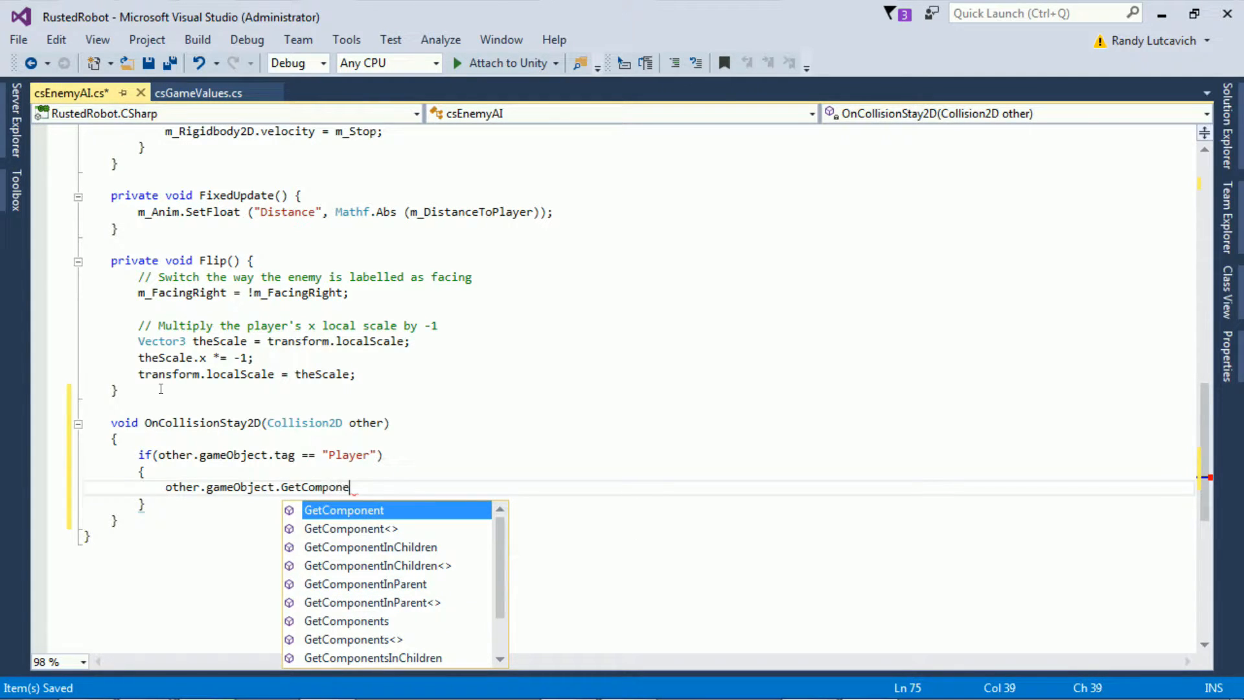
type("<csGameValues>")
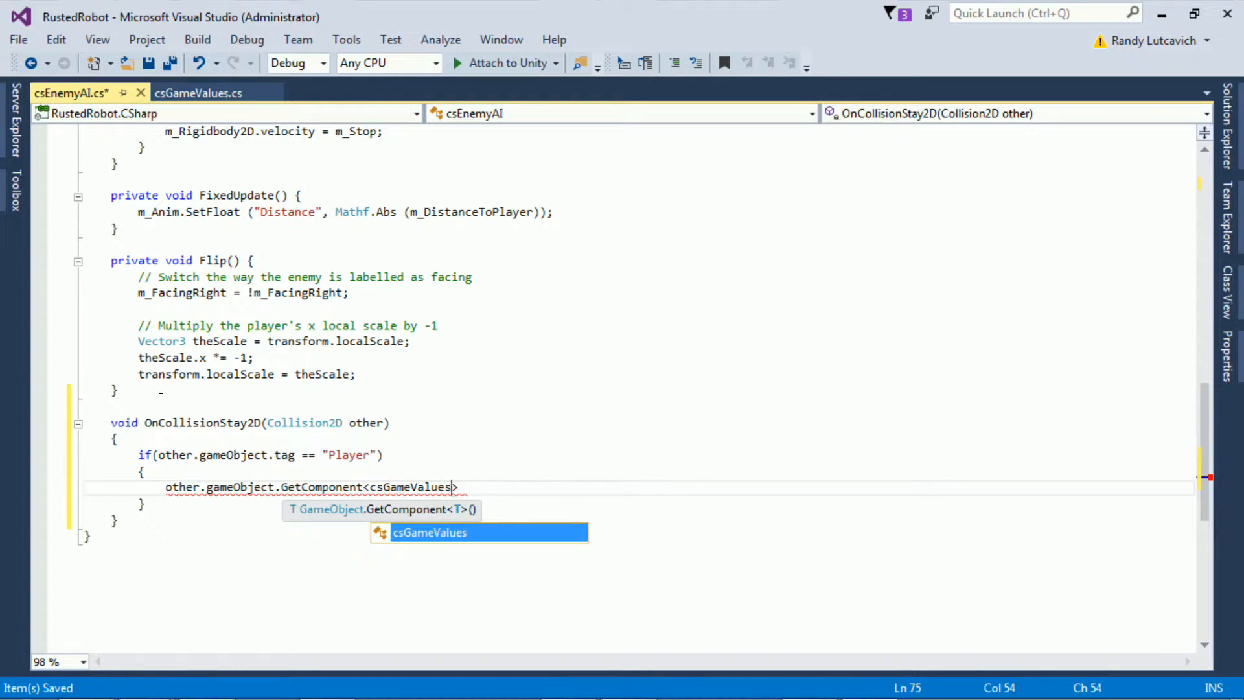
key("Tab")
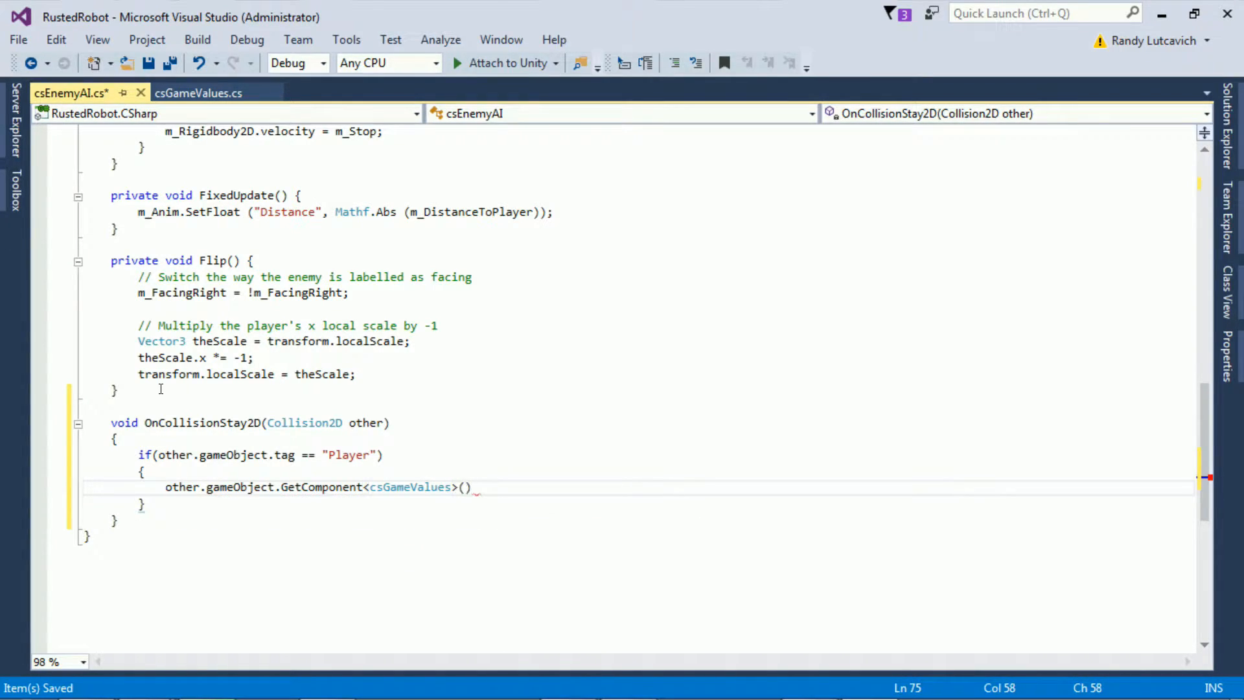
type(".tak")
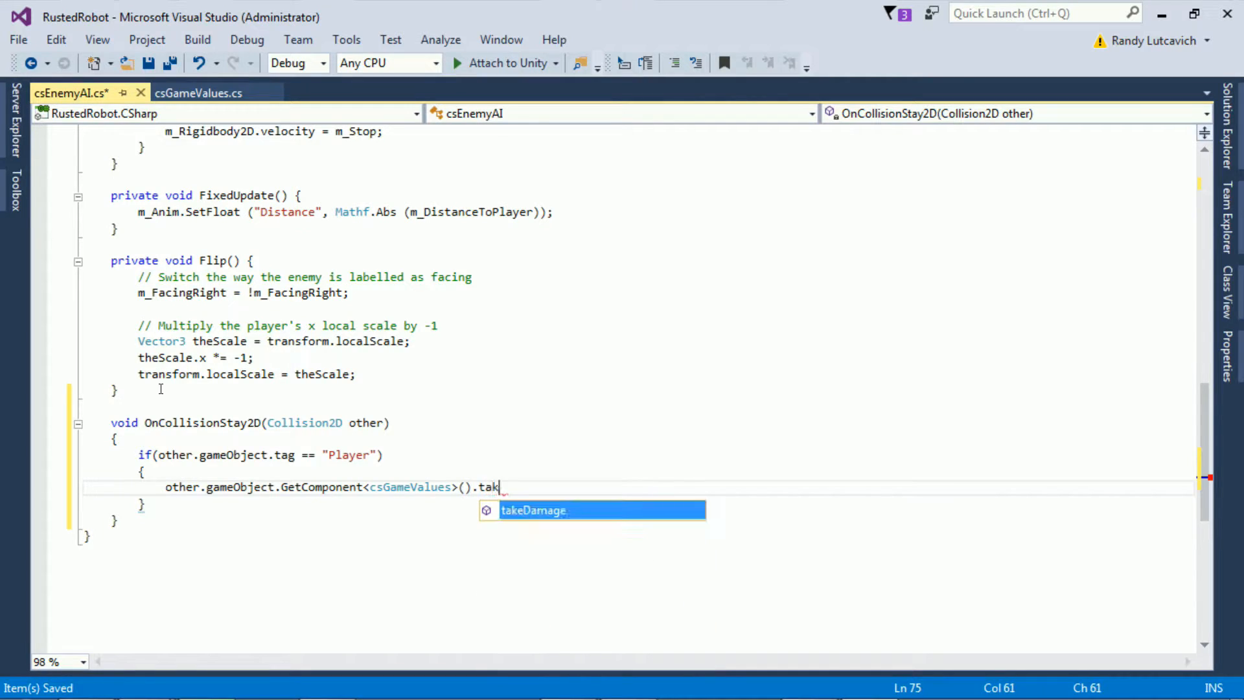
type("eDamage")
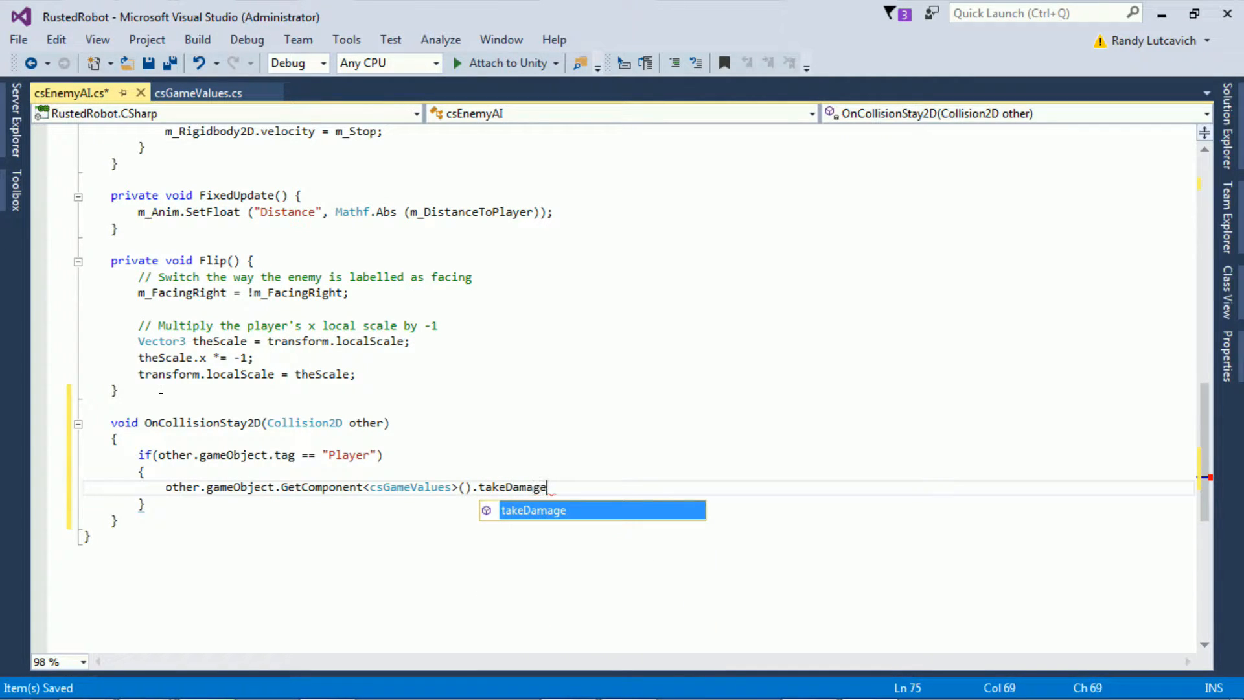
type("(a")
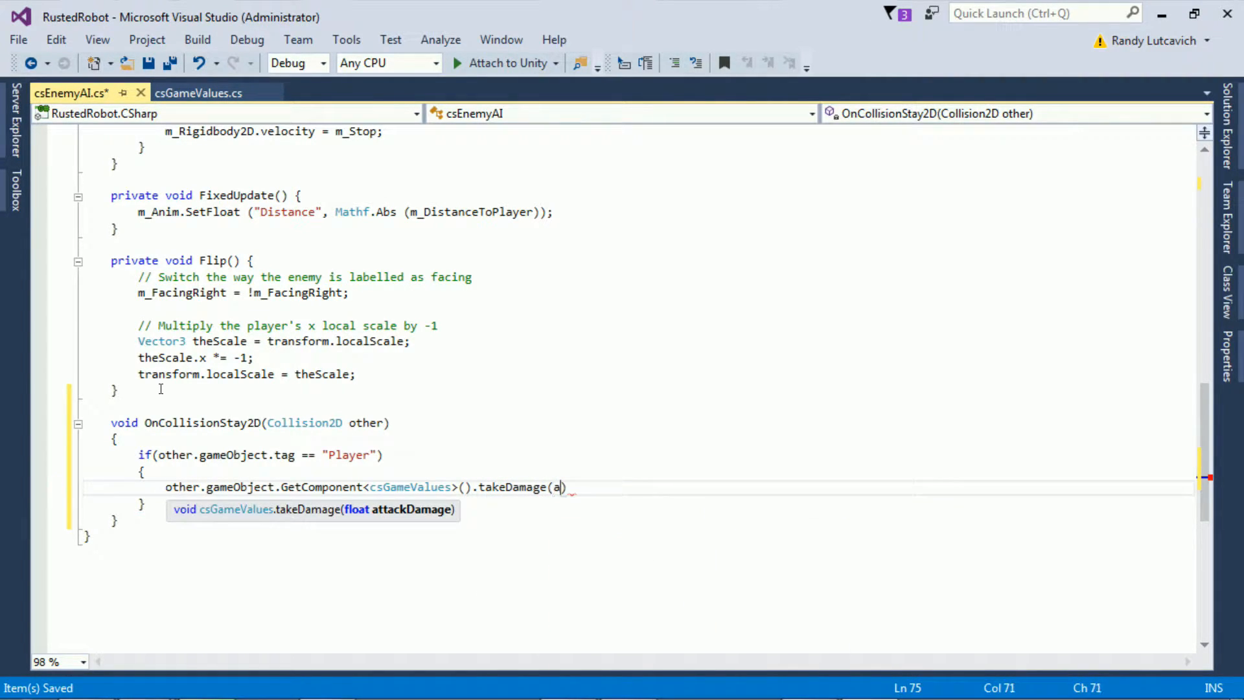
type("ttackDamage")
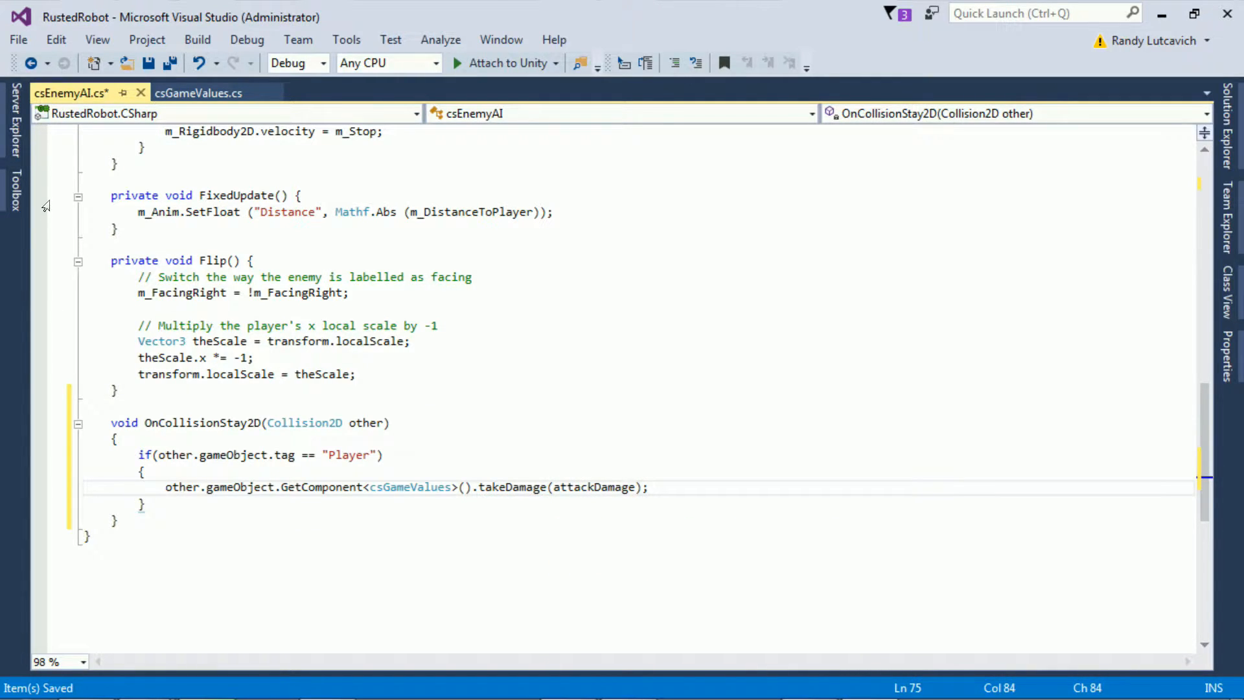
left_click(18, 40)
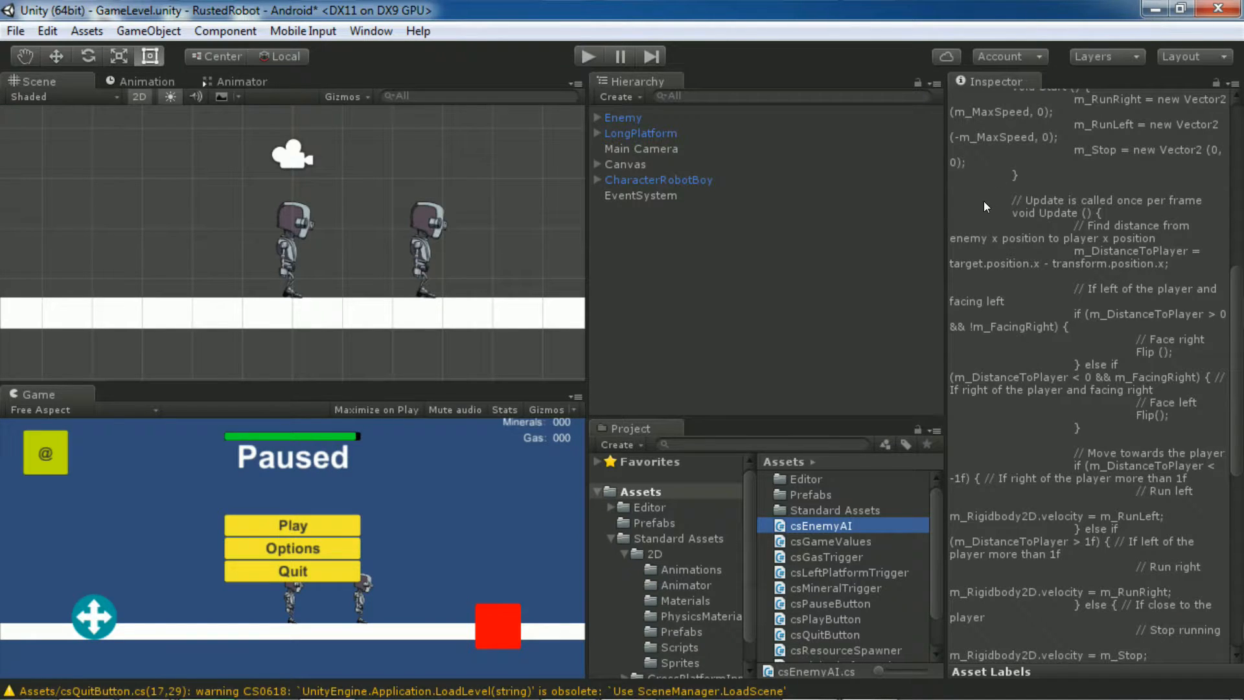
Step: Select CharacterRobotBoy and create a PlayerDeath animation clip in Standard Assets/2D/Animations
left_click(658, 179)
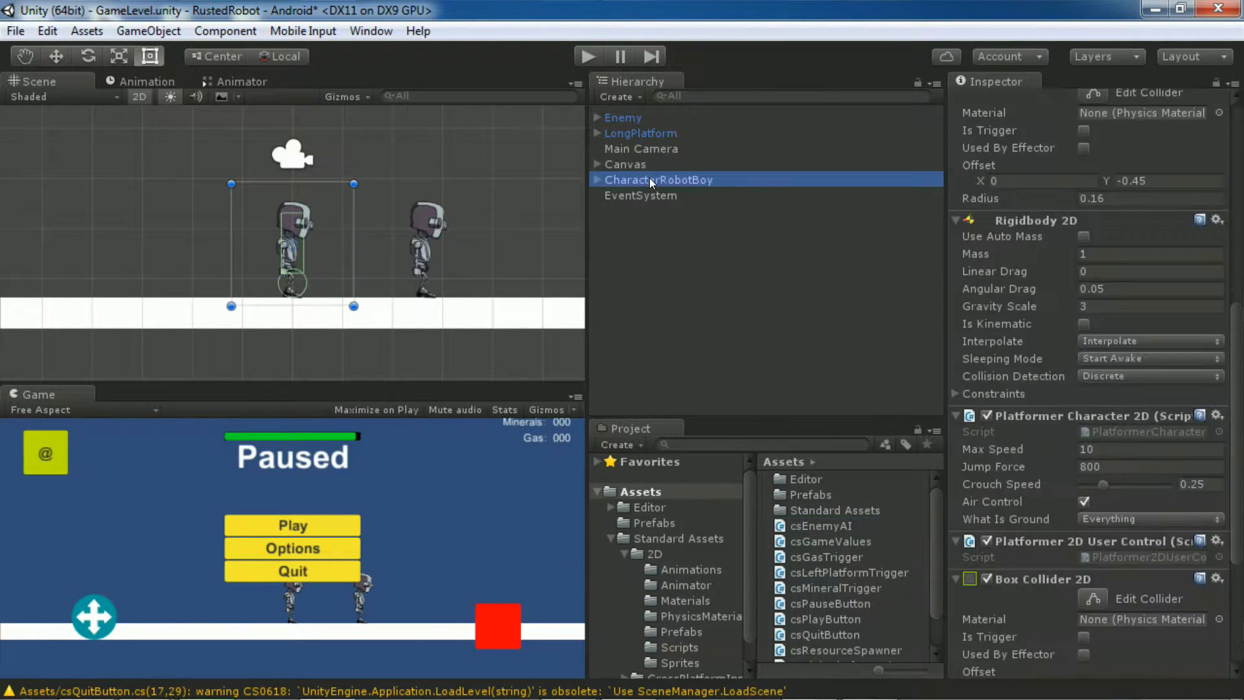
left_click(146, 81)
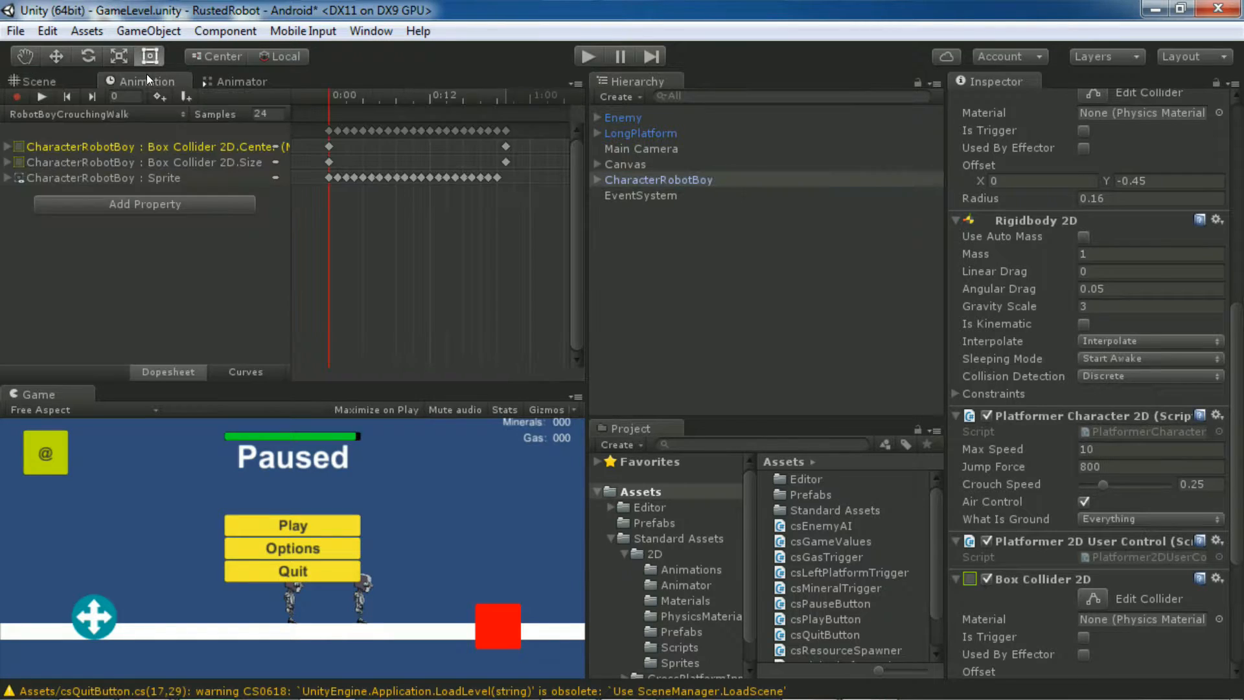
left_click(658, 180)
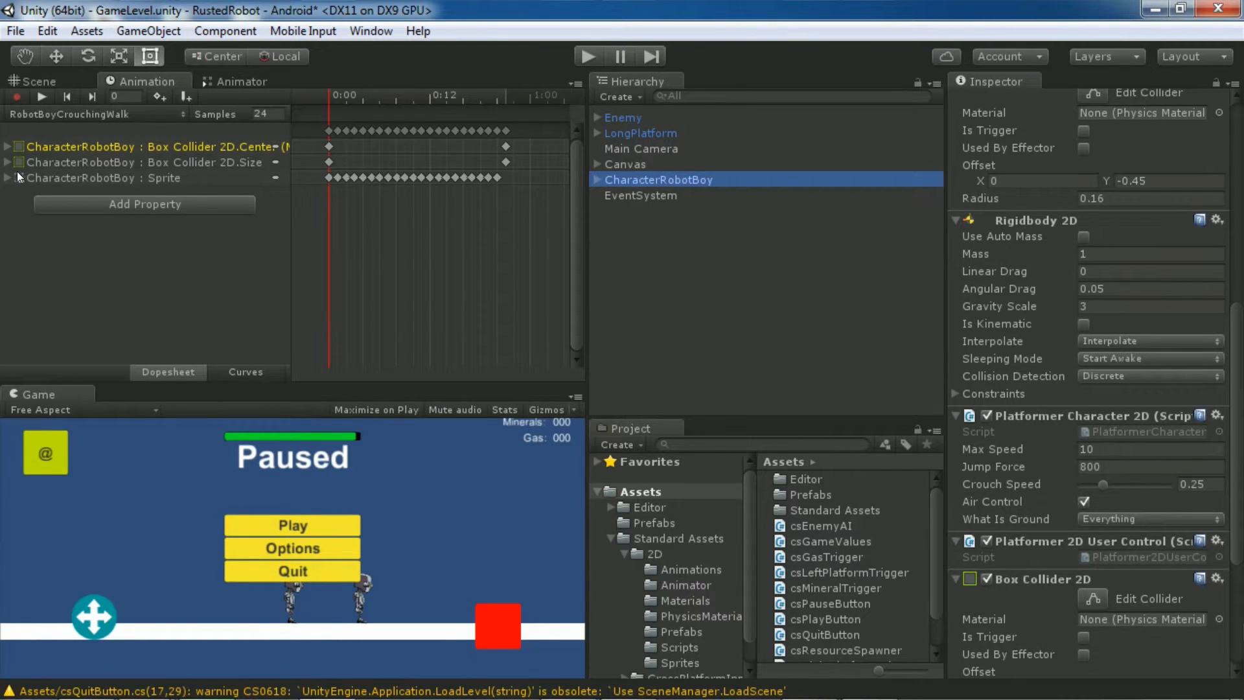
mouse_move(179, 115)
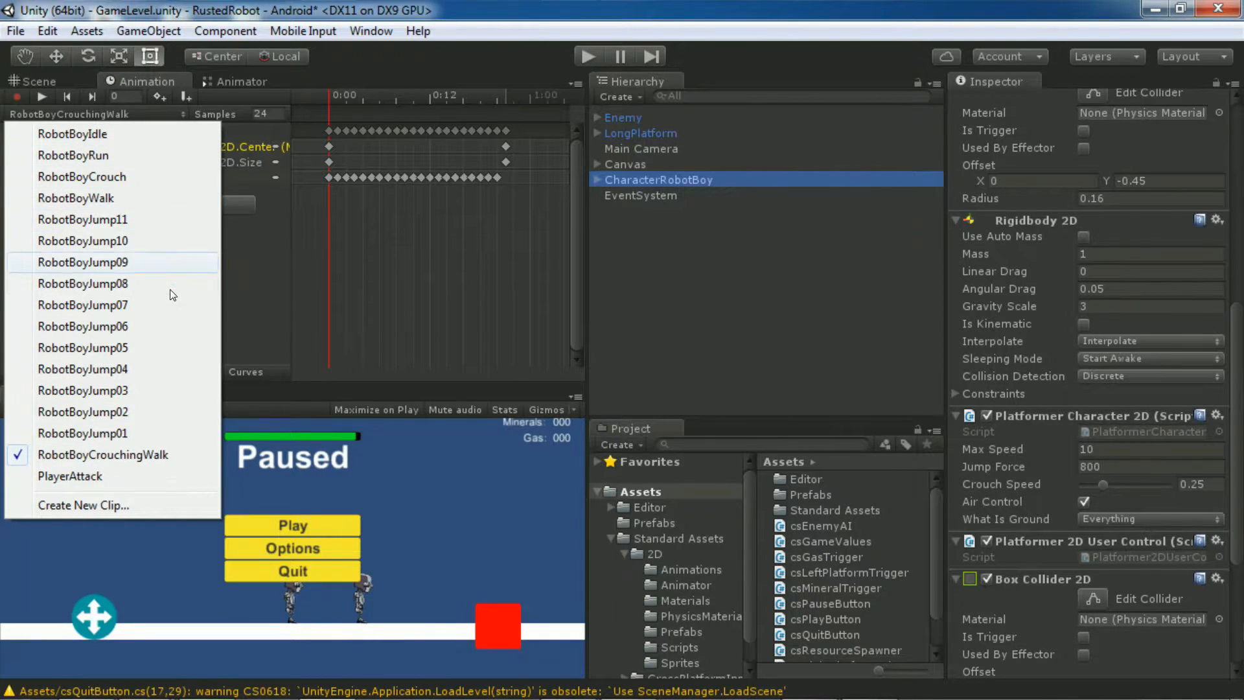
mouse_move(86, 477)
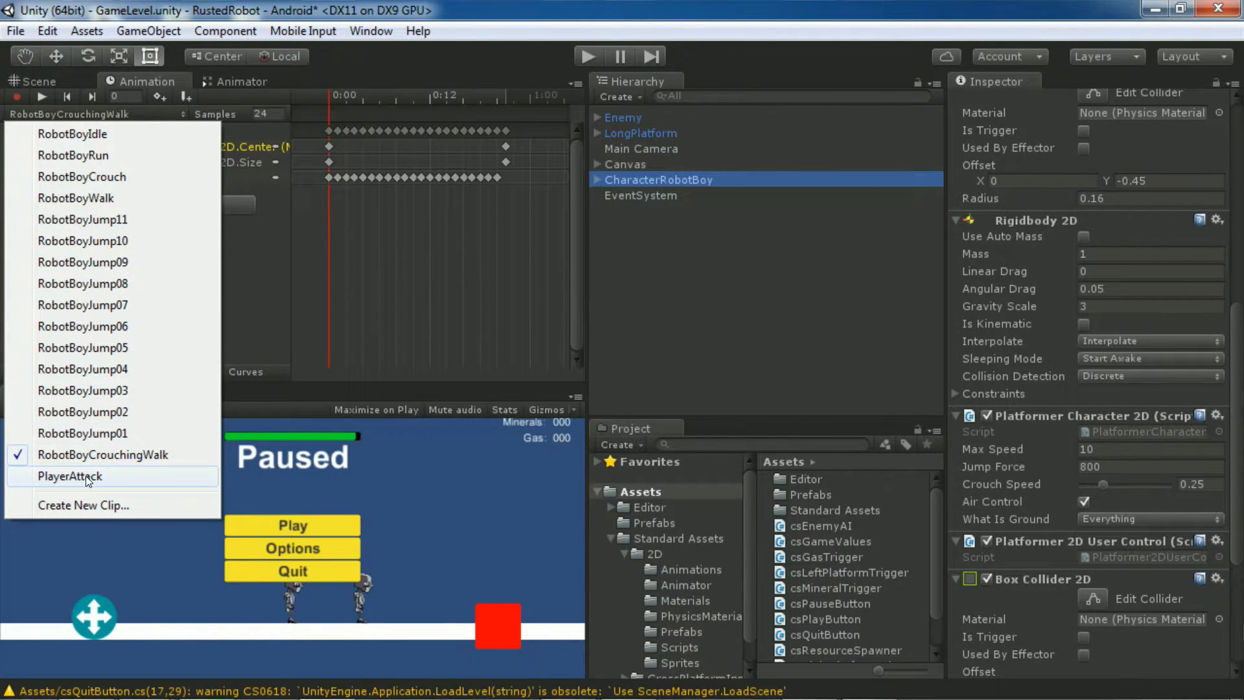
mouse_move(110, 505)
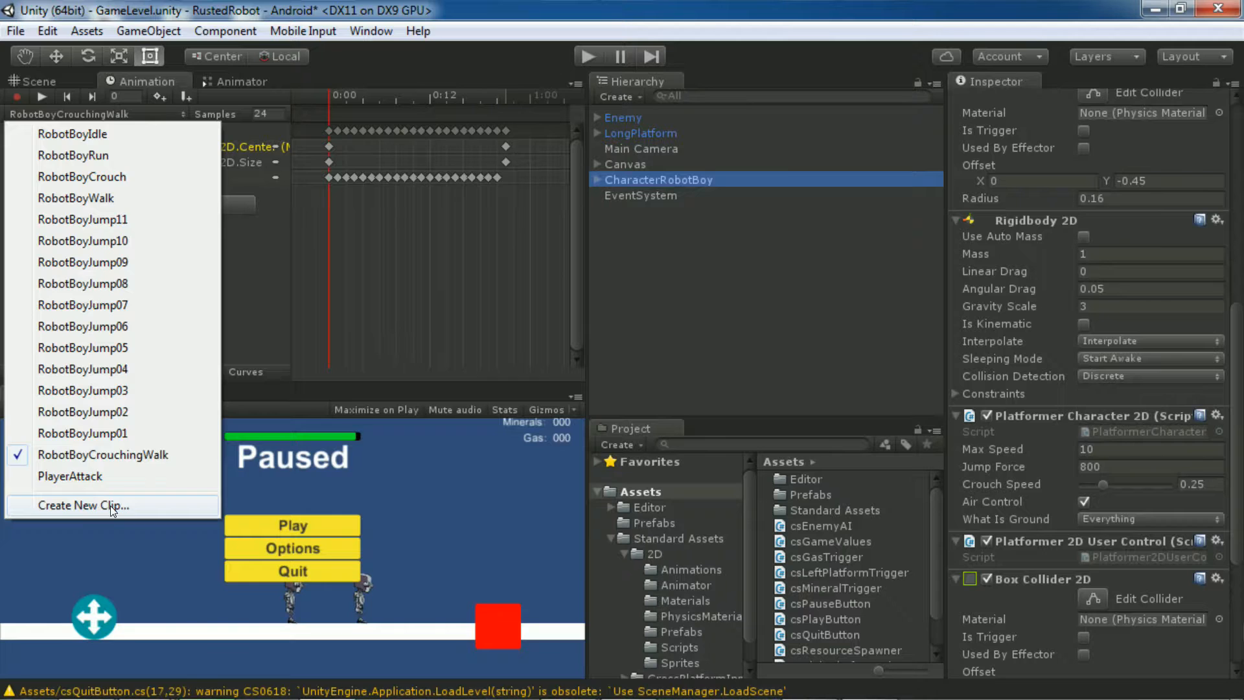
left_click(84, 504)
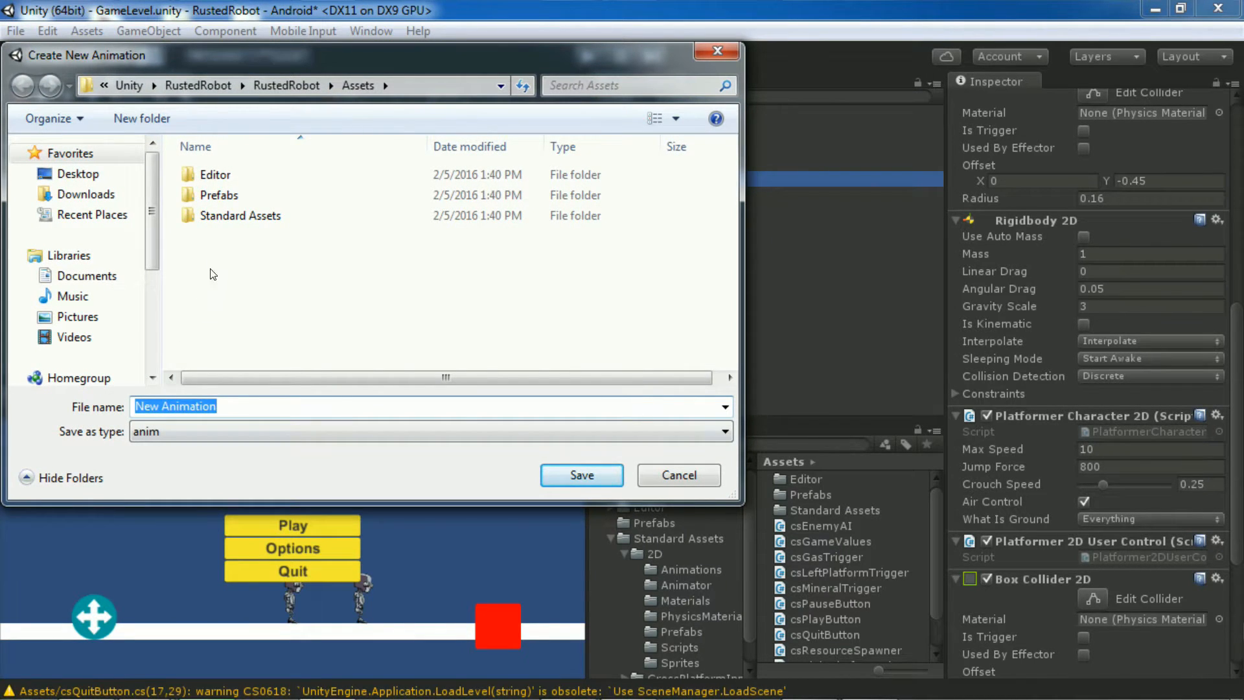
left_click(215, 175)
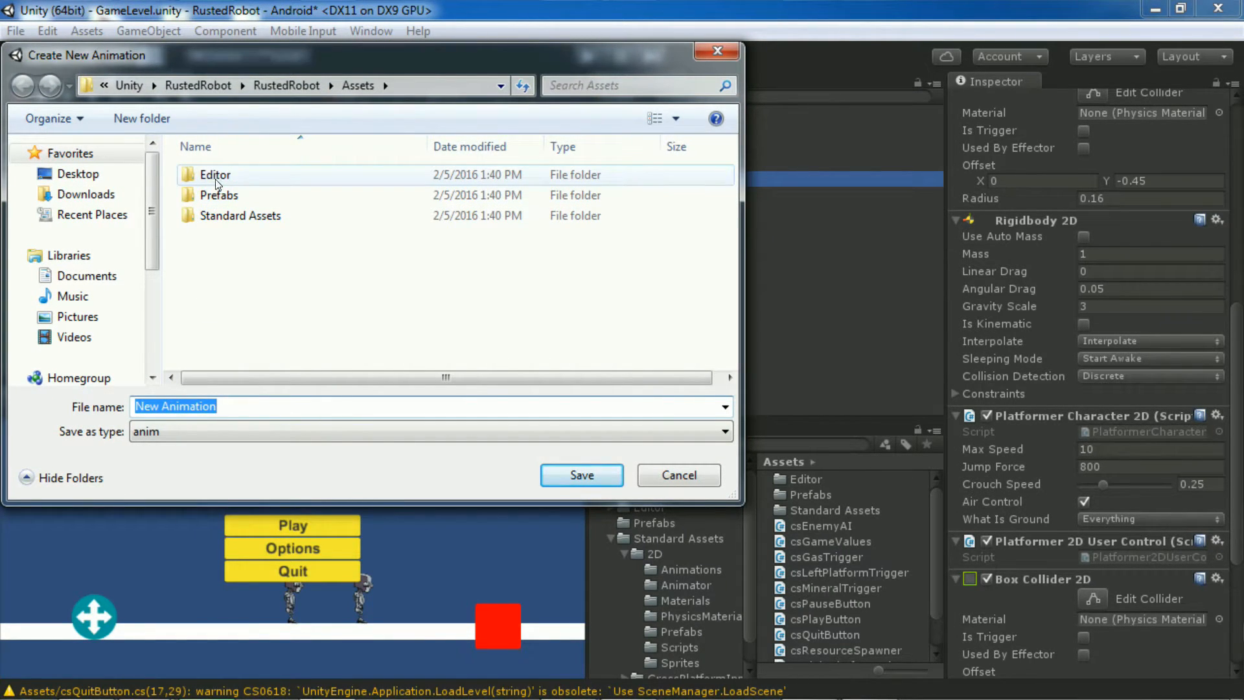
double_click(240, 215)
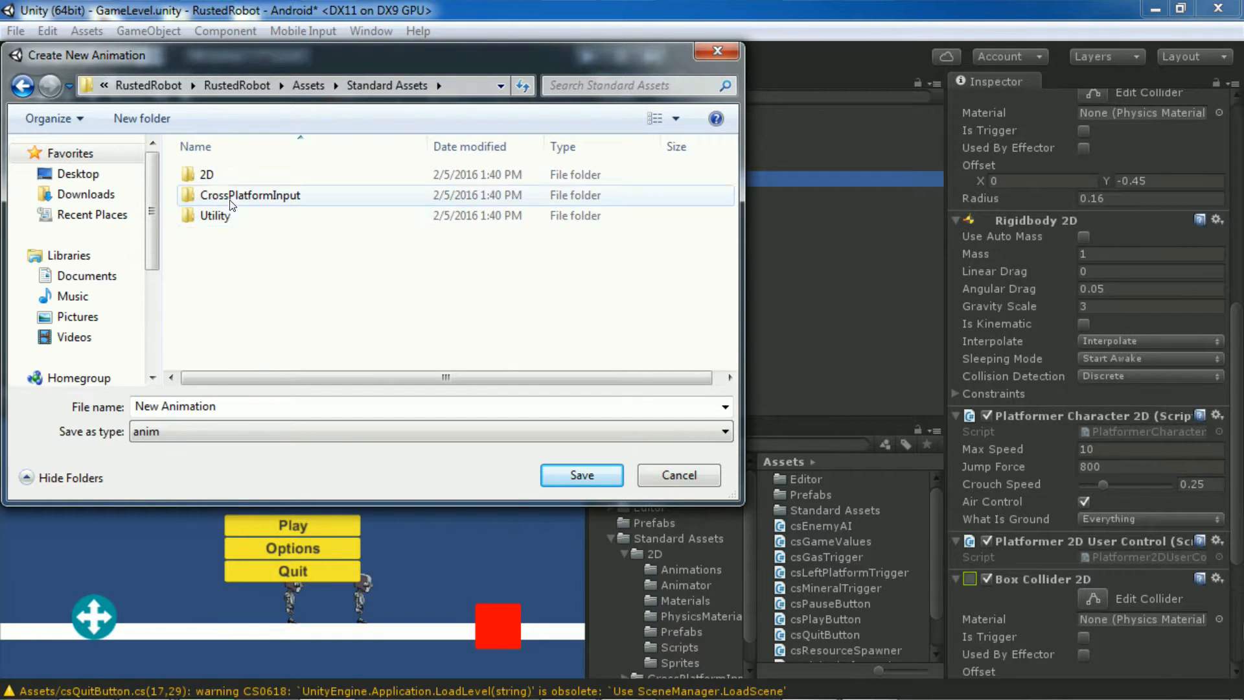
double_click(208, 174)
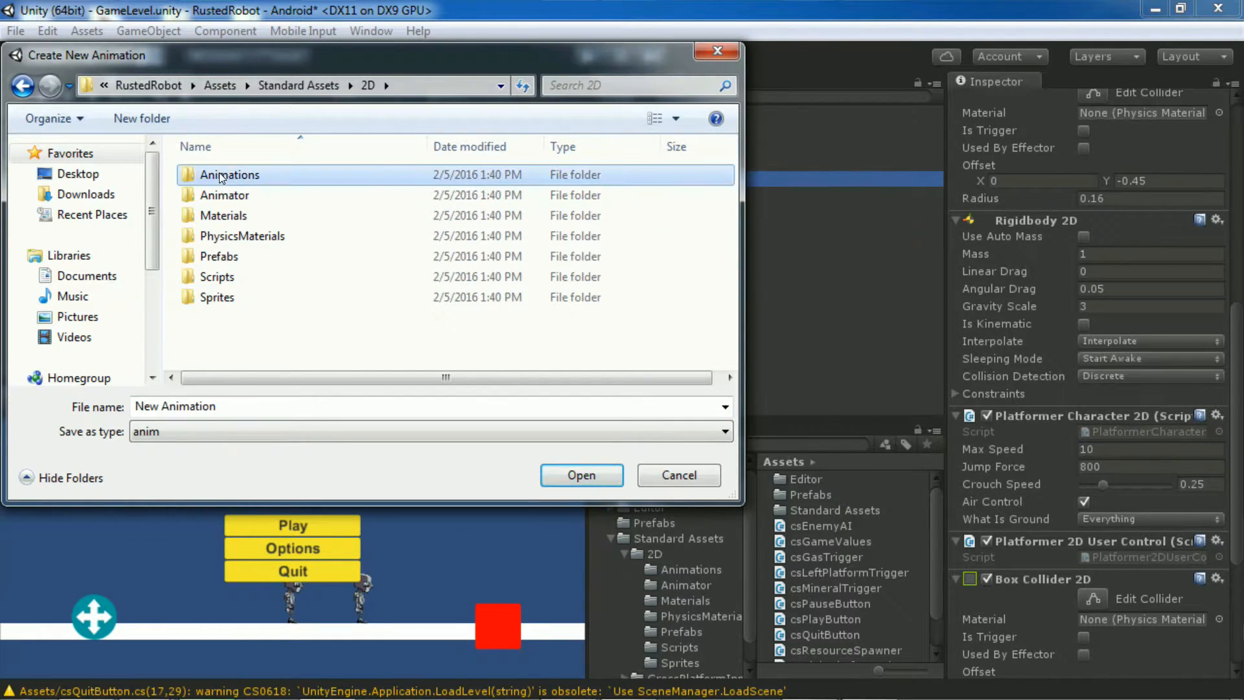
double_click(229, 174)
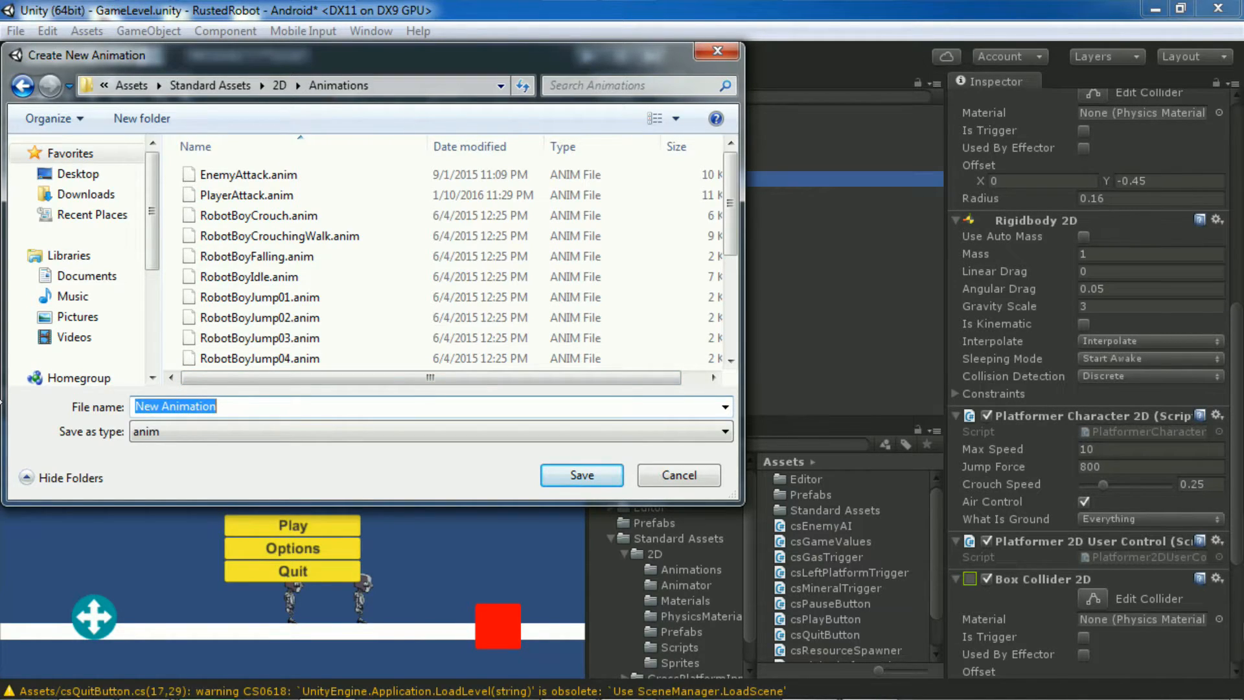
type("PlayerDeath")
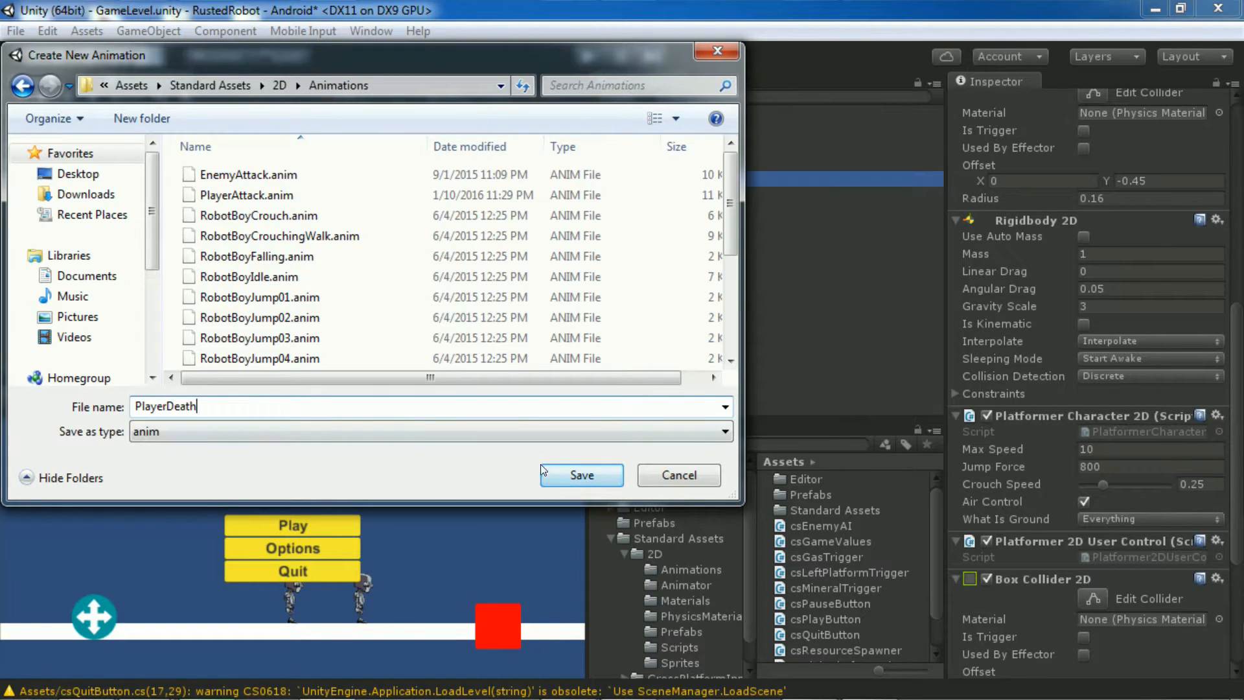
left_click(580, 474)
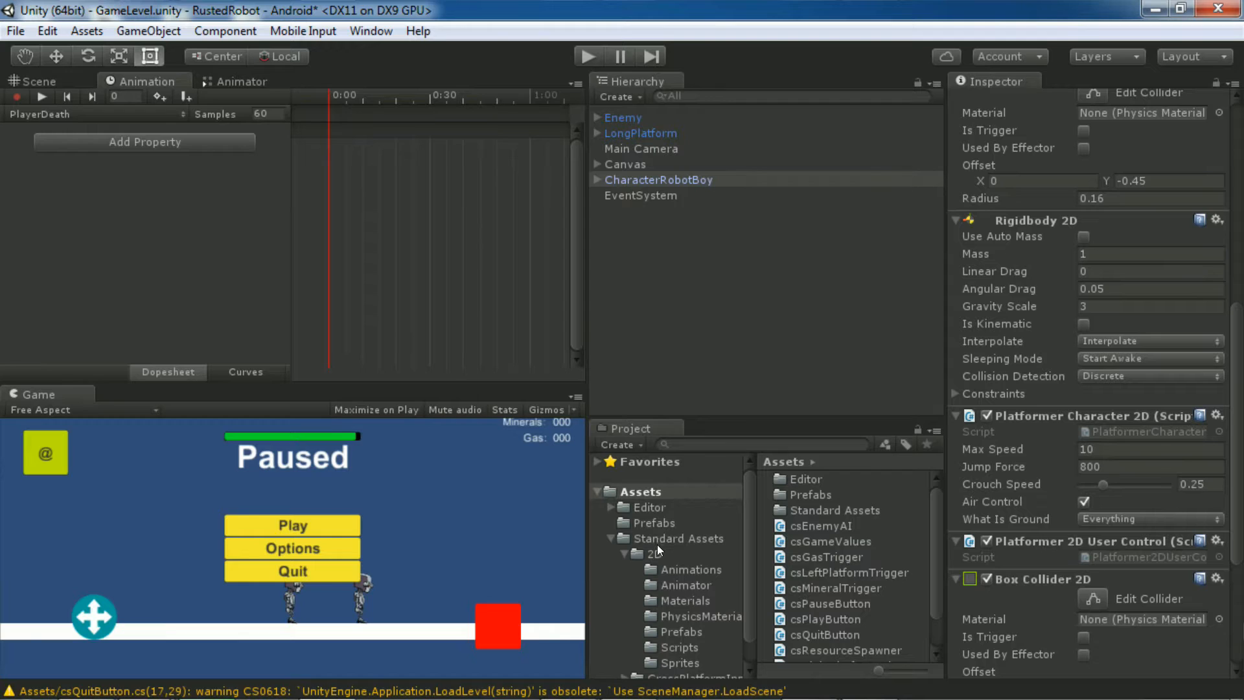
Step: Select the PlayerDeath clip, turn off Loop Time, and set Samples to 12
left_click(653, 552)
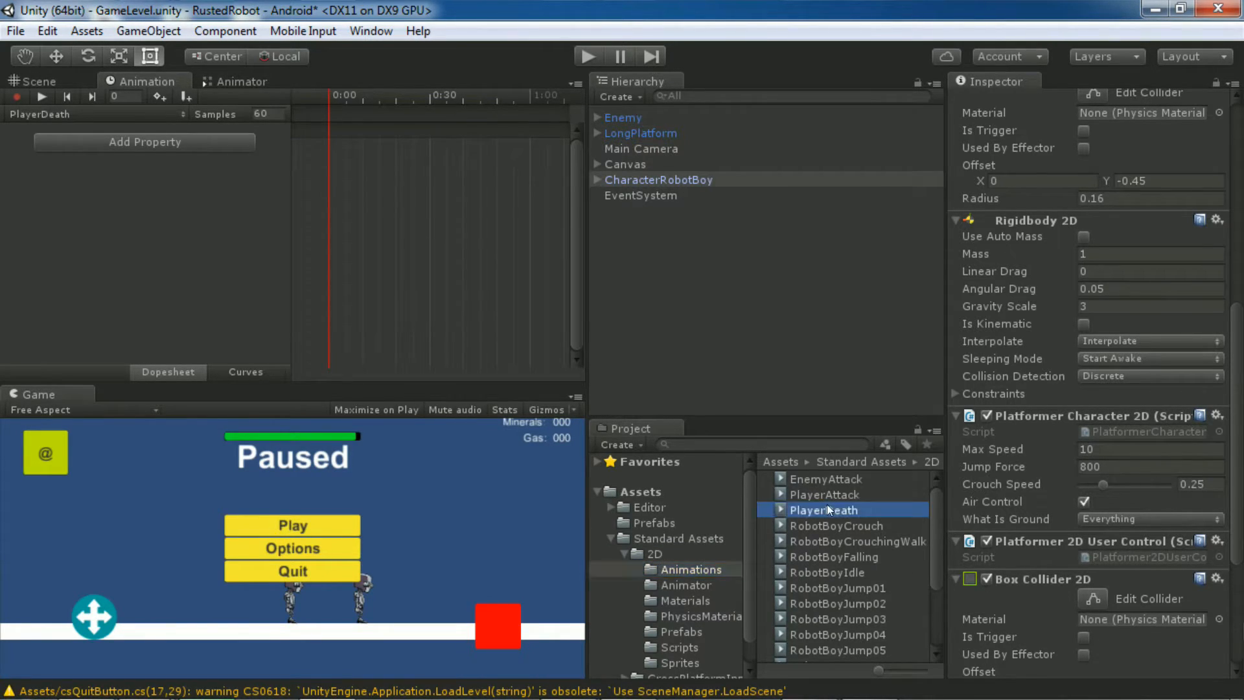
left_click(824, 510)
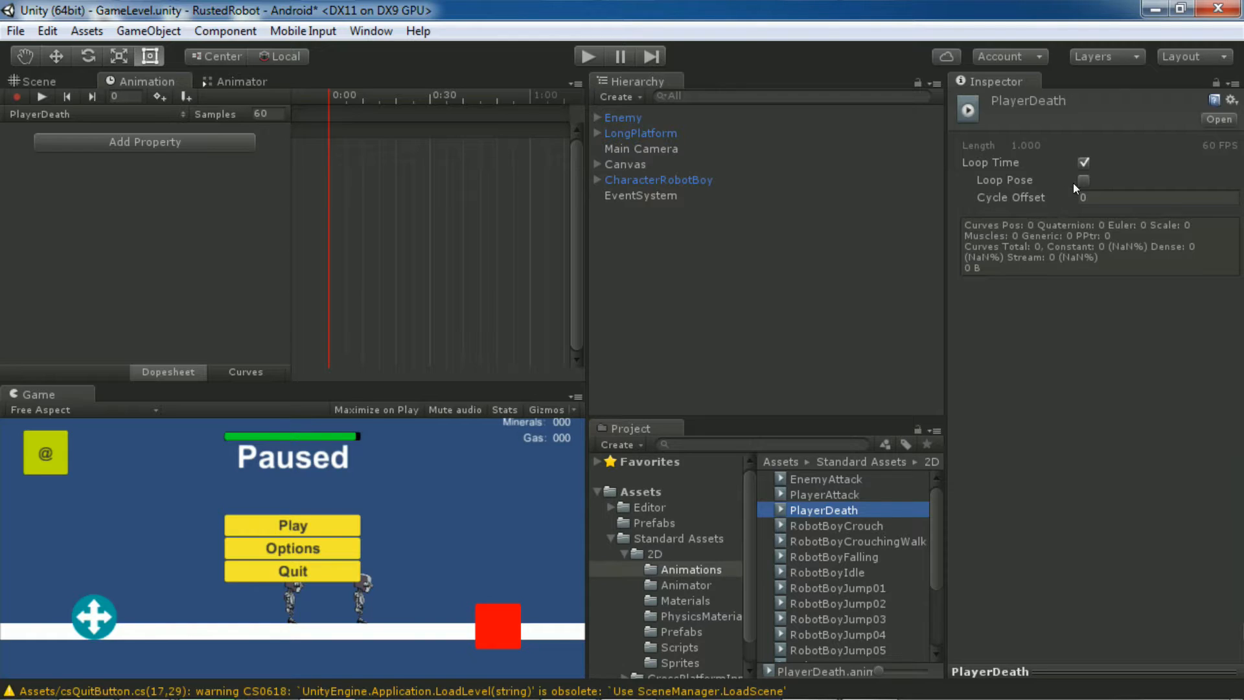
left_click(1084, 162)
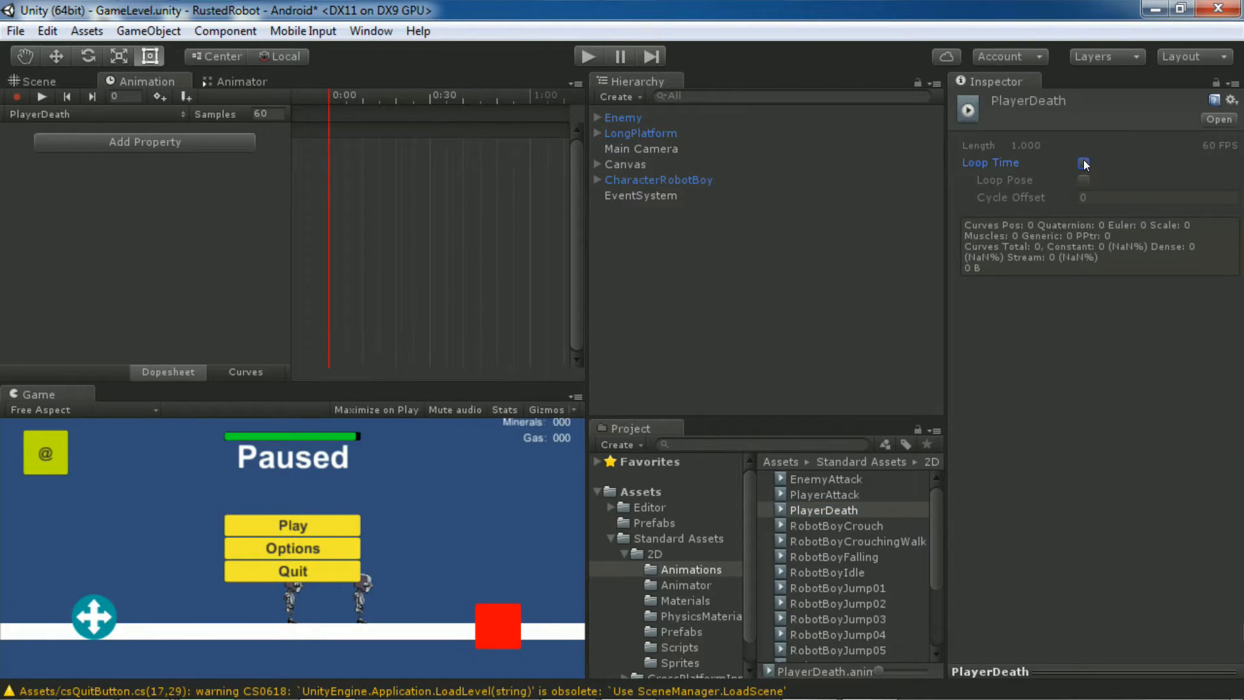
left_click(1083, 163)
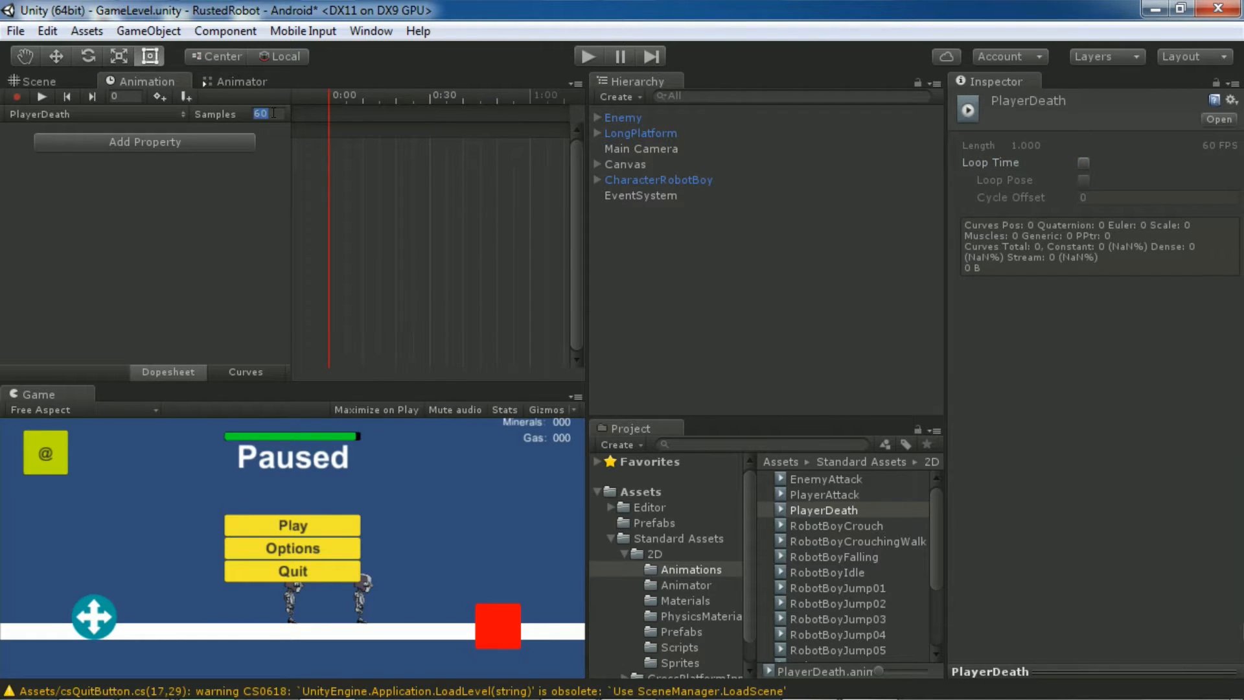
type("12")
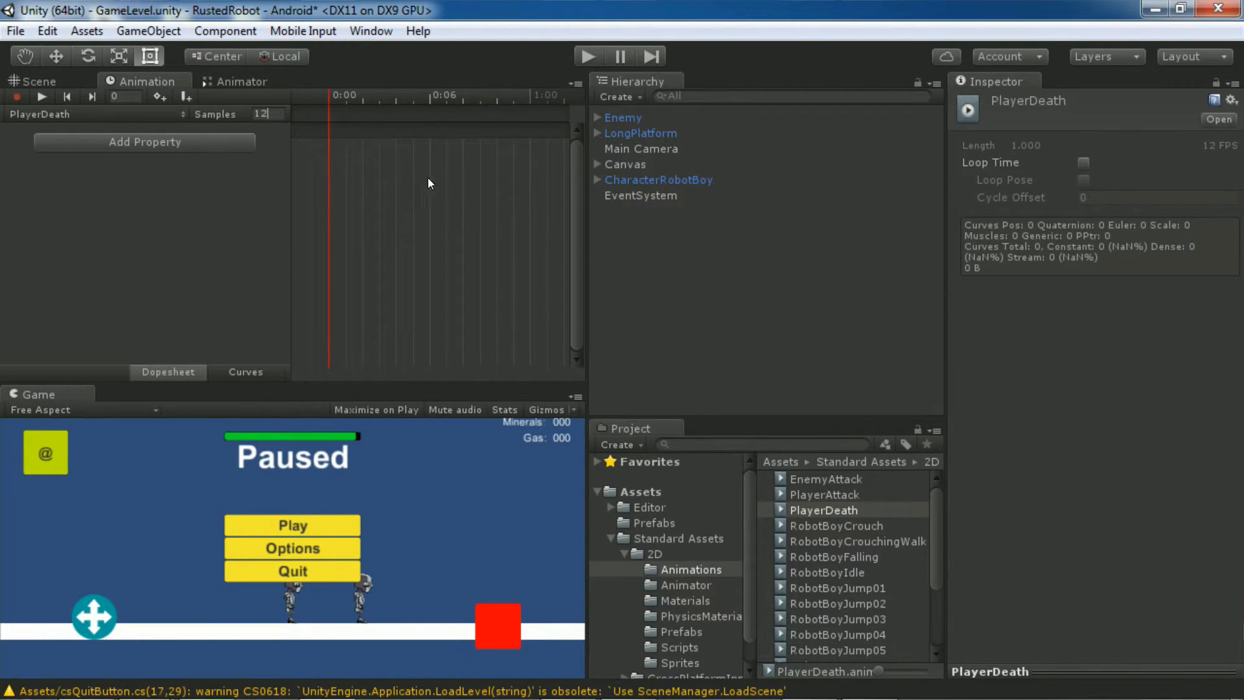
mouse_move(717, 547)
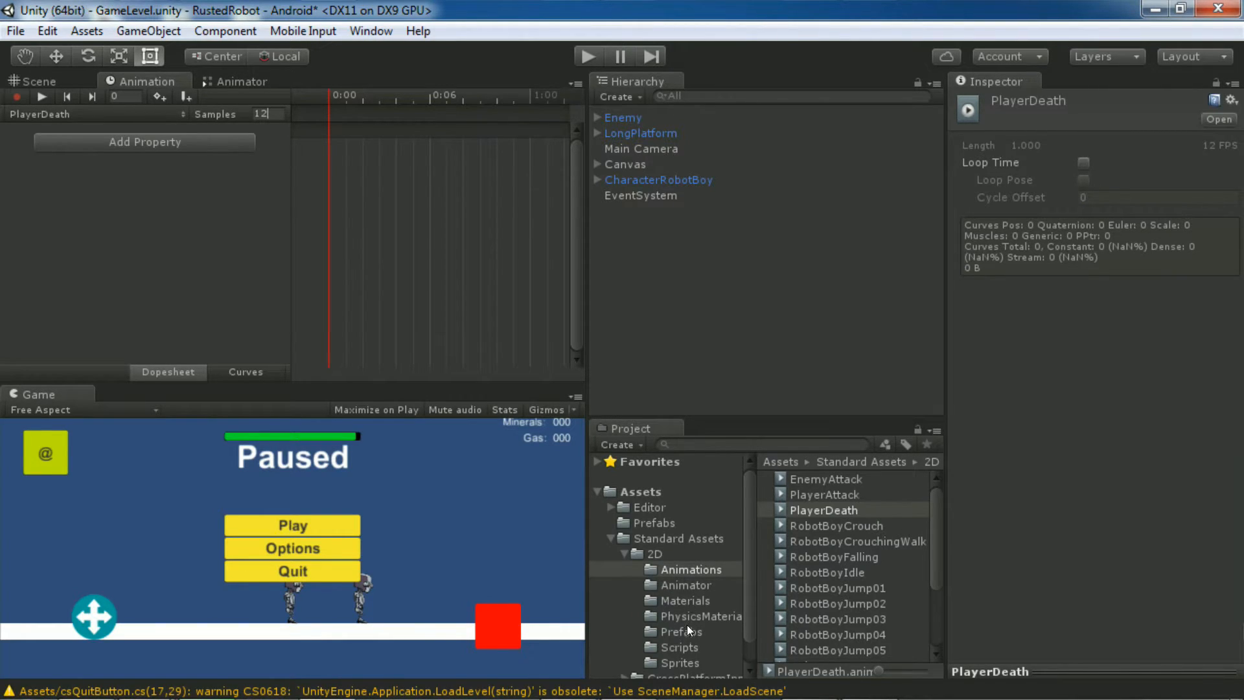
Step: Drop sprite frames RobotBoyDeath00–26 onto the PlayerDeath timeline and preview the animation
left_click(680, 662)
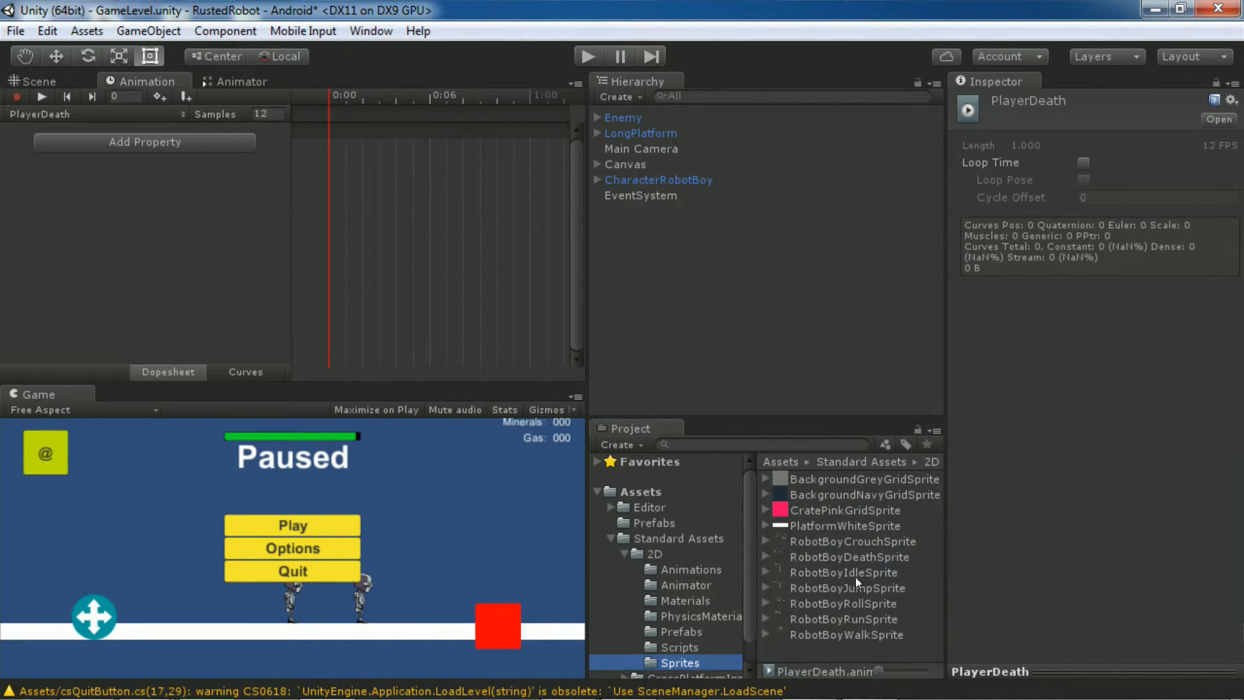
left_click(848, 555)
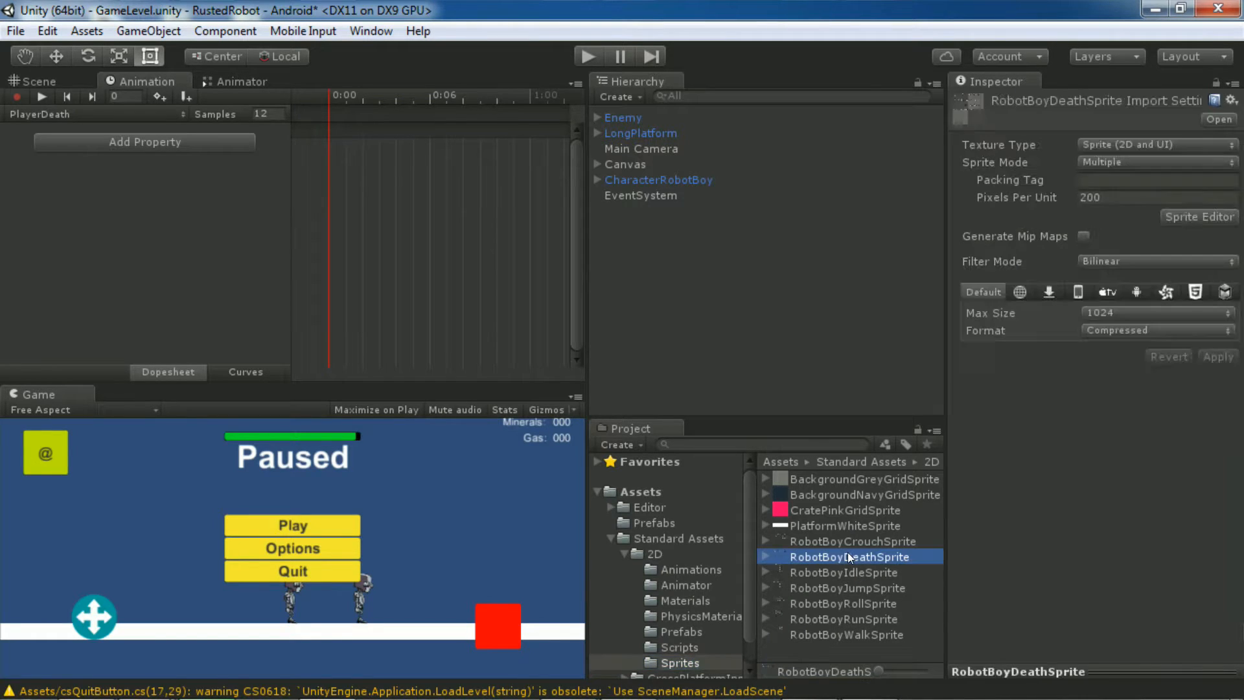
left_click(766, 556)
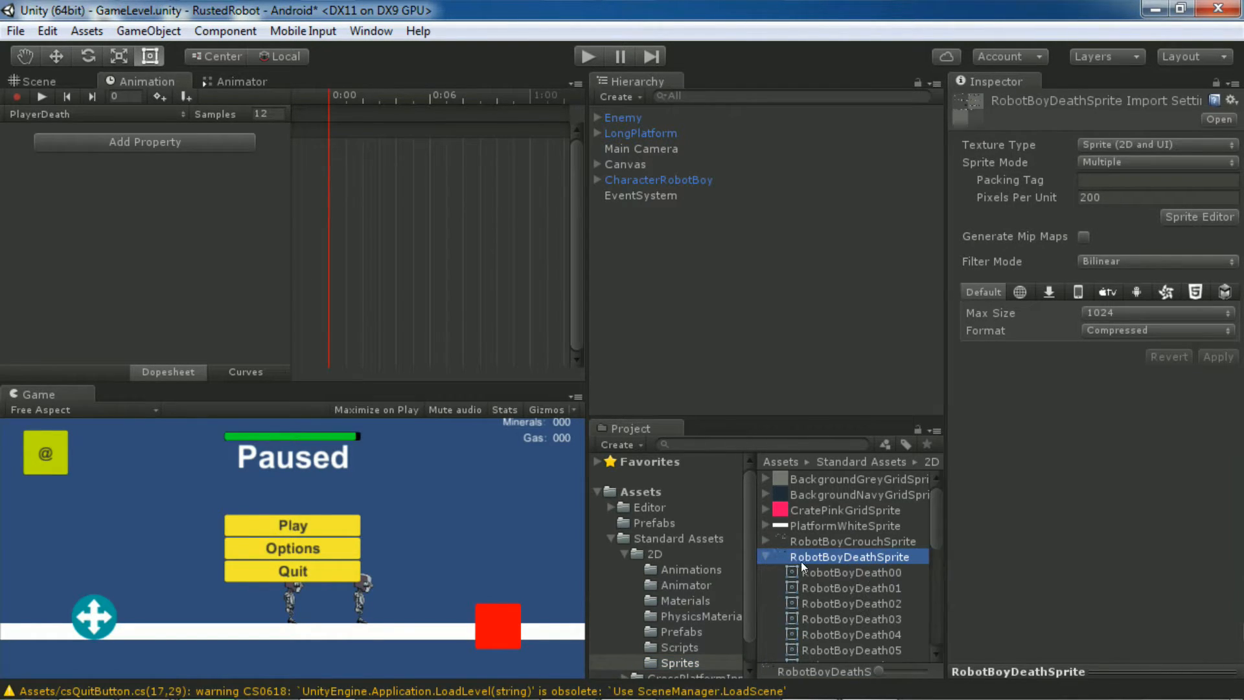
scroll("down", 3)
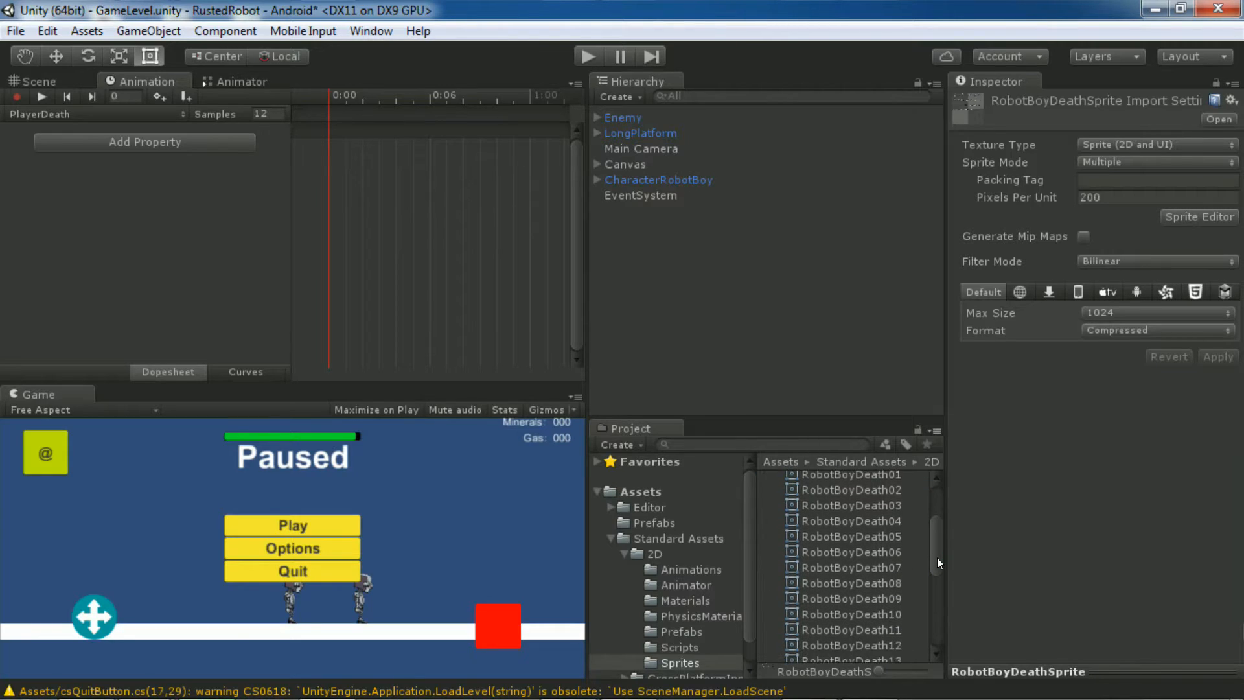
left_click(852, 492)
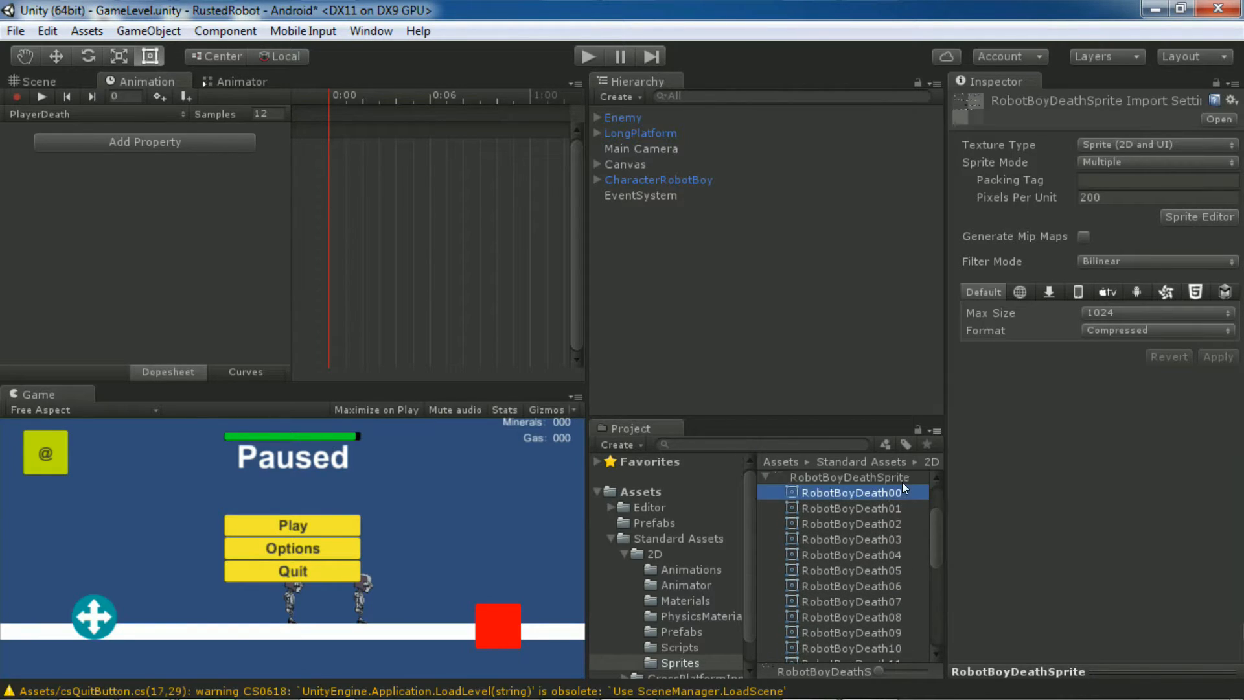
scroll("down", 3)
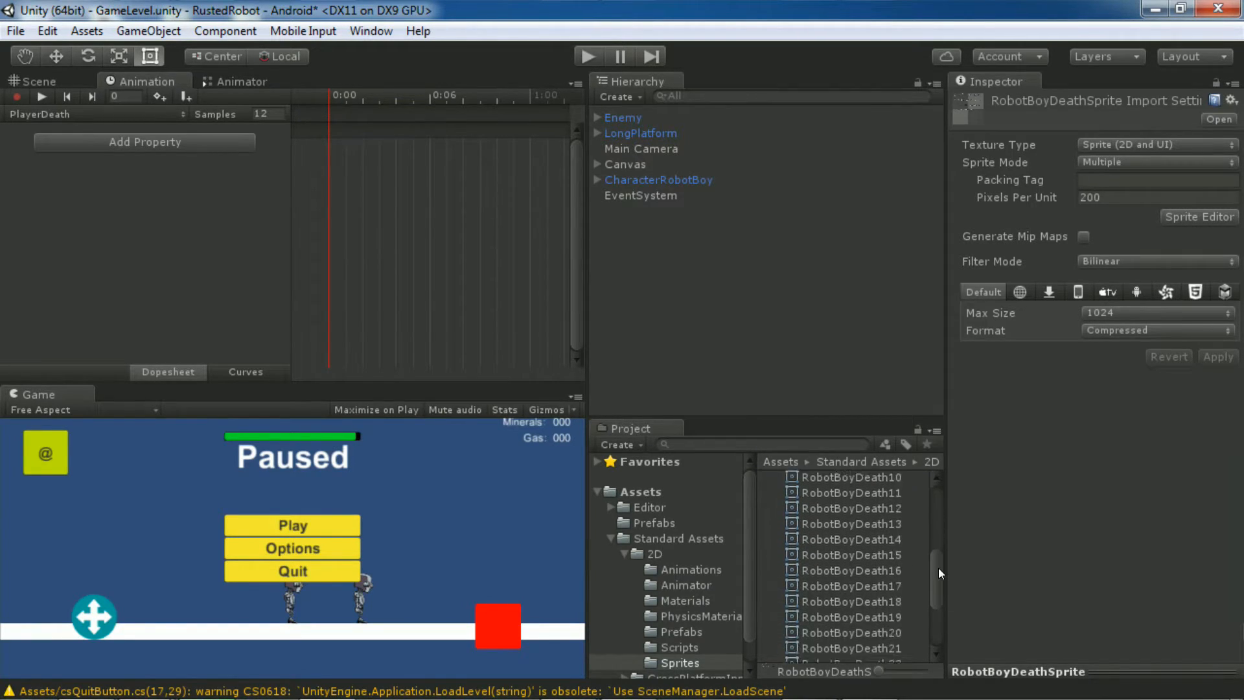
scroll("down", 3)
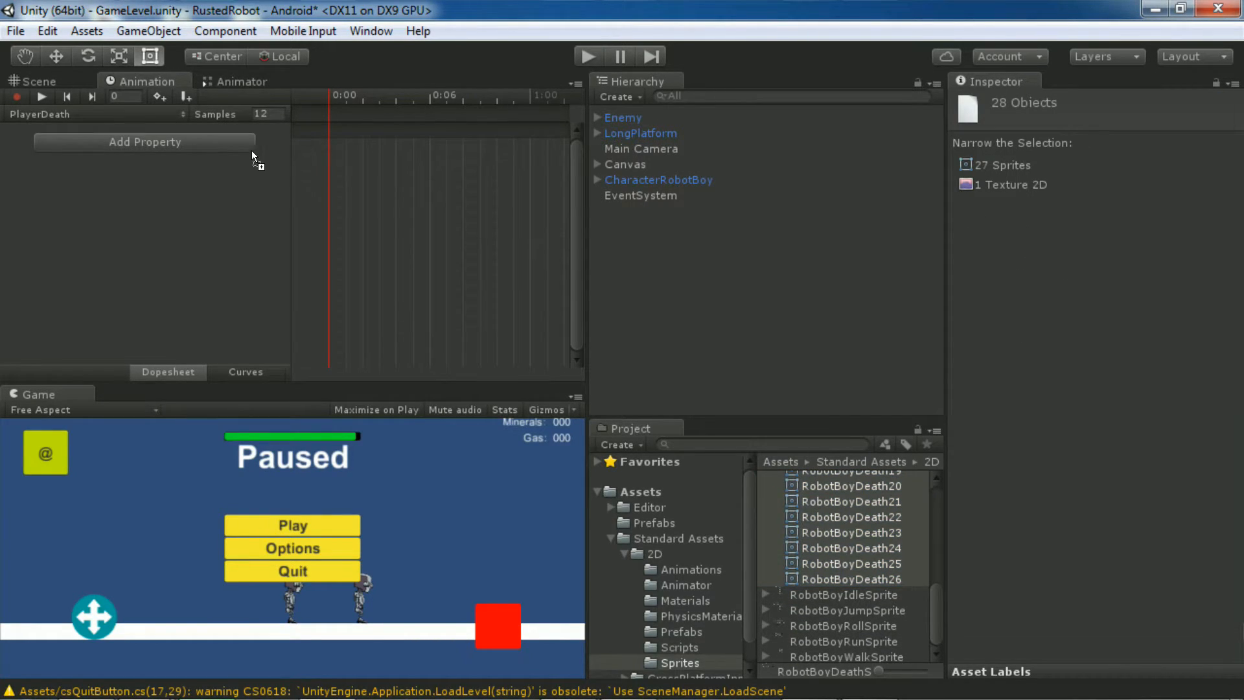
left_click(144, 142)
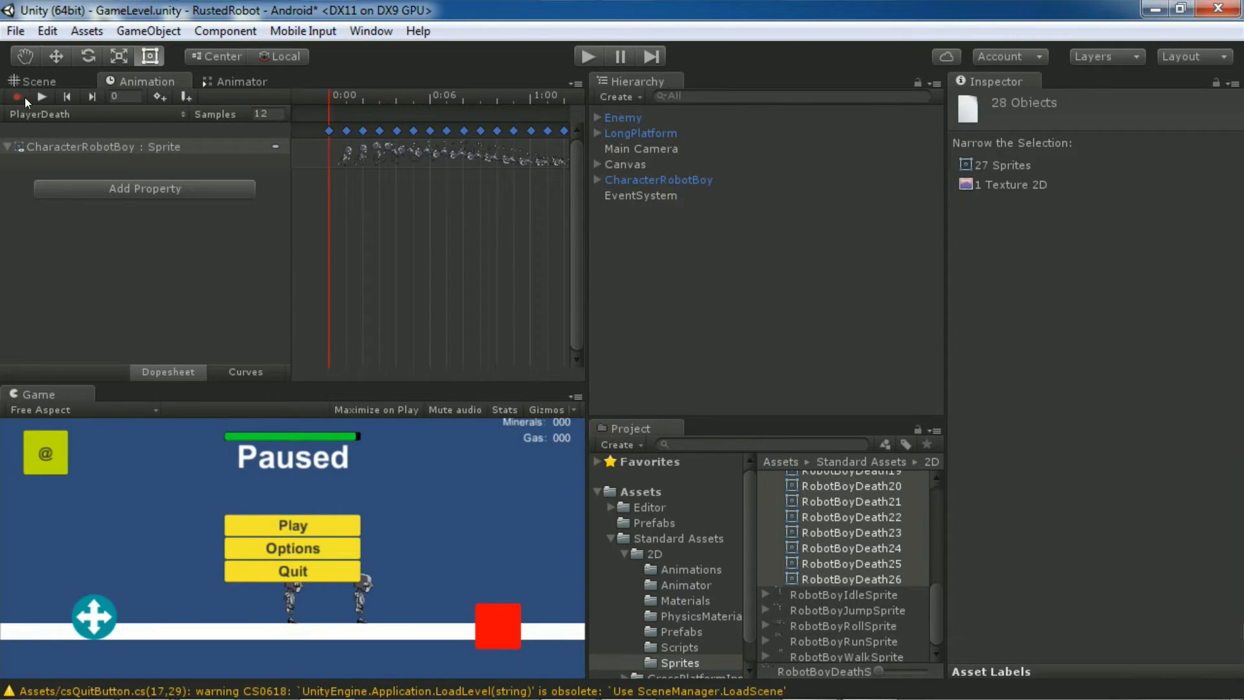
left_click(41, 97)
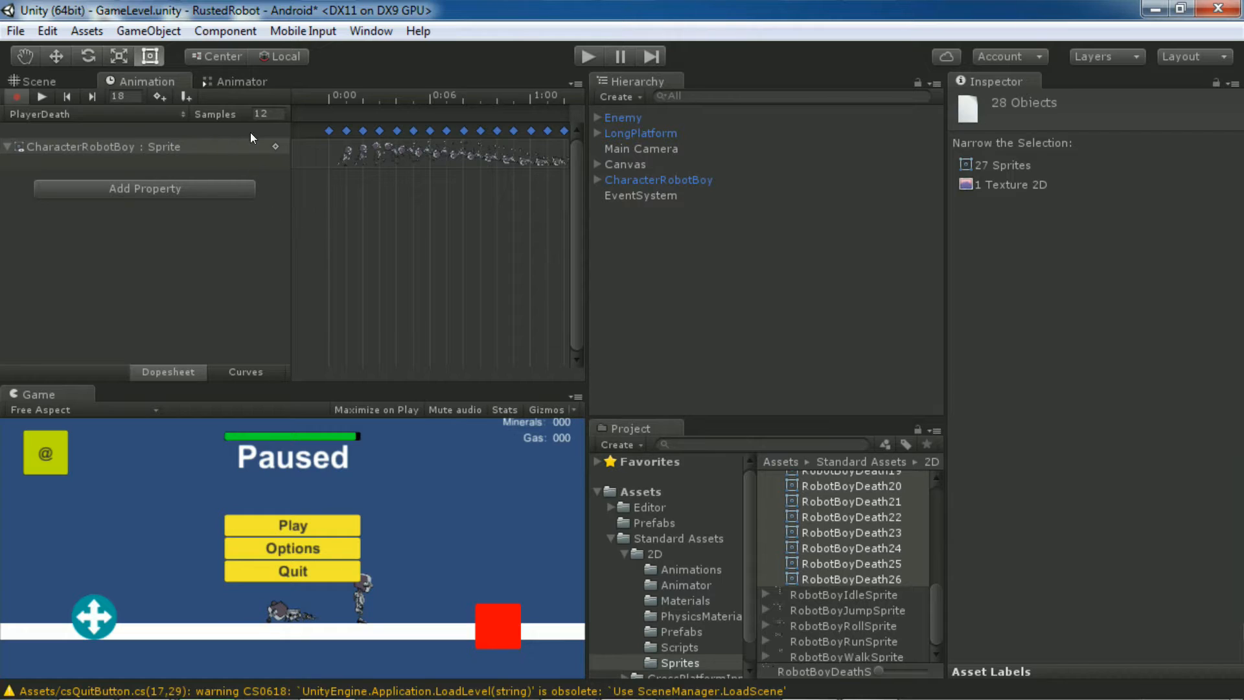
Step: In the Animator, move the PlayerDeath state beside Any State and rename it Death
left_click(240, 81)
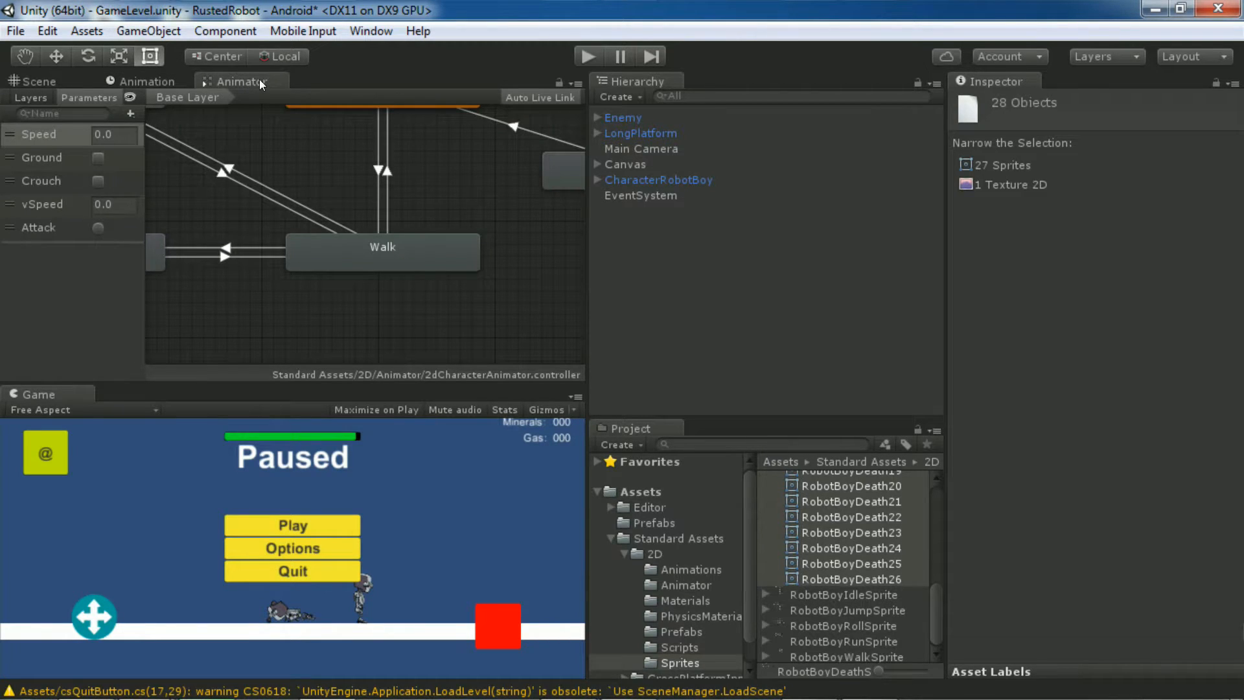
left_click(586, 56)
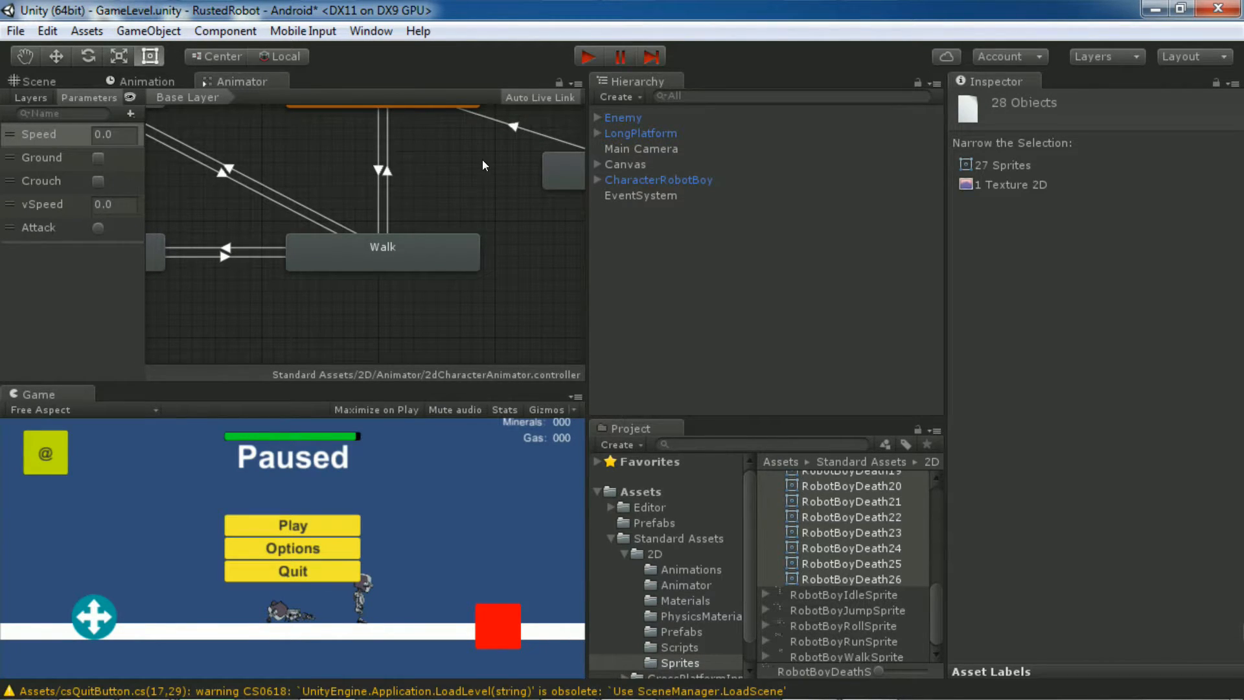
left_click(686, 584)
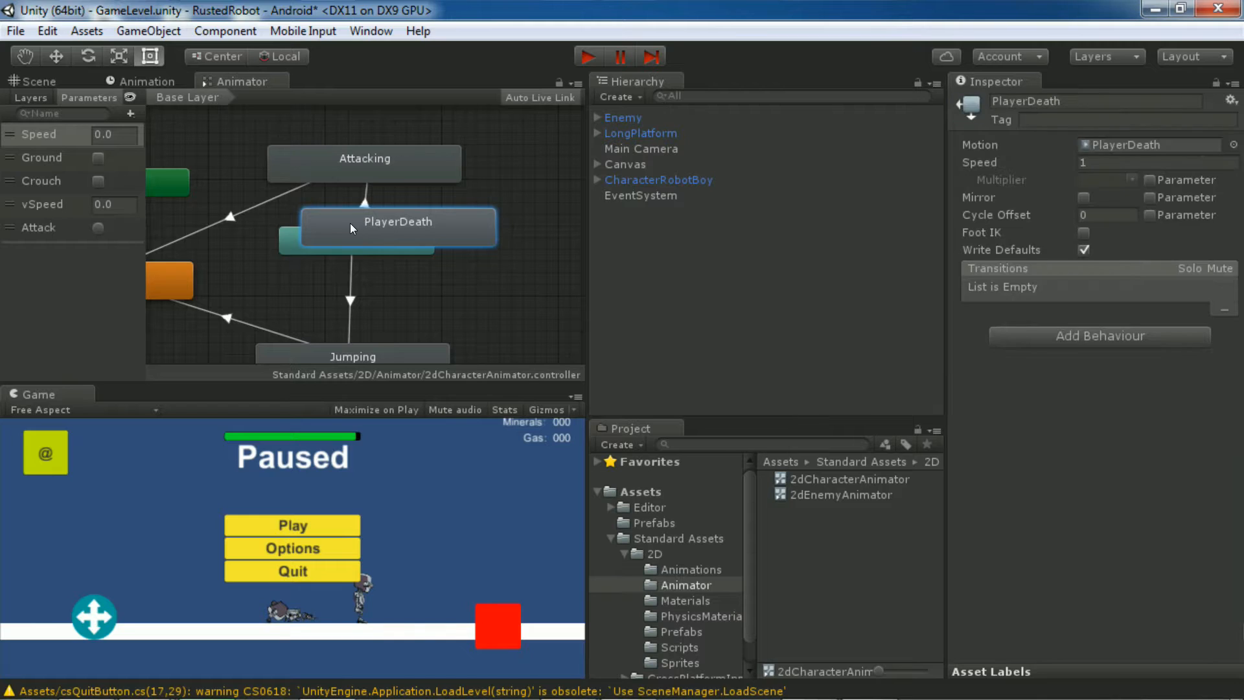
left_click_drag(396, 226, 527, 194)
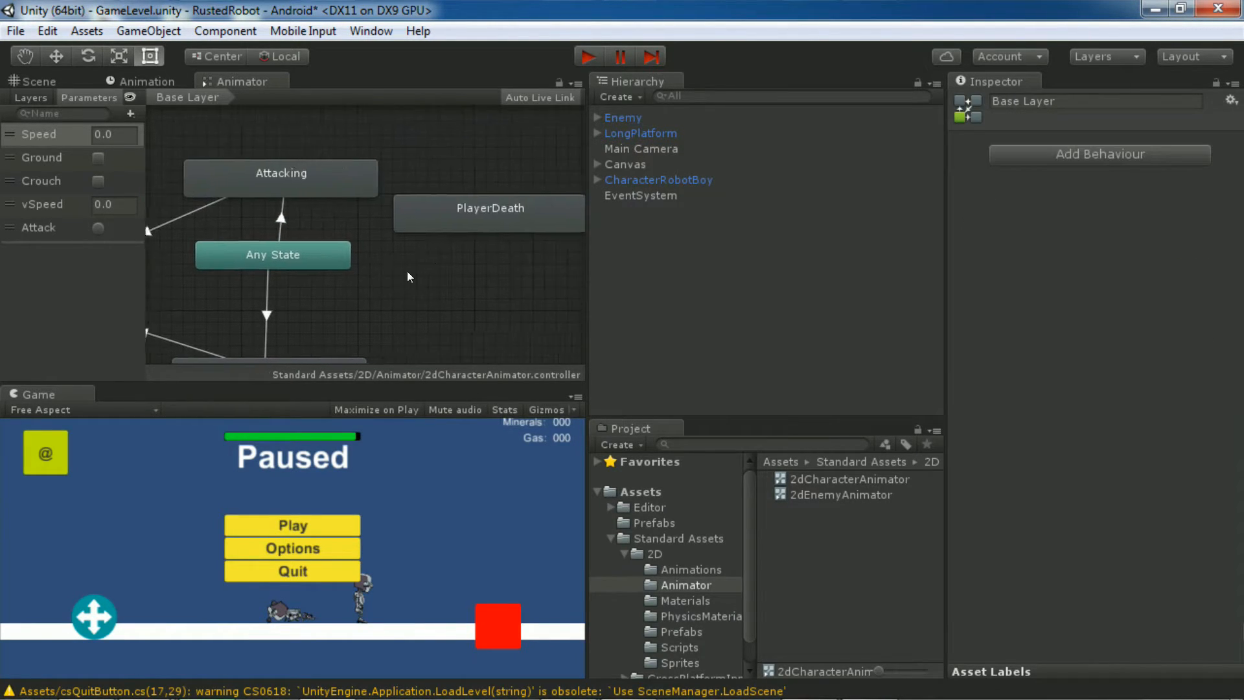
left_click(490, 207)
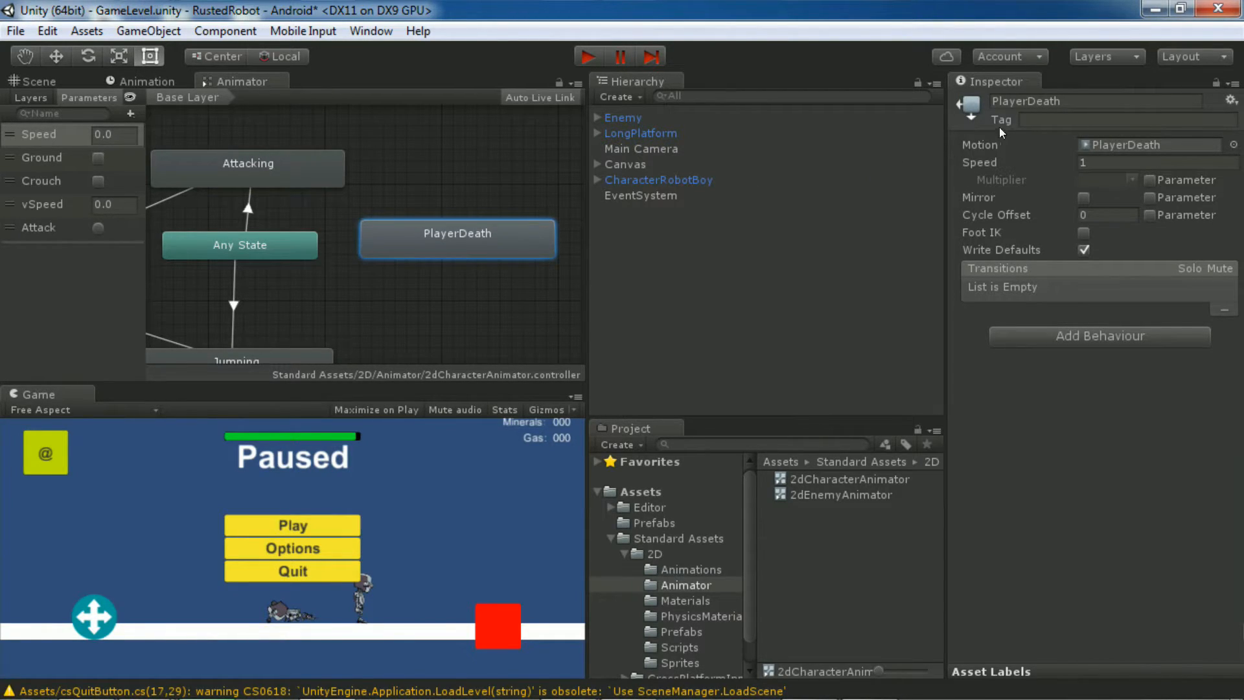
left_click(1095, 101)
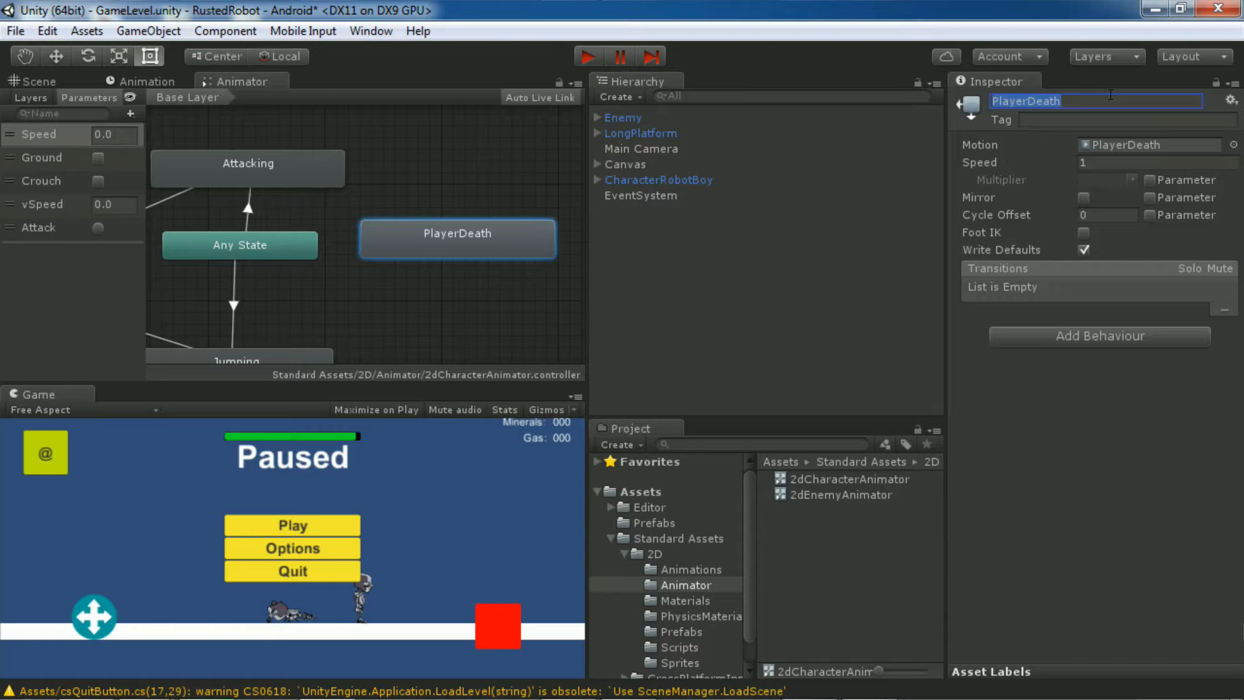
type("Death")
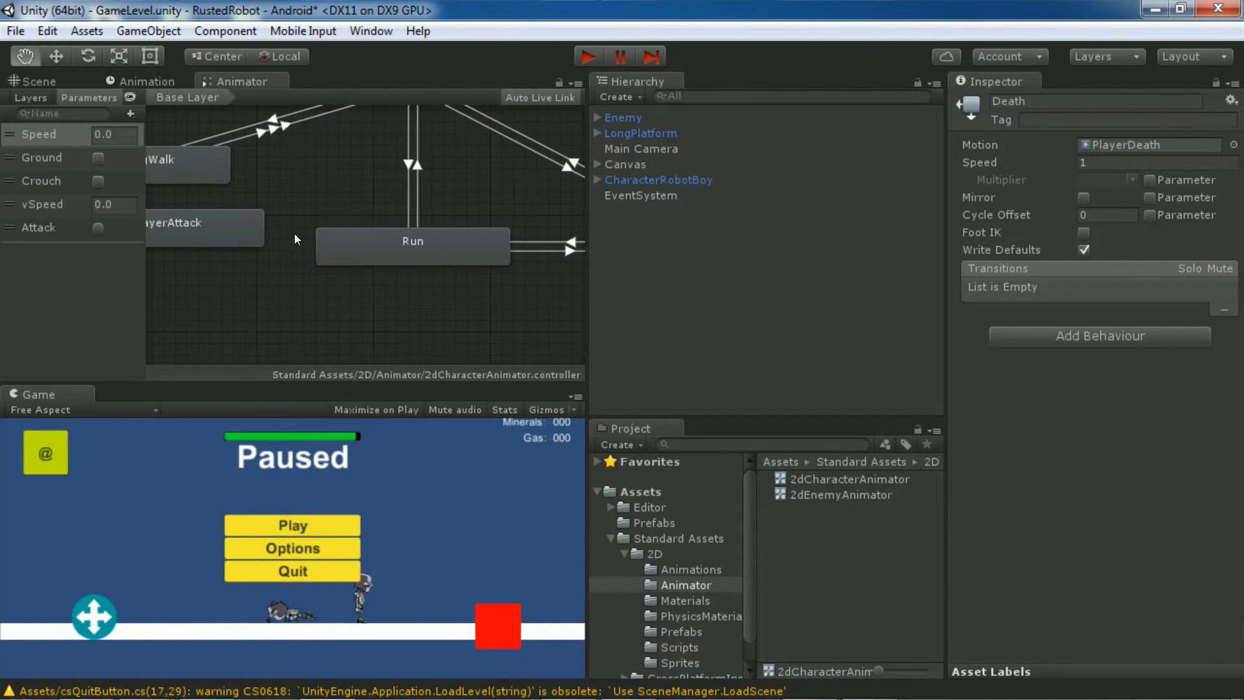
Step: Delete the PlayerAttack state from the character animator
left_click(334, 246)
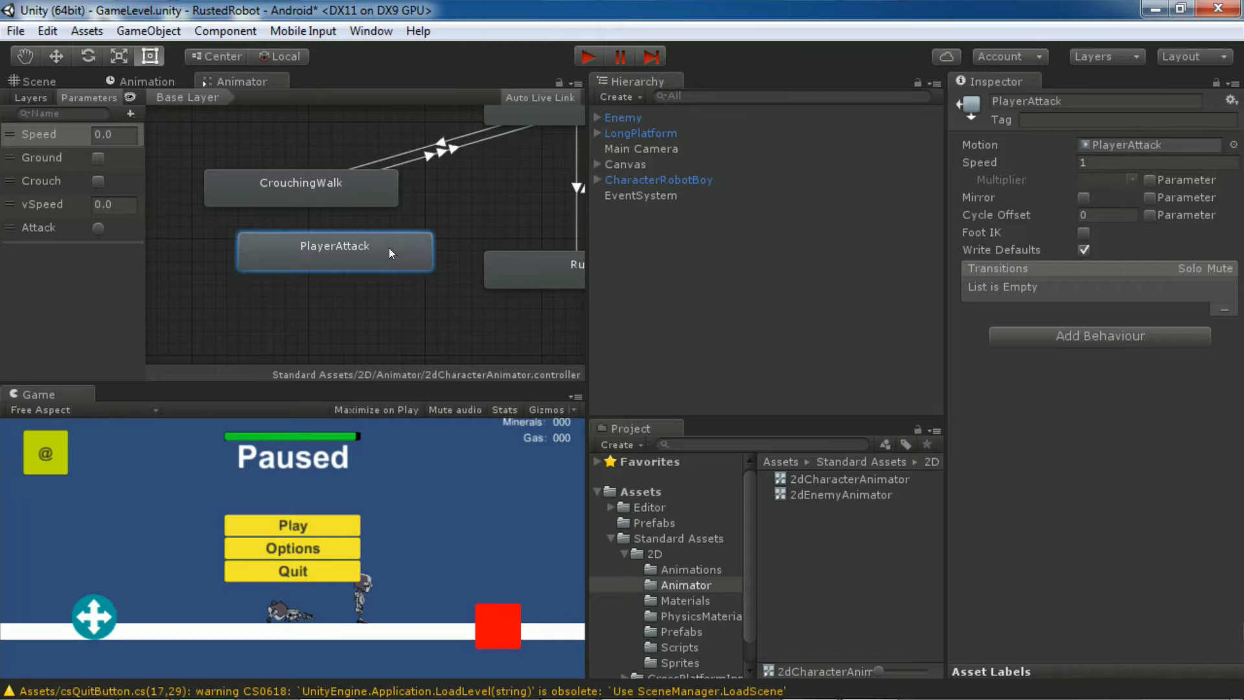
right_click(335, 252)
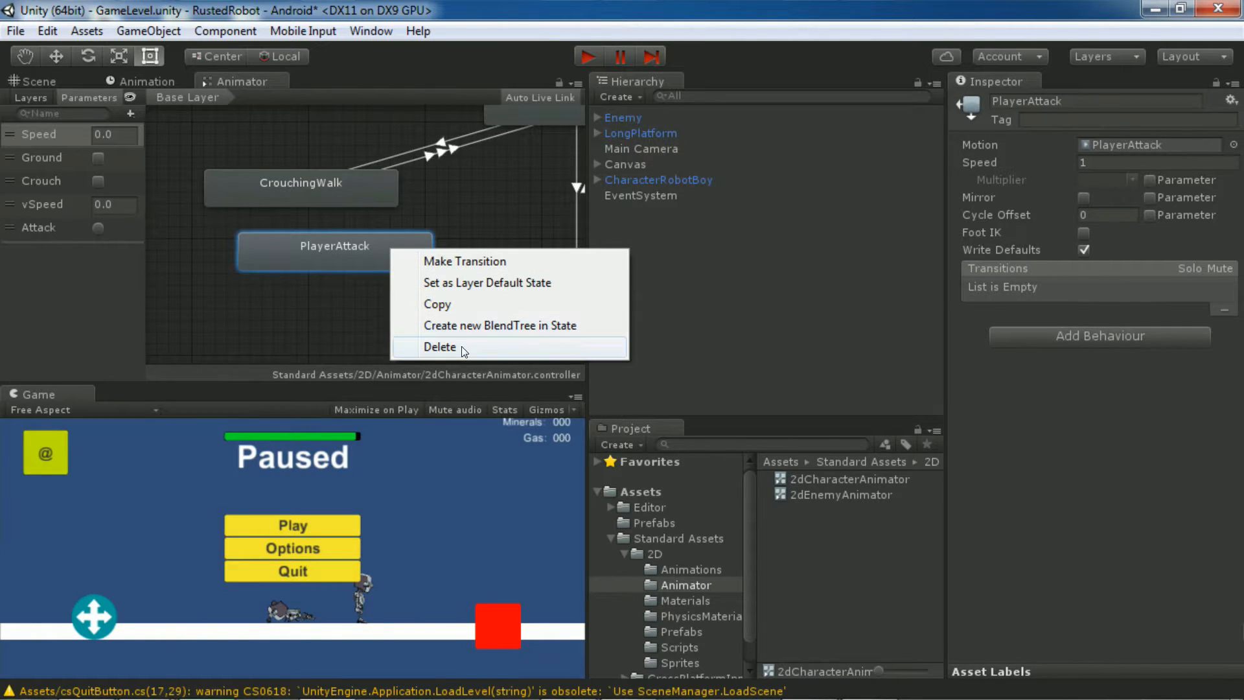
left_click(441, 347)
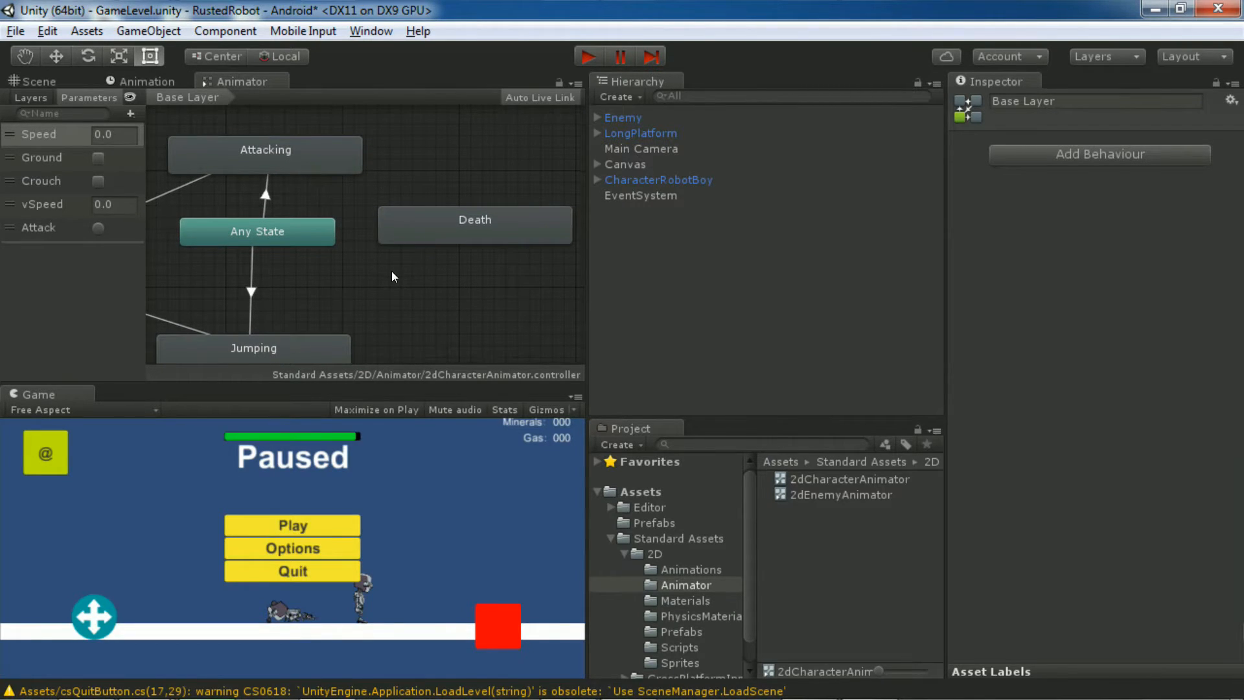
Step: Create an Any State to Death transition with interruption source set to Current State
left_click(474, 225)
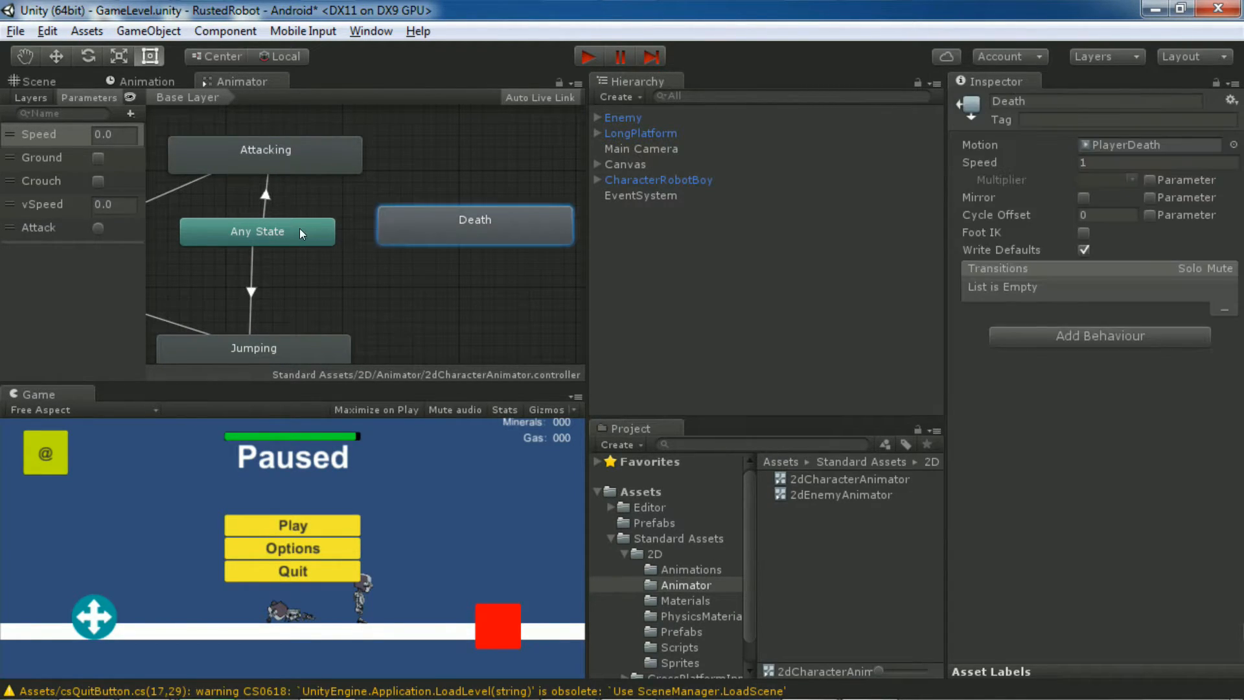
left_click(256, 231)
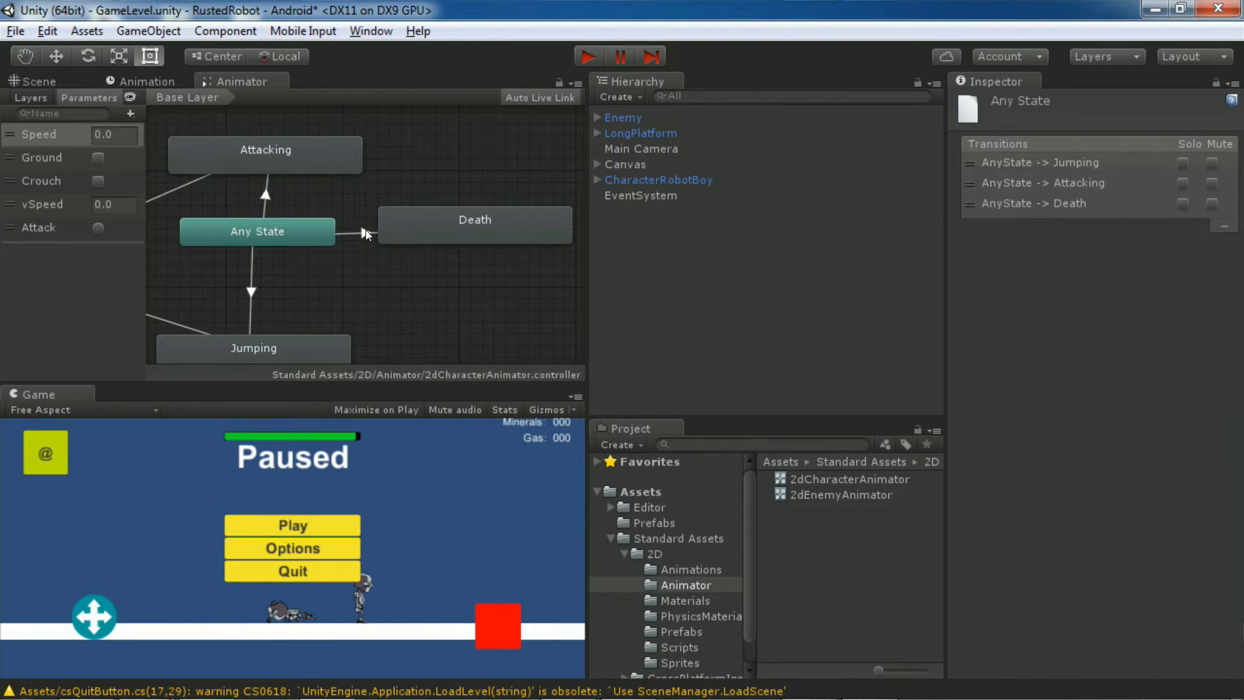
left_click(357, 232)
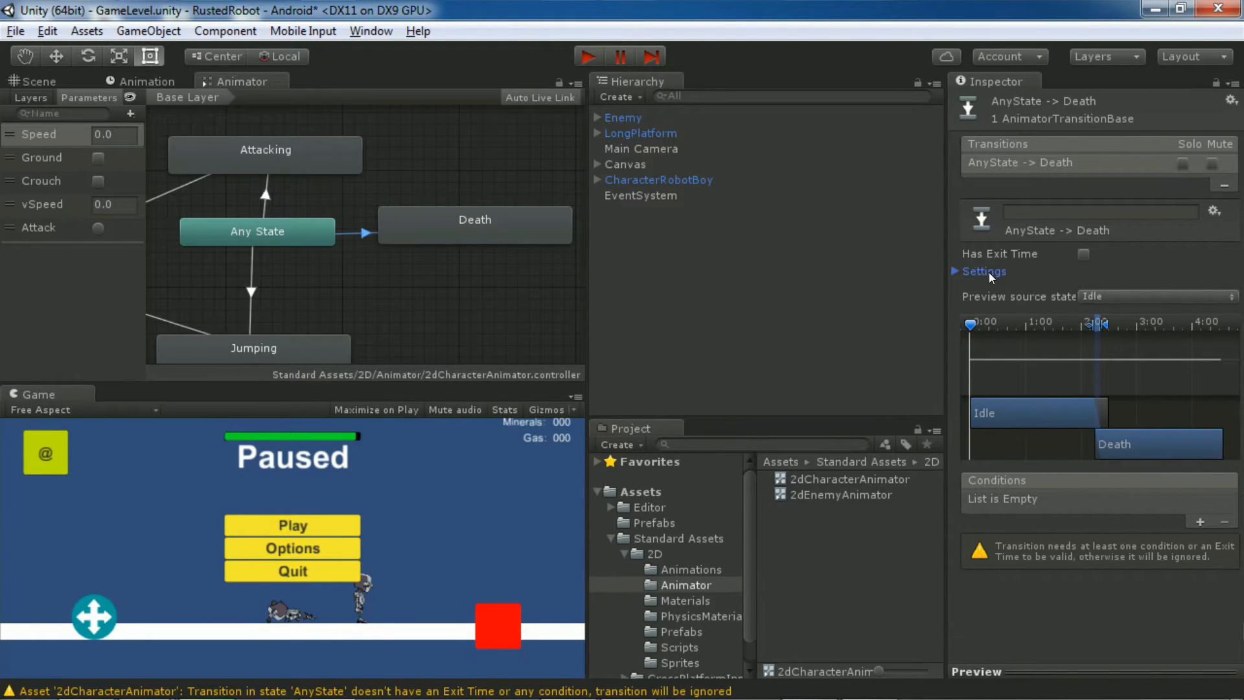
left_click(983, 271)
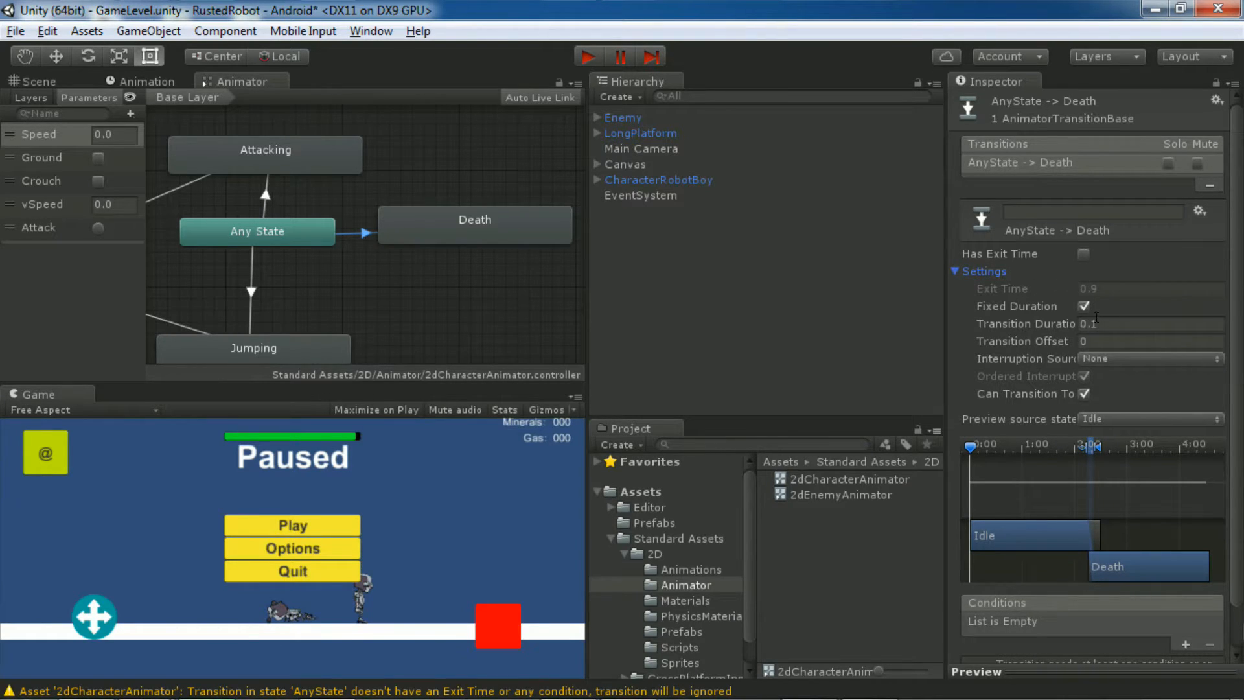
left_click(1150, 357)
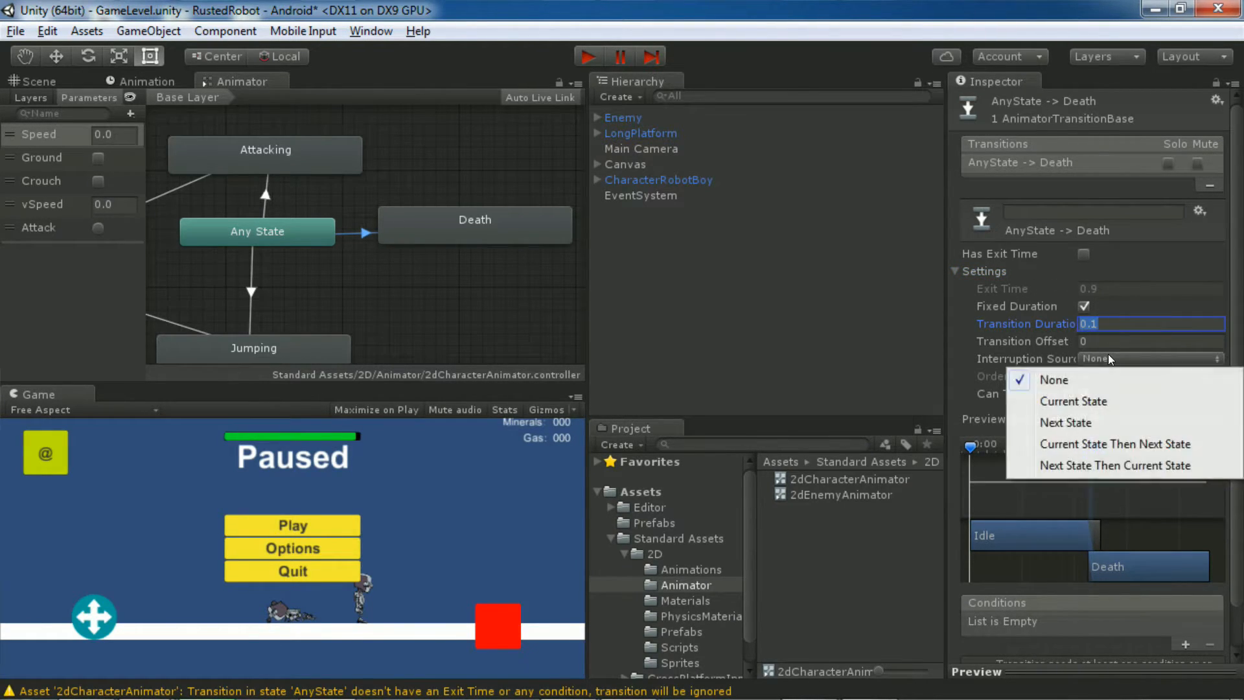
left_click(1072, 401)
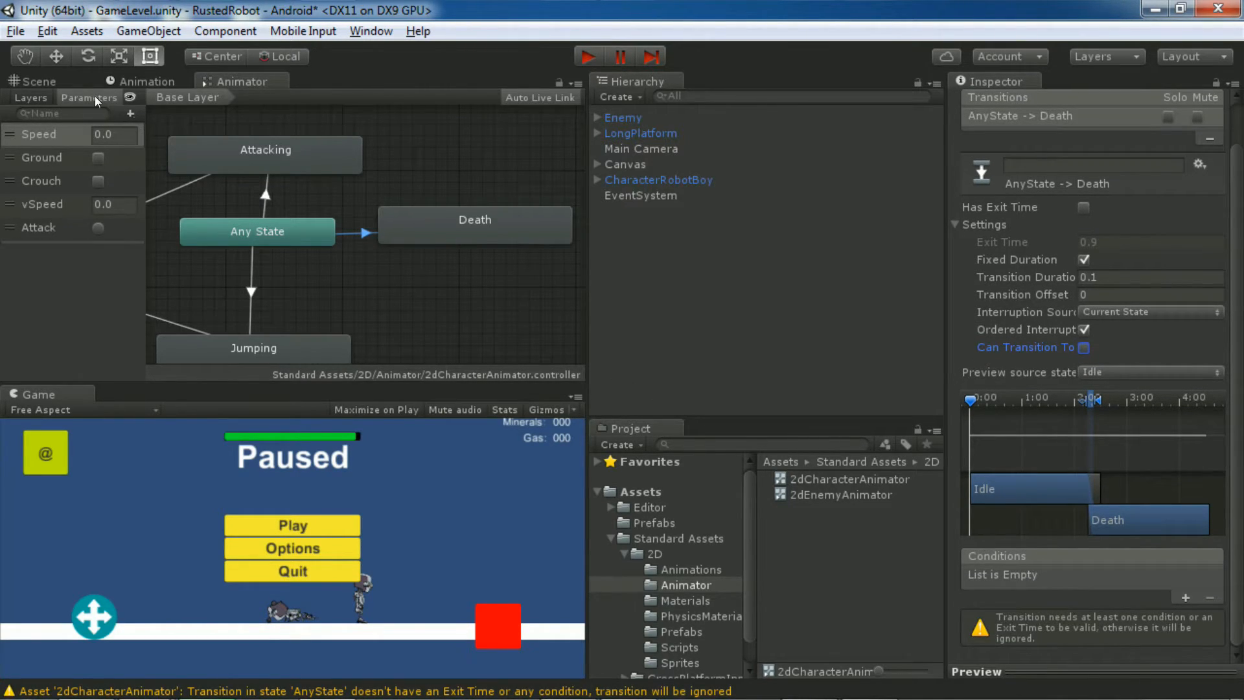
Step: Add a float animator parameter named Health
left_click(129, 113)
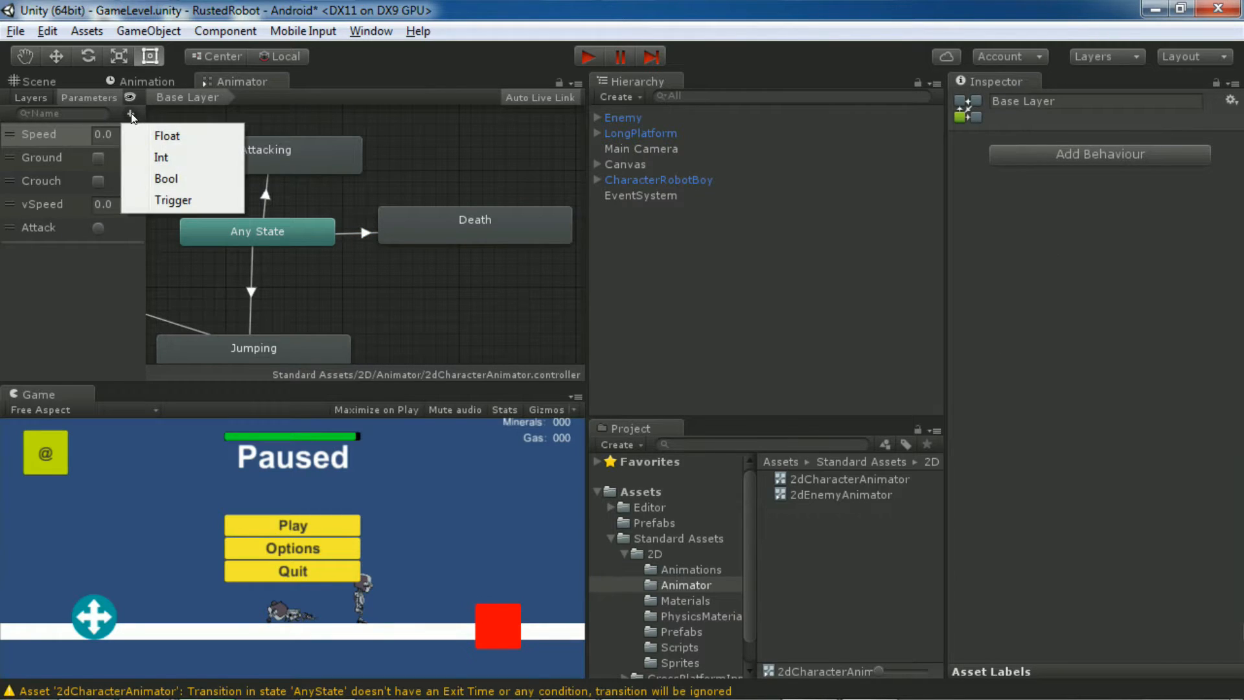
left_click(166, 135)
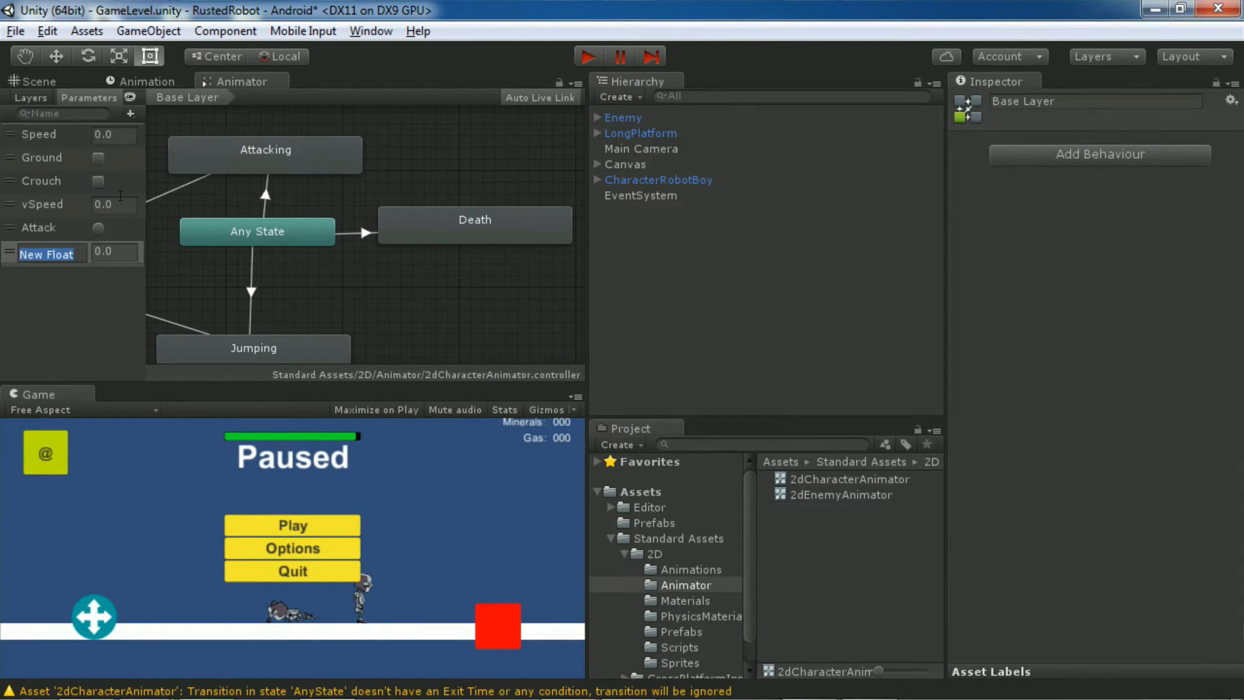
type("Health")
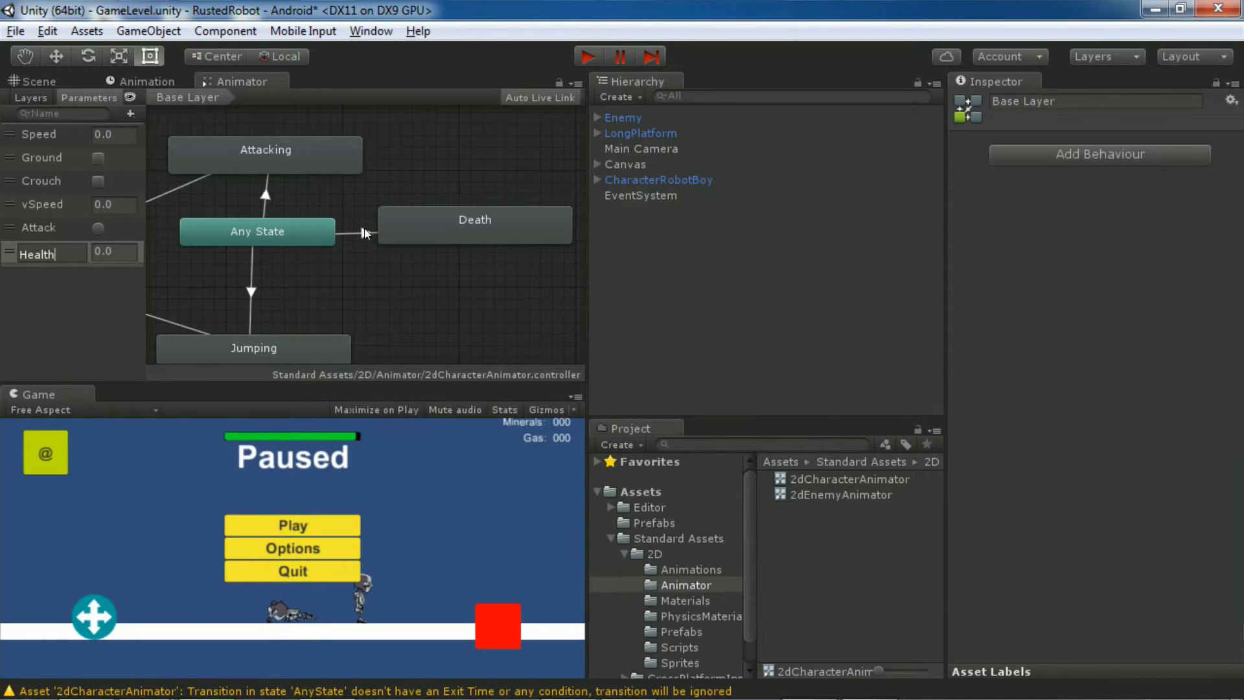
Step: Give the Any State to Death transition the condition Health Less 0.01
left_click(363, 232)
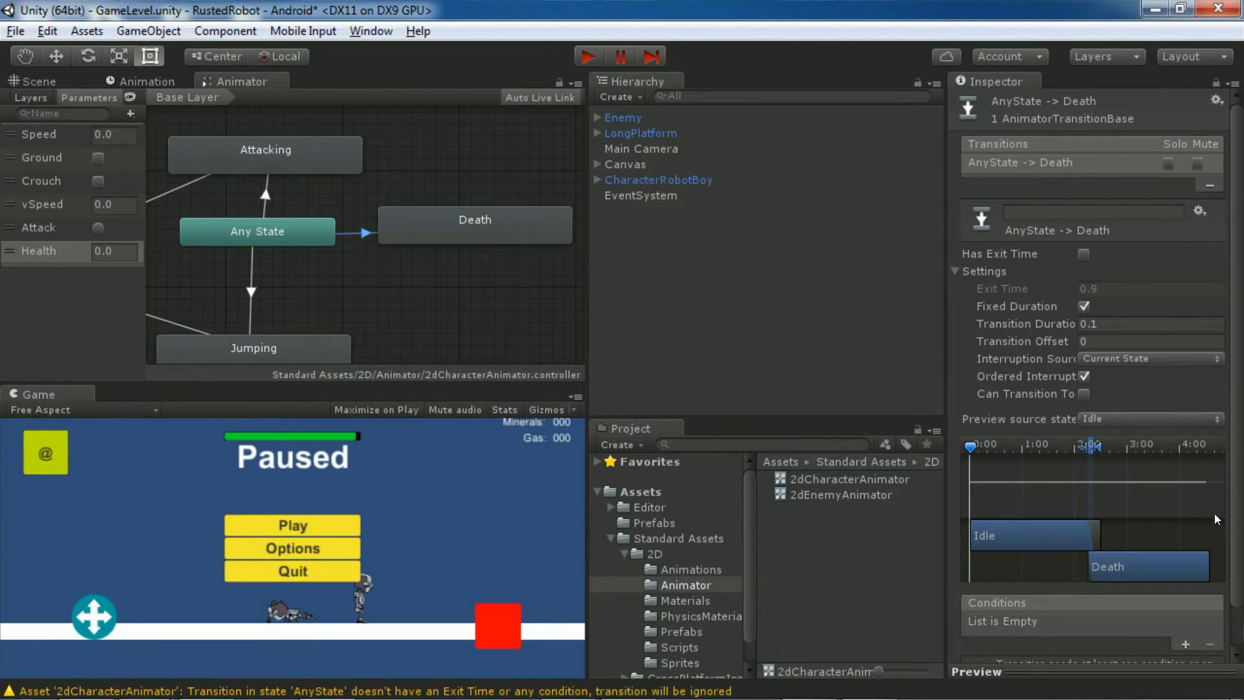
left_click(1183, 644)
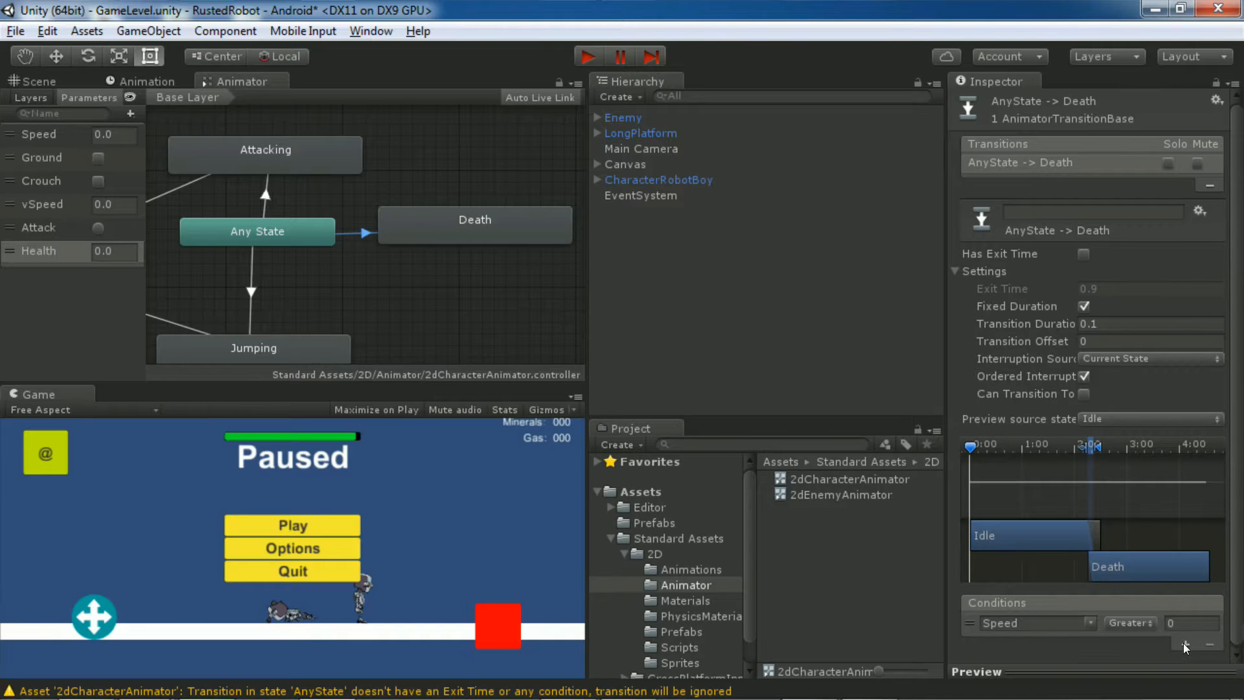
left_click(1037, 622)
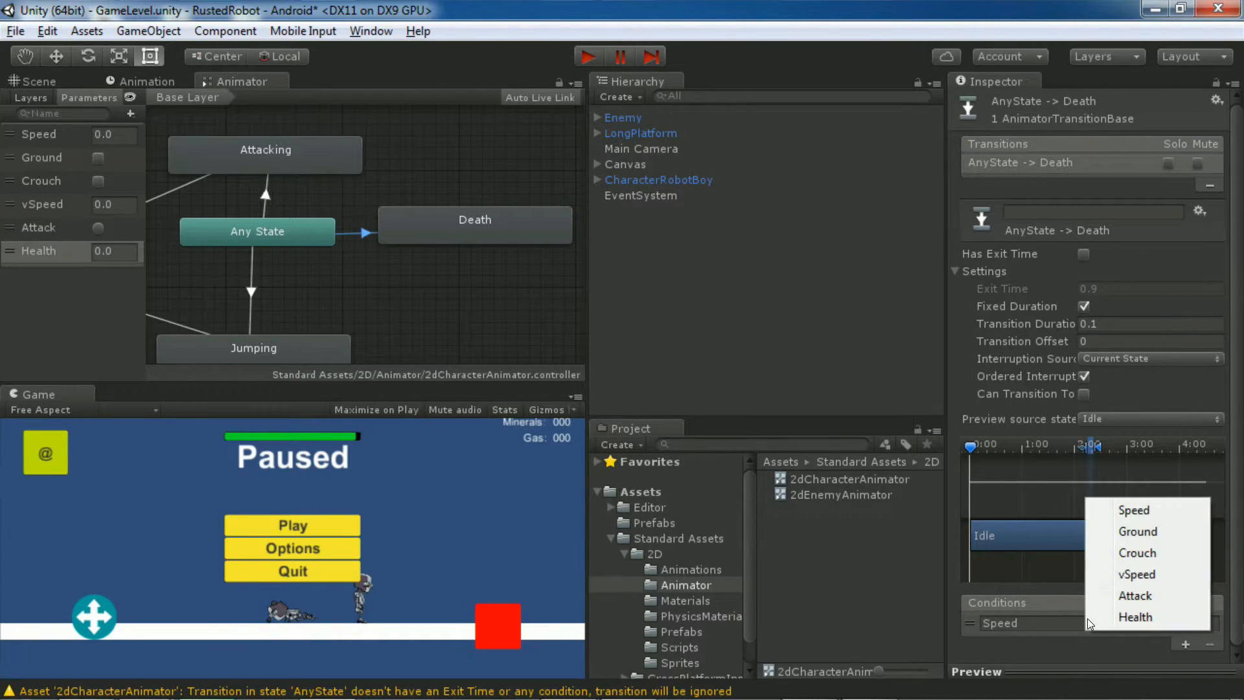
left_click(1135, 616)
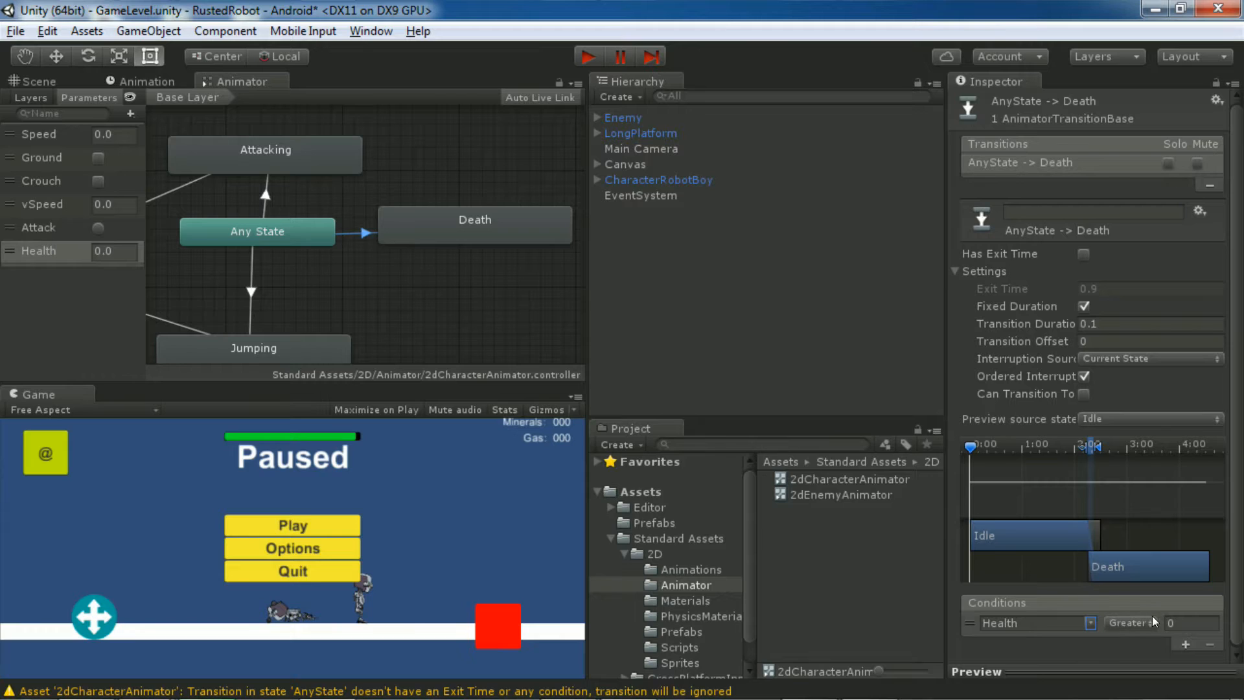
left_click(1130, 622)
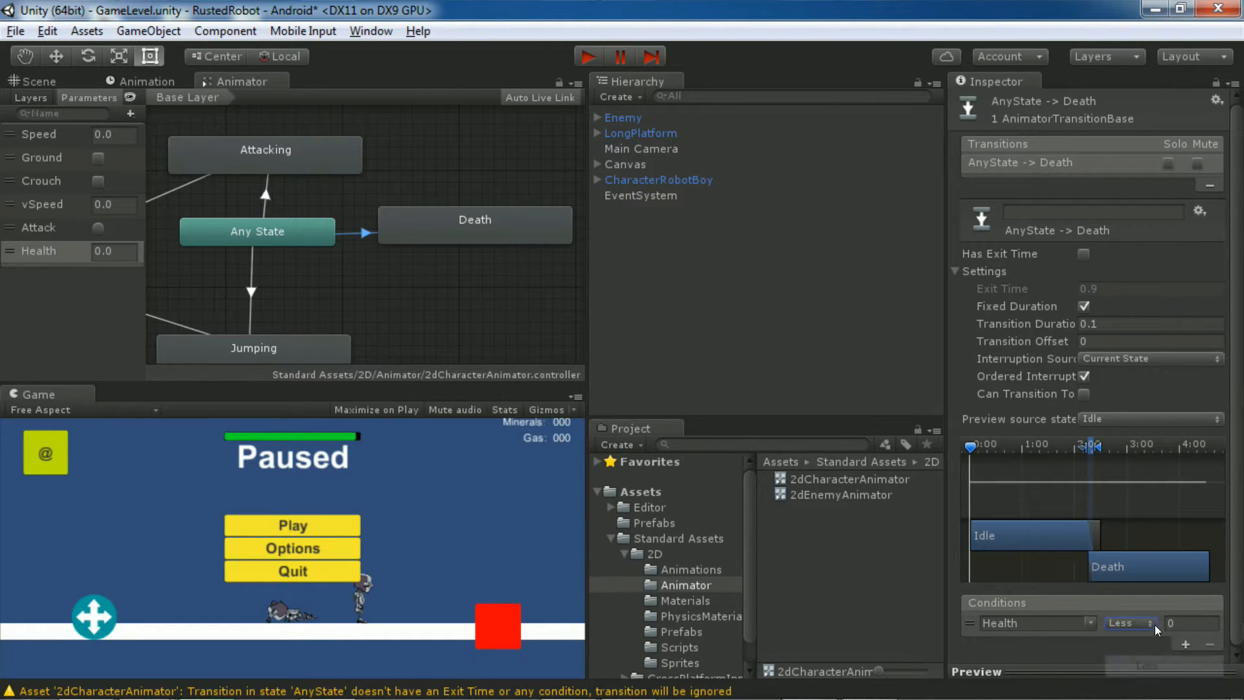
left_click(1191, 623)
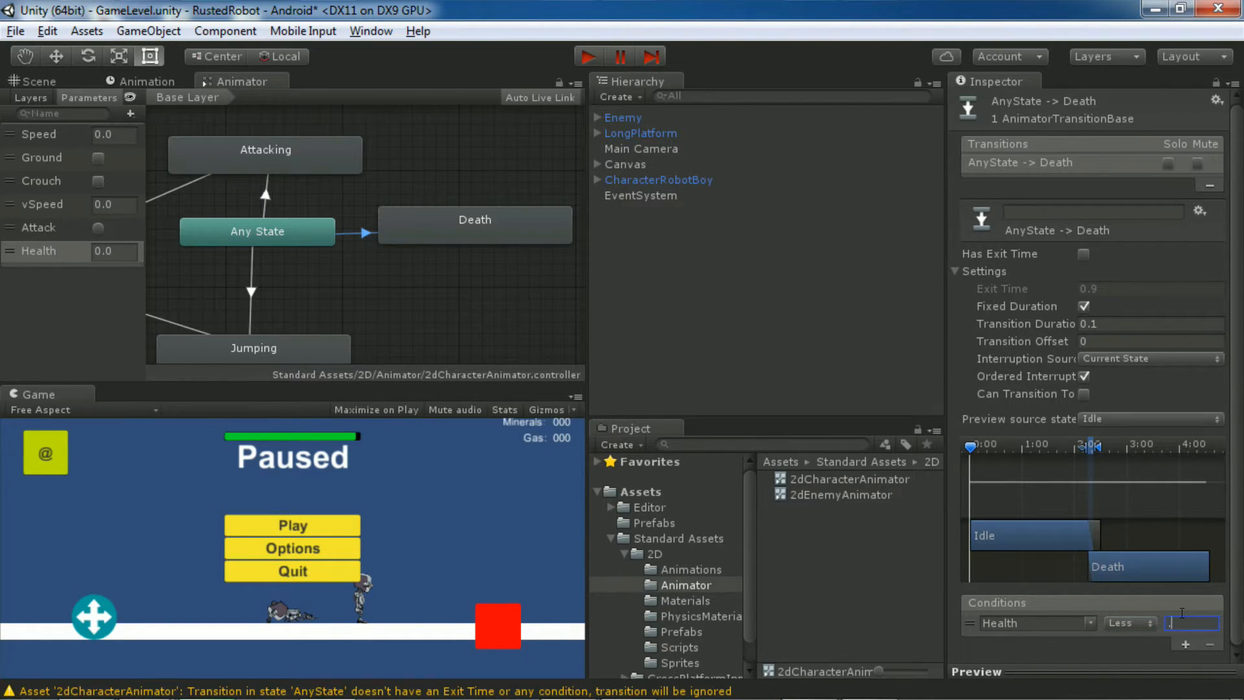
type("0.01")
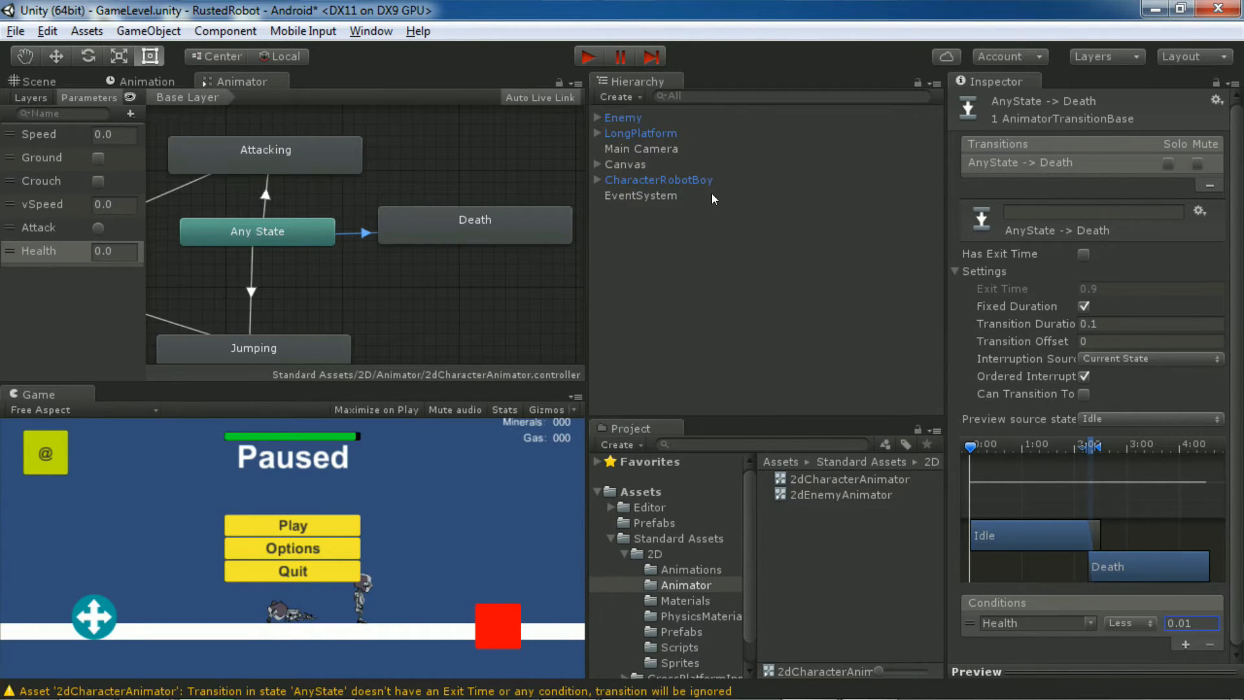
Step: Select CharacterRobotBoy and open its csGameValues script from the Inspector
left_click(658, 179)
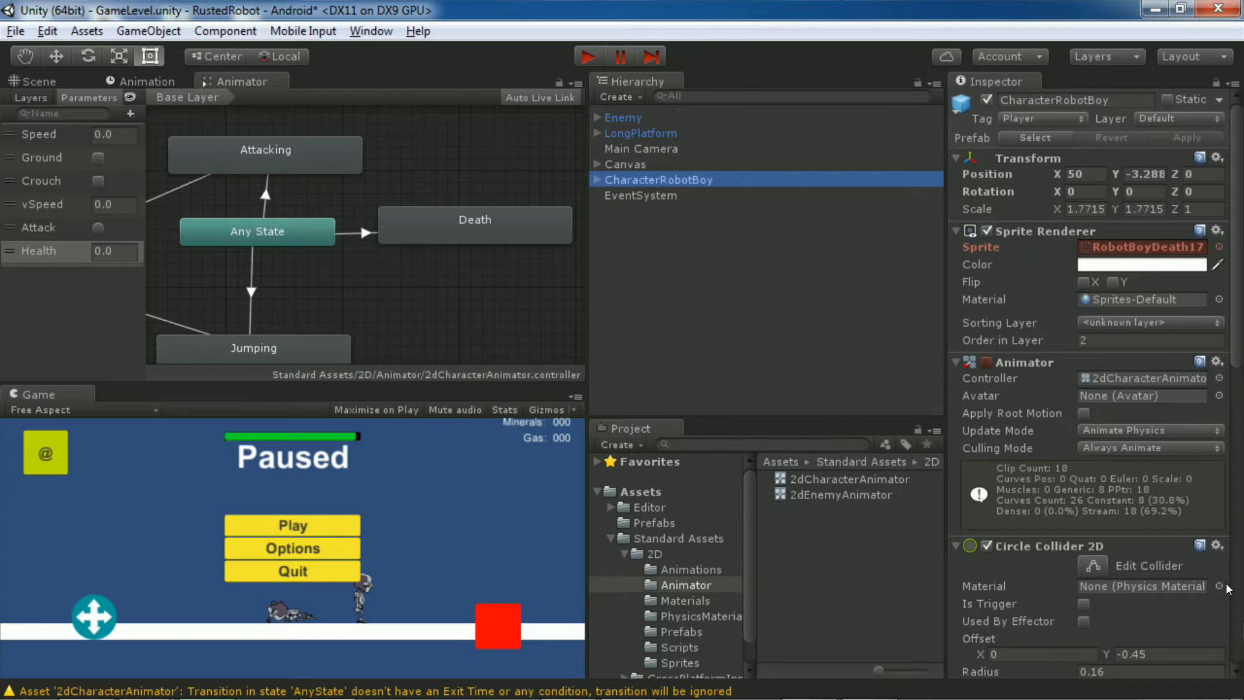
scroll("down", 3)
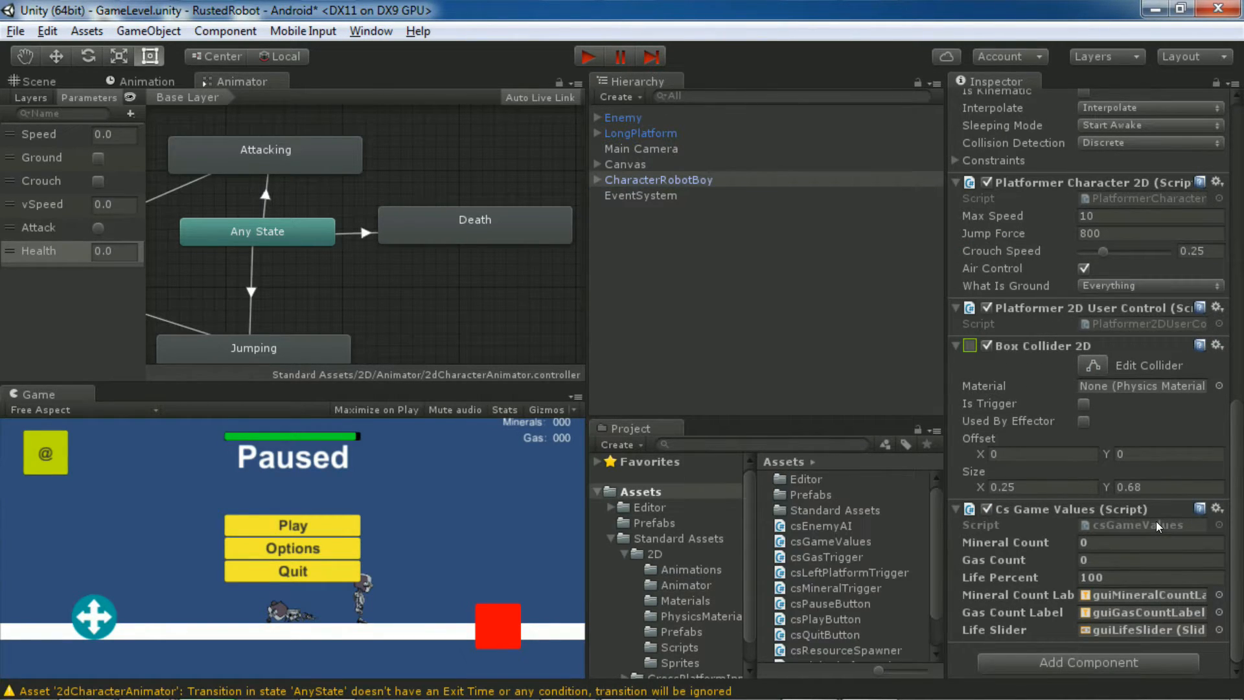
left_click(829, 541)
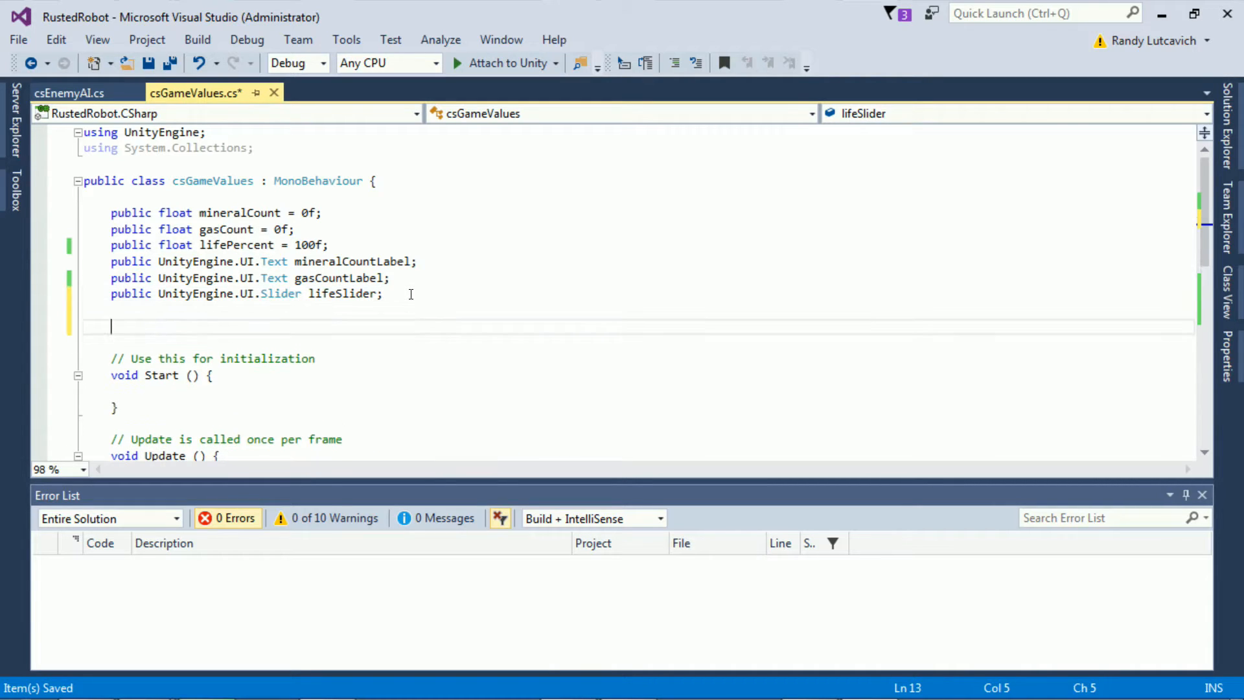
Step: Declare 'private Animator m_Anim;' and fill it with GetComponent<Animator>() in a new Awake()
type("private")
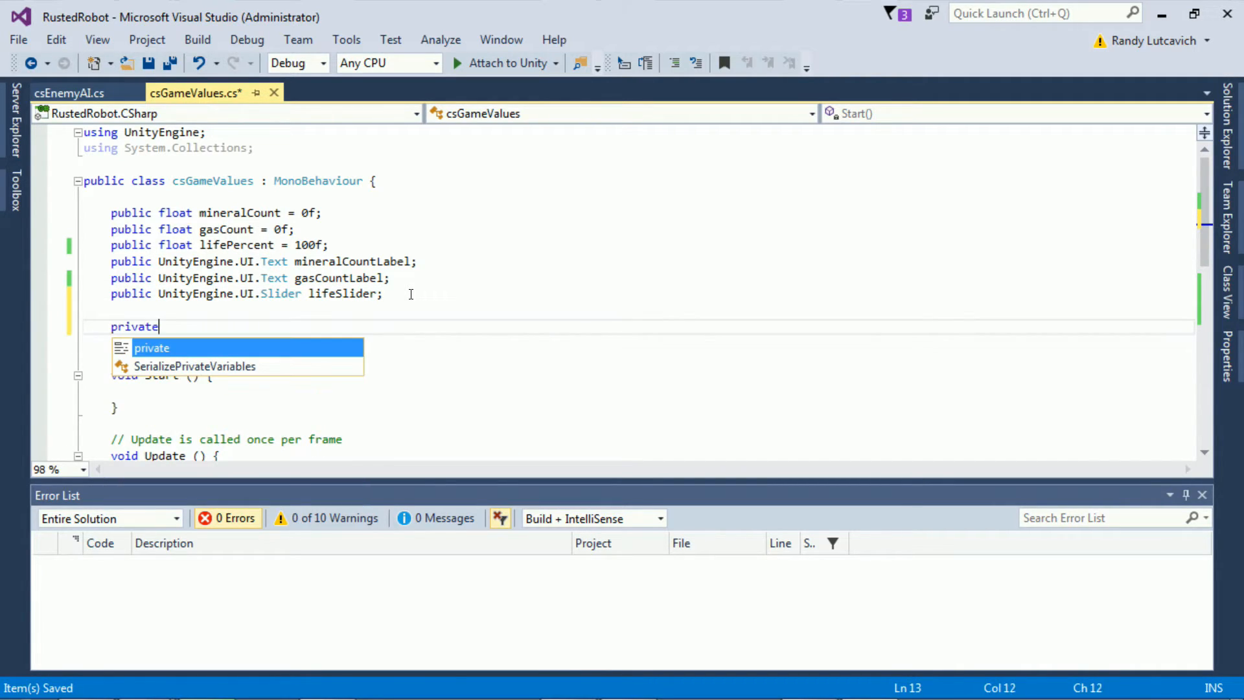
type("Animator")
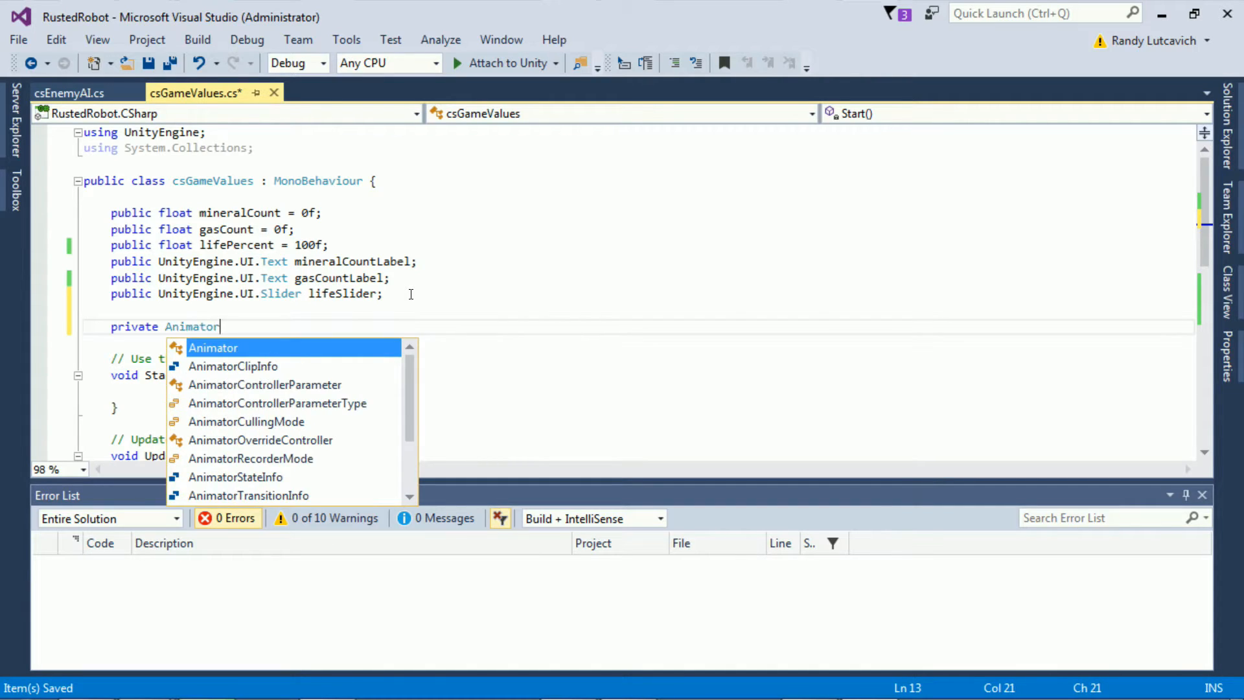
type("m_Anim;")
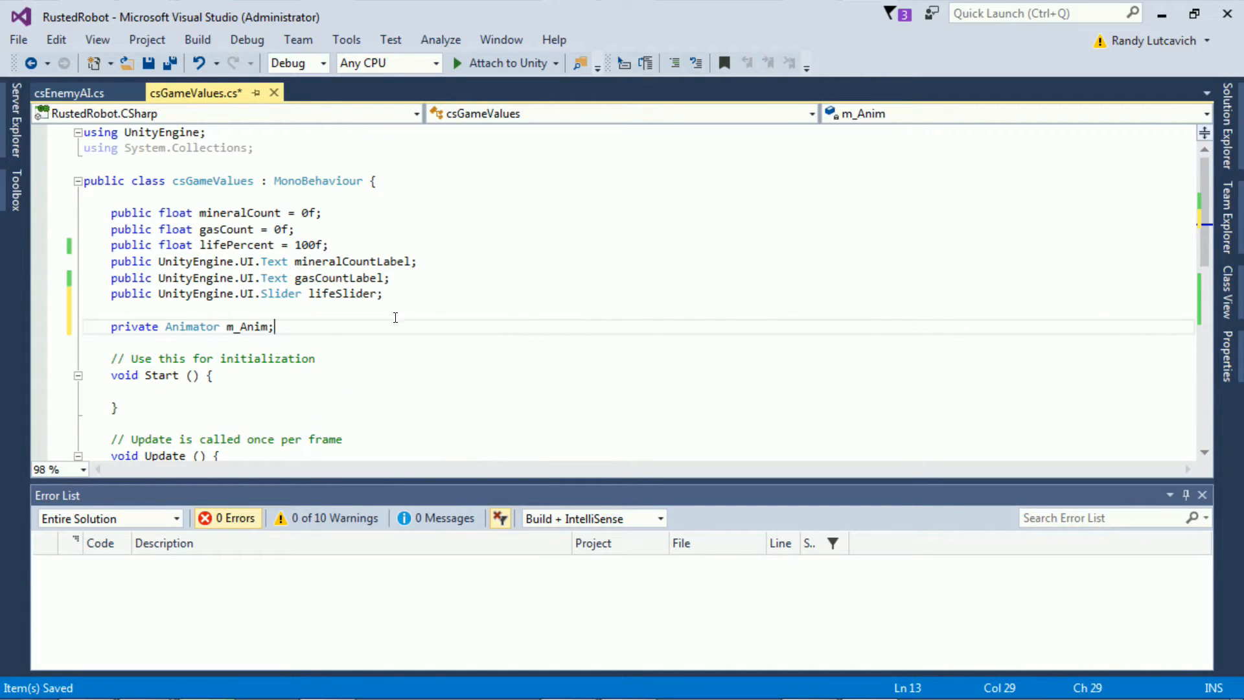
type("vo")
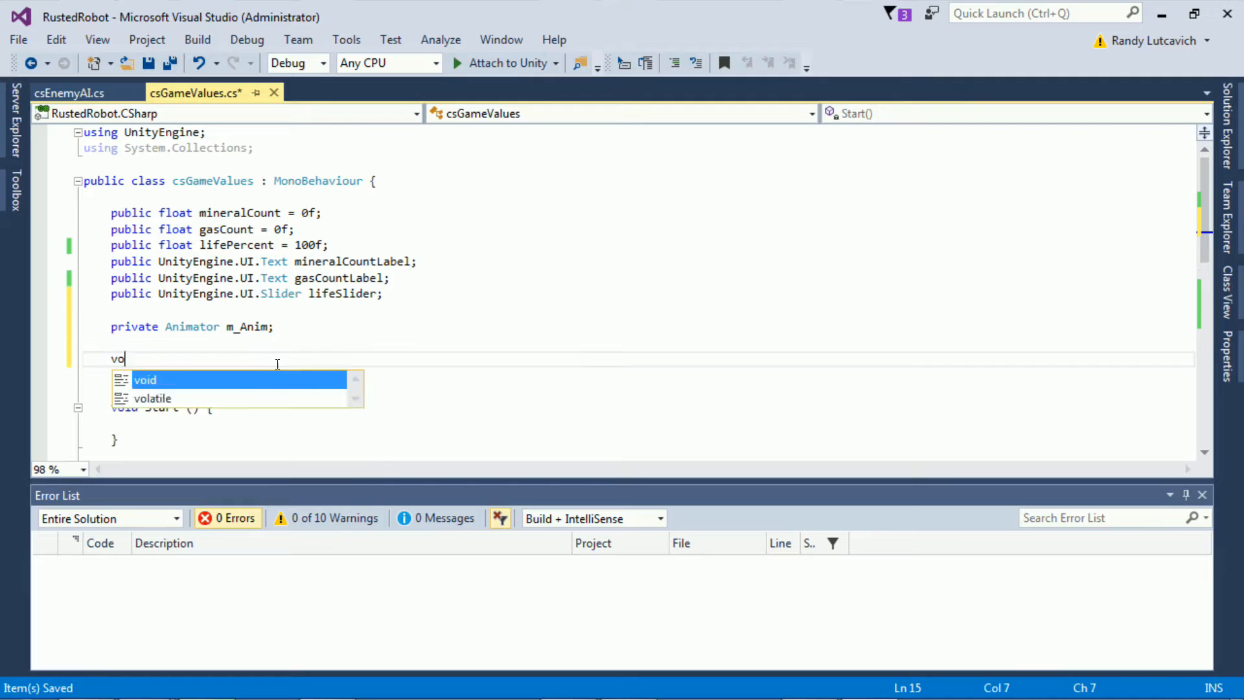
type("id Awake")
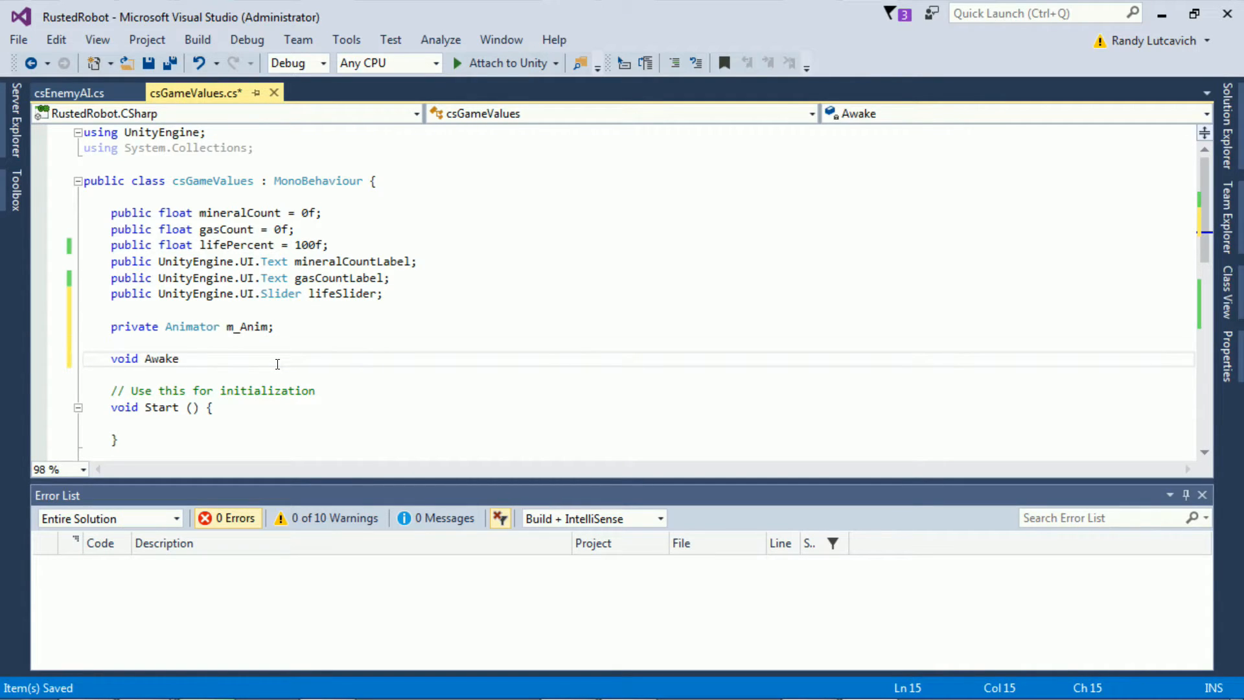
type("()")
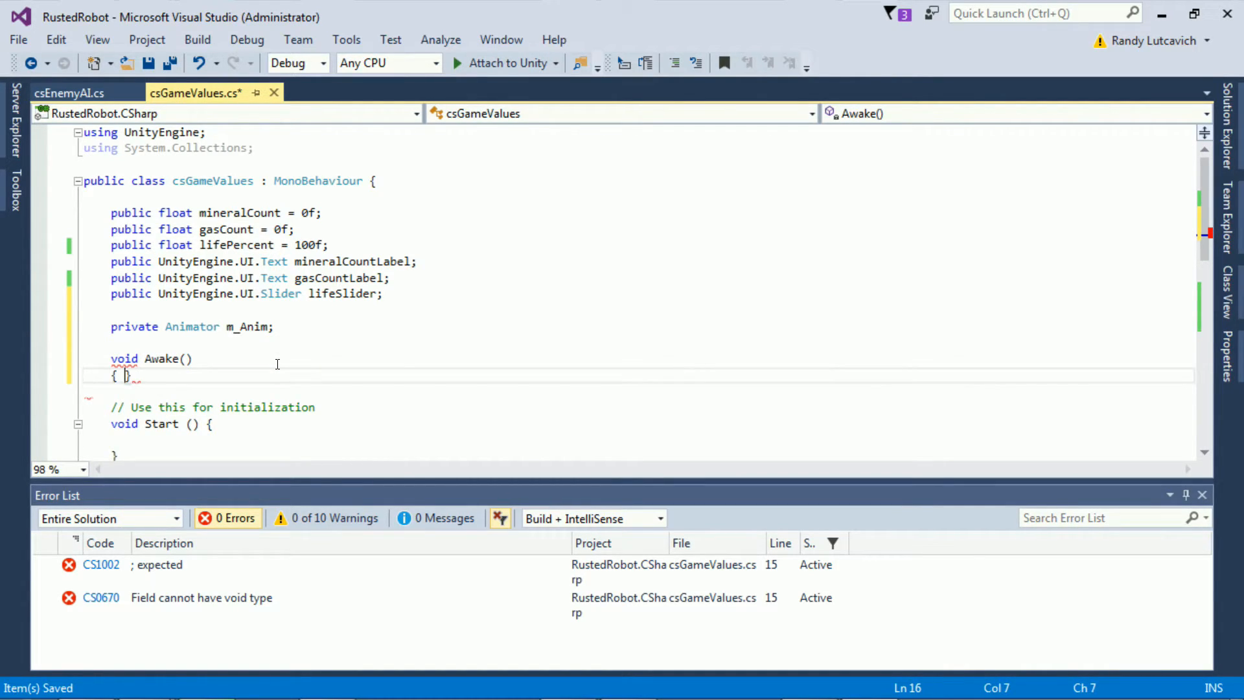
type("m_Anim = Get")
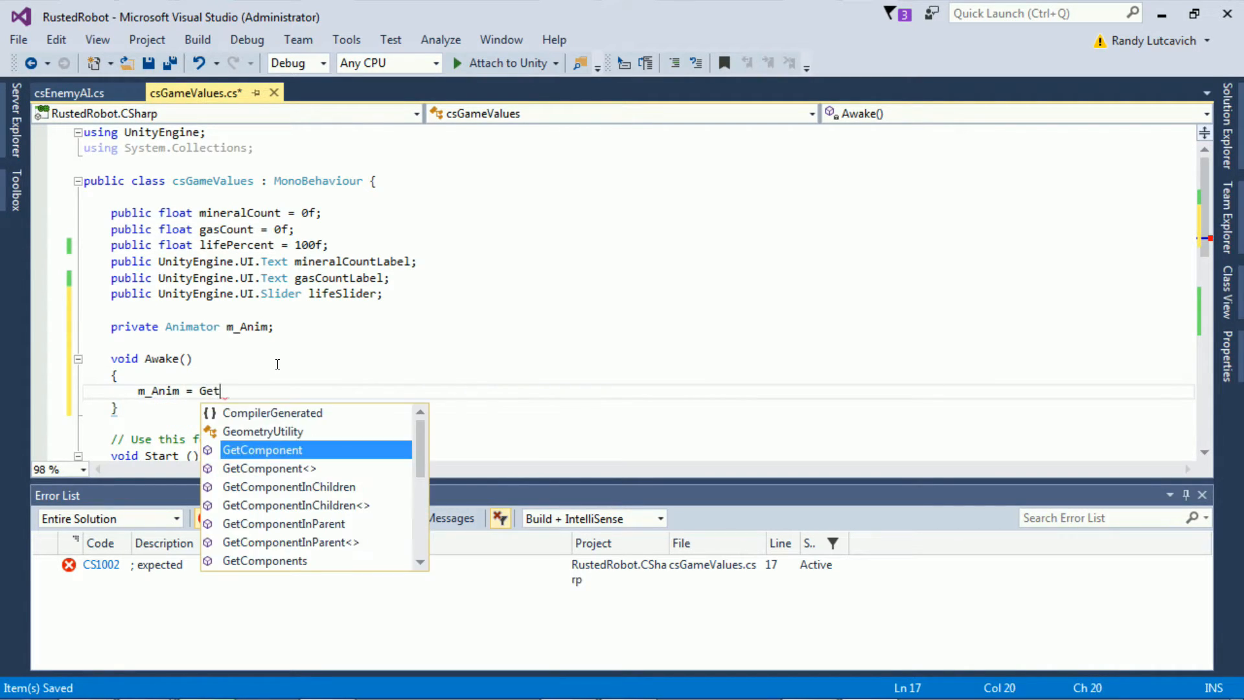
type("Component")
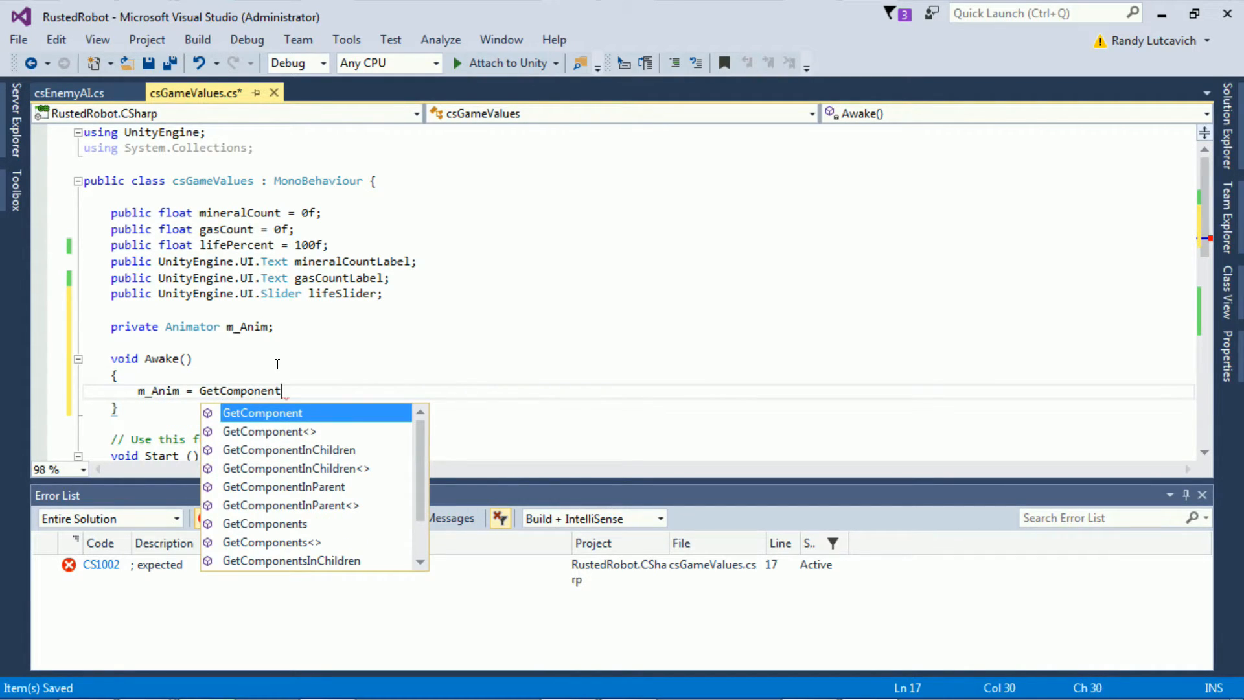
type("<Animator")
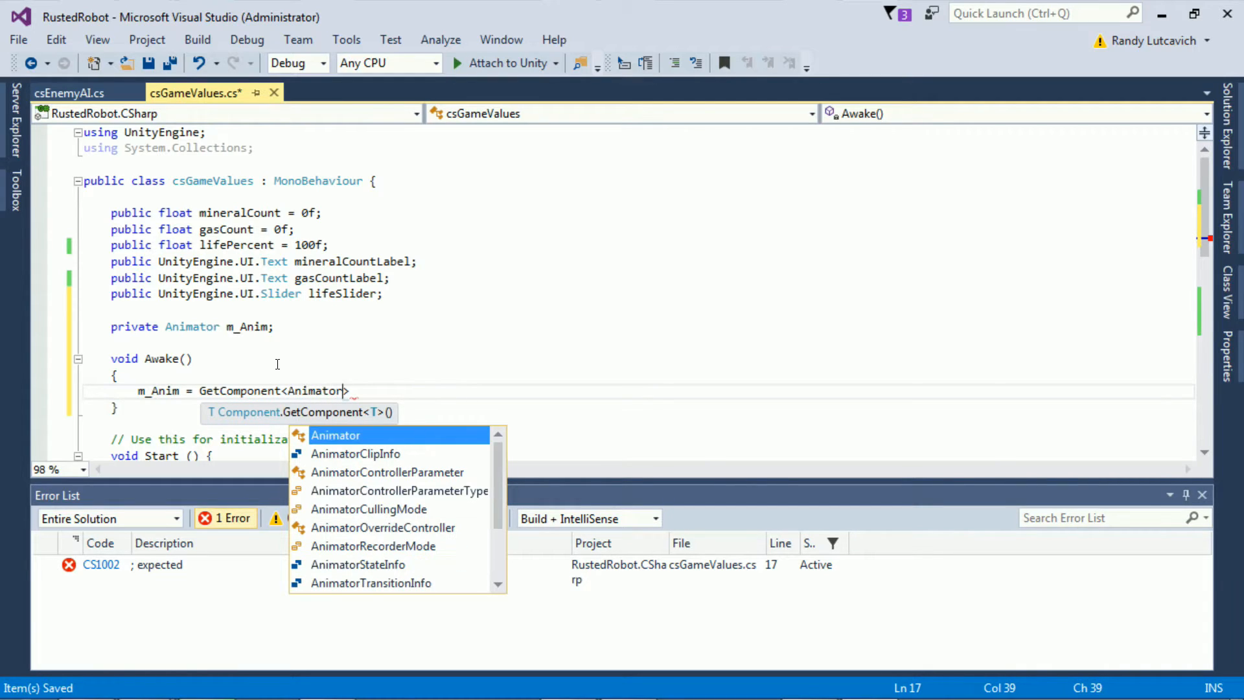
type(">();")
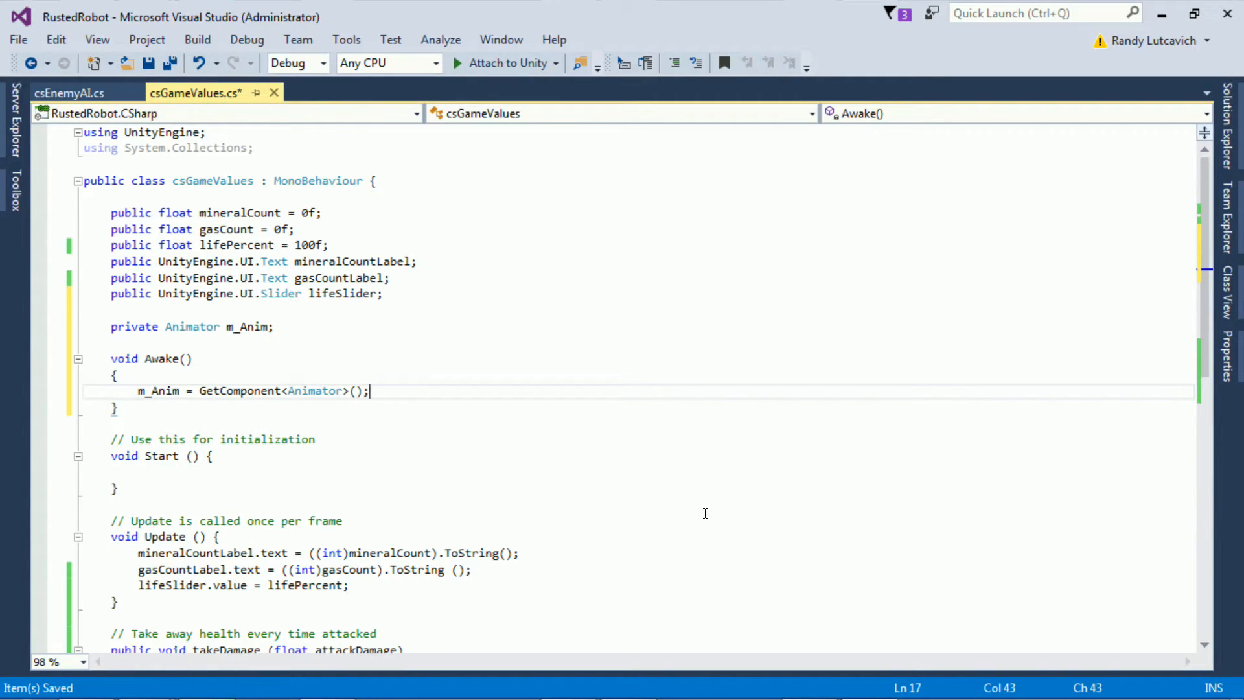
mouse_move(1202, 357)
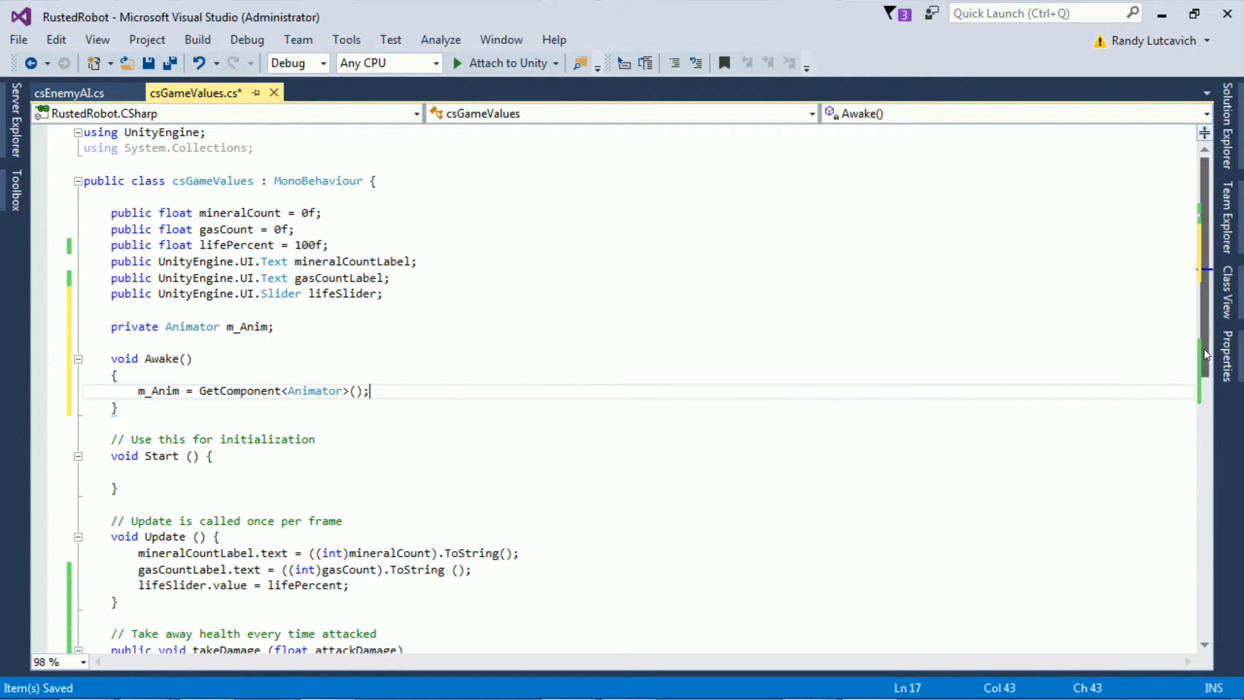
scroll("down", 3)
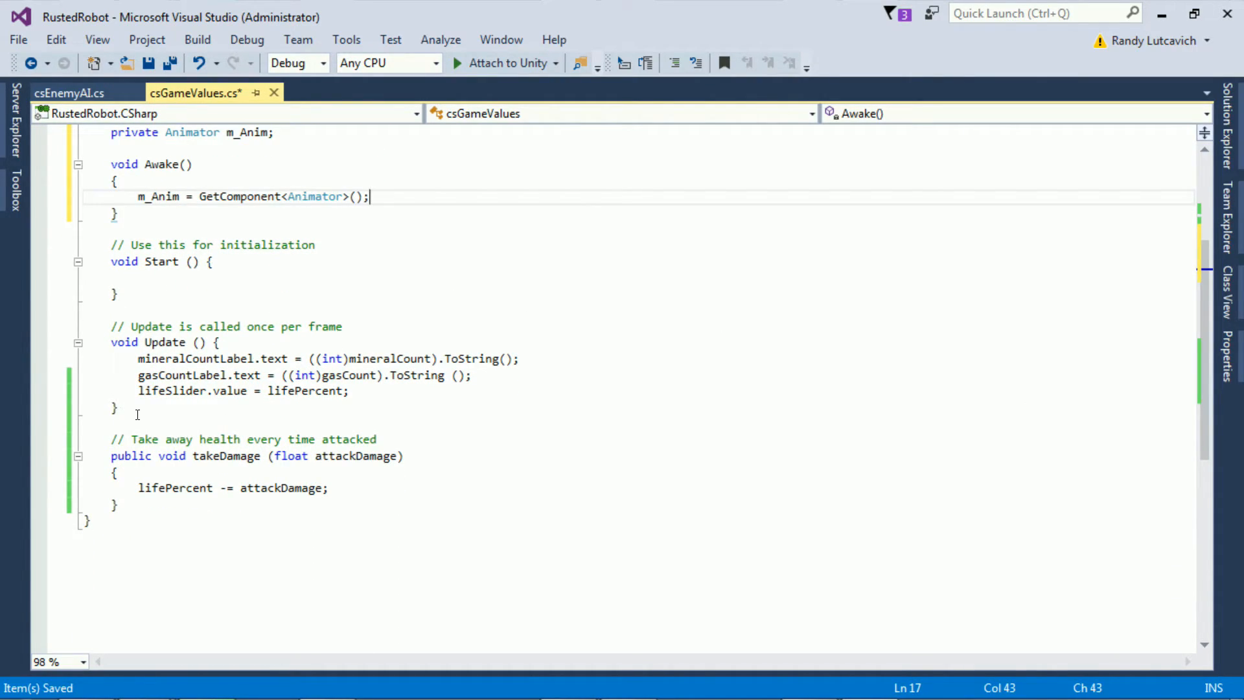
Step: Add a commented FixedUpdate calling m_Anim.SetFloat("Health", lifePercent), then return to Unity
type("// Update animation")
type("void FixedUpdate (")
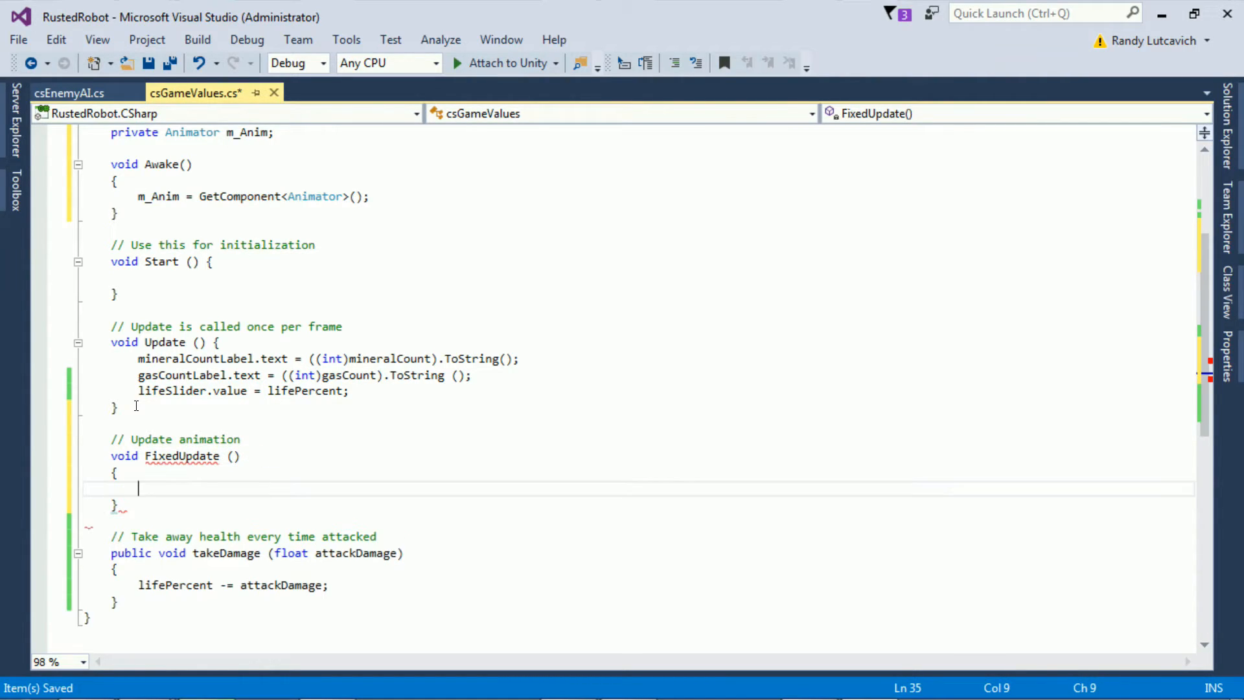
type("m")
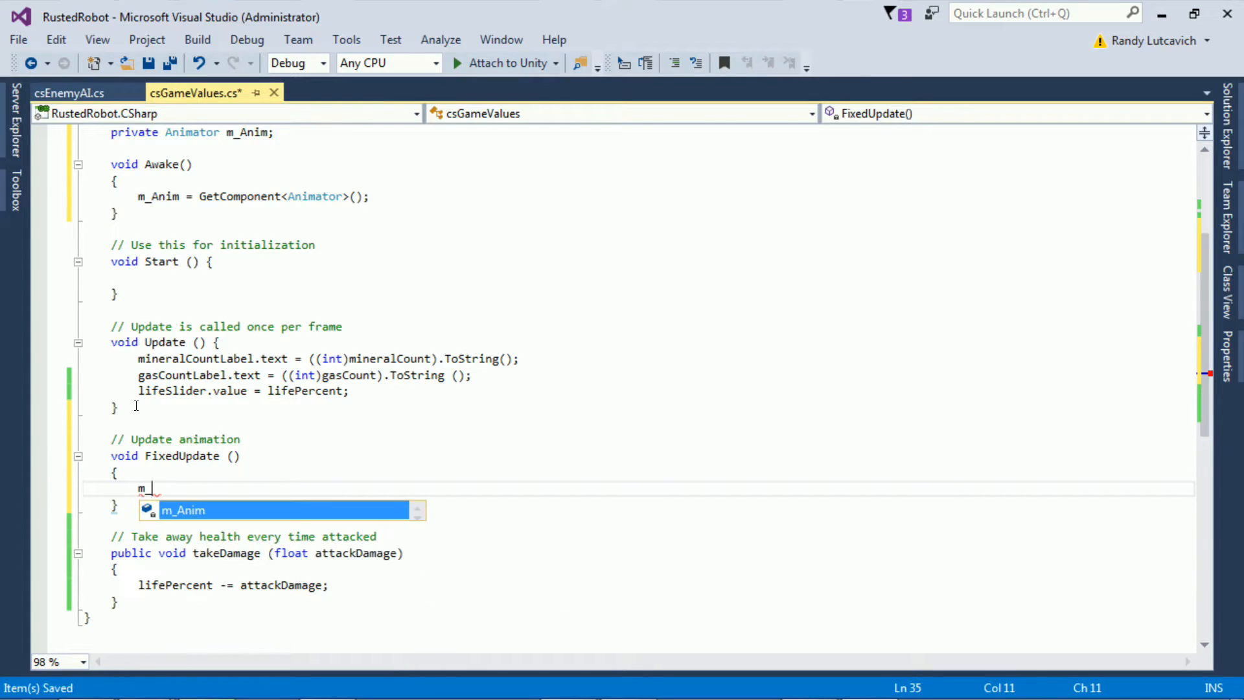
type("_Anim.")
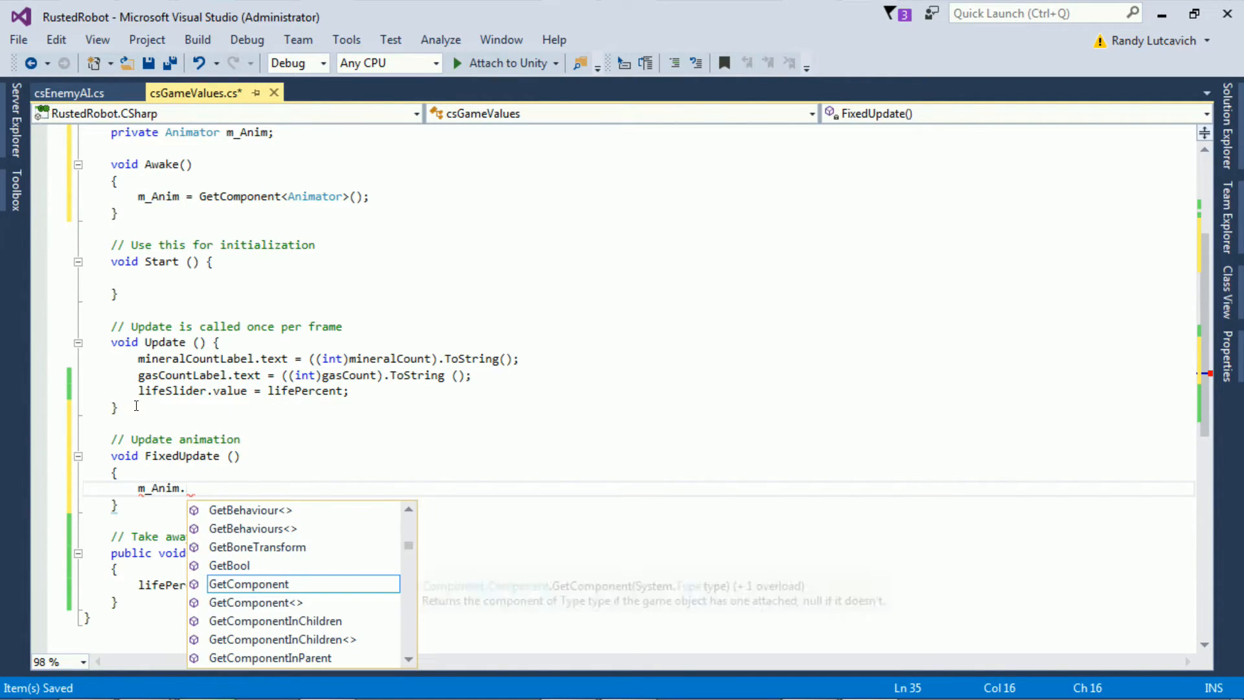
type("SetFloat()")
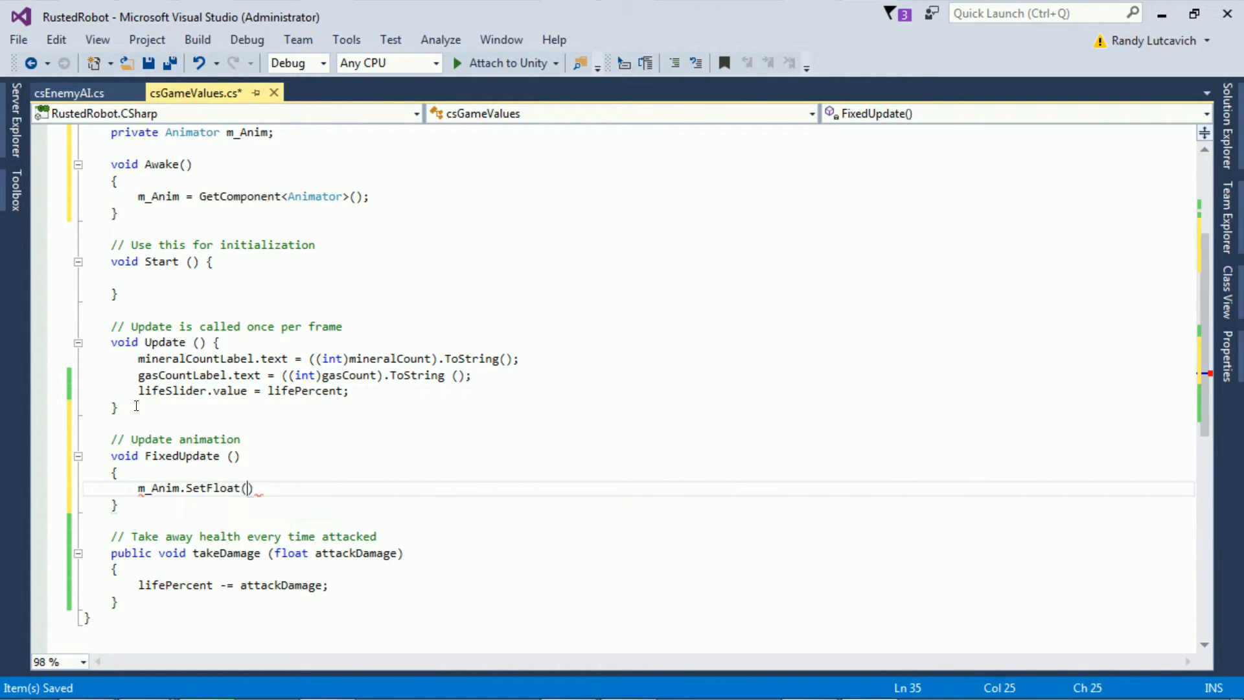
type("\"Health\"")
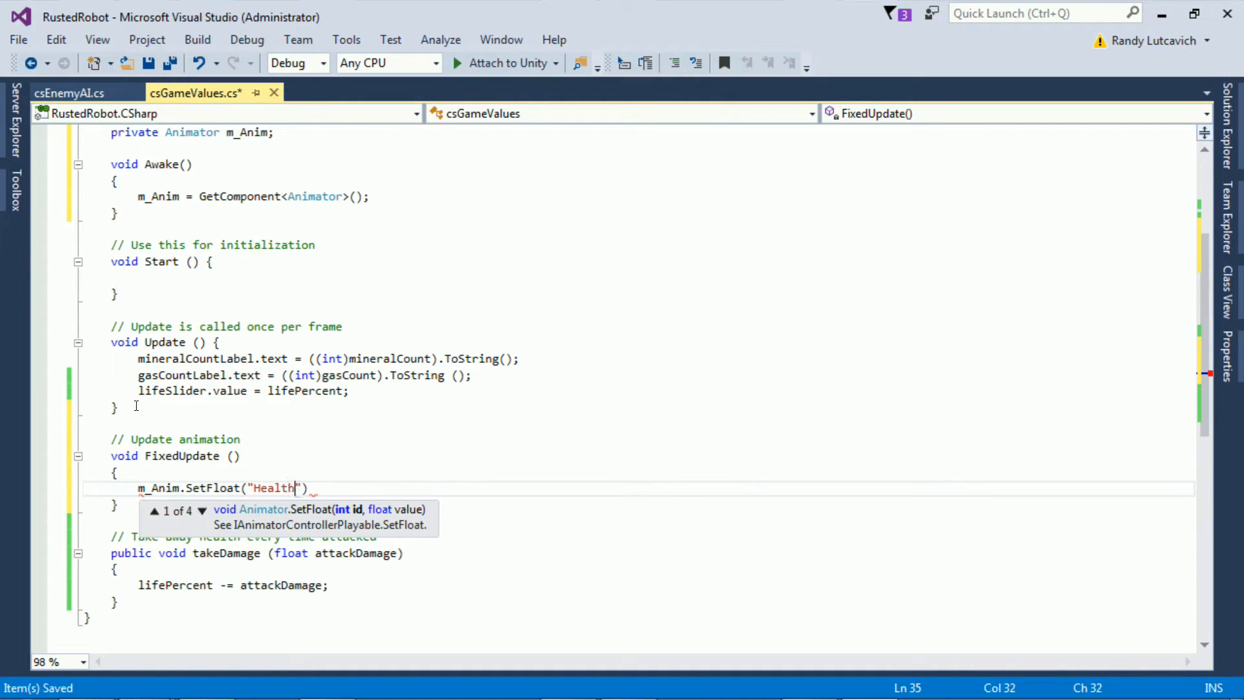
type(",")
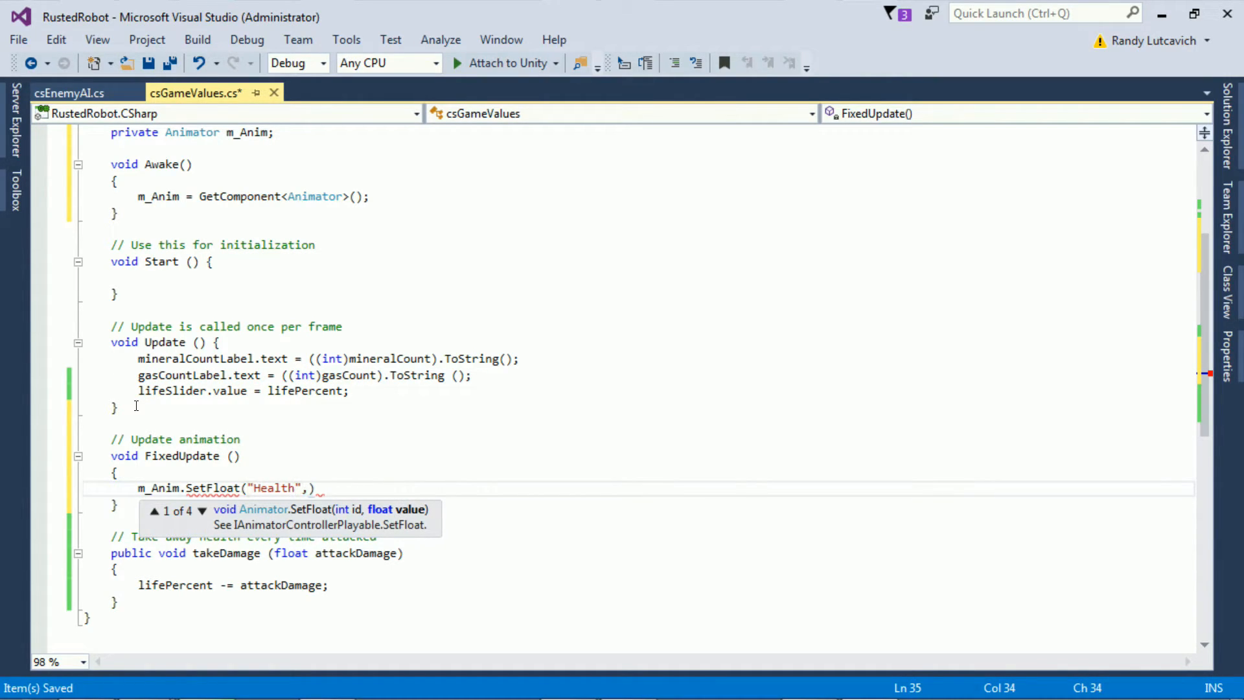
type("lifePercent")
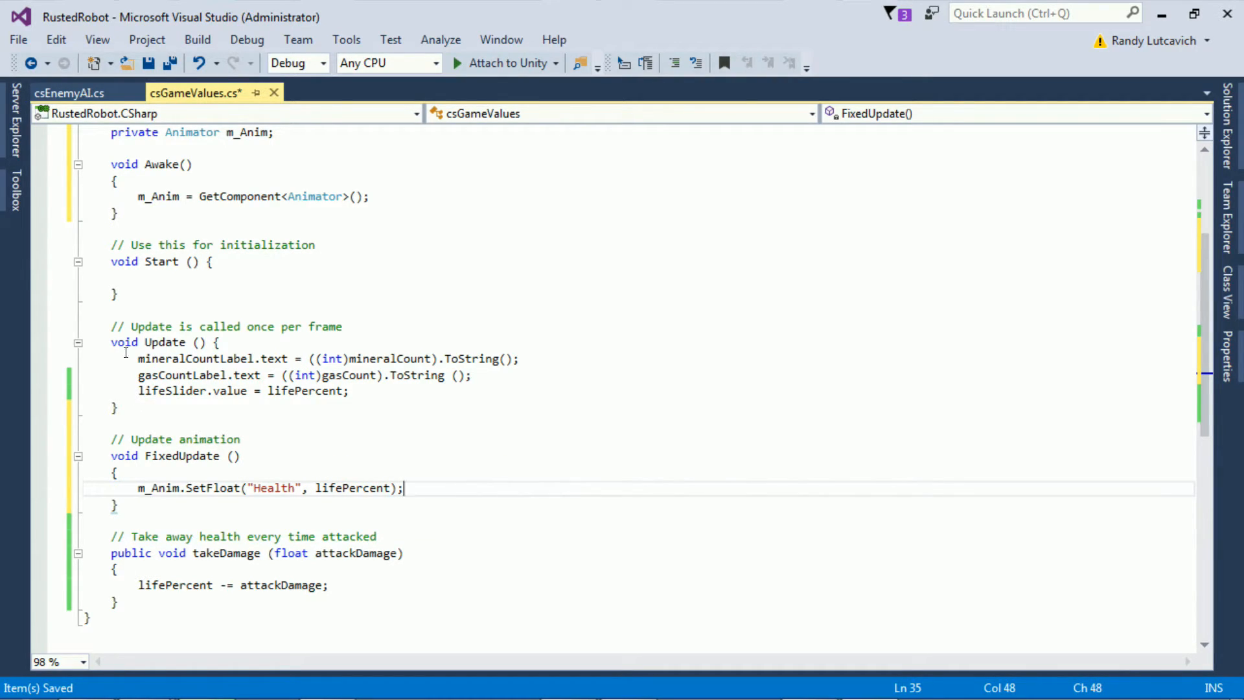
left_click(18, 40)
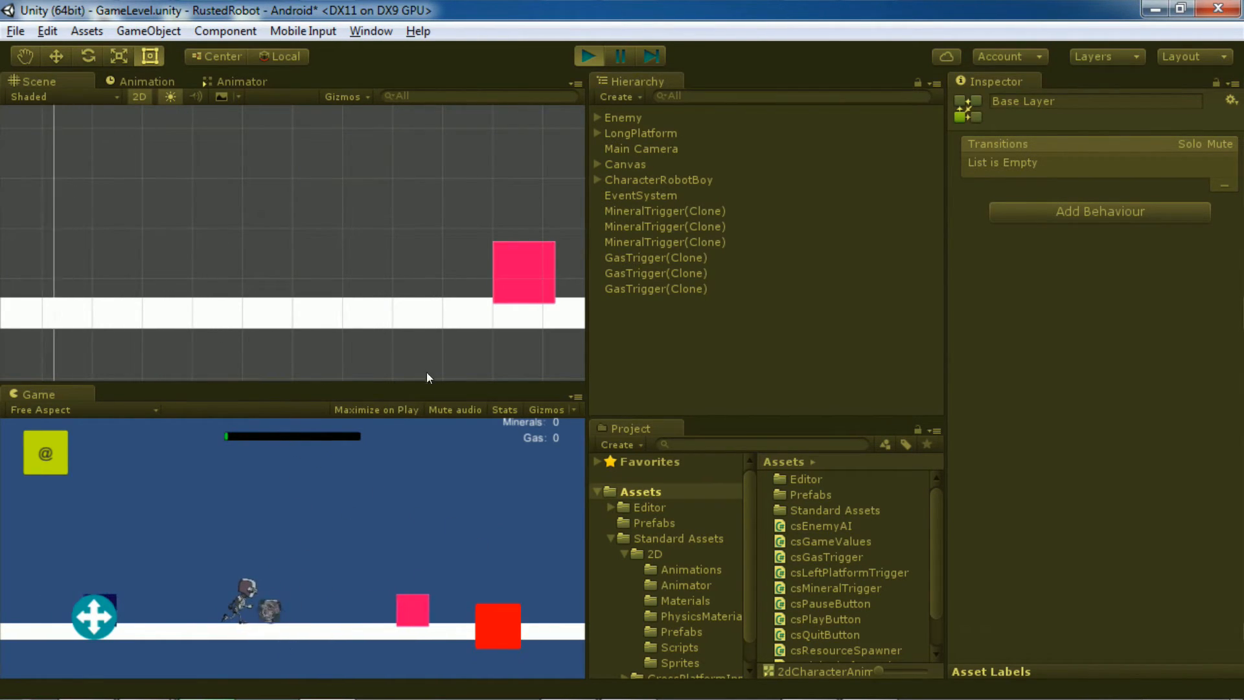
Step: Stop the Unity play-test and view the Enemy's Rigidbody 2D and Cs Enemy AI settings
left_click(587, 56)
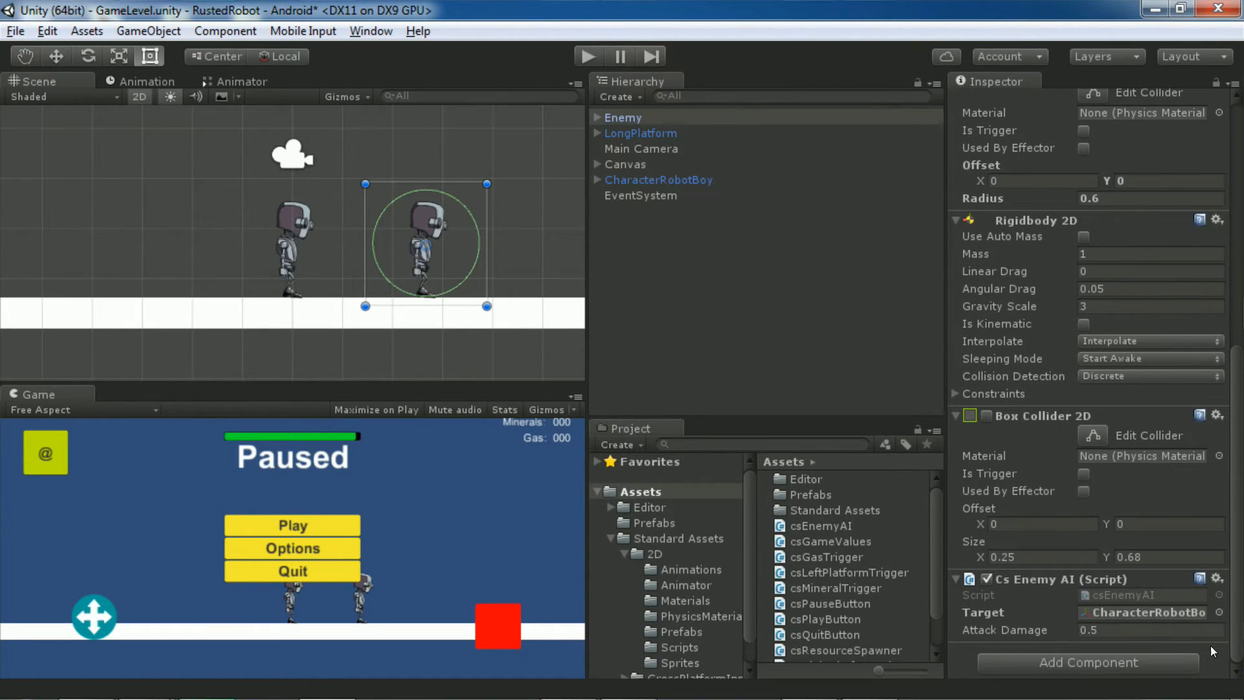
left_click(819, 526)
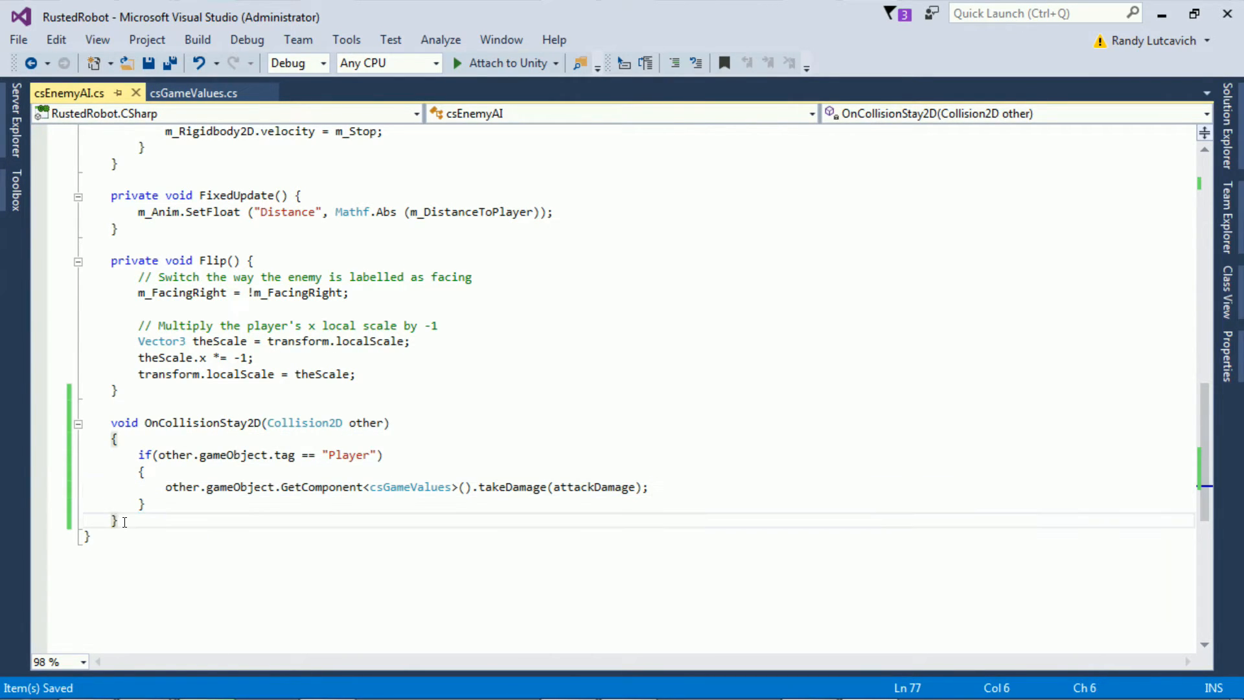
Step: Add an OnCollisionEnter2D(Collision2D other) method to csEnemyAI
type("void On")
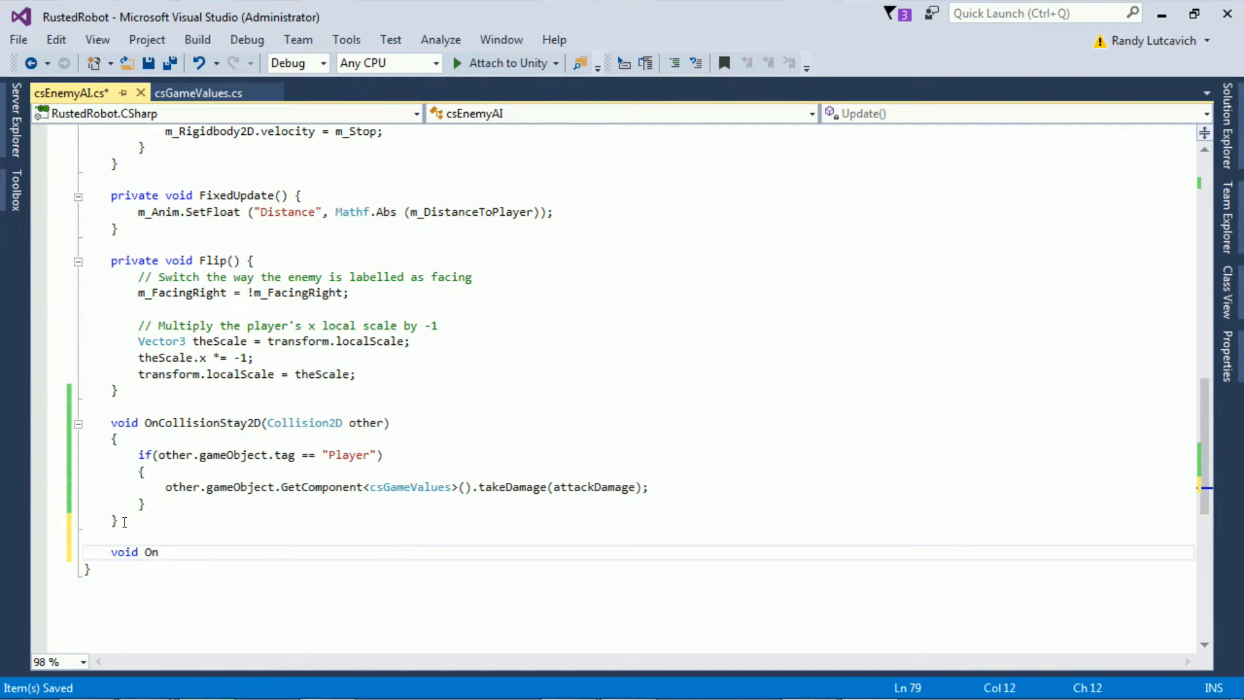
type("Collision")
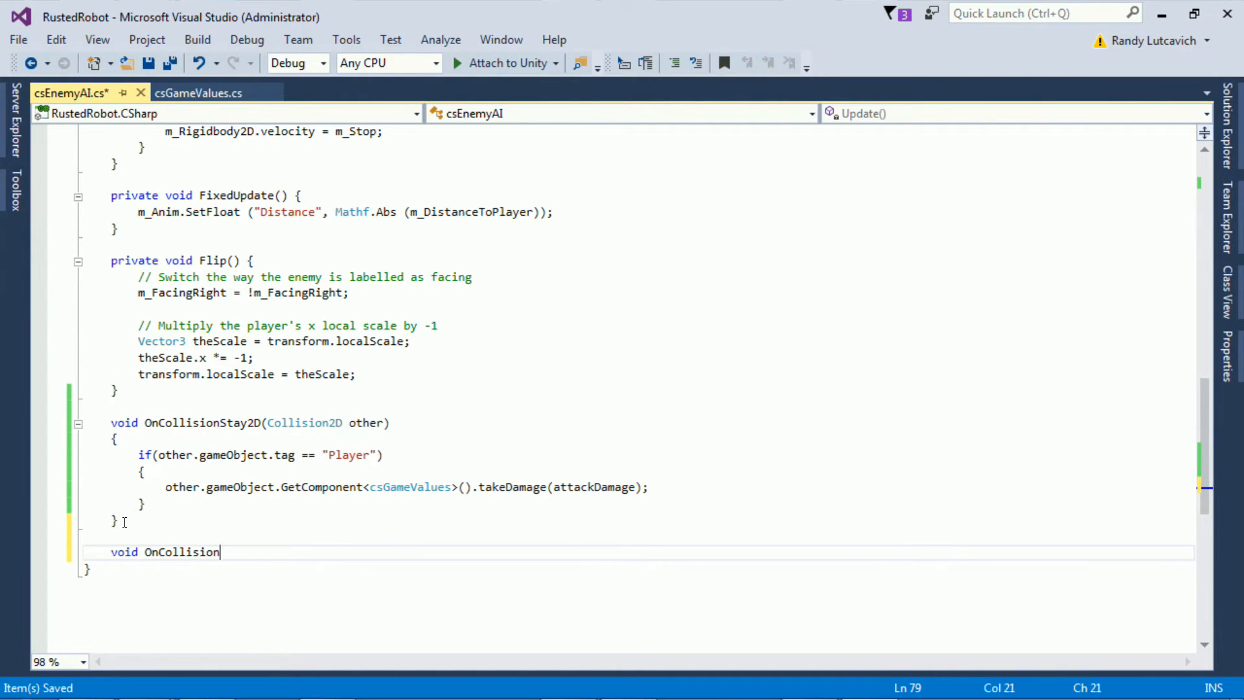
type("Enter2")
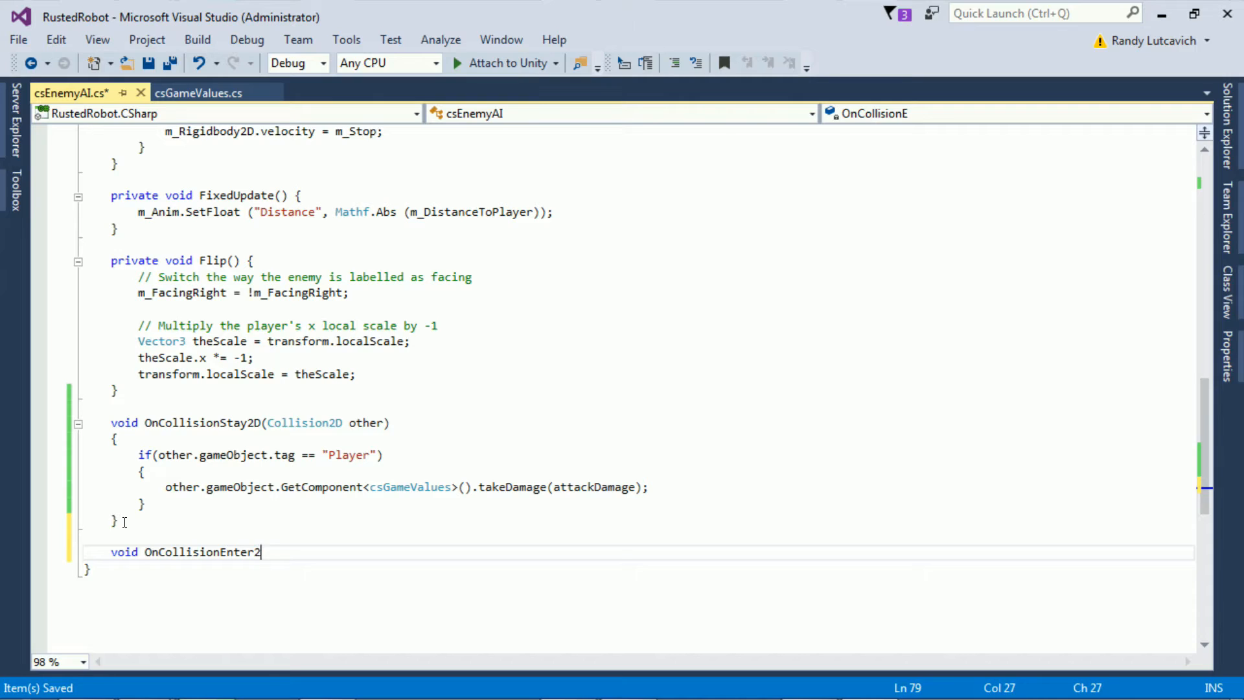
type("D()")
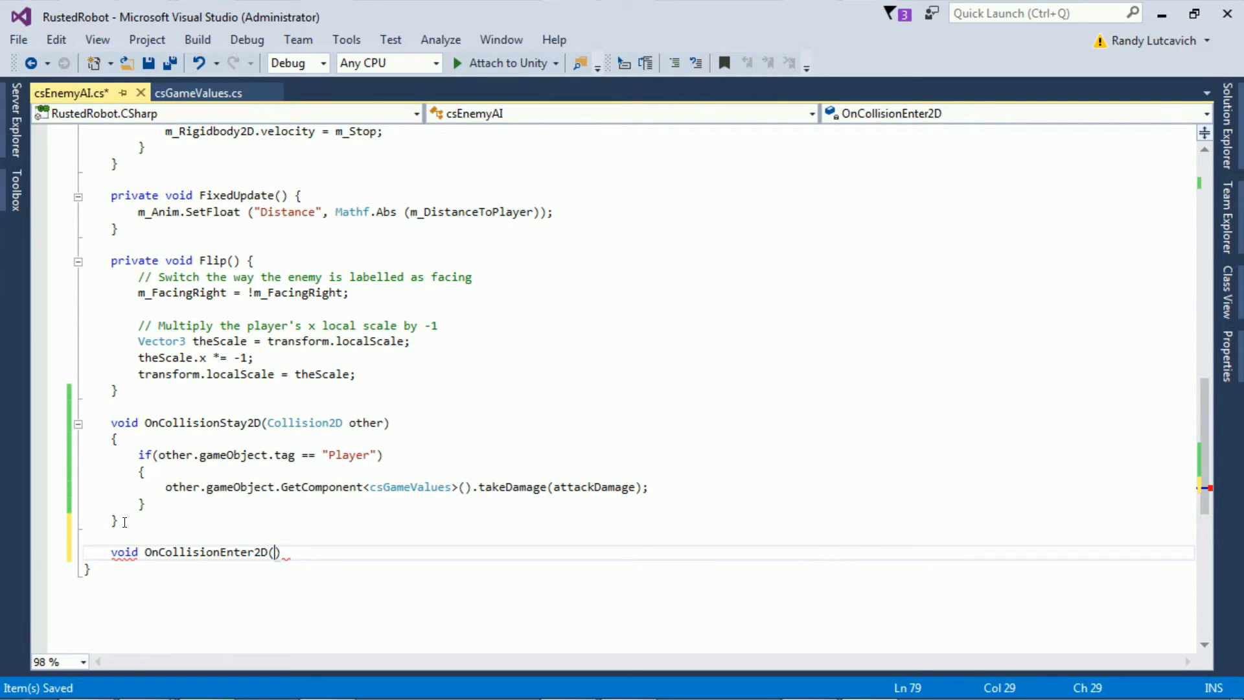
type("Collision2D")
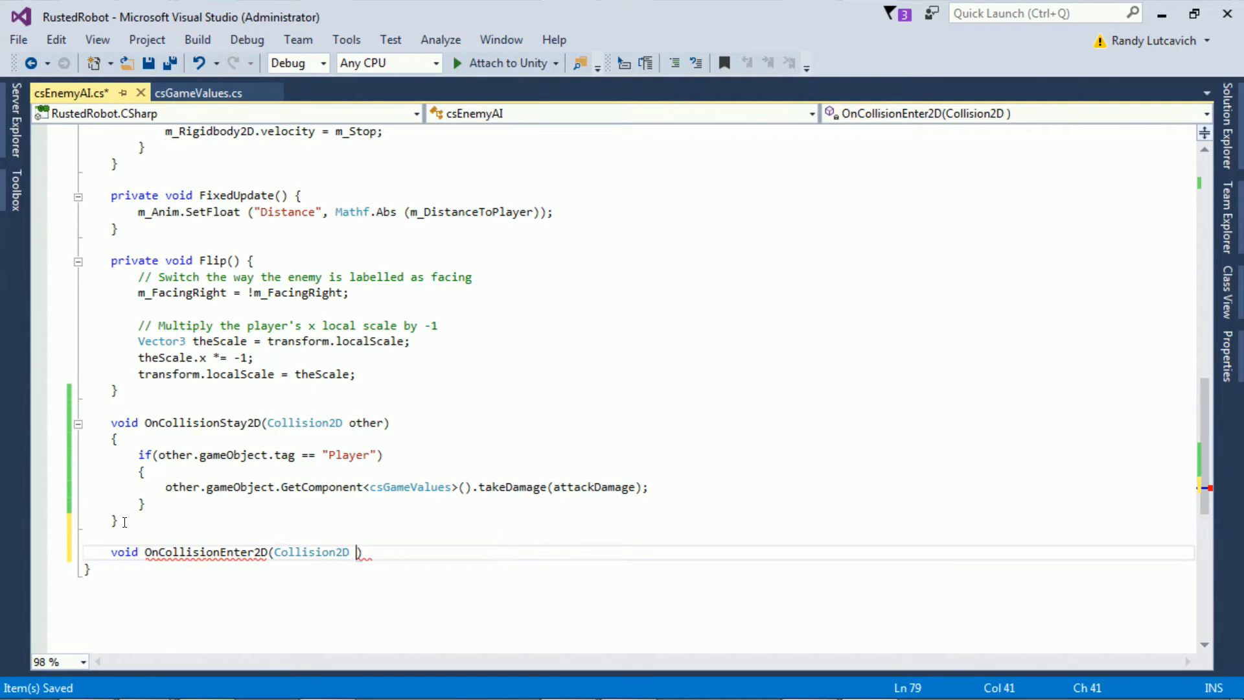
type("other")
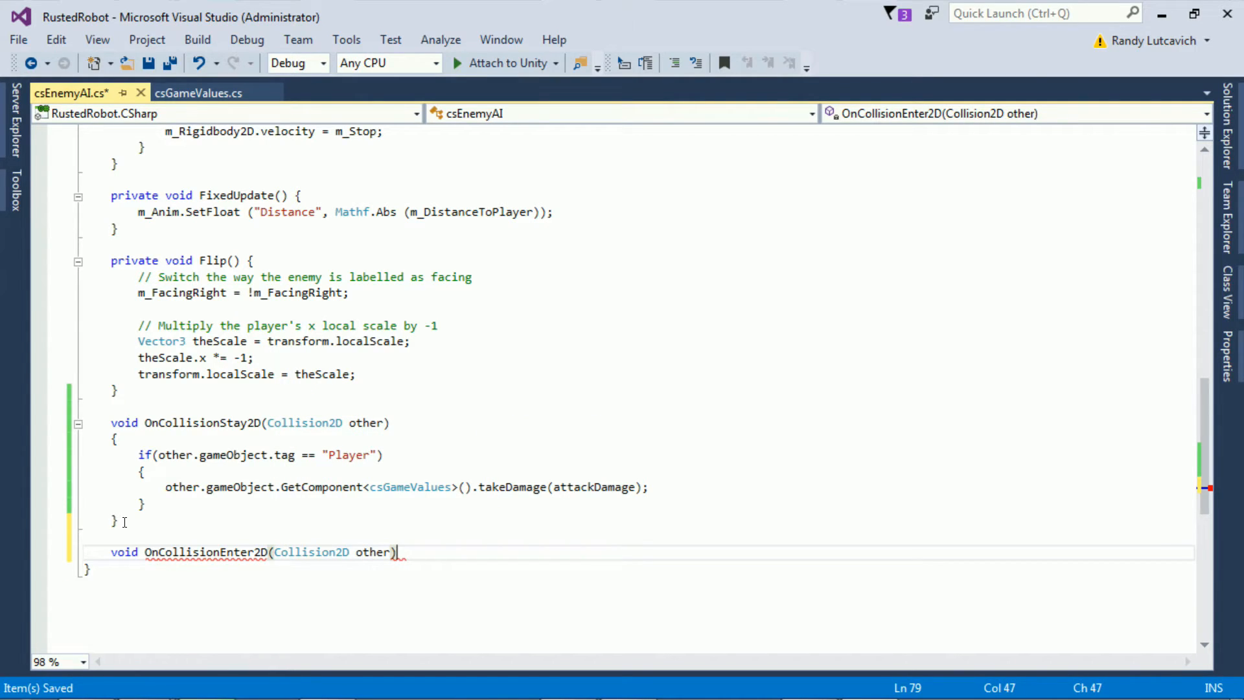
Step: When the tag is "Player", set m_Rigidbody2D.constraints to FreezePositionX | FreezeRotation
type("if (other.gameObjec")
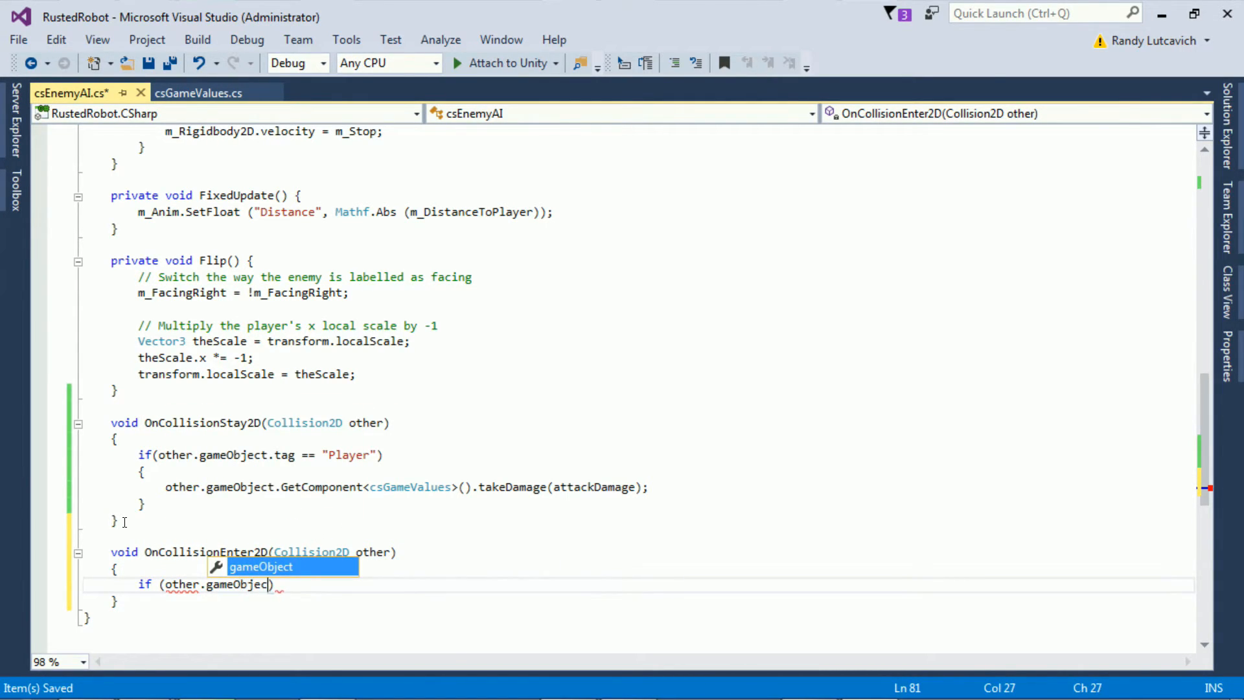
type(".tag == \"")
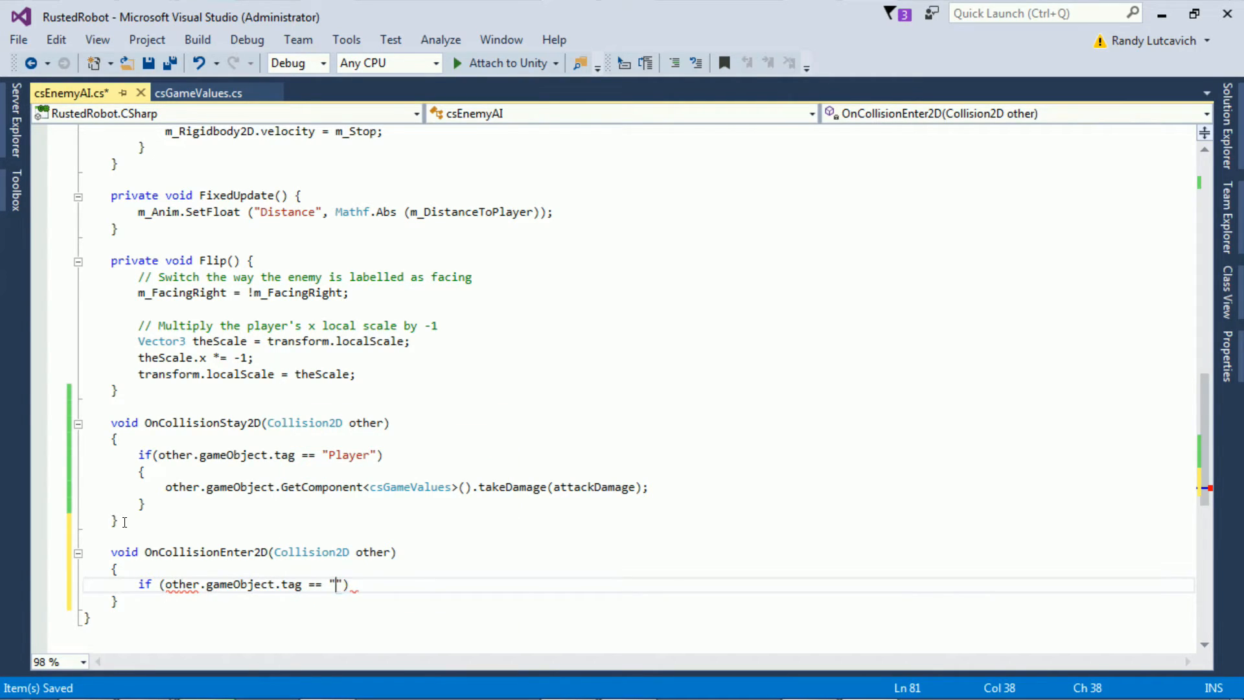
type("Player")
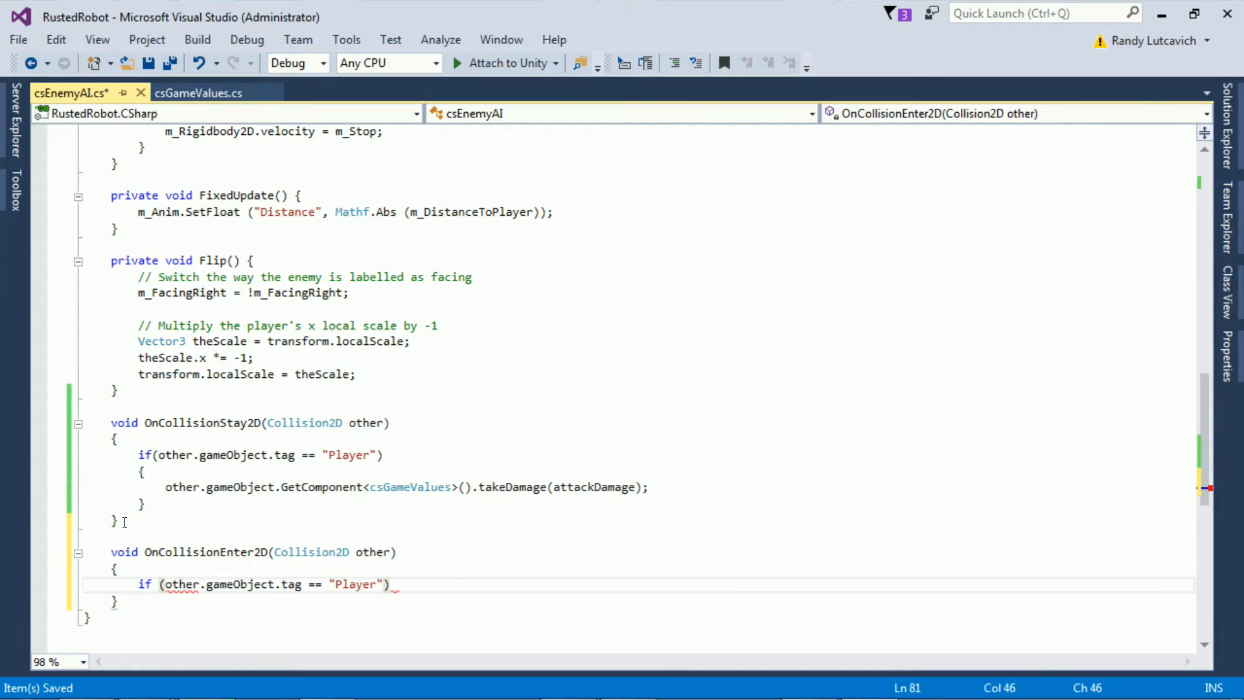
key("enter")
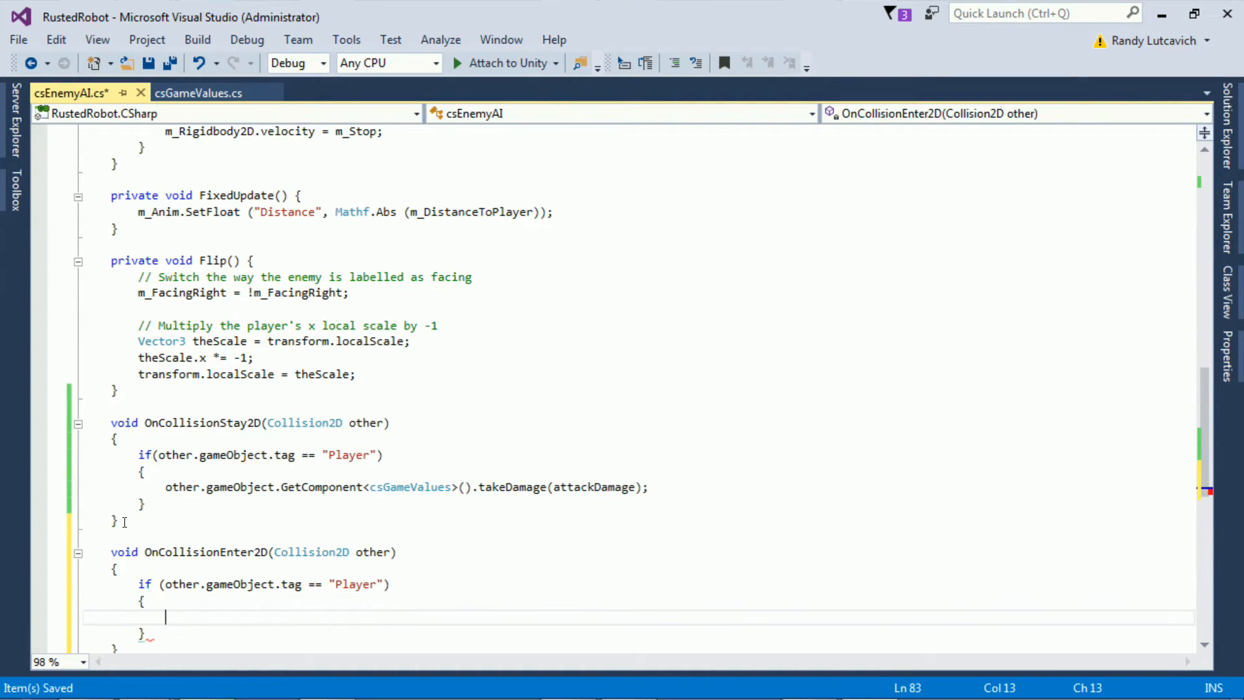
type("m_Rigidbody2D")
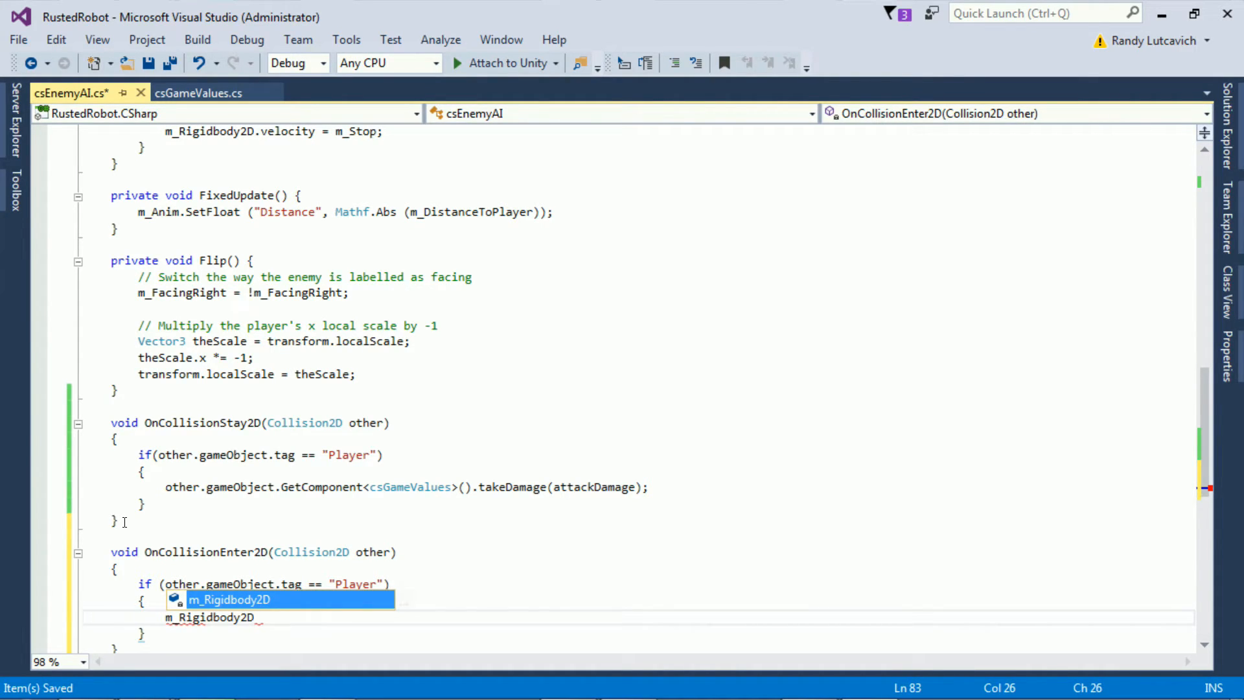
type(".constraints =")
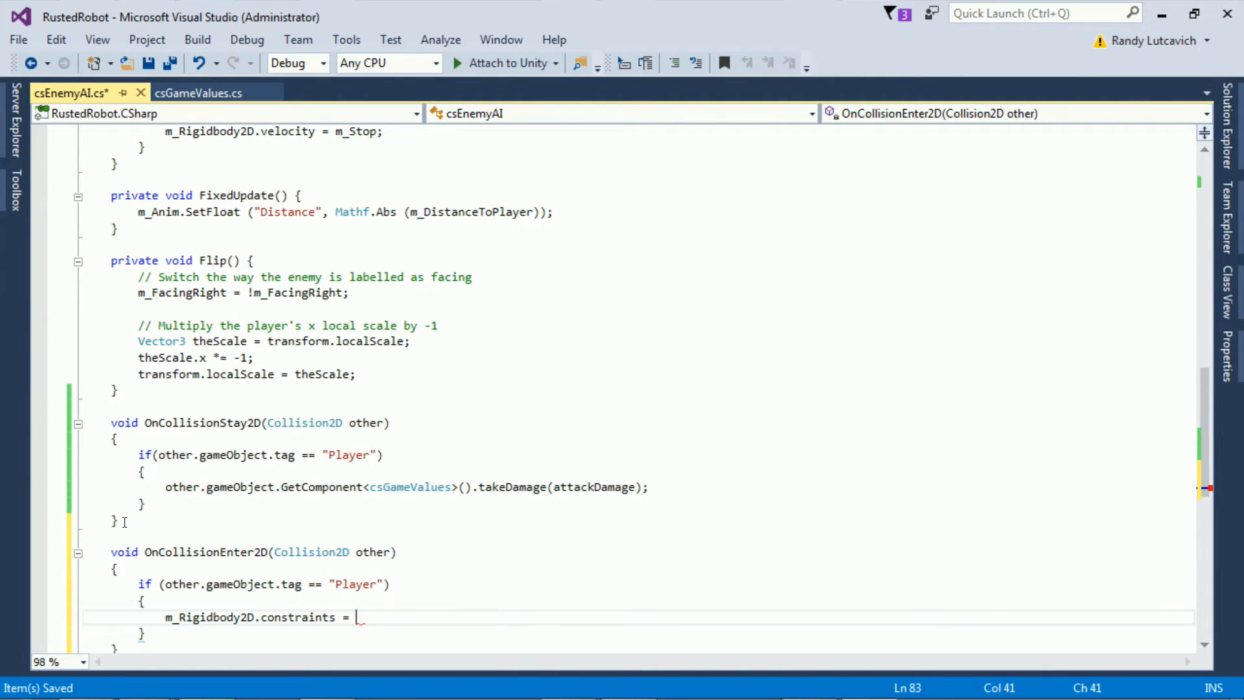
type("RigidbodyCon")
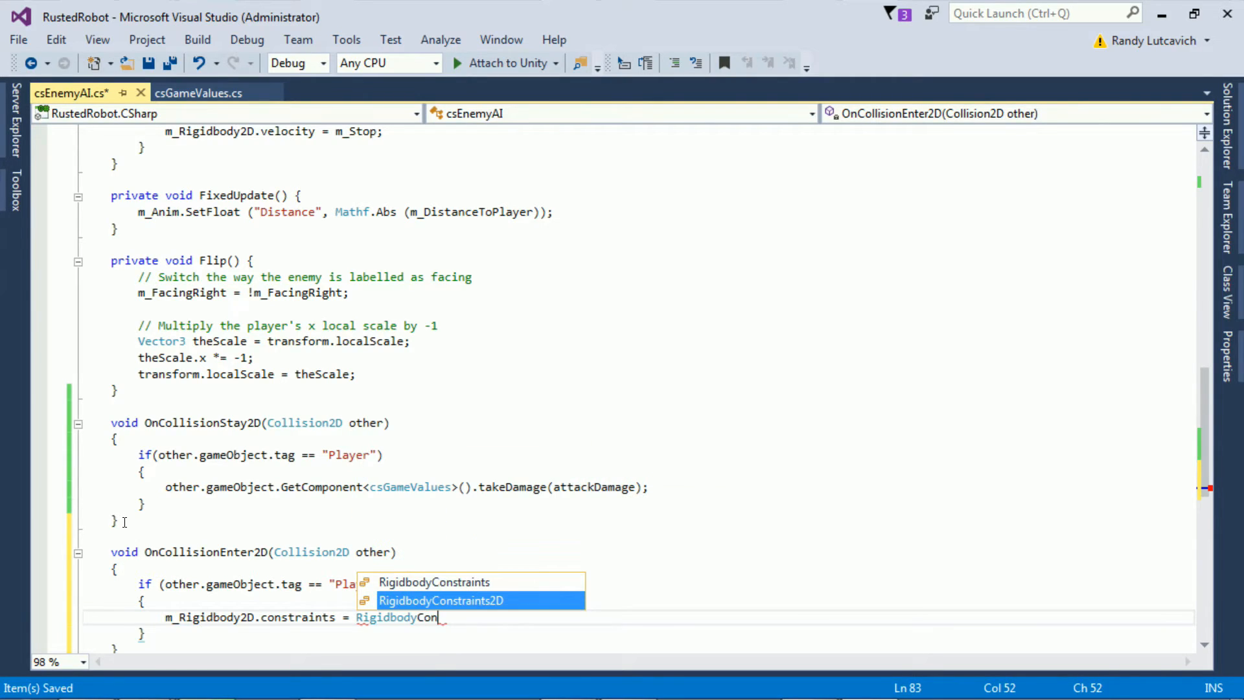
type("straints2D.FreezePositionX")
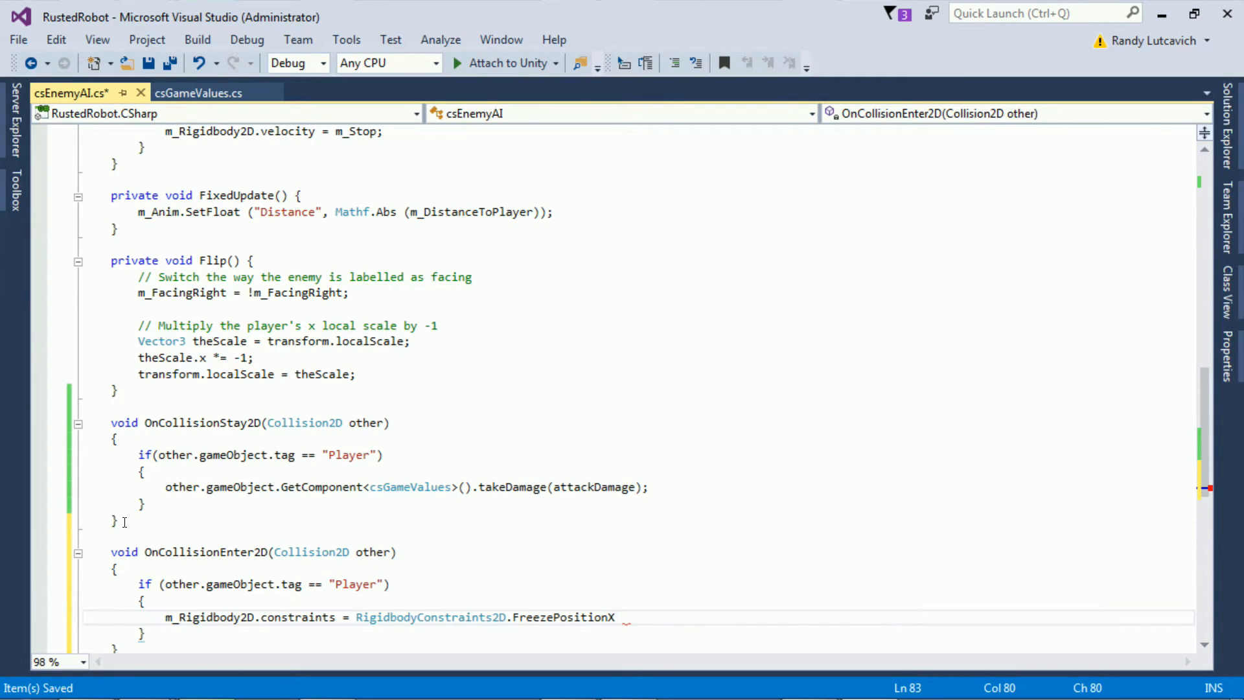
type("| RigidbodyConstraints2D.")
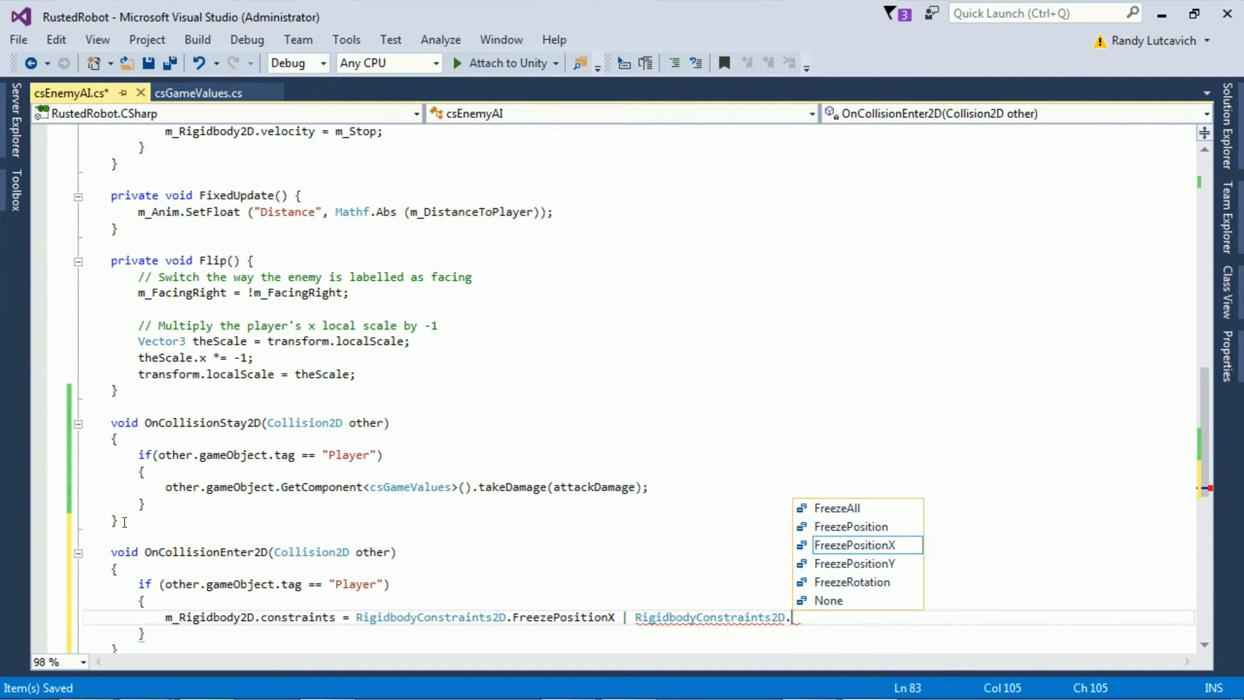
type("FreezeRotation;")
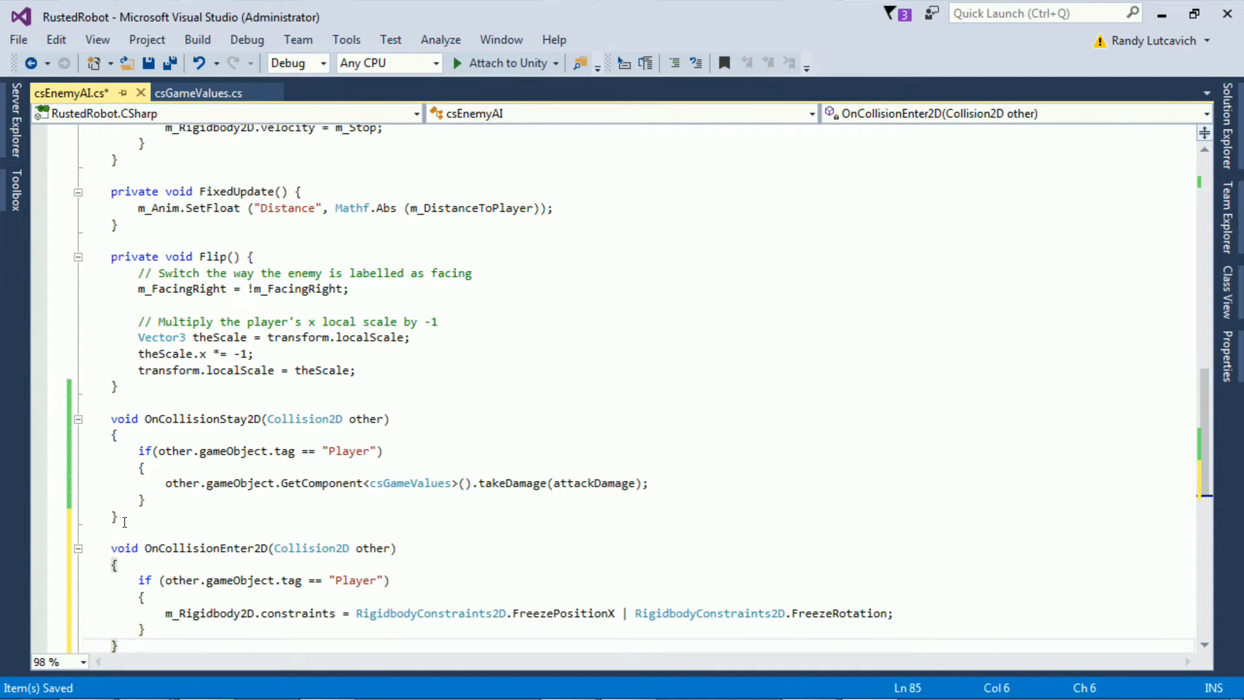
Step: Add an OnCollisionExit2D(Collision2D other) method below the enter handler
scroll("down", 3)
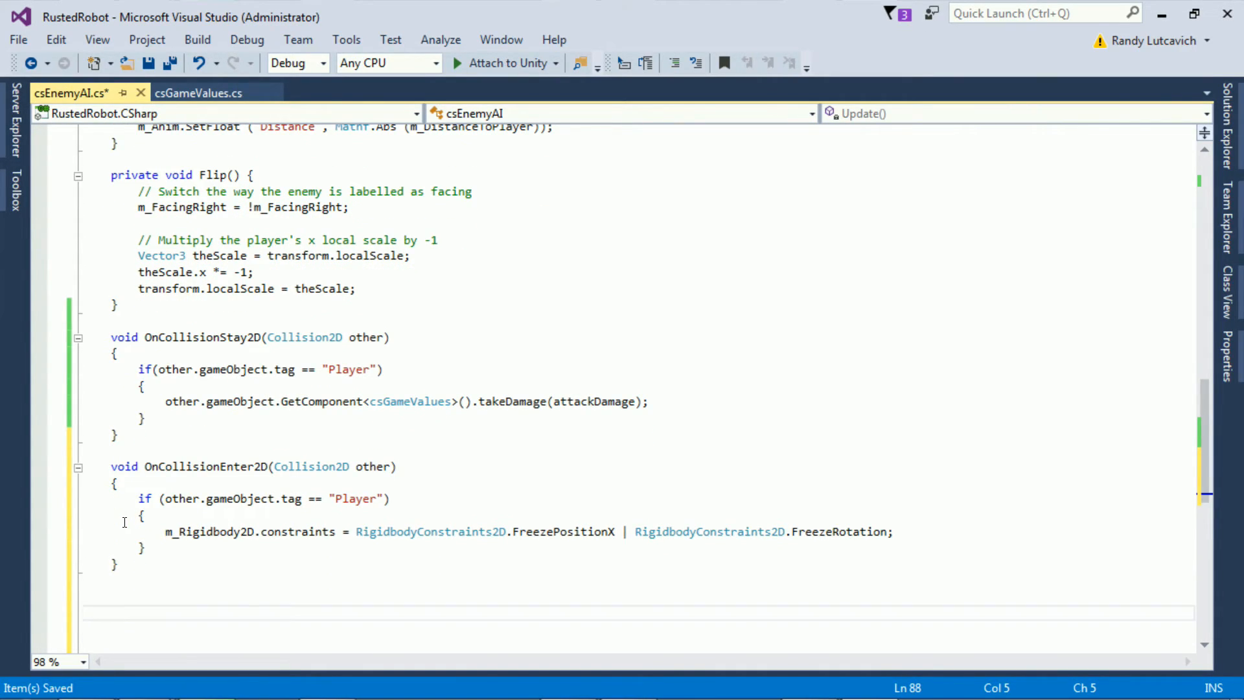
type("void")
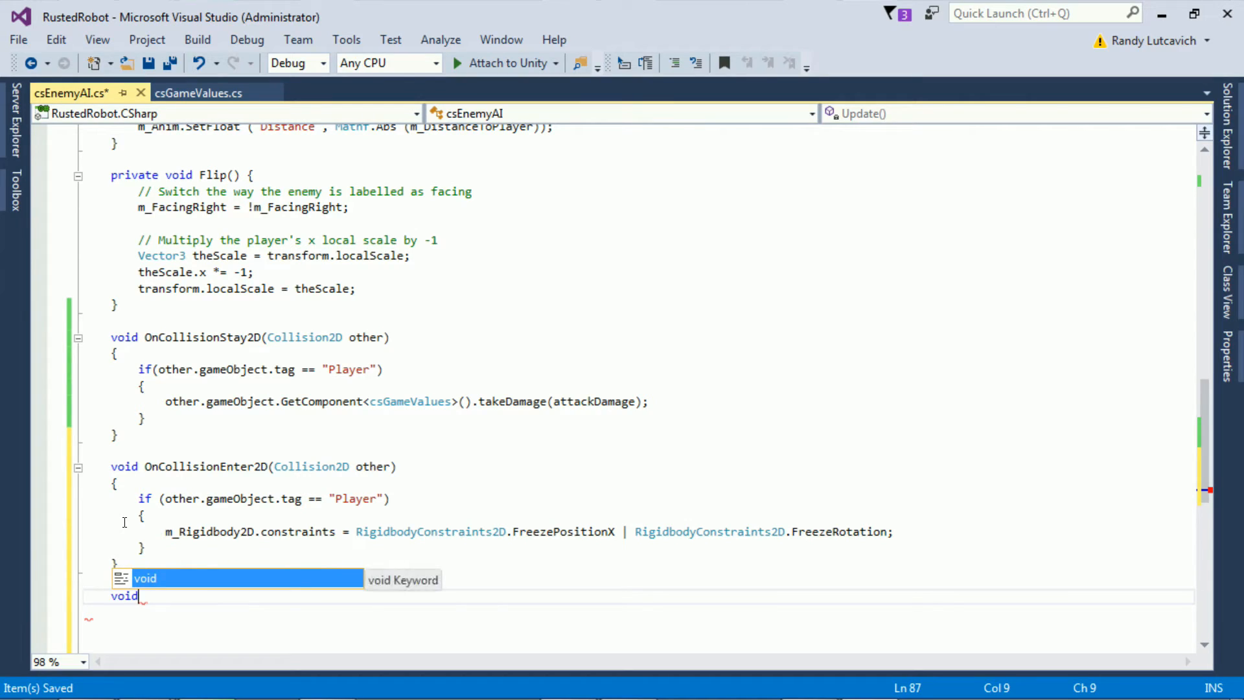
type("OnCo")
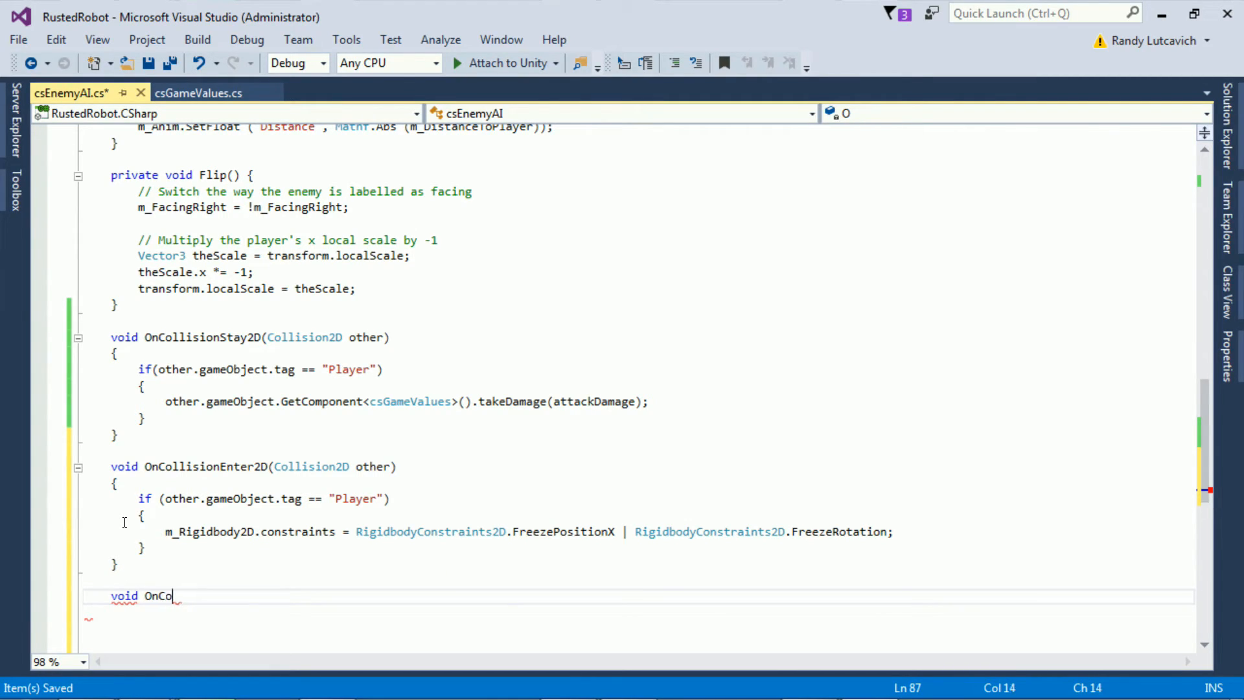
type("llisionExi")
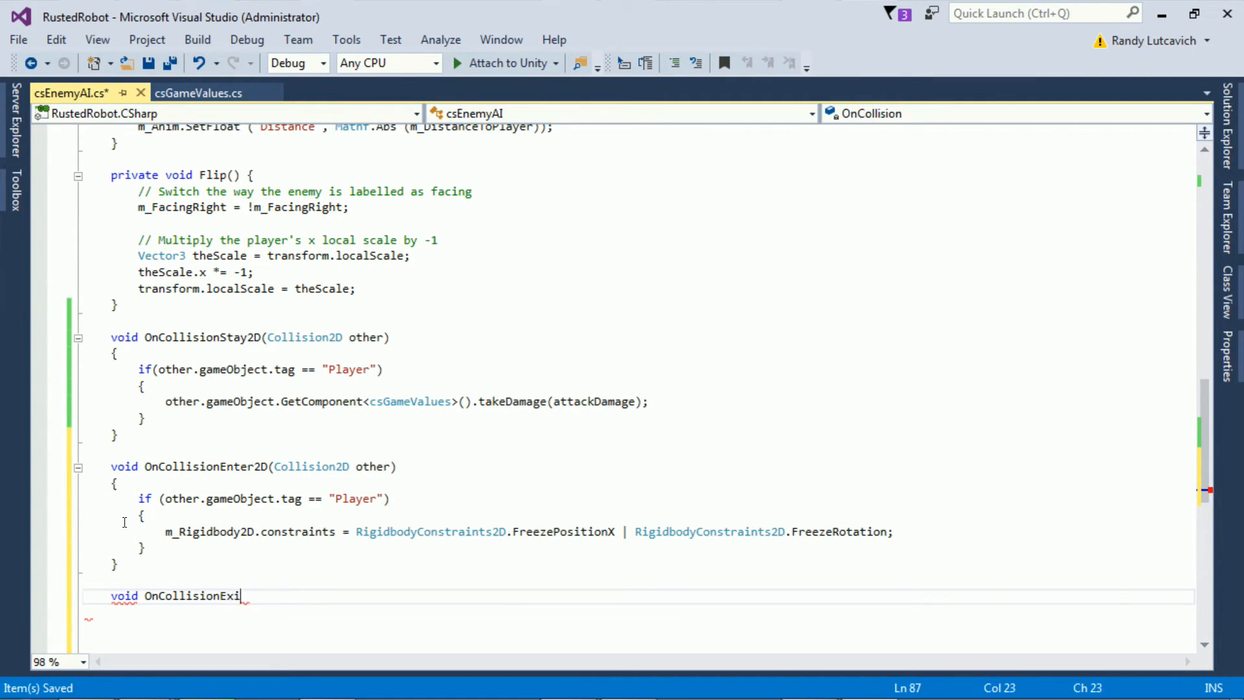
type("t2D(C")
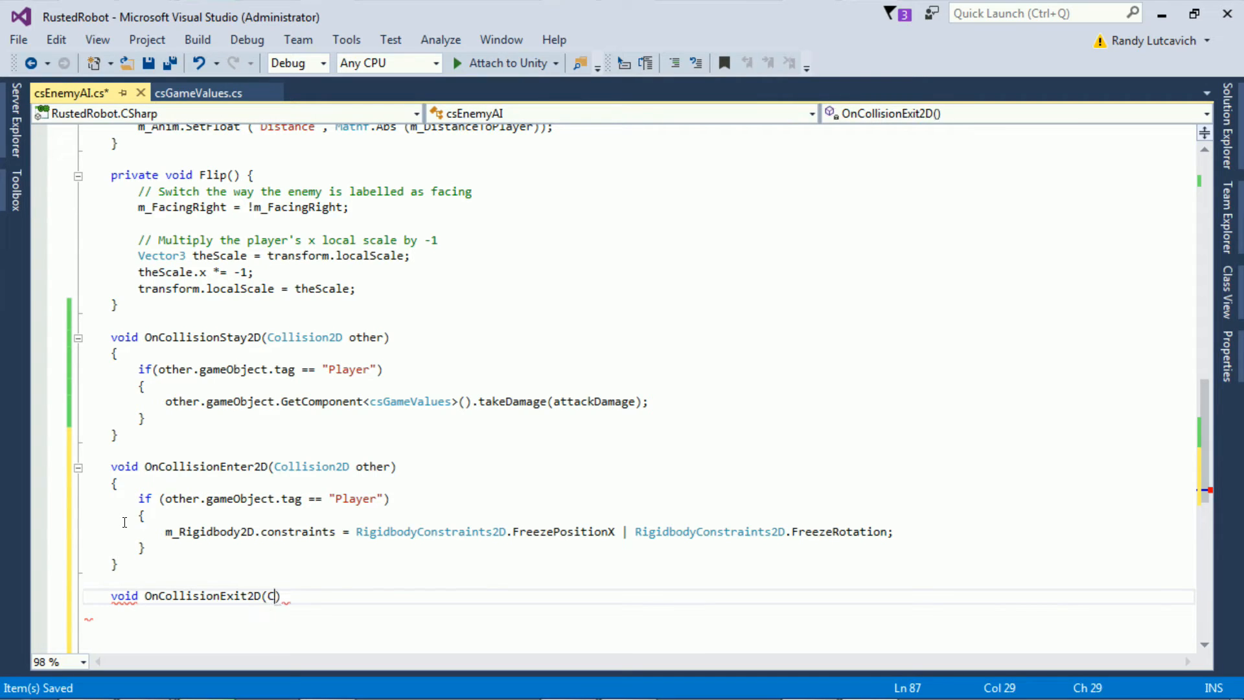
type("ollision2D other")
type("{ ")
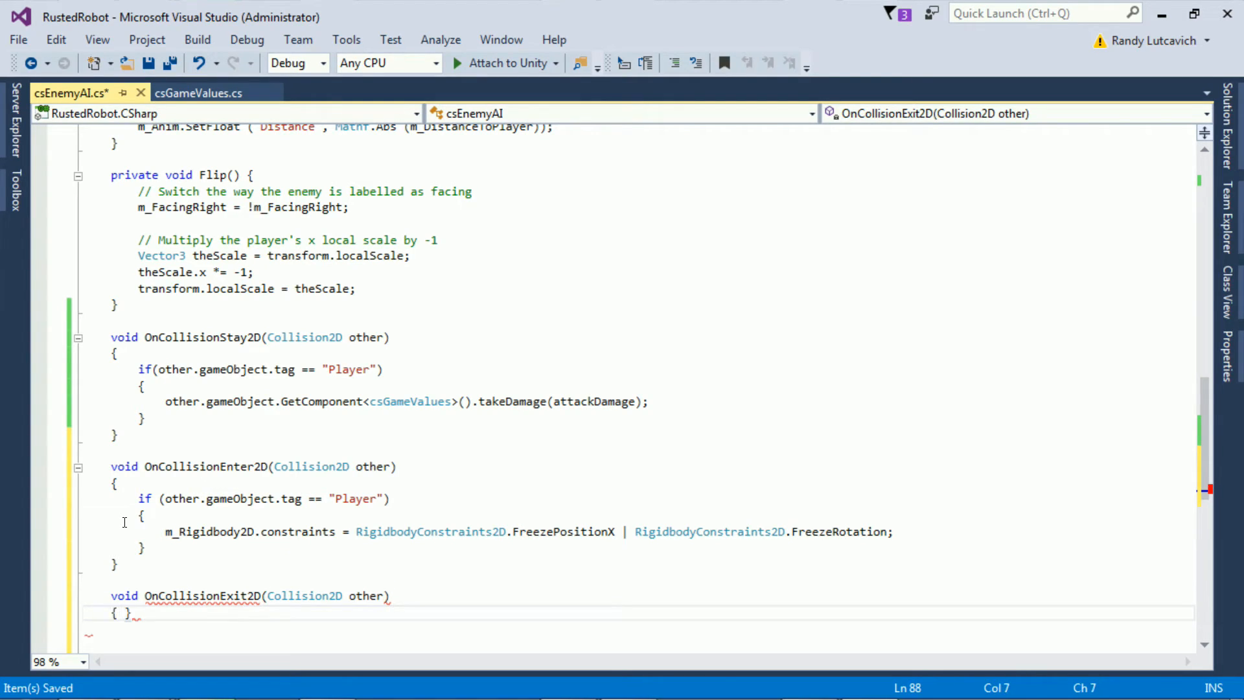
Step: When the tag is "Player", reset m_Rigidbody2D.constraints to RigidbodyConstraints2D.FreezeRotation
type("if (other")
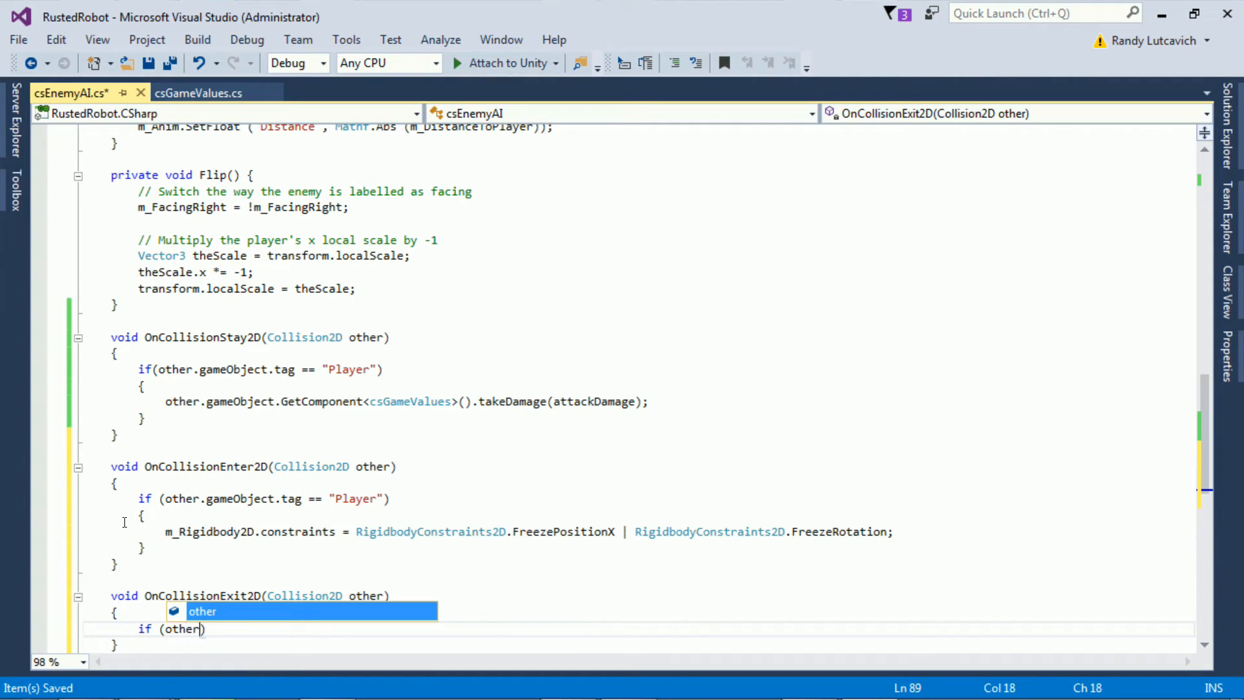
type(".gameObject.tag == \"Playe")
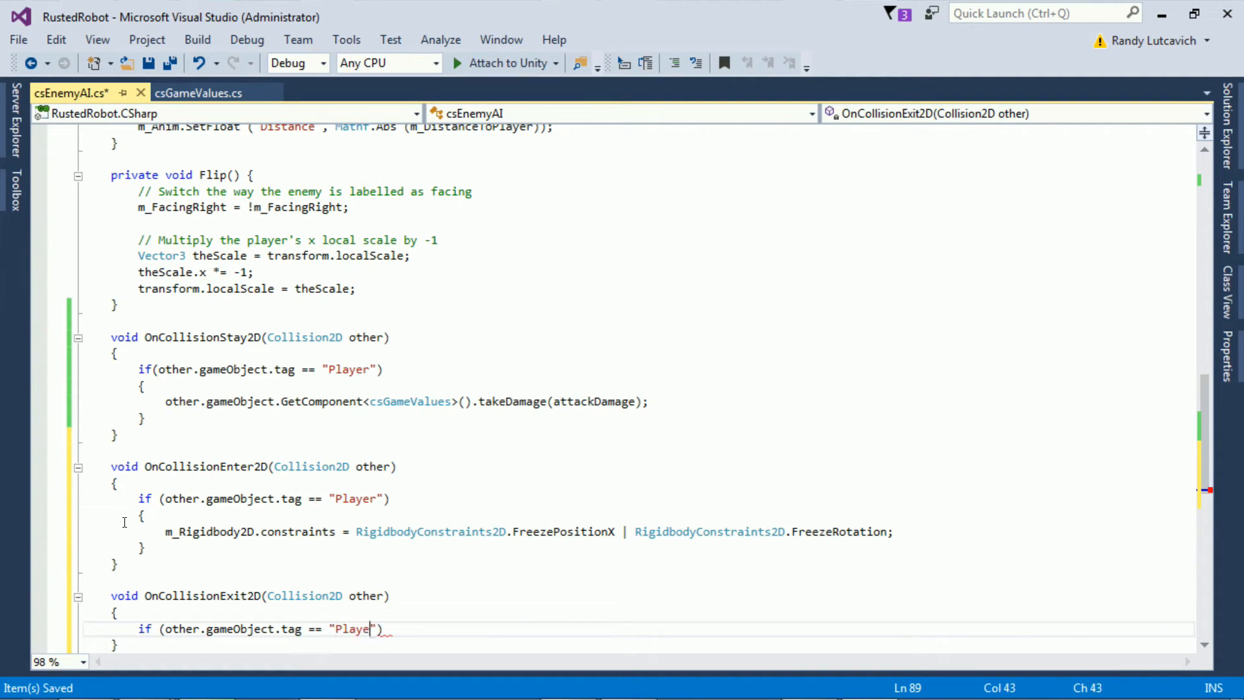
type("r)")
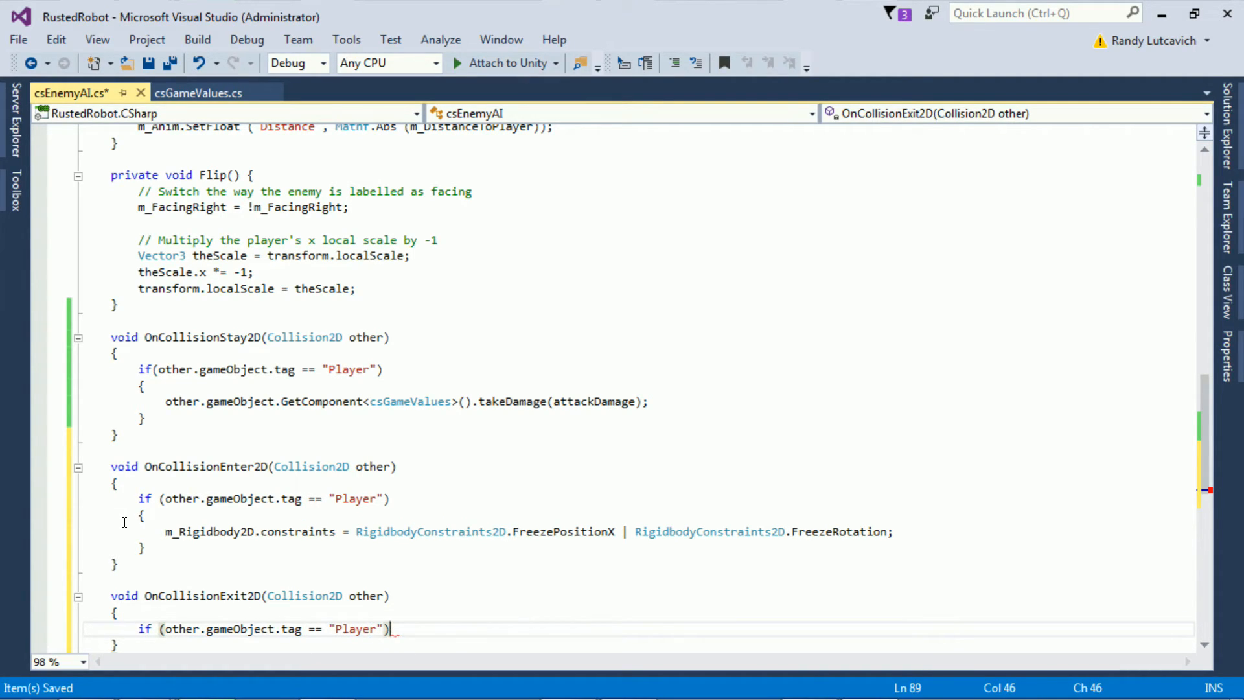
key("enter")
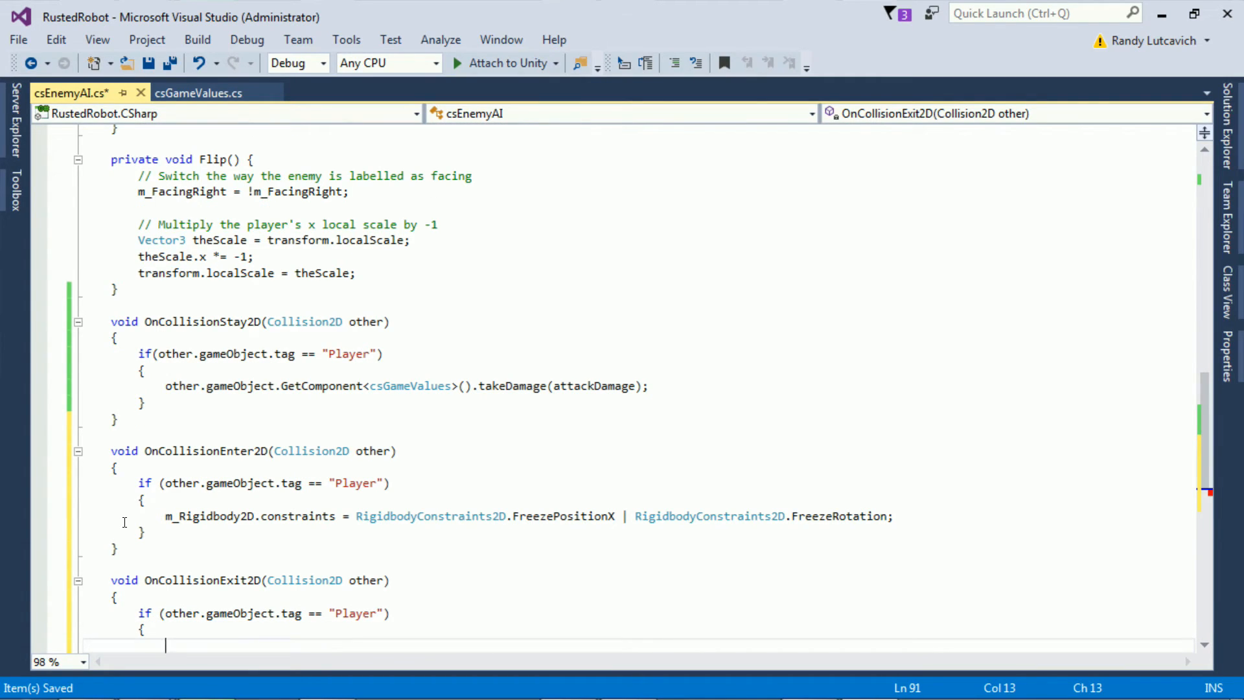
type("m_Ri")
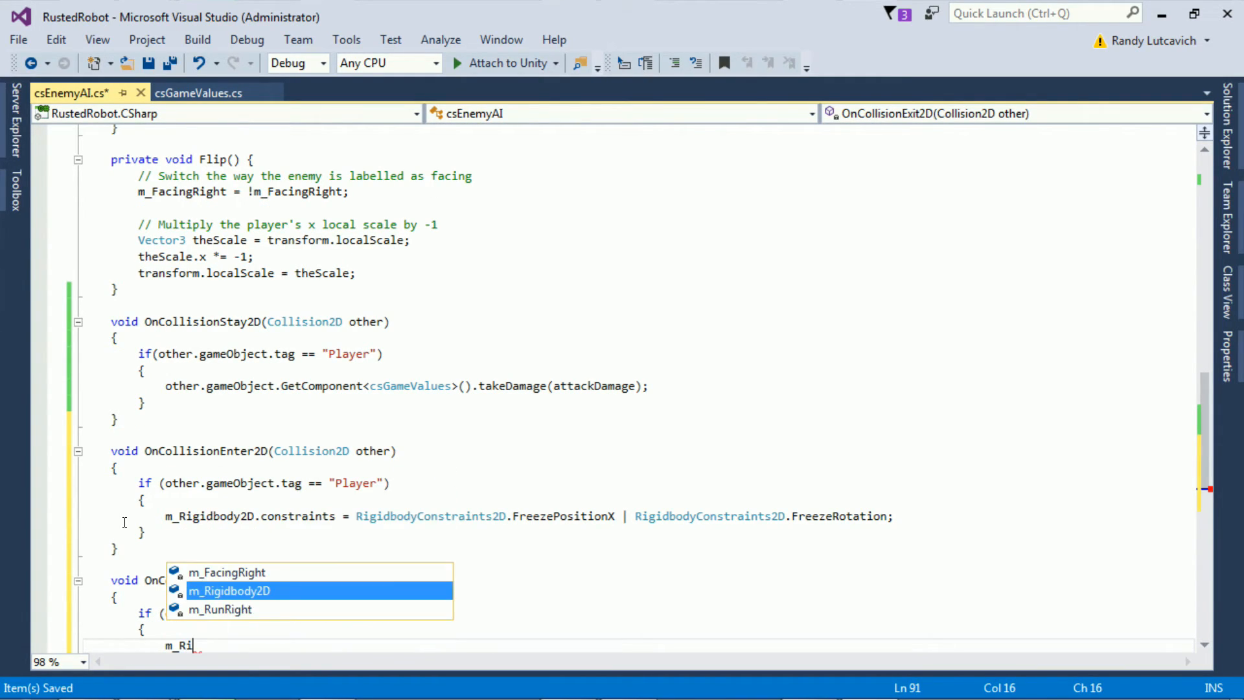
key("Tab")
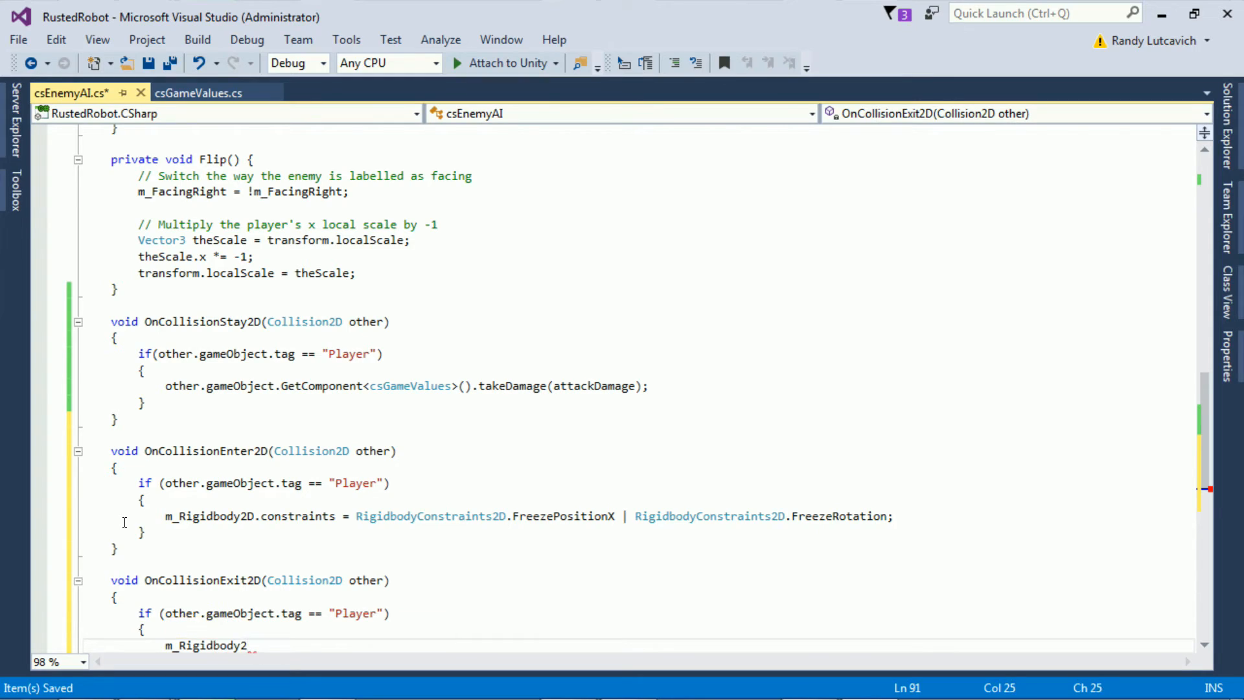
type("D")
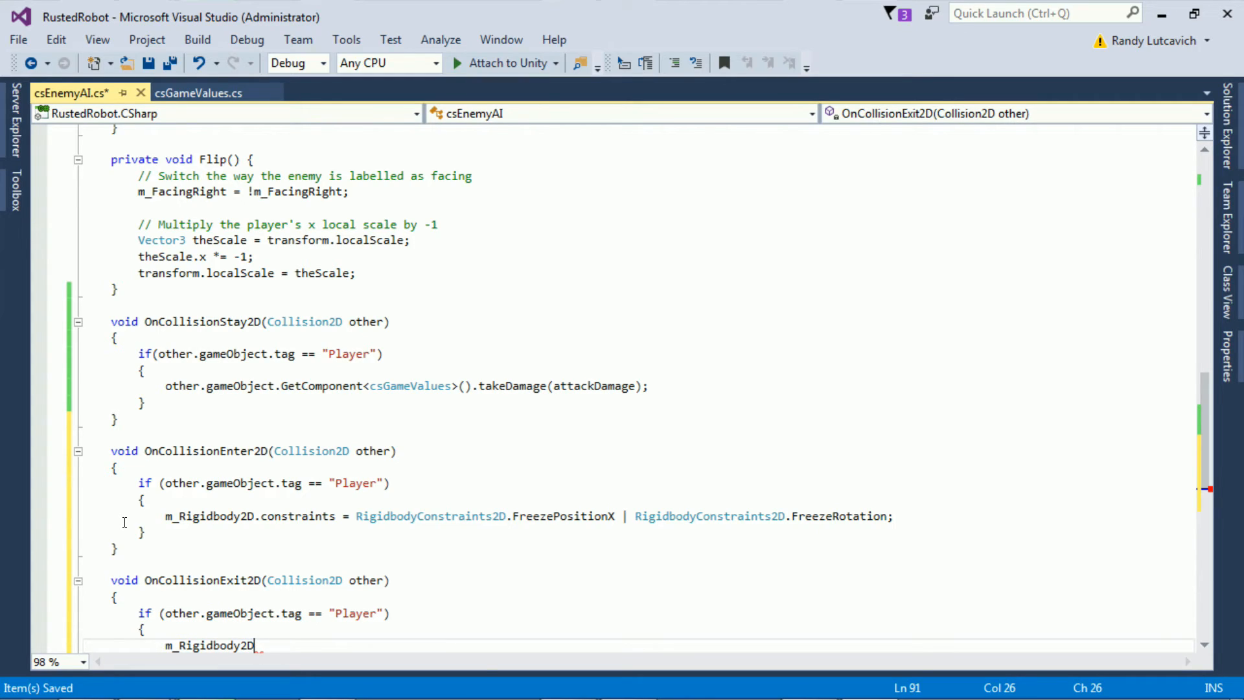
type(".constraints")
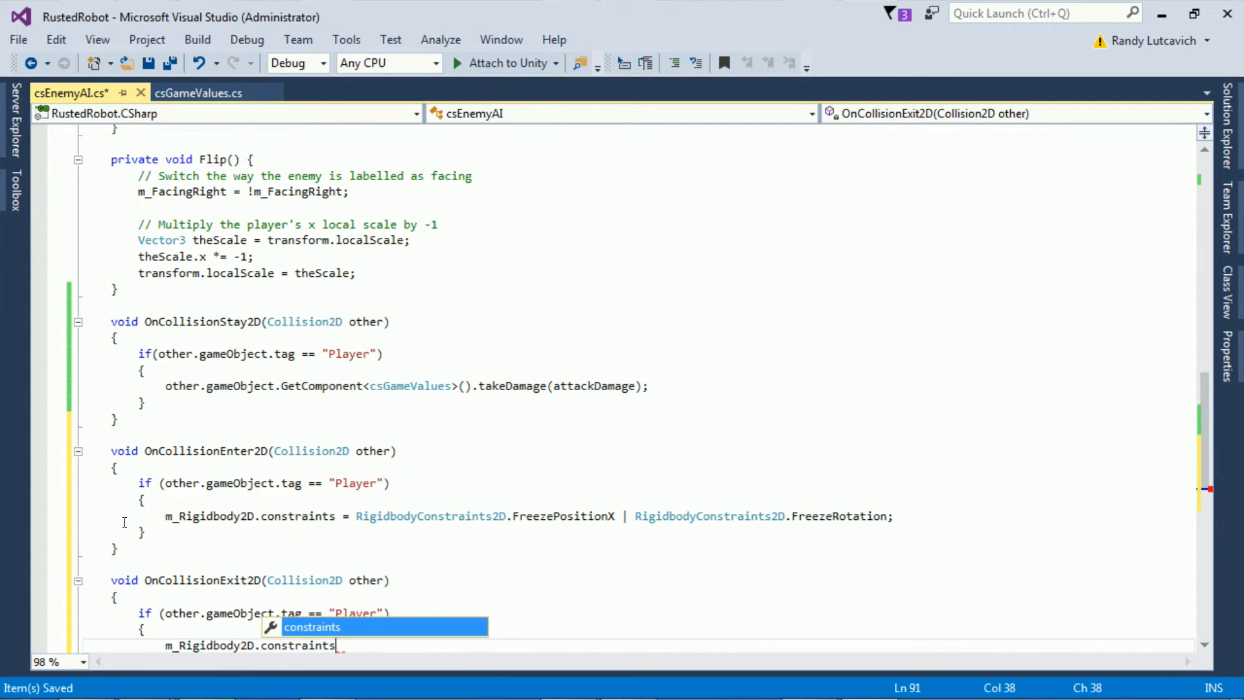
type("= RigidbodyConstraints2D.")
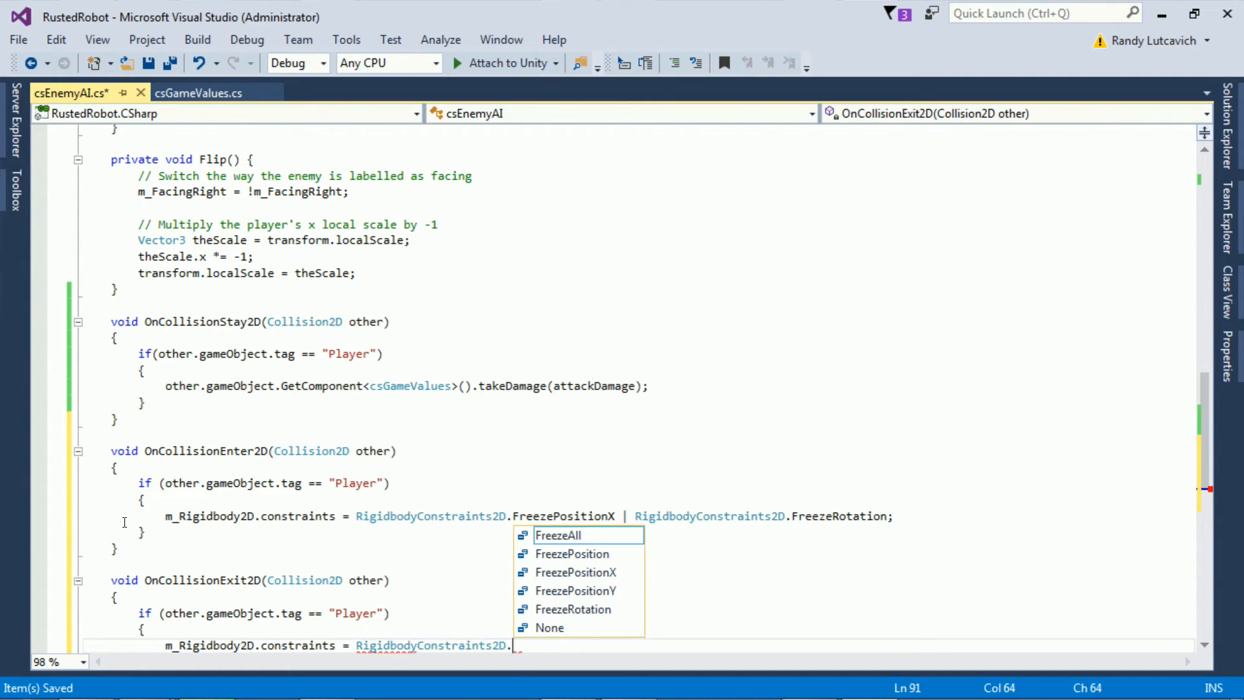
type("FreezeRotation;")
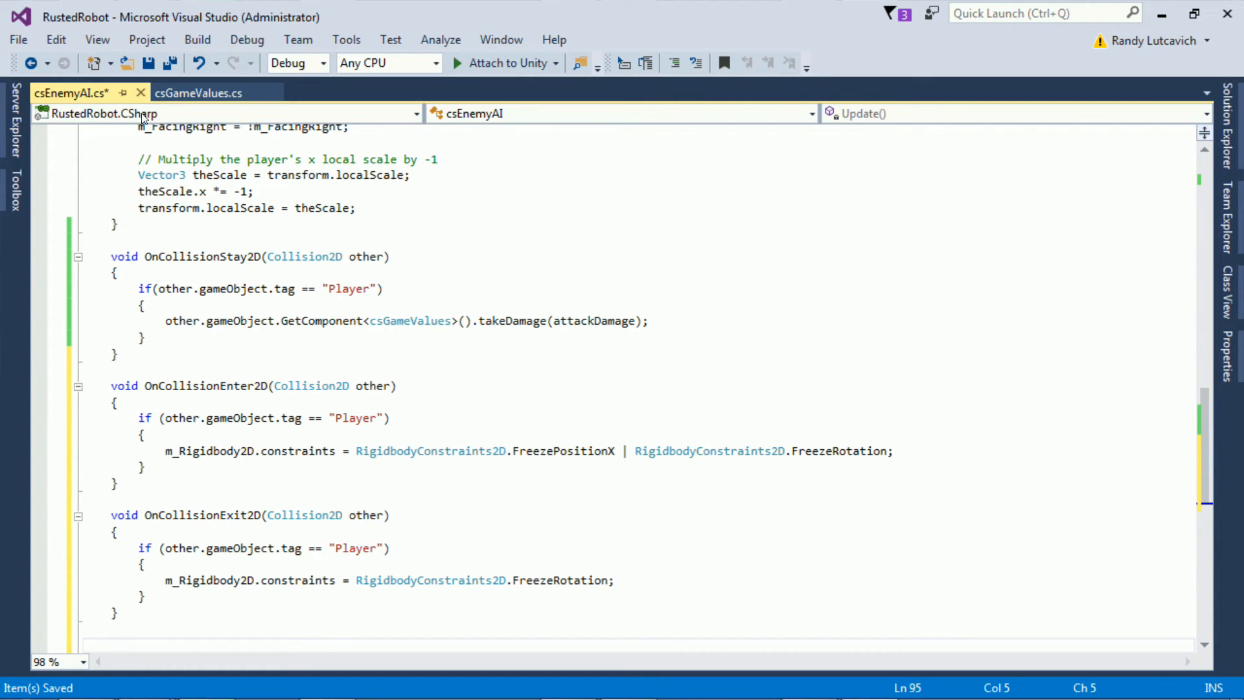
Step: Select Enemy and play-test, watching Freeze Position X toggle on and off with contact
left_click(17, 39)
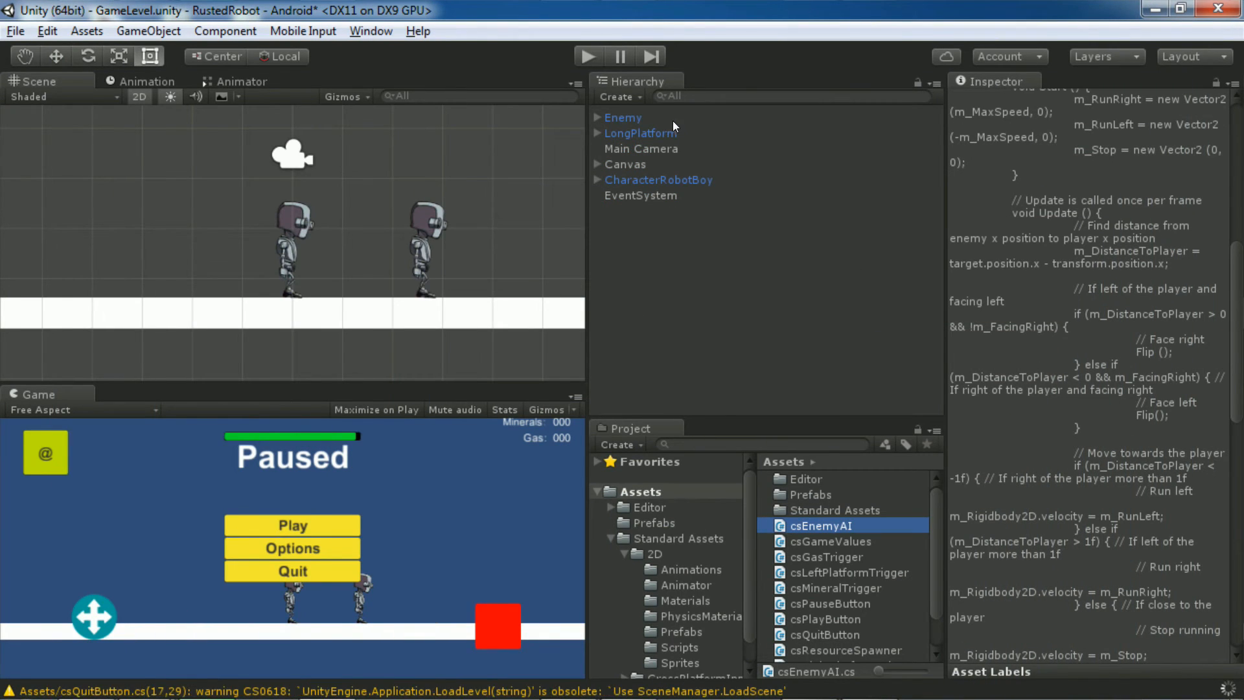
left_click(622, 116)
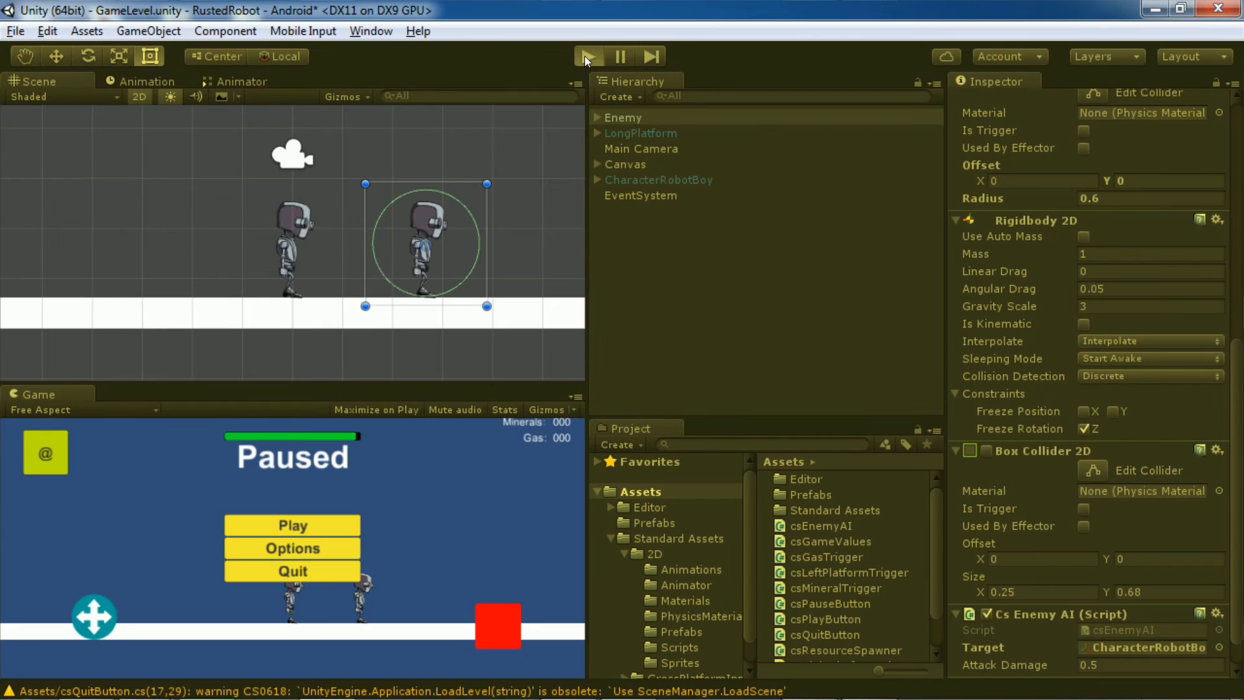
left_click(619, 57)
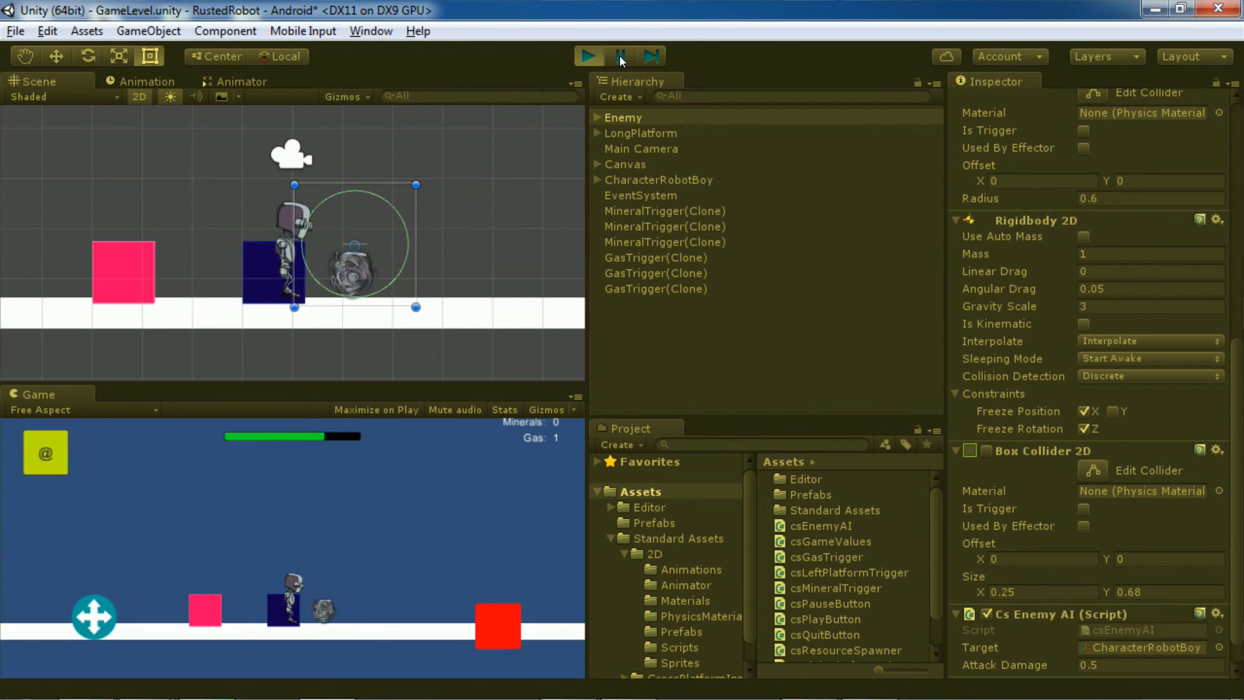
left_click(588, 56)
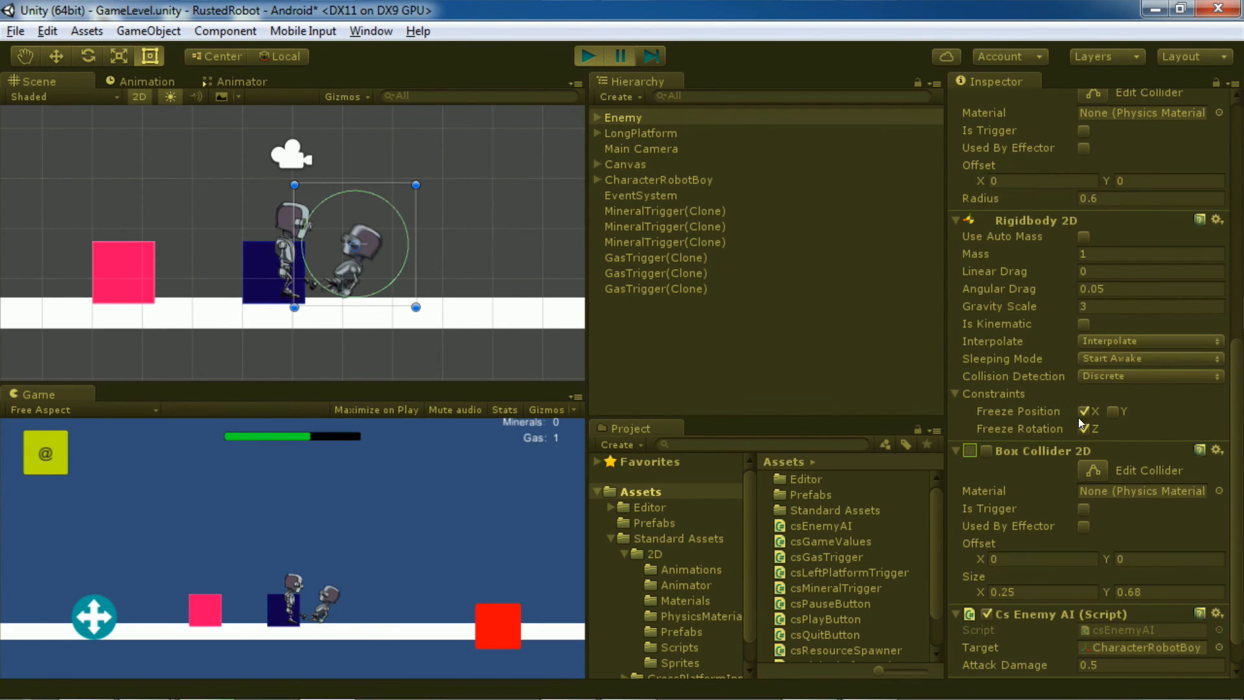
left_click(1082, 428)
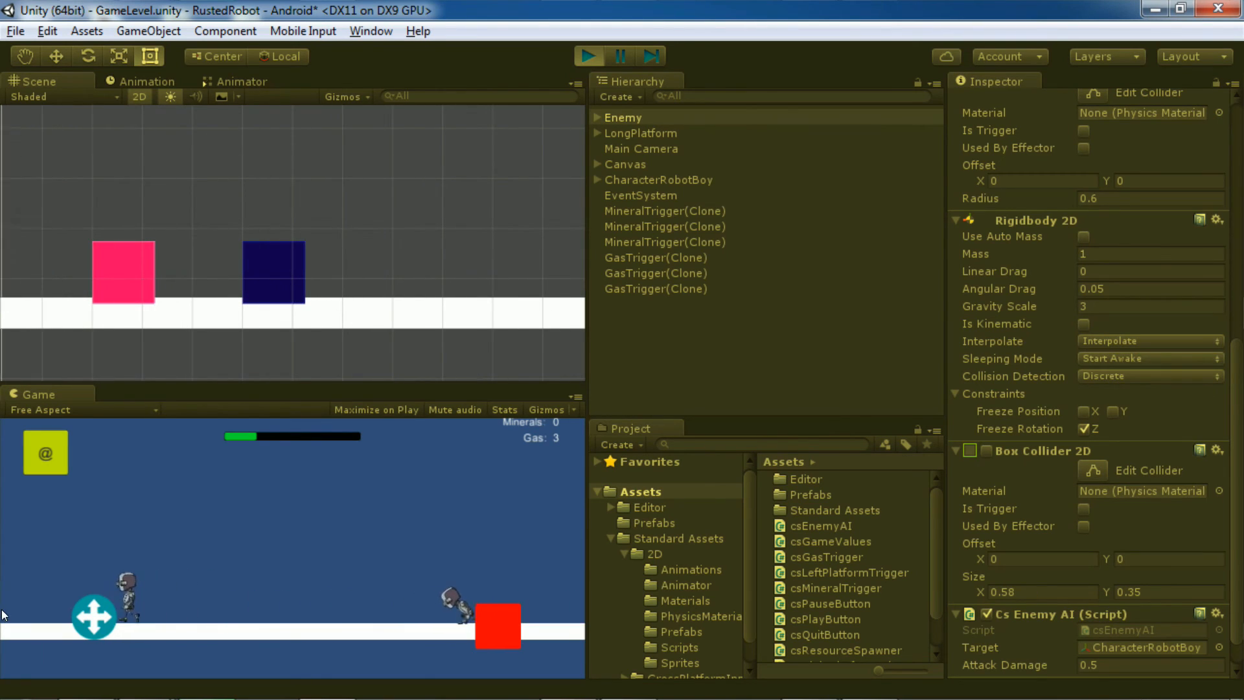
left_click(619, 56)
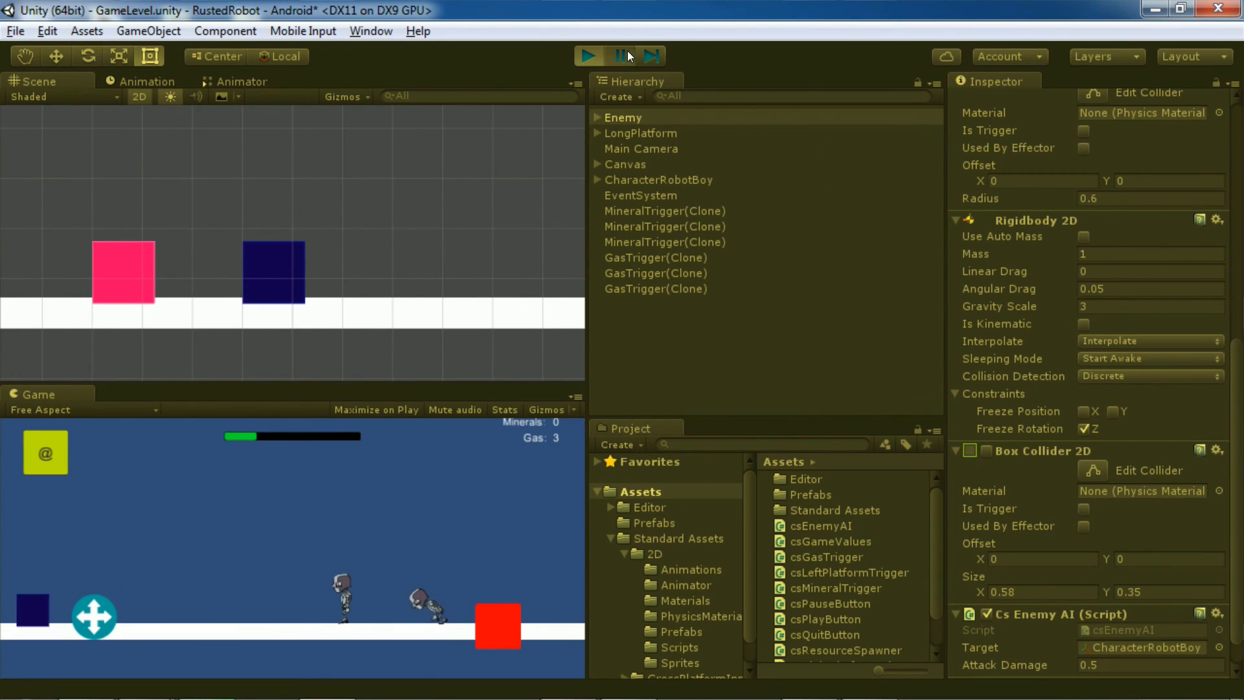
left_click(587, 55)
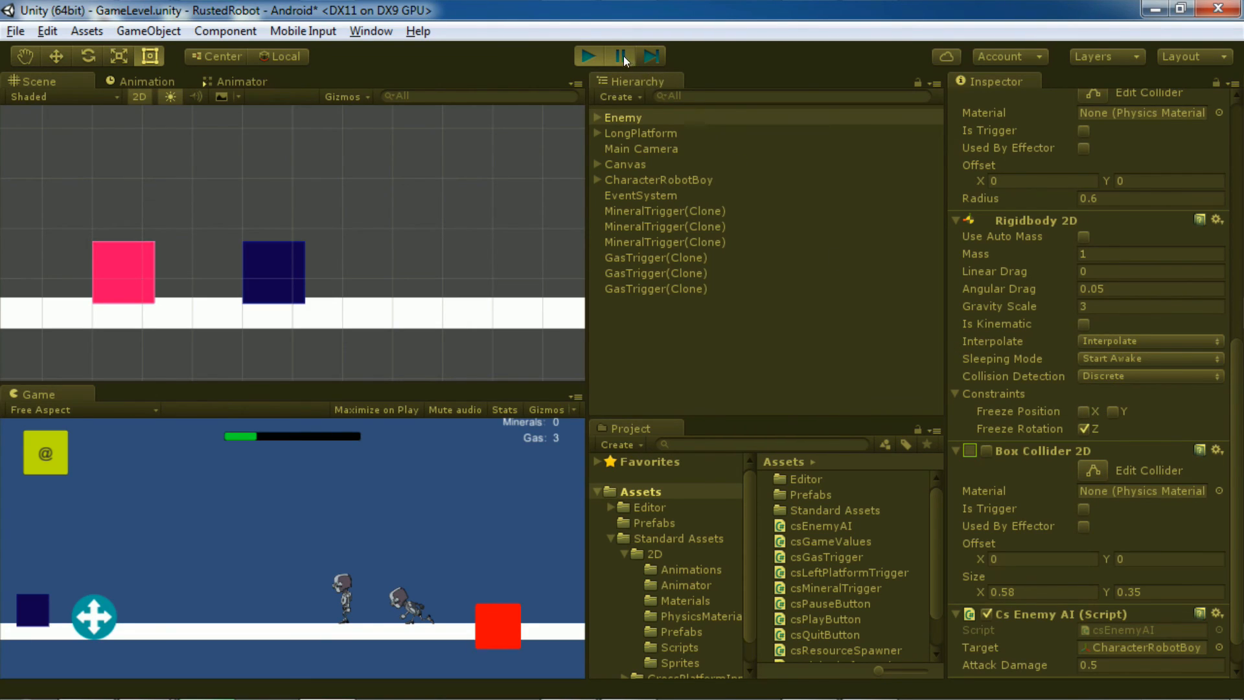
left_click(621, 57)
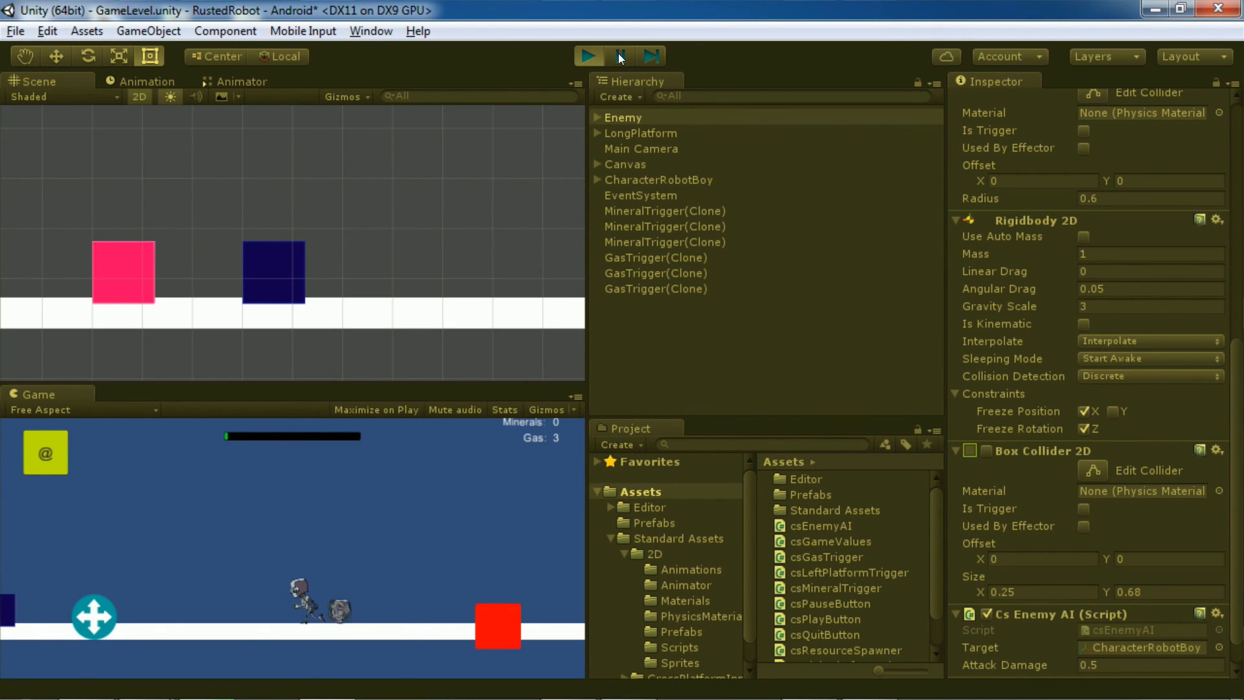
left_click(587, 55)
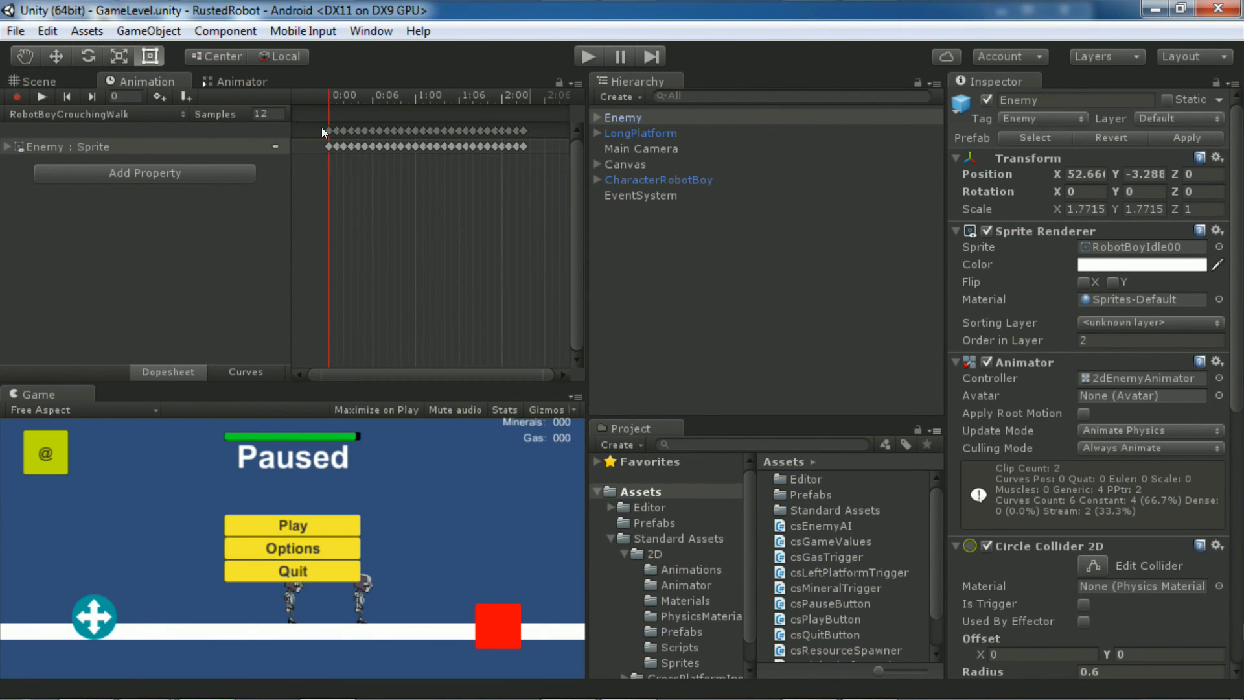
Step: Preview CharacterRobotBoy's PlayerDeath clip at its final frame, robot lying flat
left_click(658, 179)
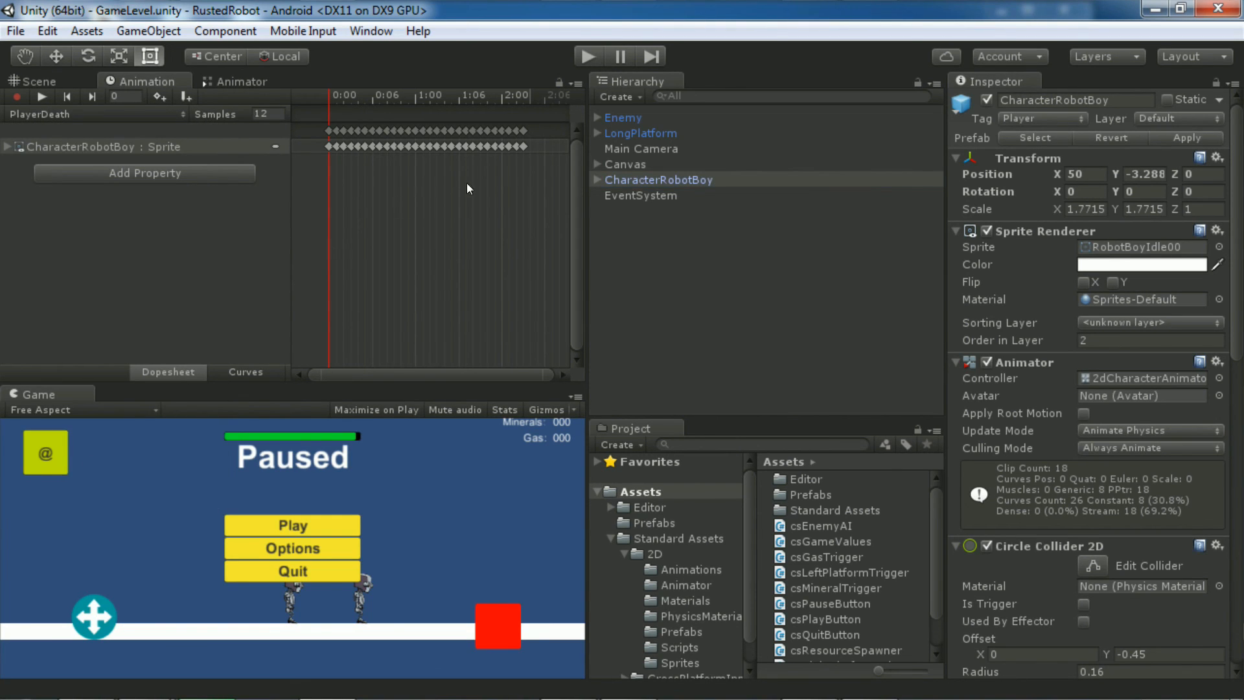
left_click(522, 147)
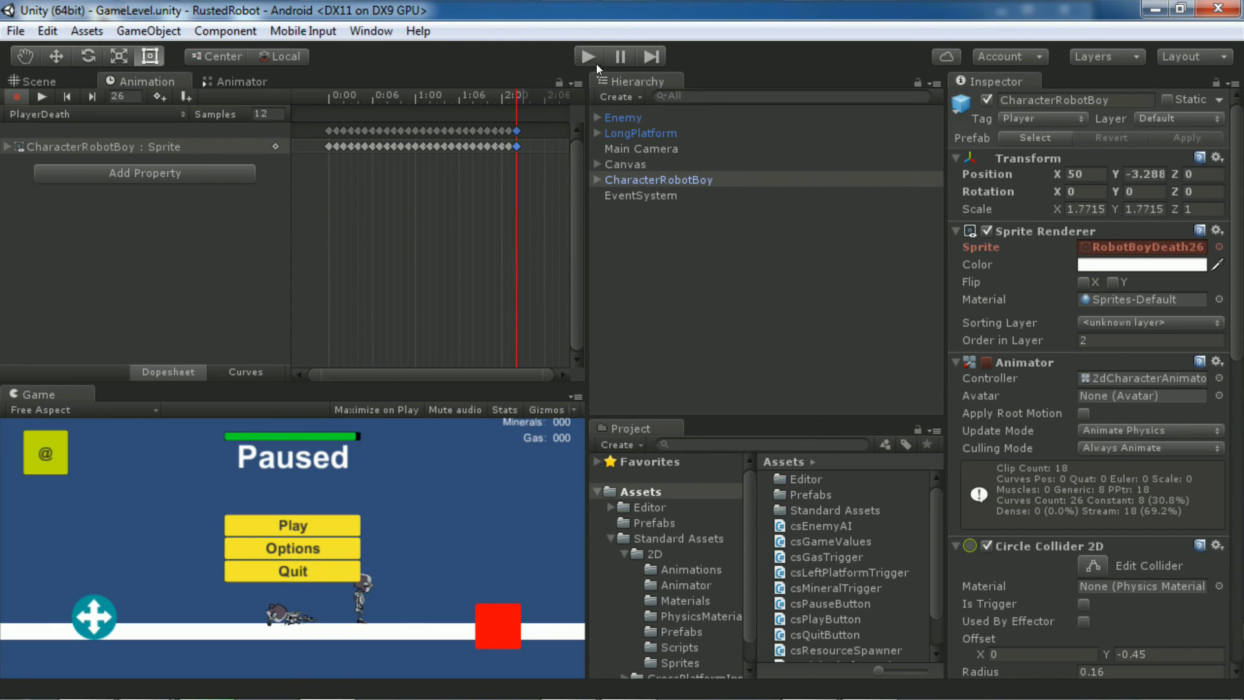
Step: Run the game again, confirm the robot boy collapses and stays down, then stop
left_click(587, 56)
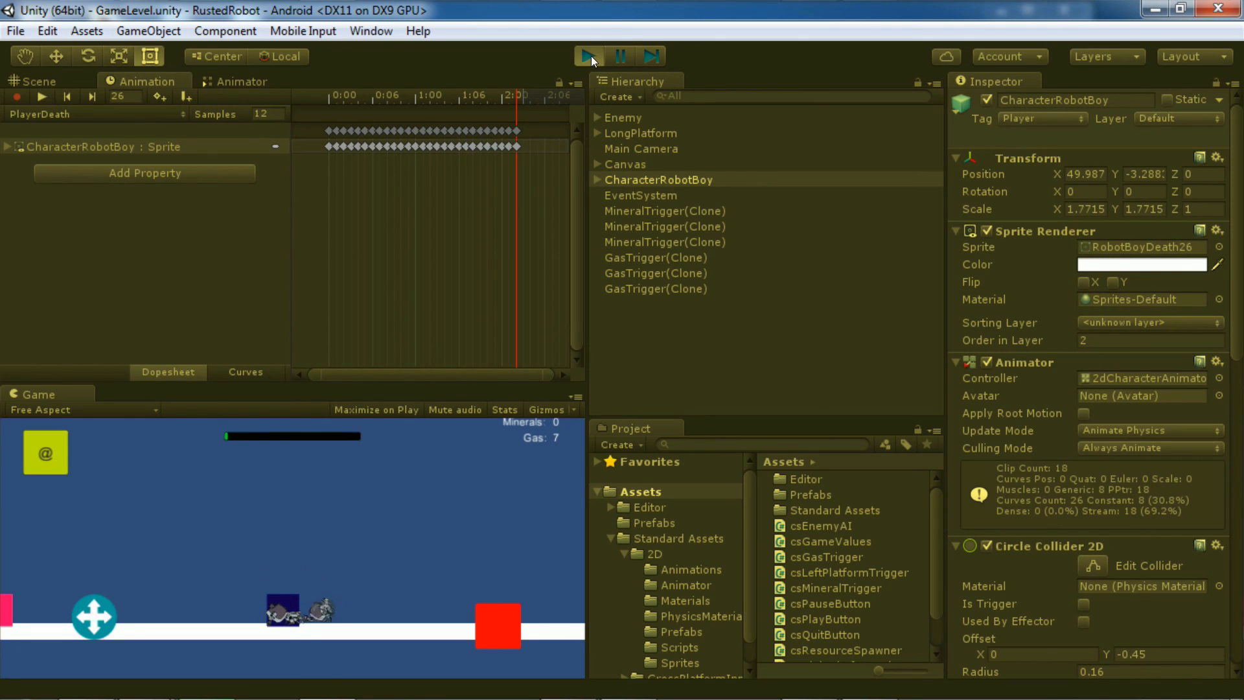
left_click(586, 56)
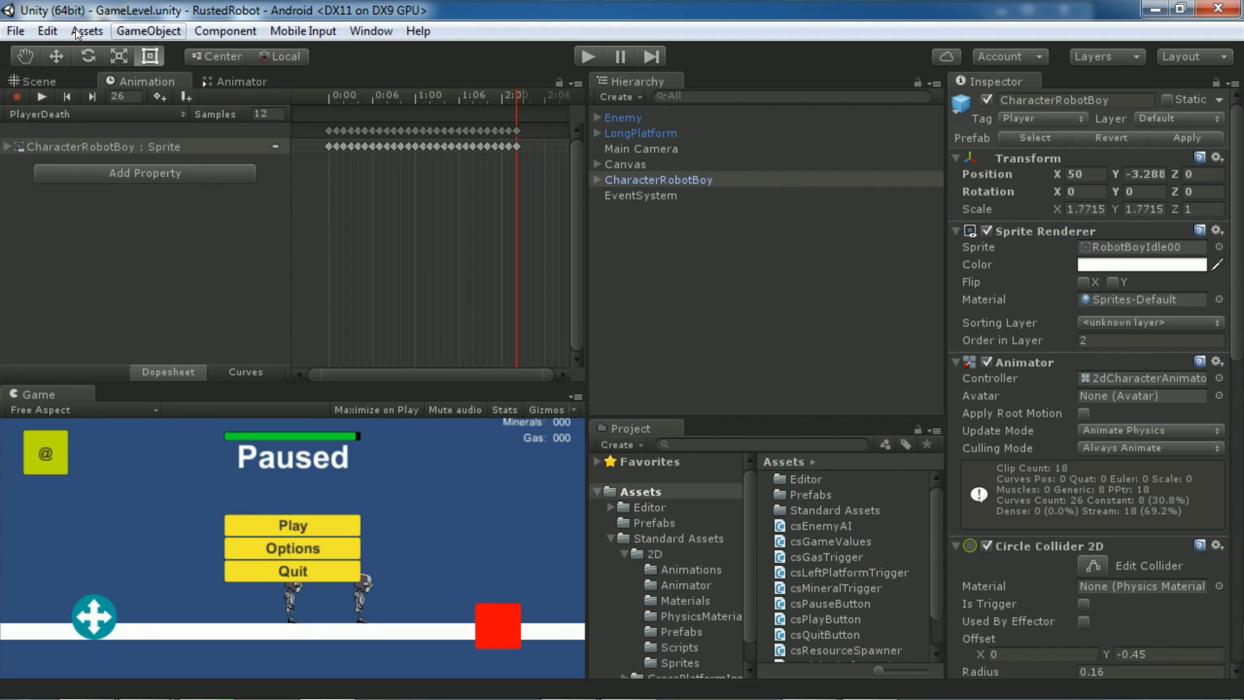
Step: Save the GameLevel scene and the RustedRobot project from the File menu
left_click(14, 31)
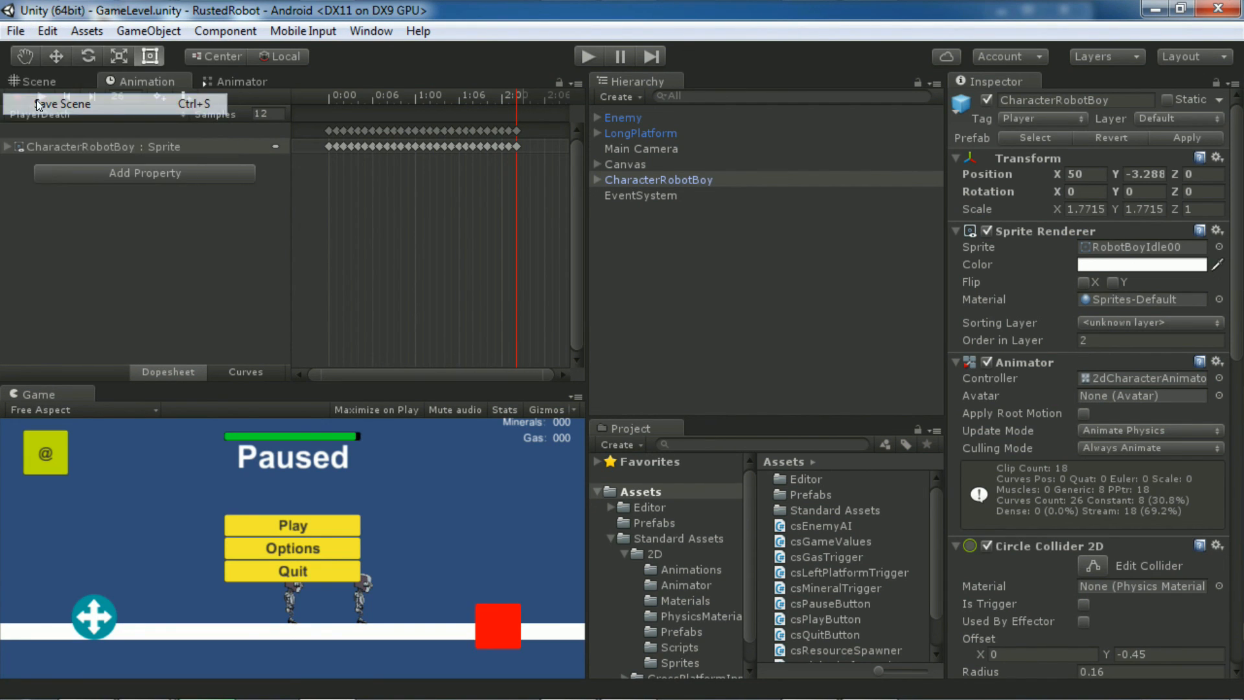
left_click(15, 31)
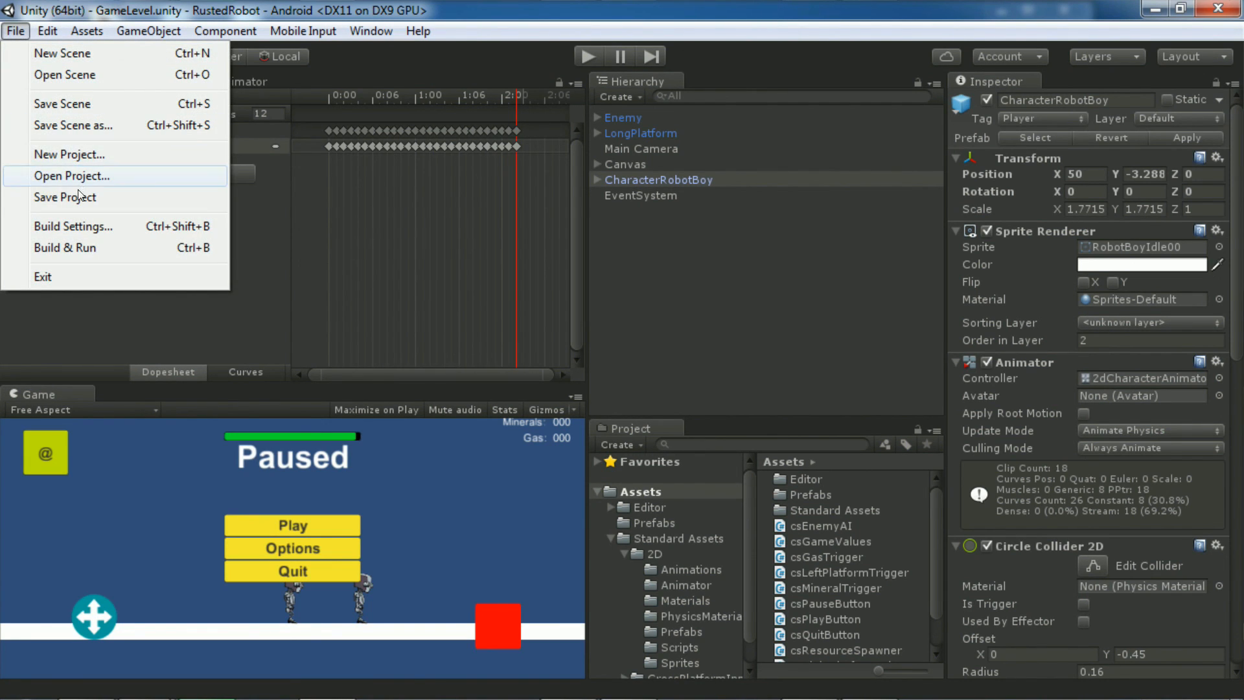